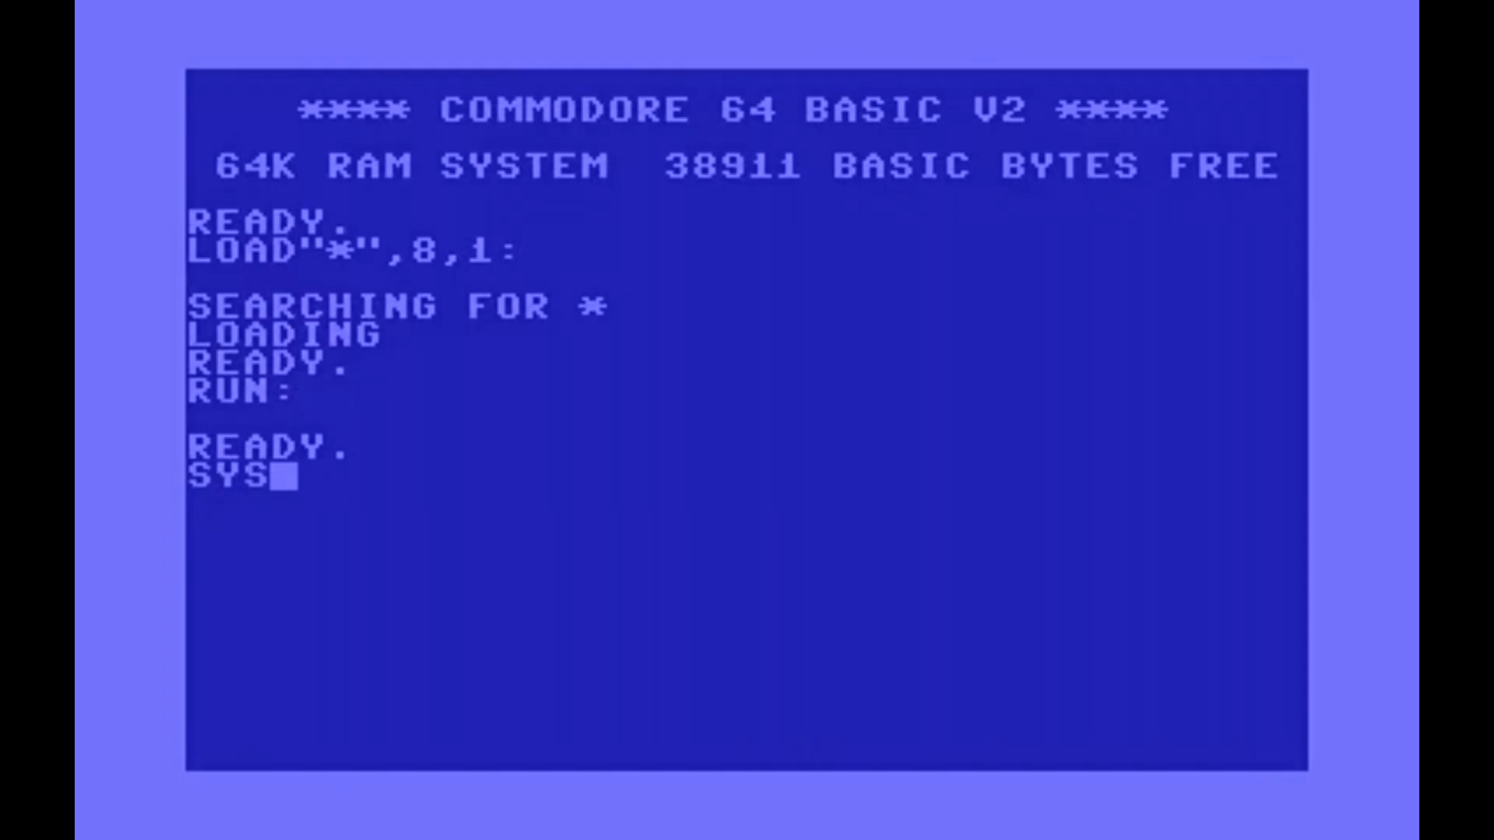
Run the loaded machine-code program in VICE with SYS 2061.
text(2061)
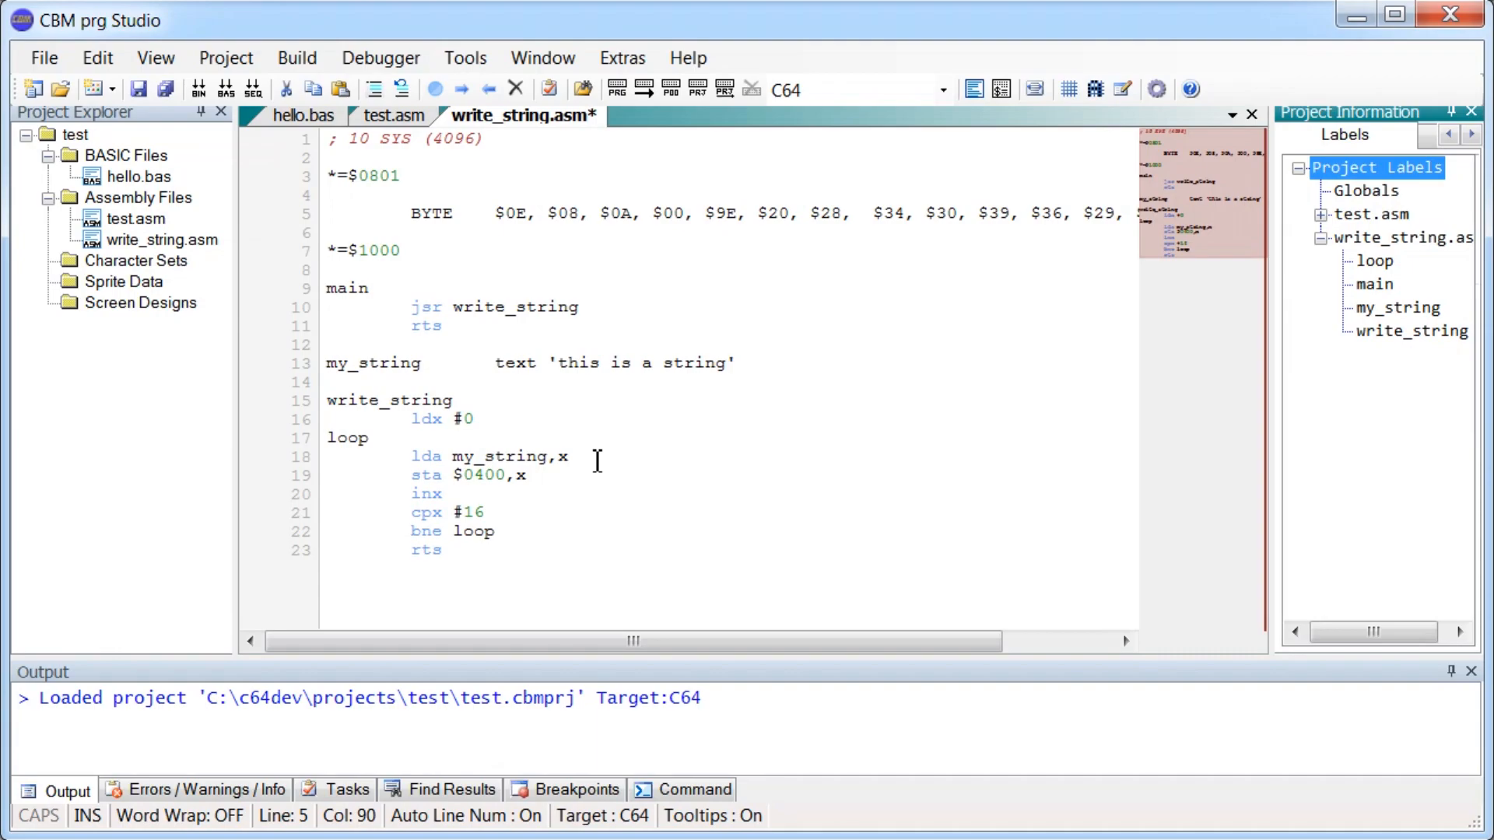
mouse_move(636, 428)
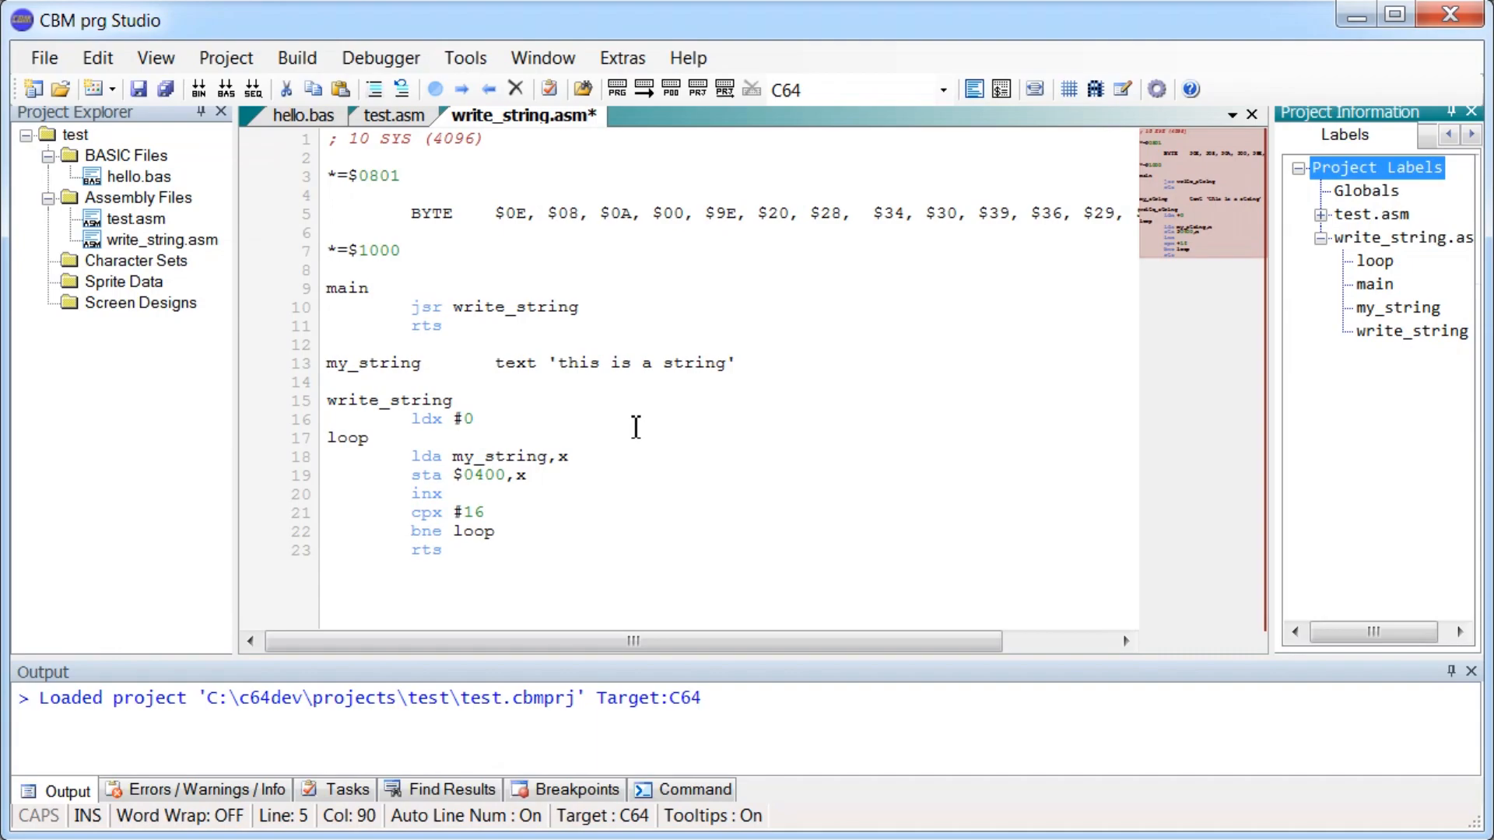
mouse_move(590, 364)
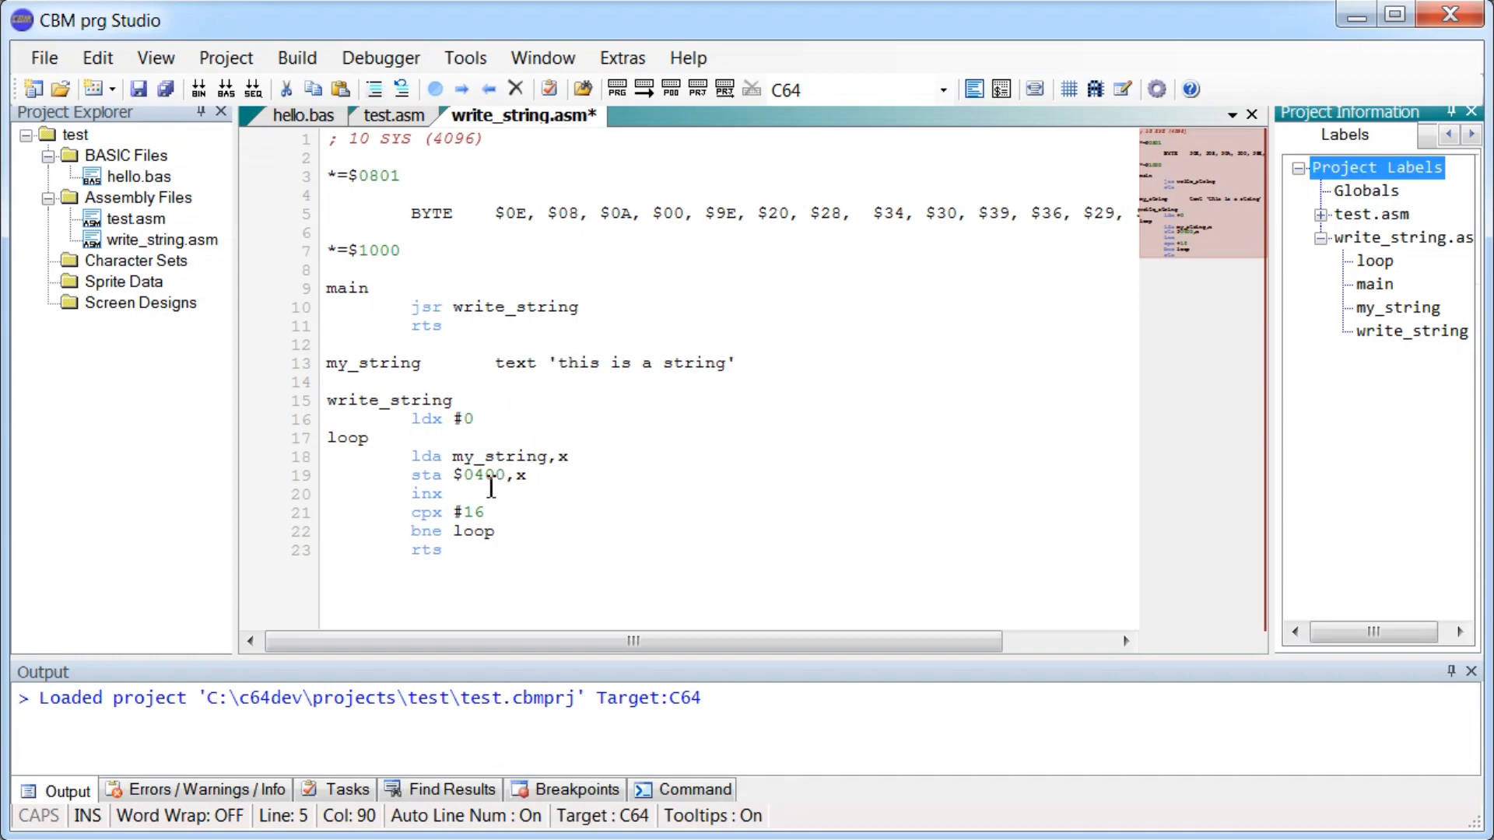
mouse_move(477, 513)
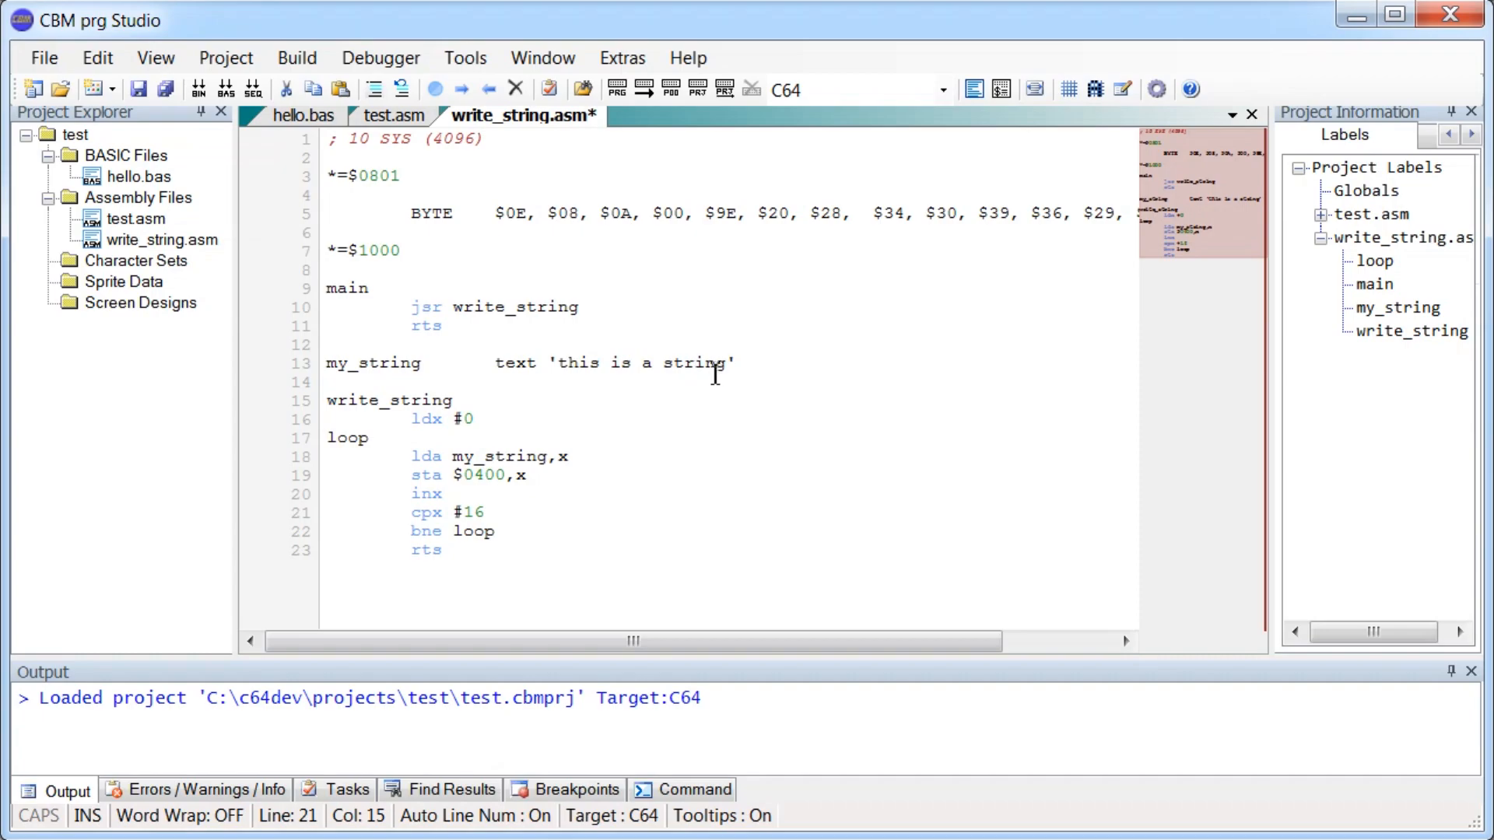
mouse_move(478, 544)
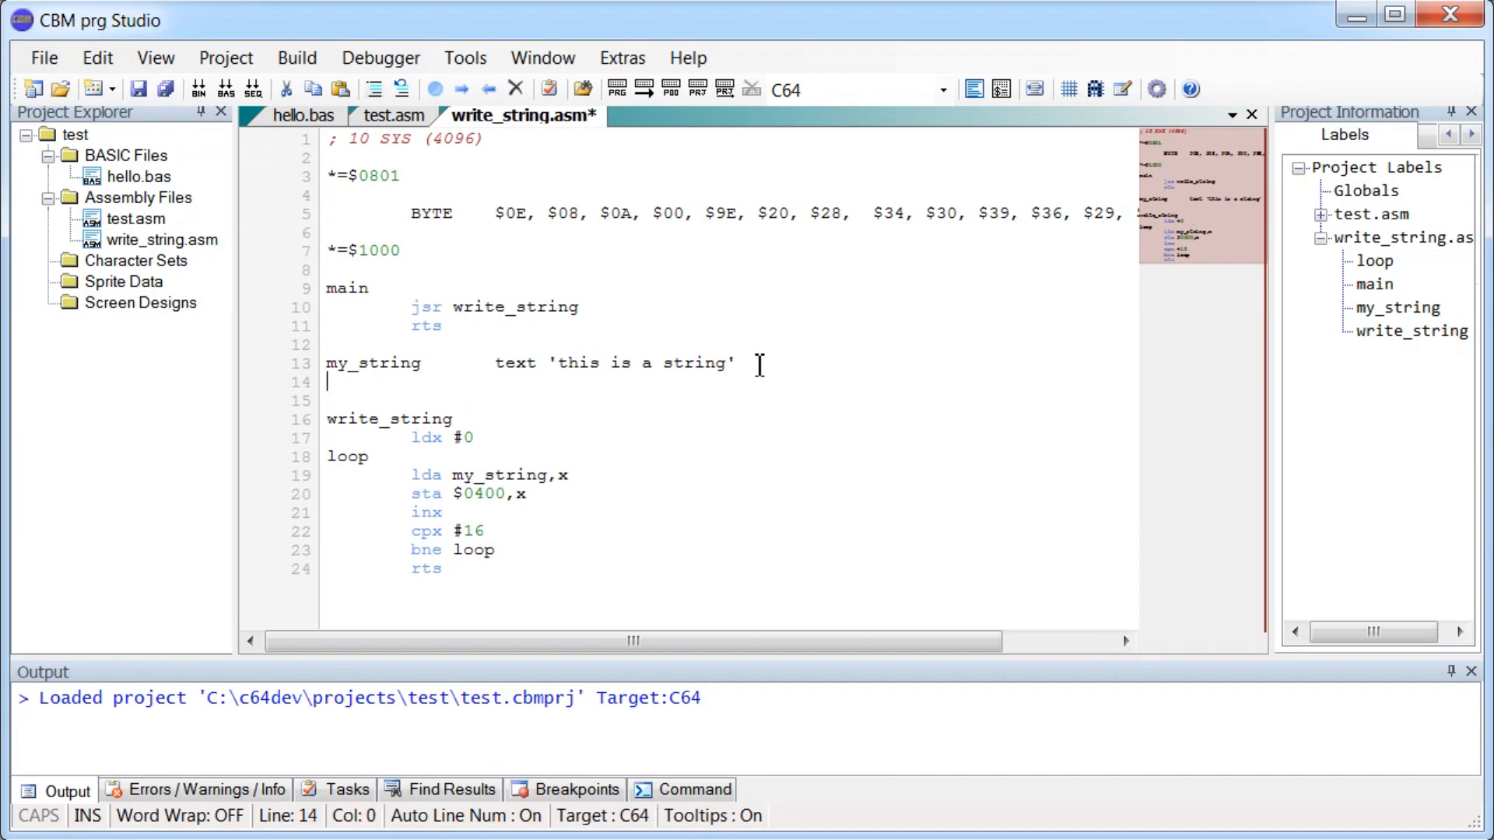
Add a byte 0 terminator, 'beq done' after lda, 'jmp loop', and a done label.
text(byte 0)
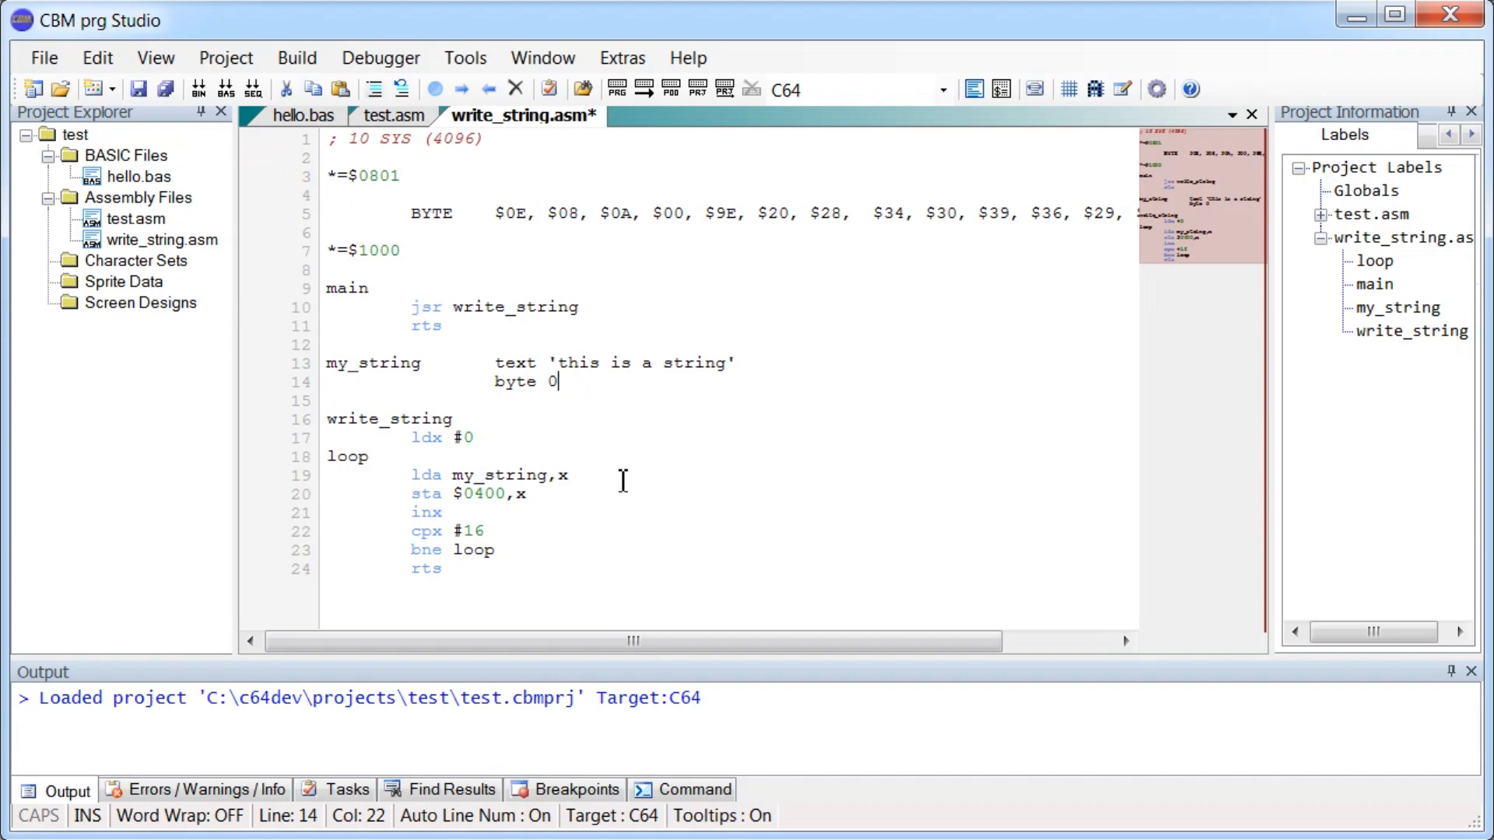
key(Enter)
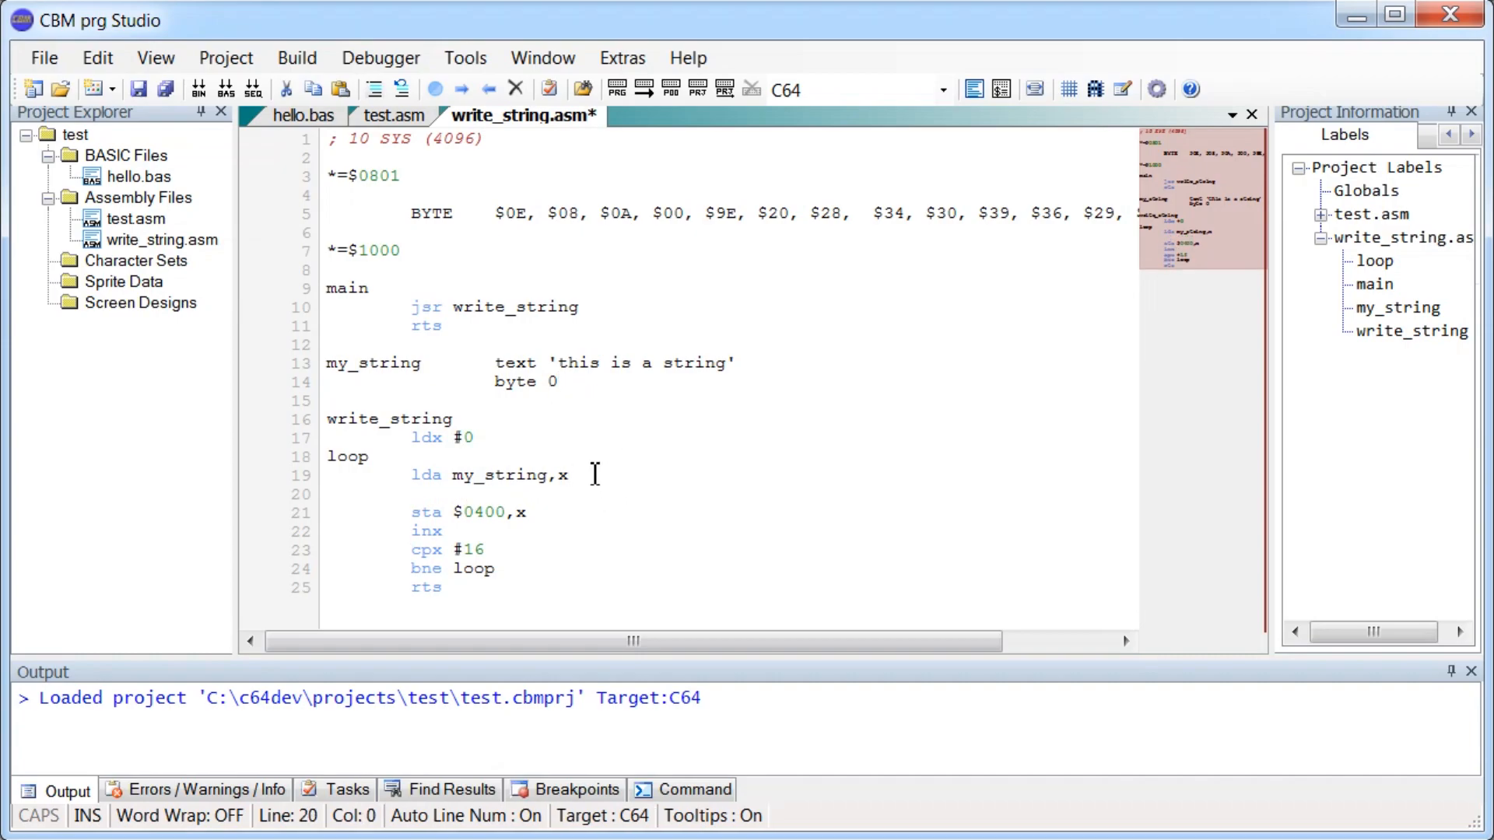
text(beq do)
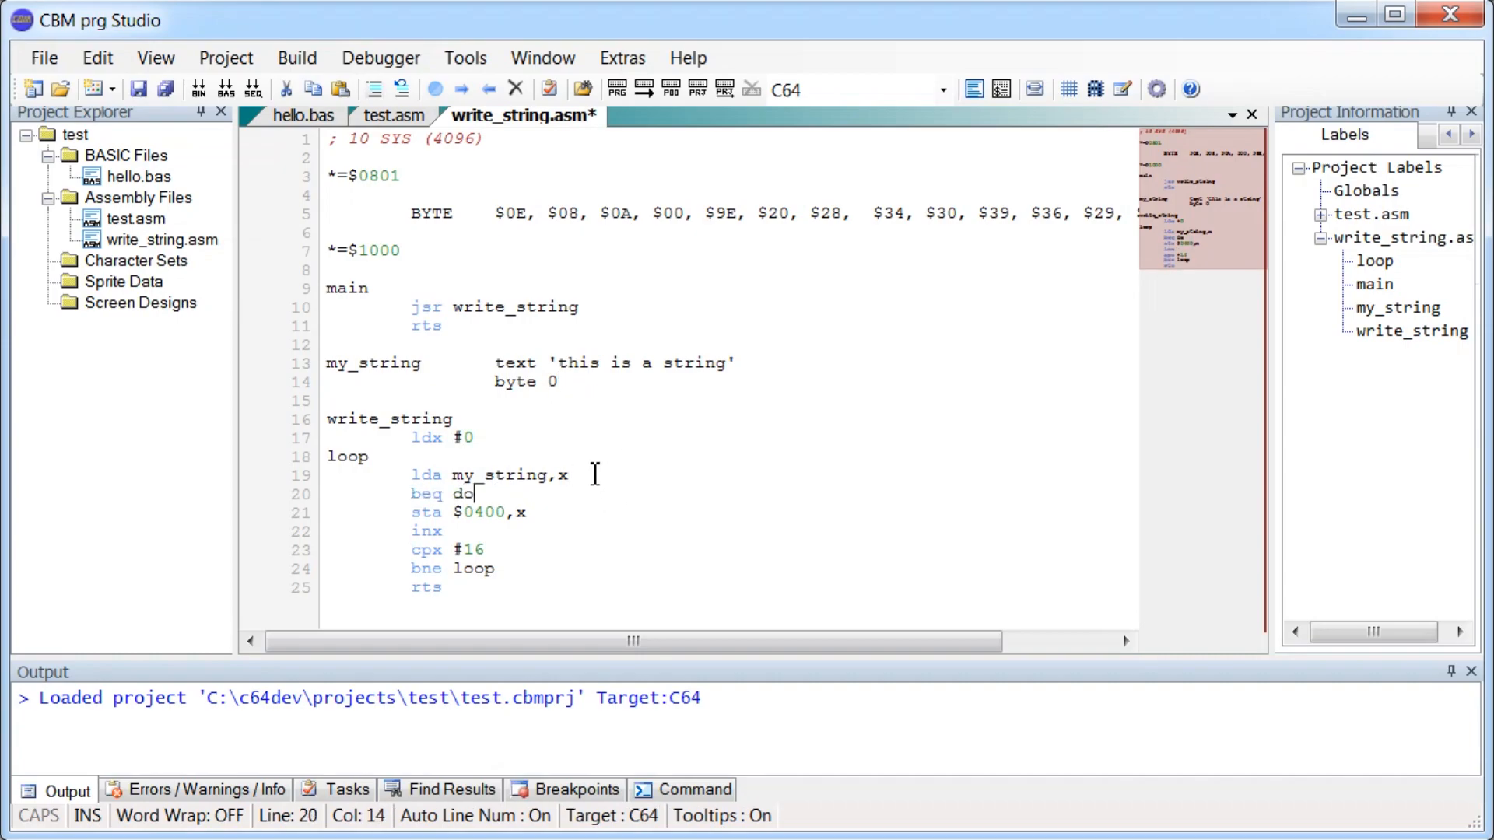
text(ne)
text(do)
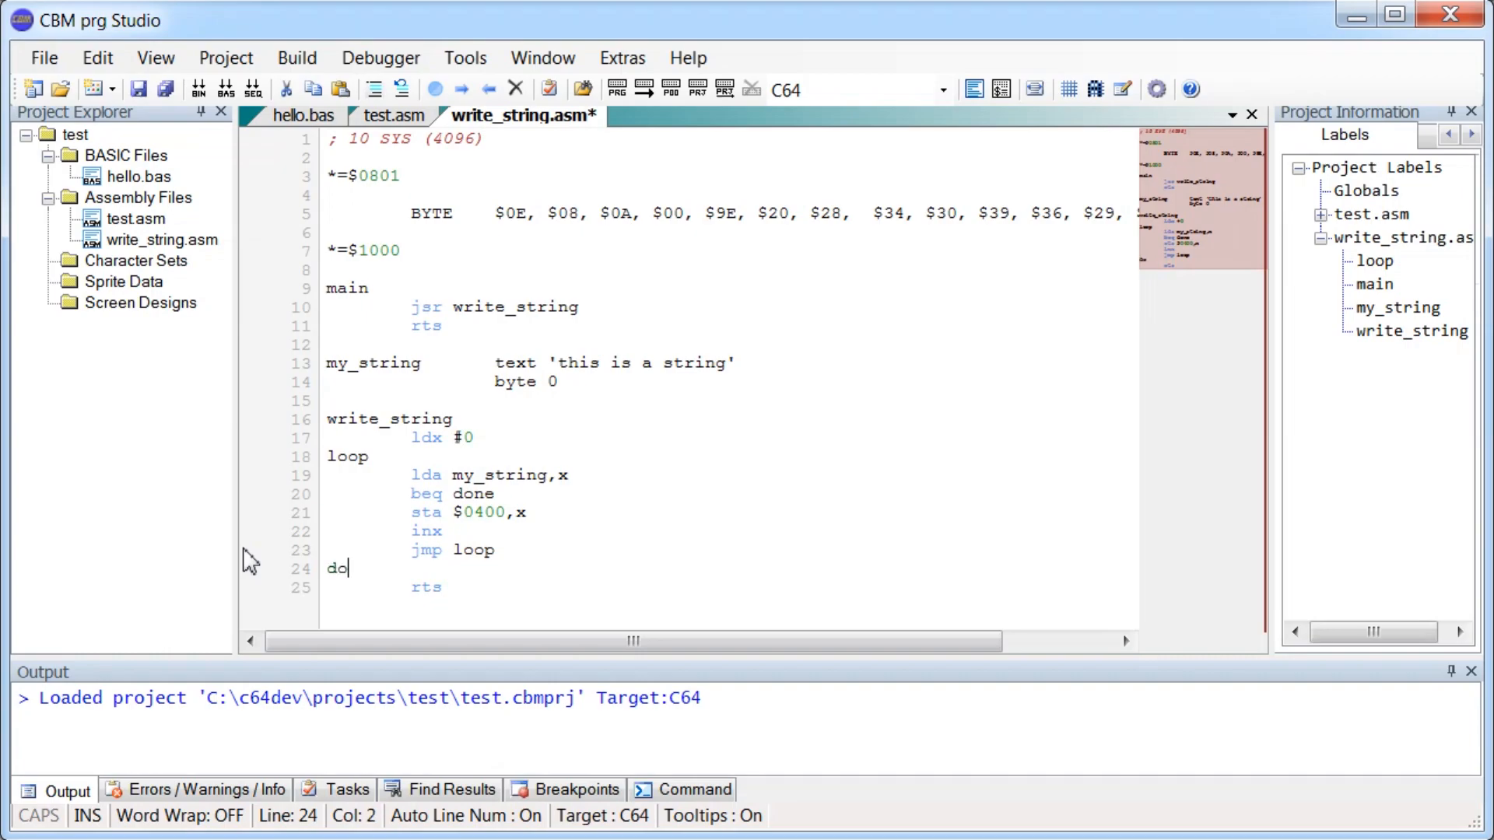
text(ne)
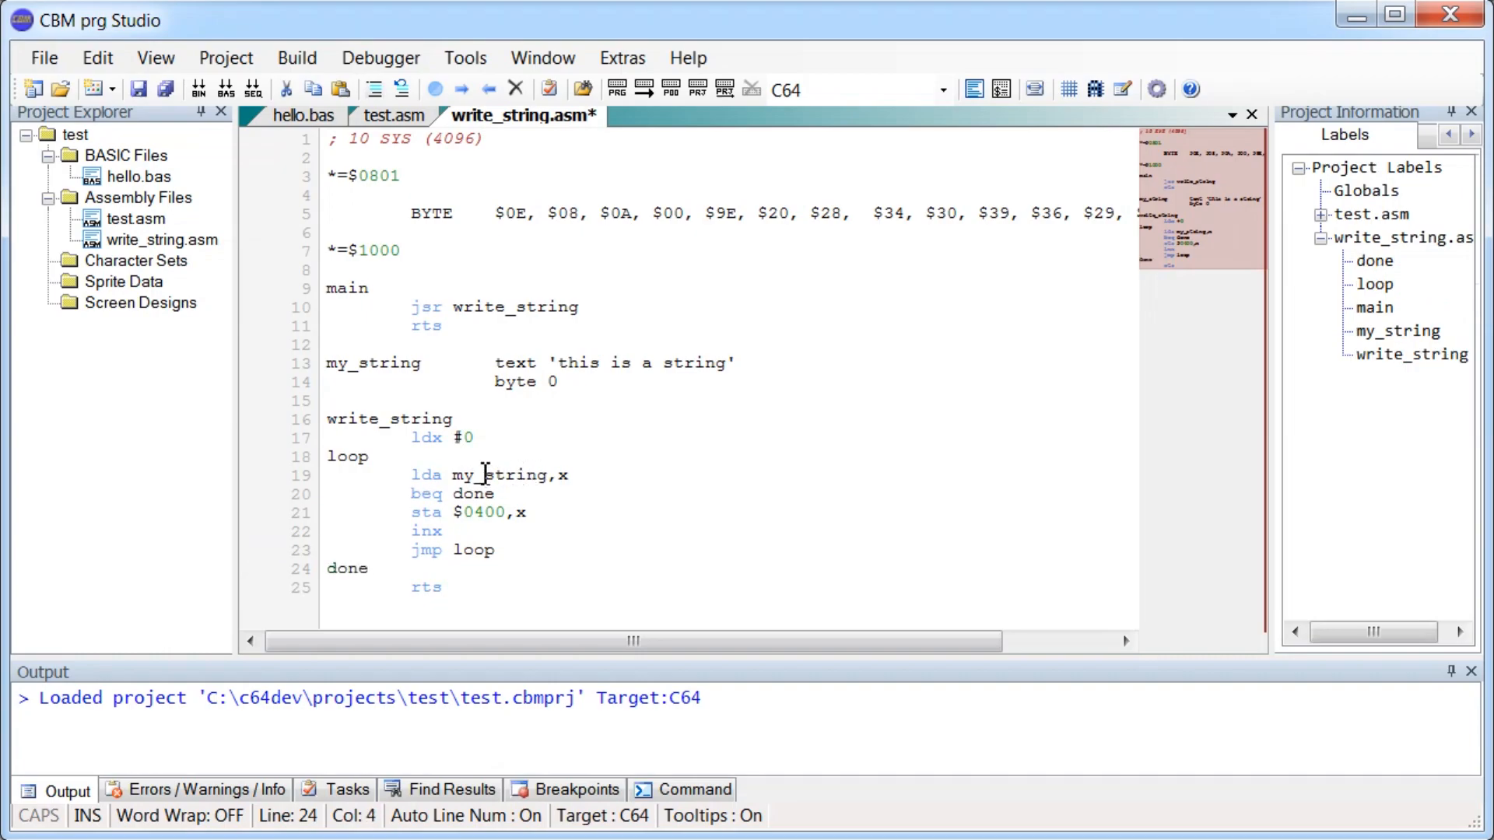
mouse_move(428, 537)
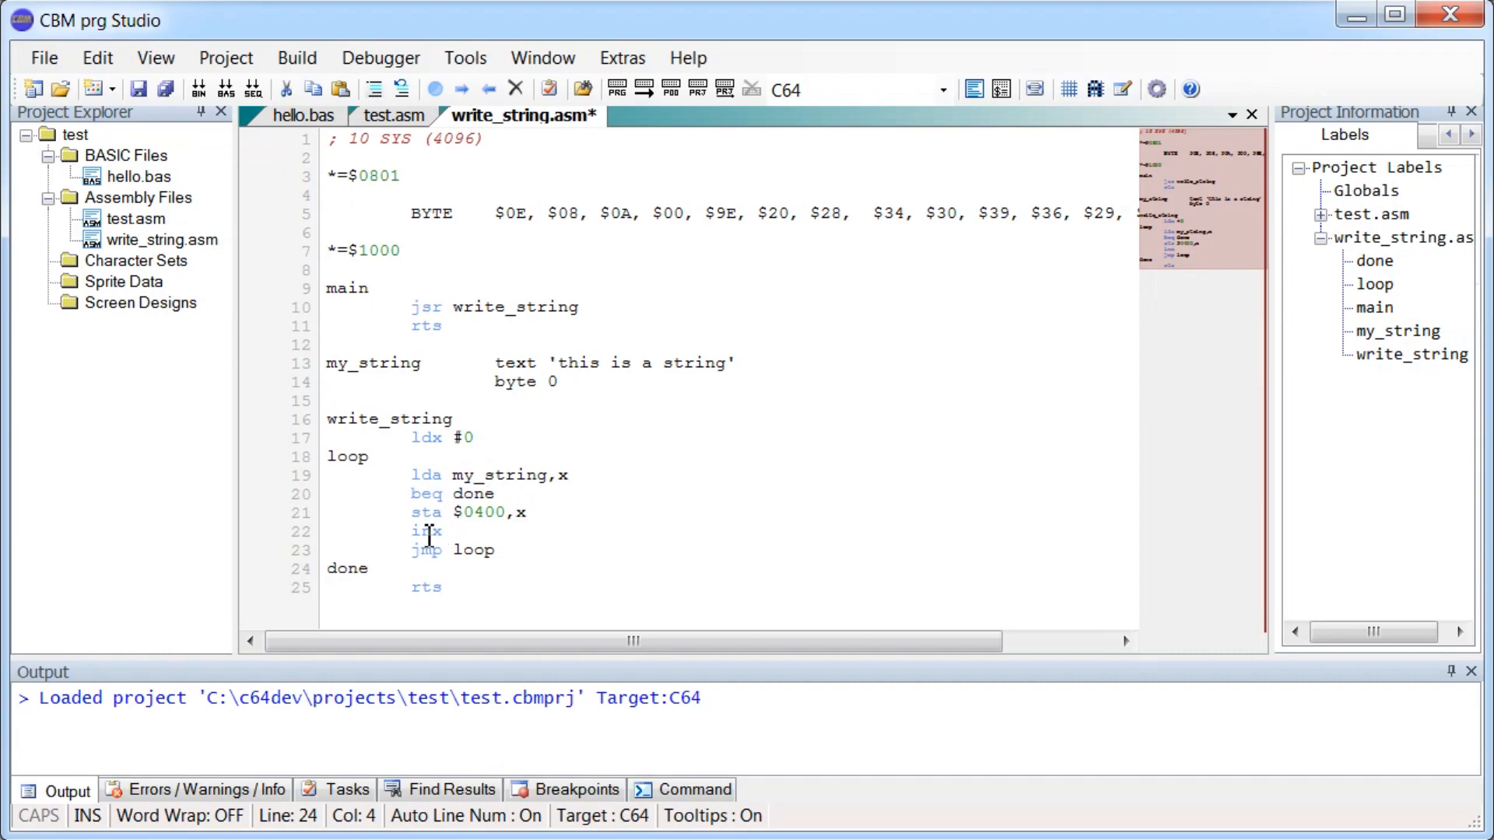
mouse_move(515, 477)
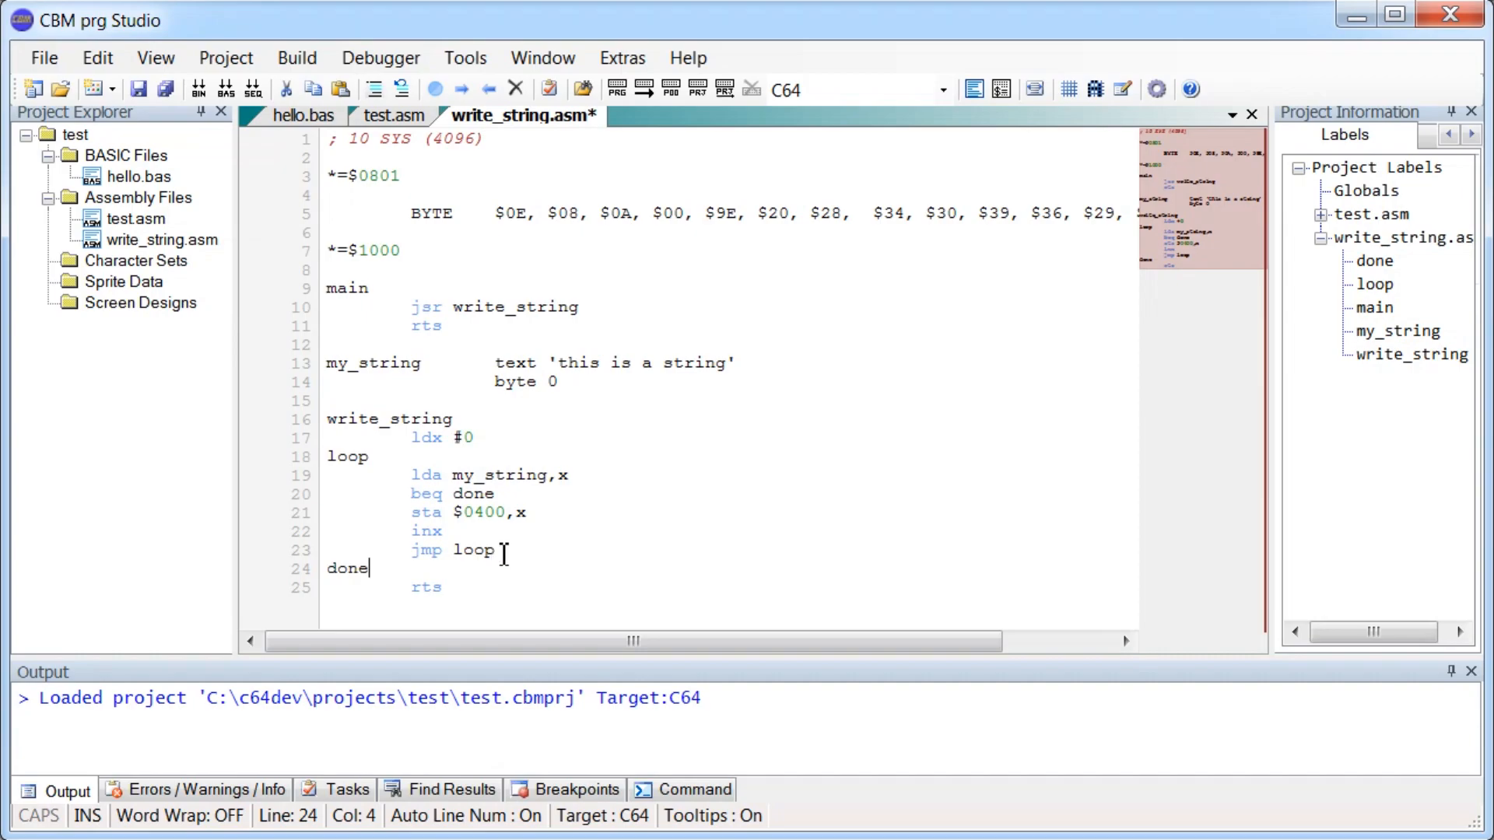
Build and run in VICE, then lengthen the string with ' with more chars'.
click(643, 87)
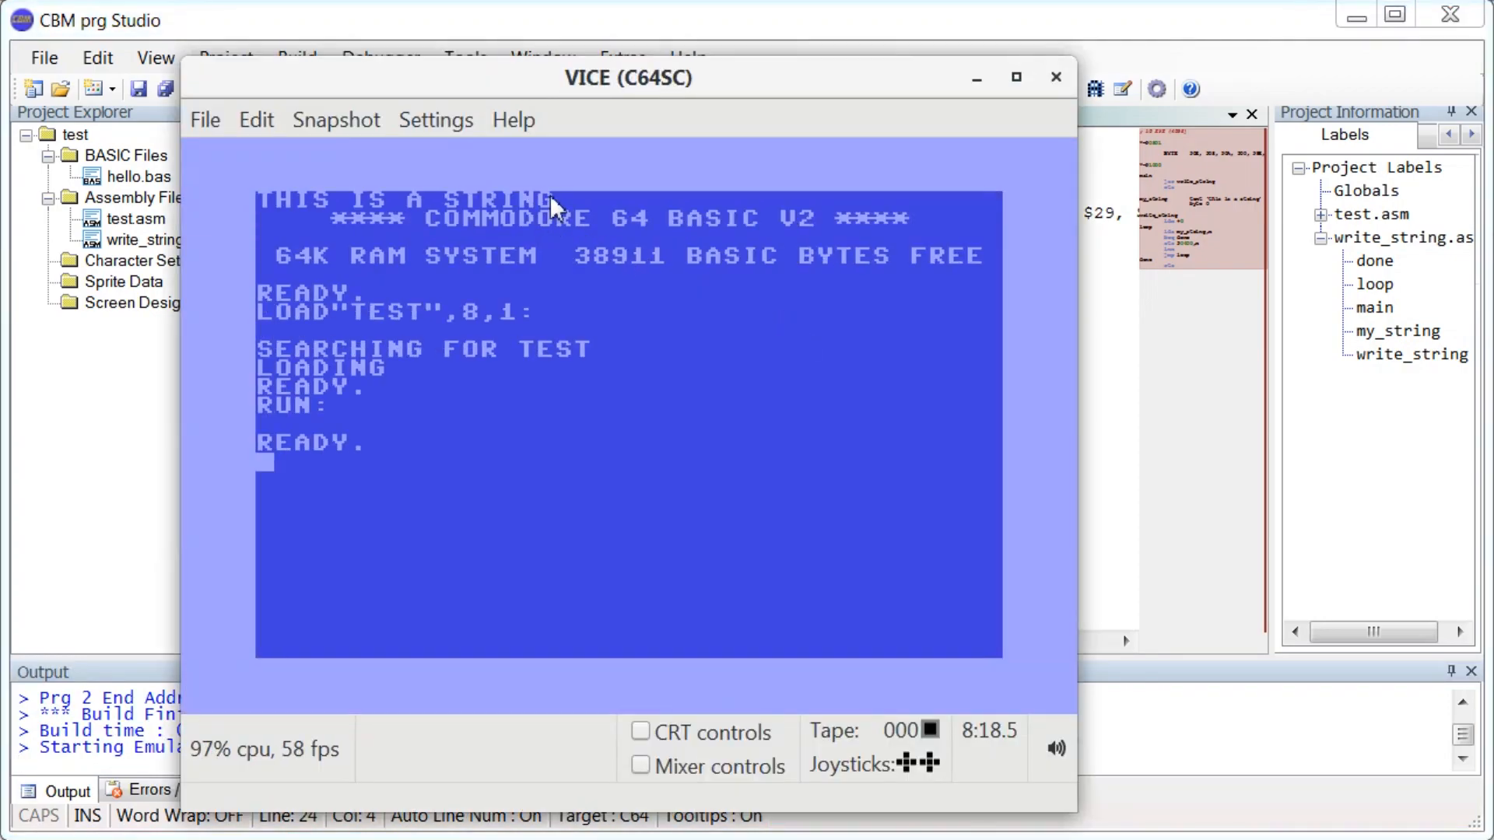
mouse_move(839, 182)
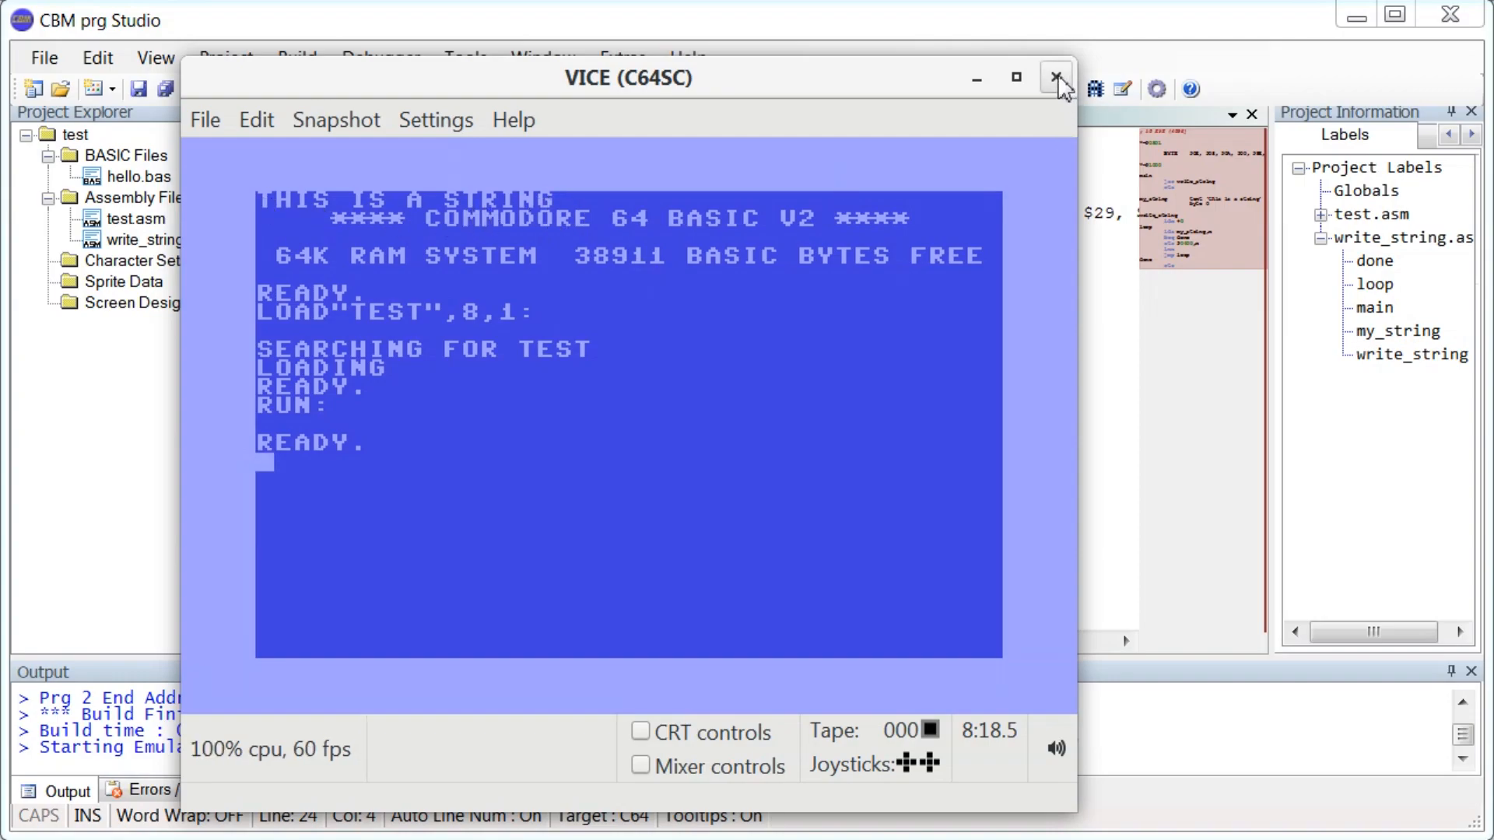
click(1054, 77)
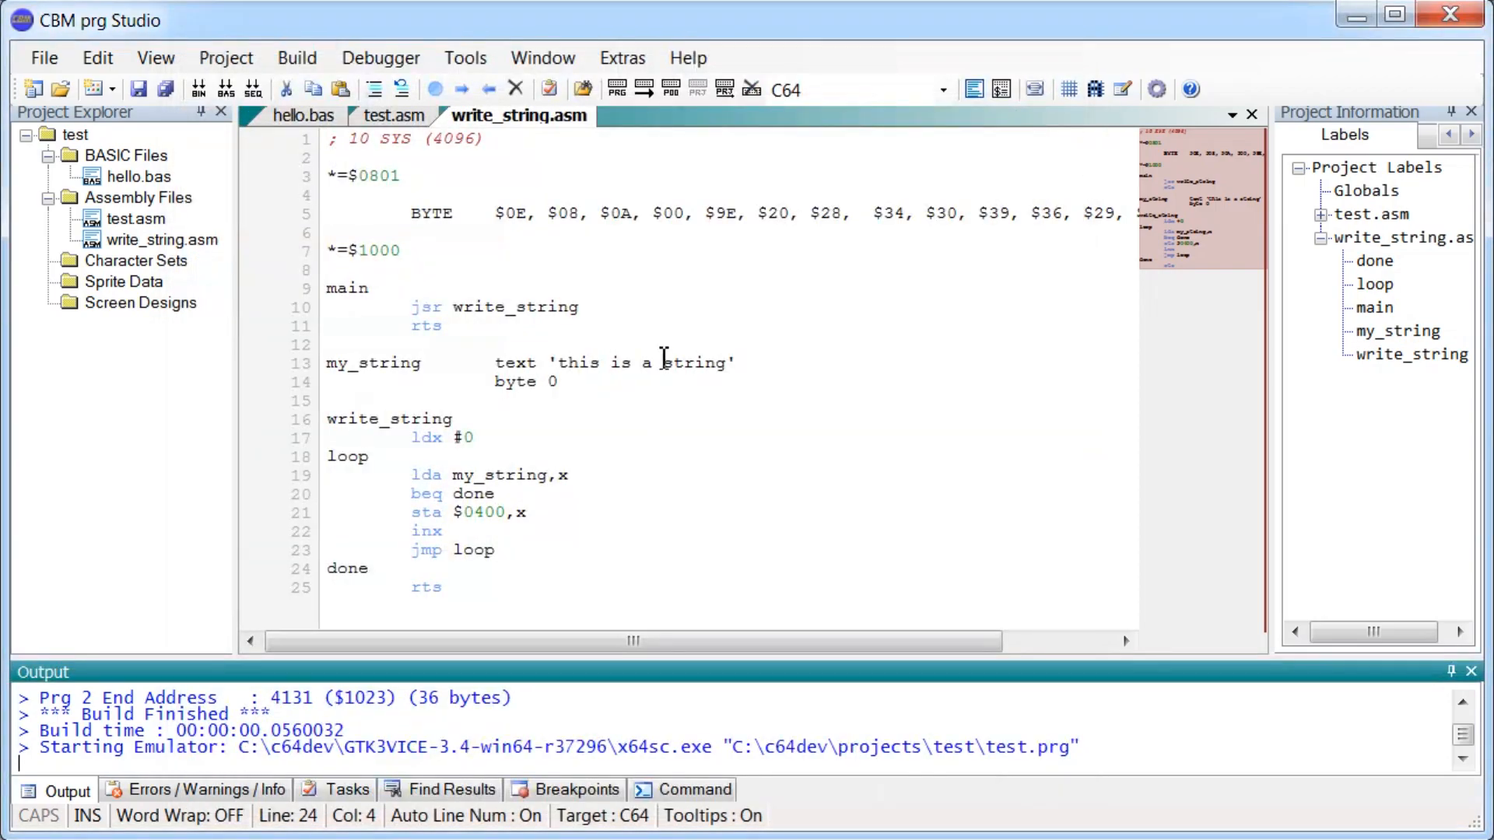
text(wit)
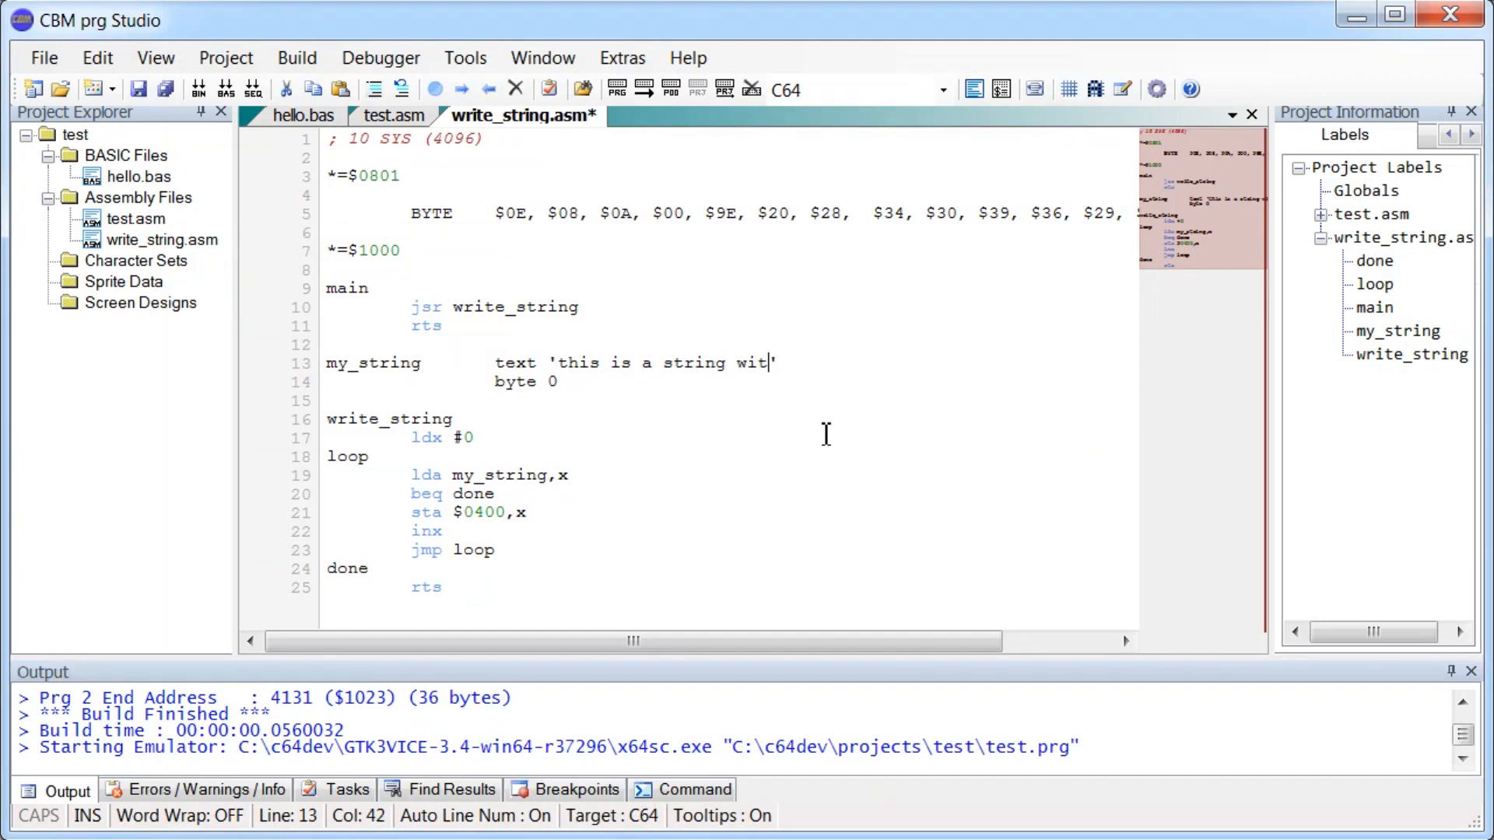
text(h more chars')
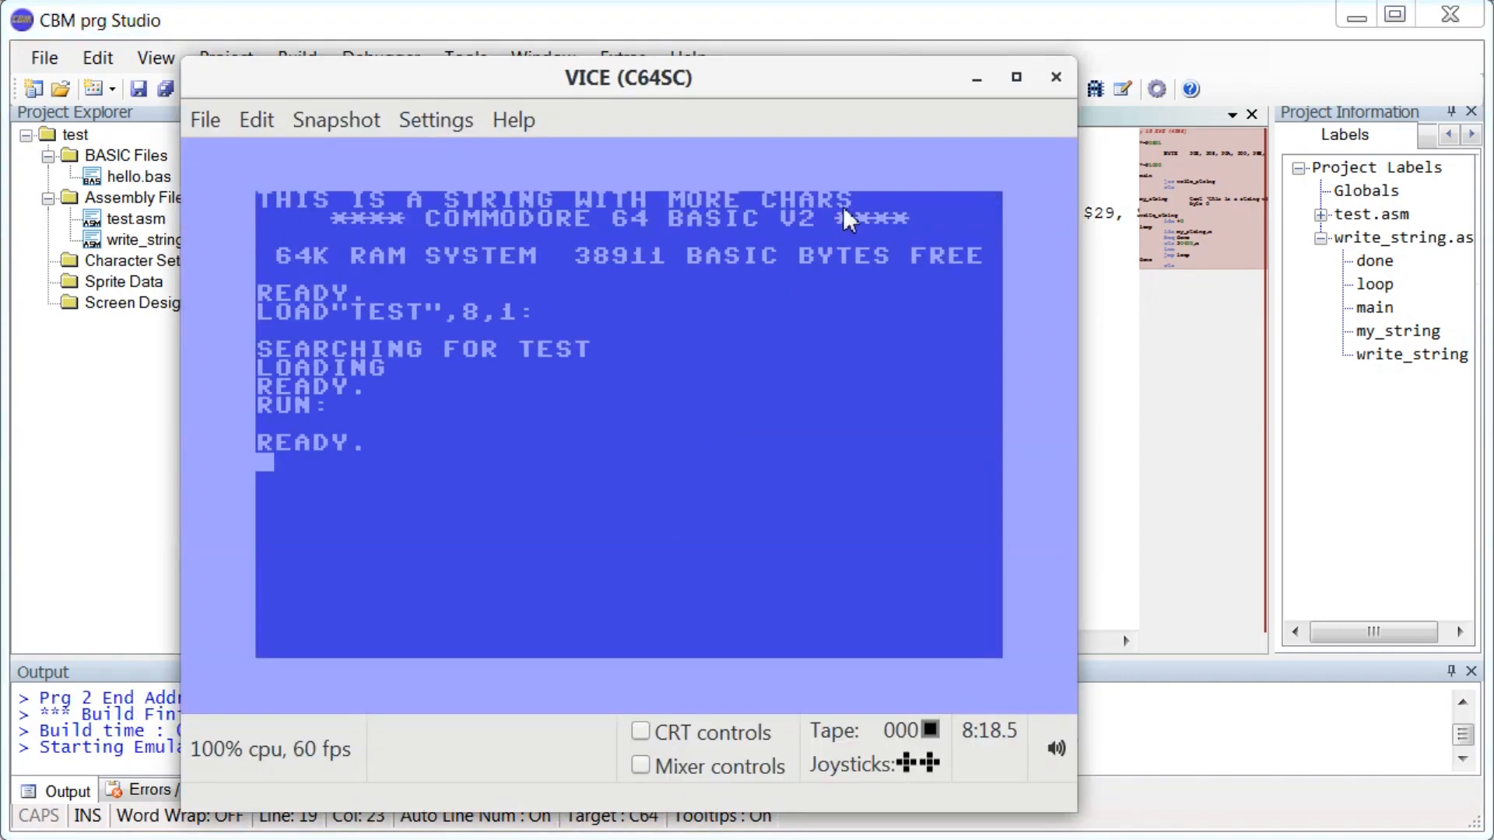
mouse_move(1033, 190)
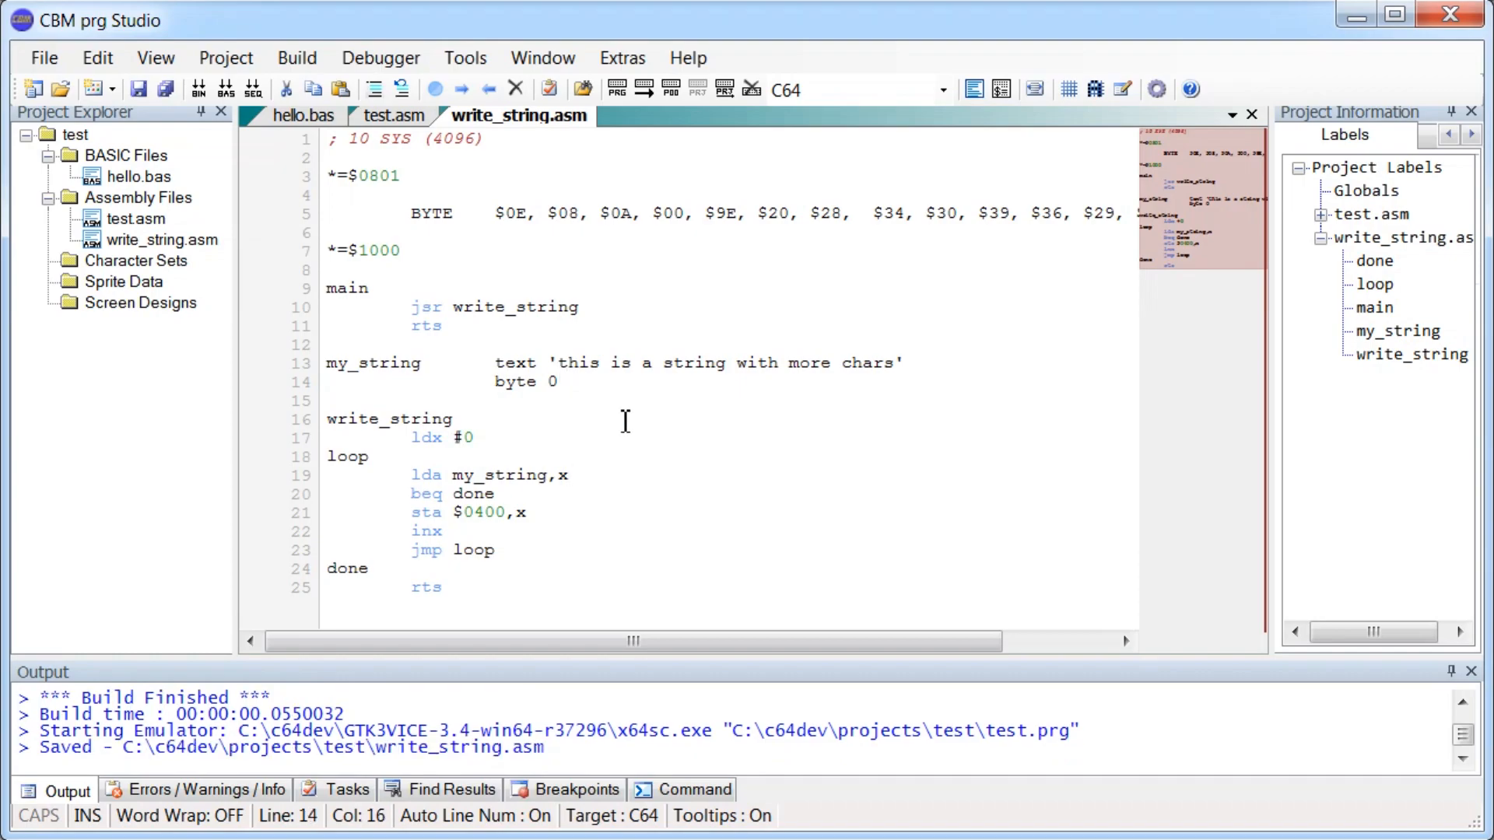
mouse_move(522, 362)
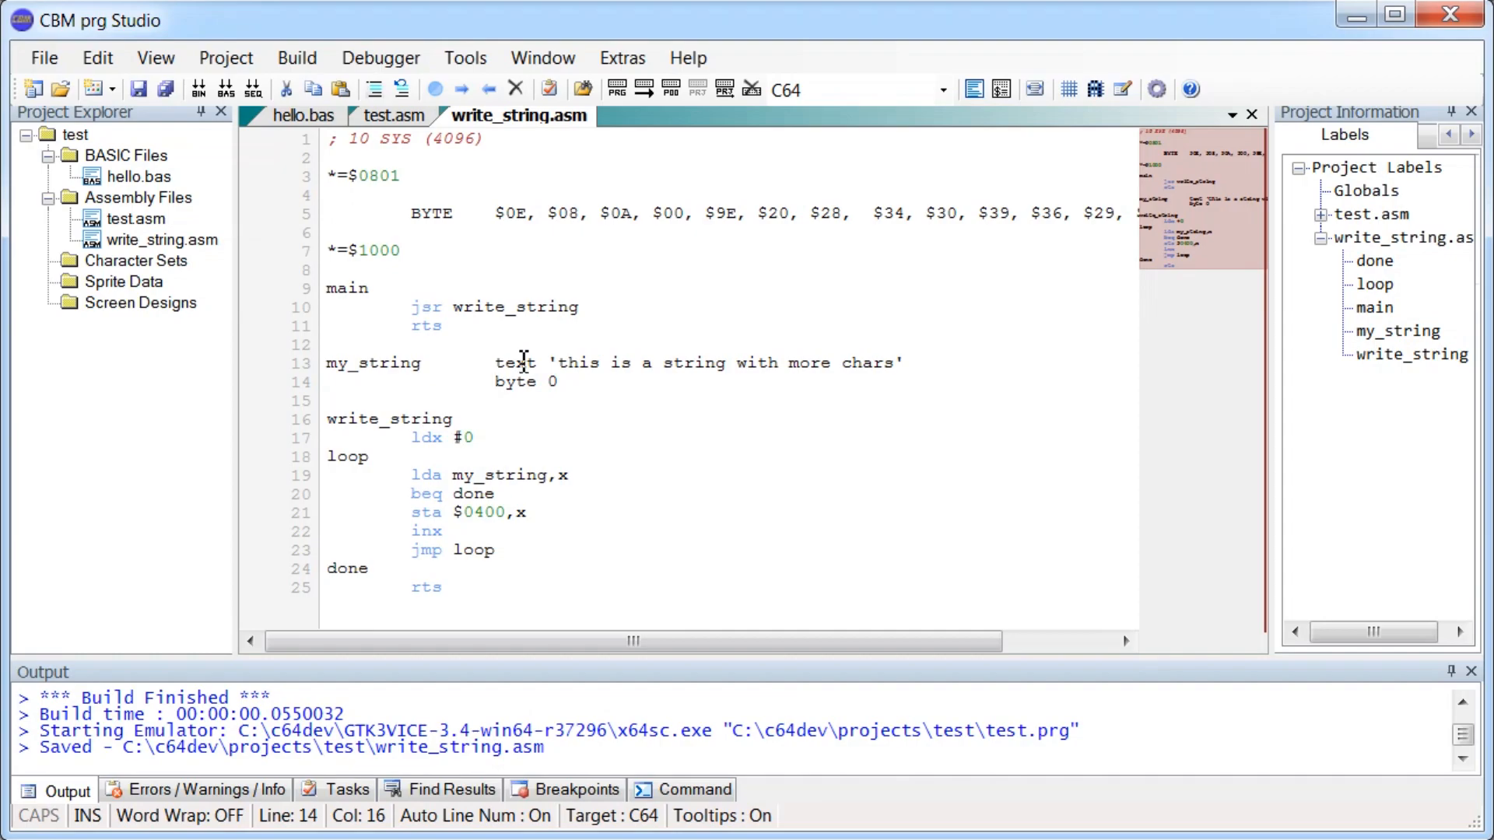
click(495, 382)
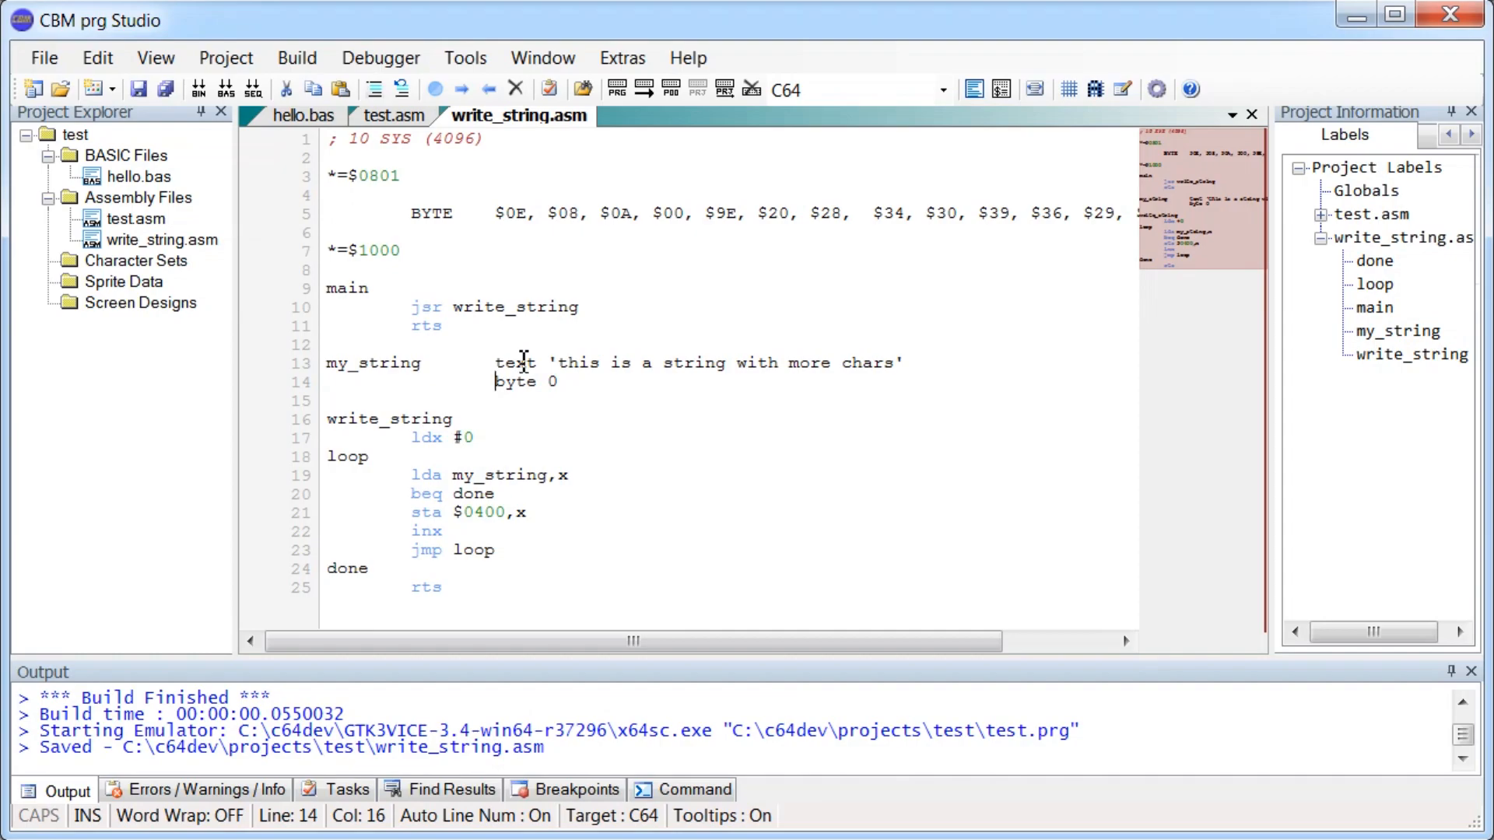
double_click(514, 363)
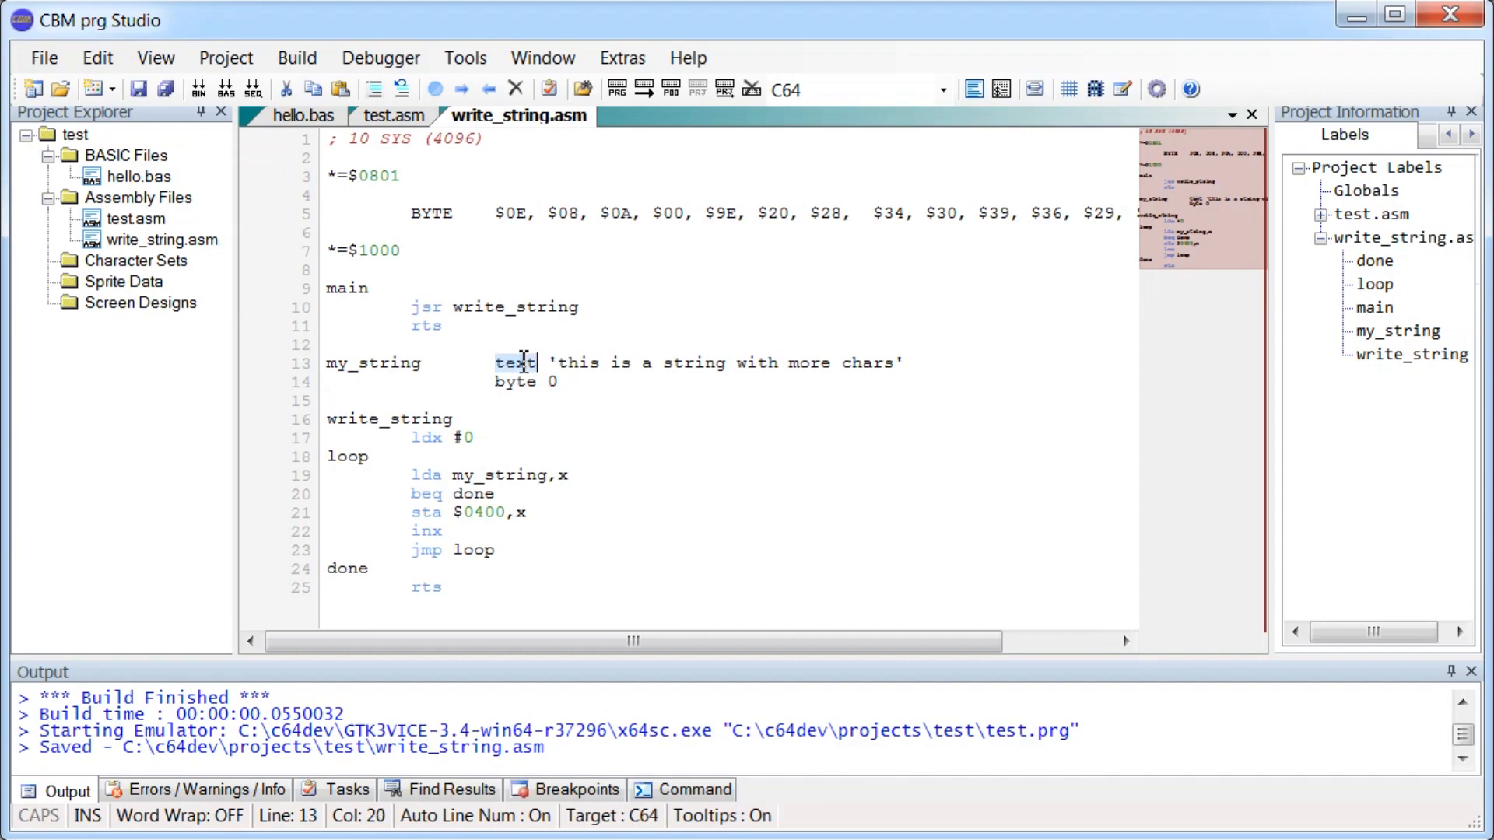
text(nu)
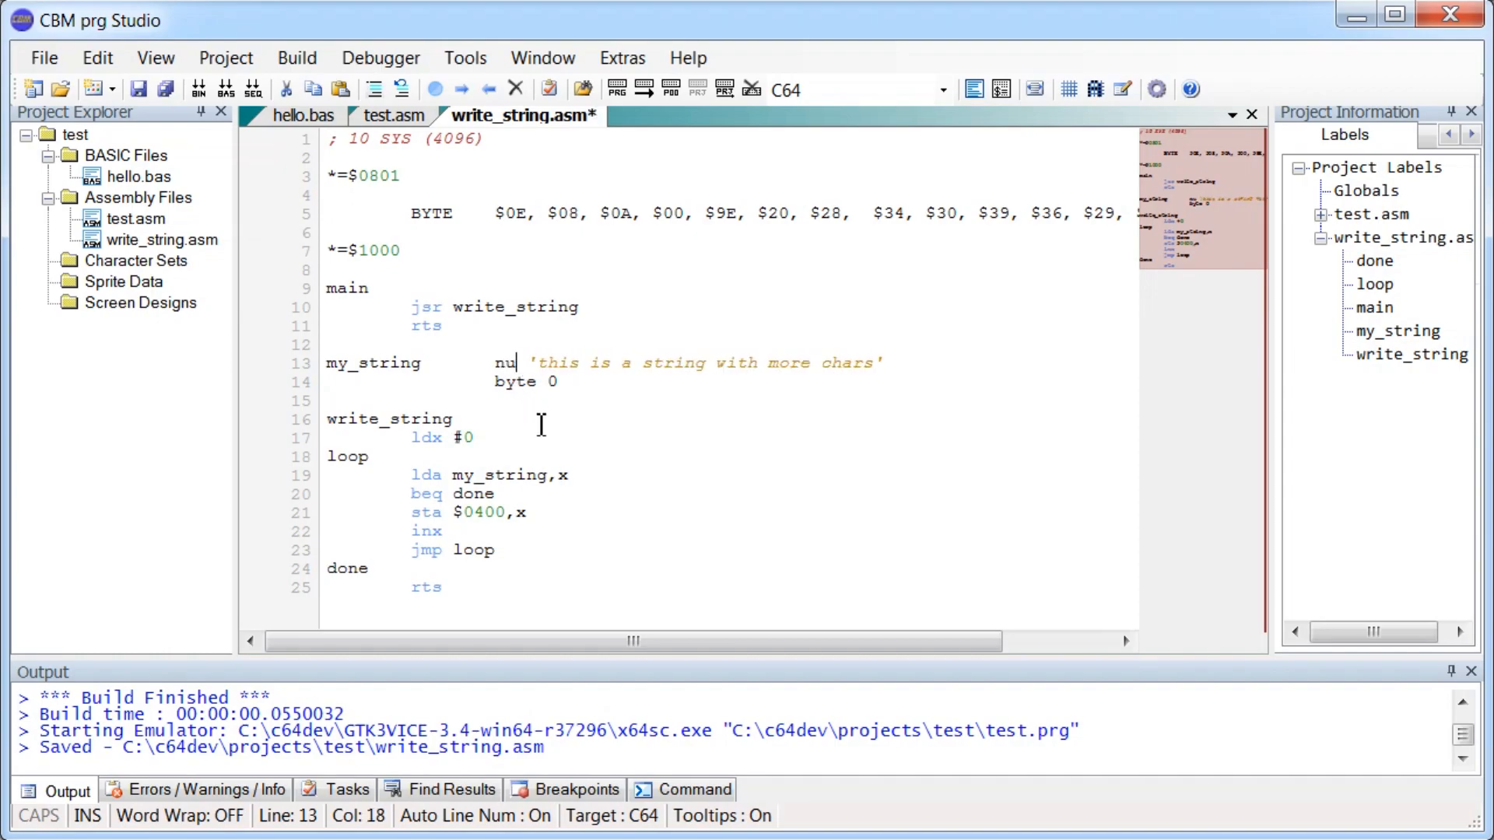
text(ll)
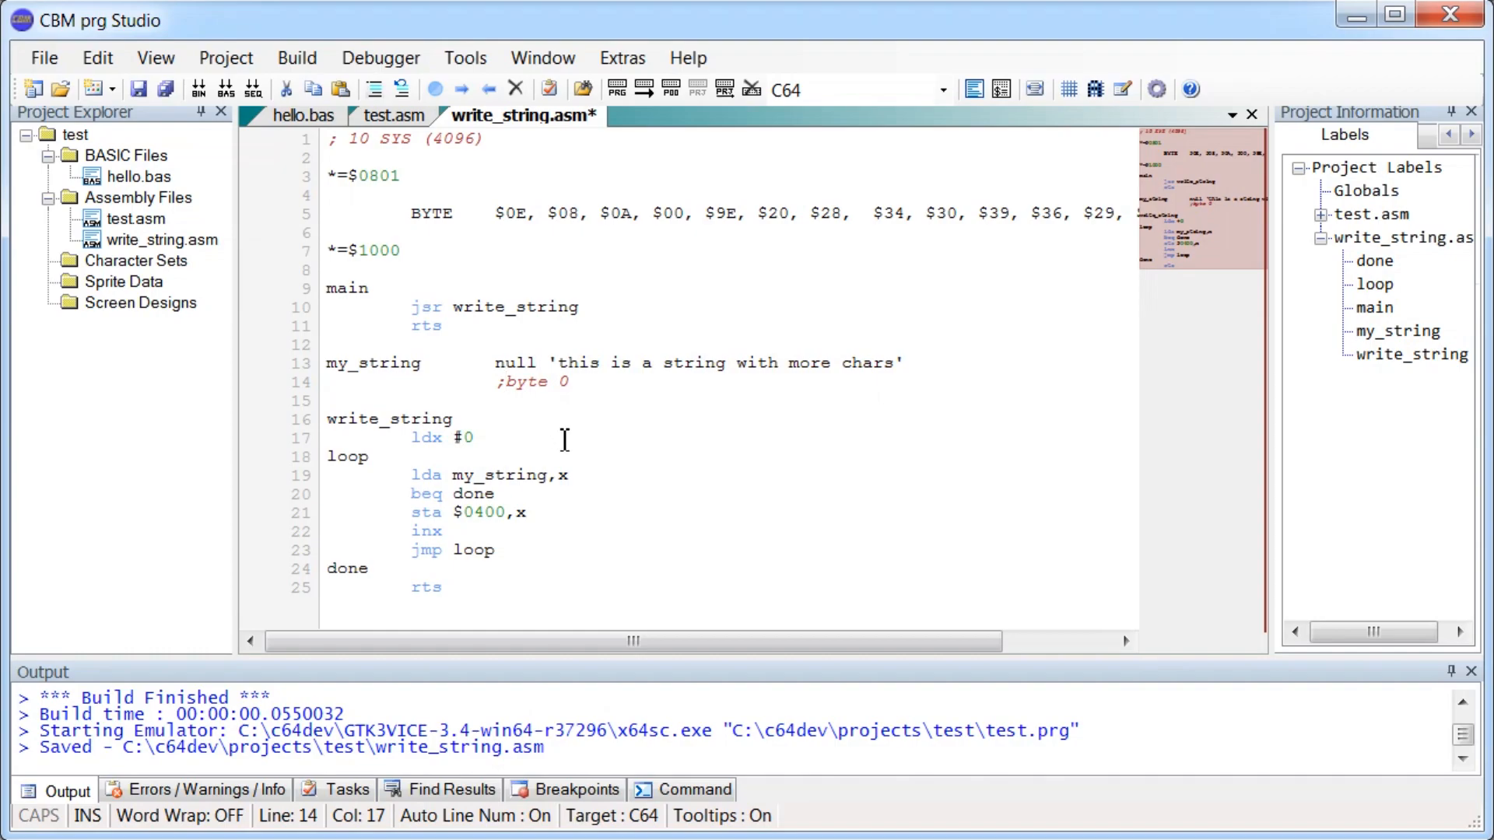
mouse_move(857, 362)
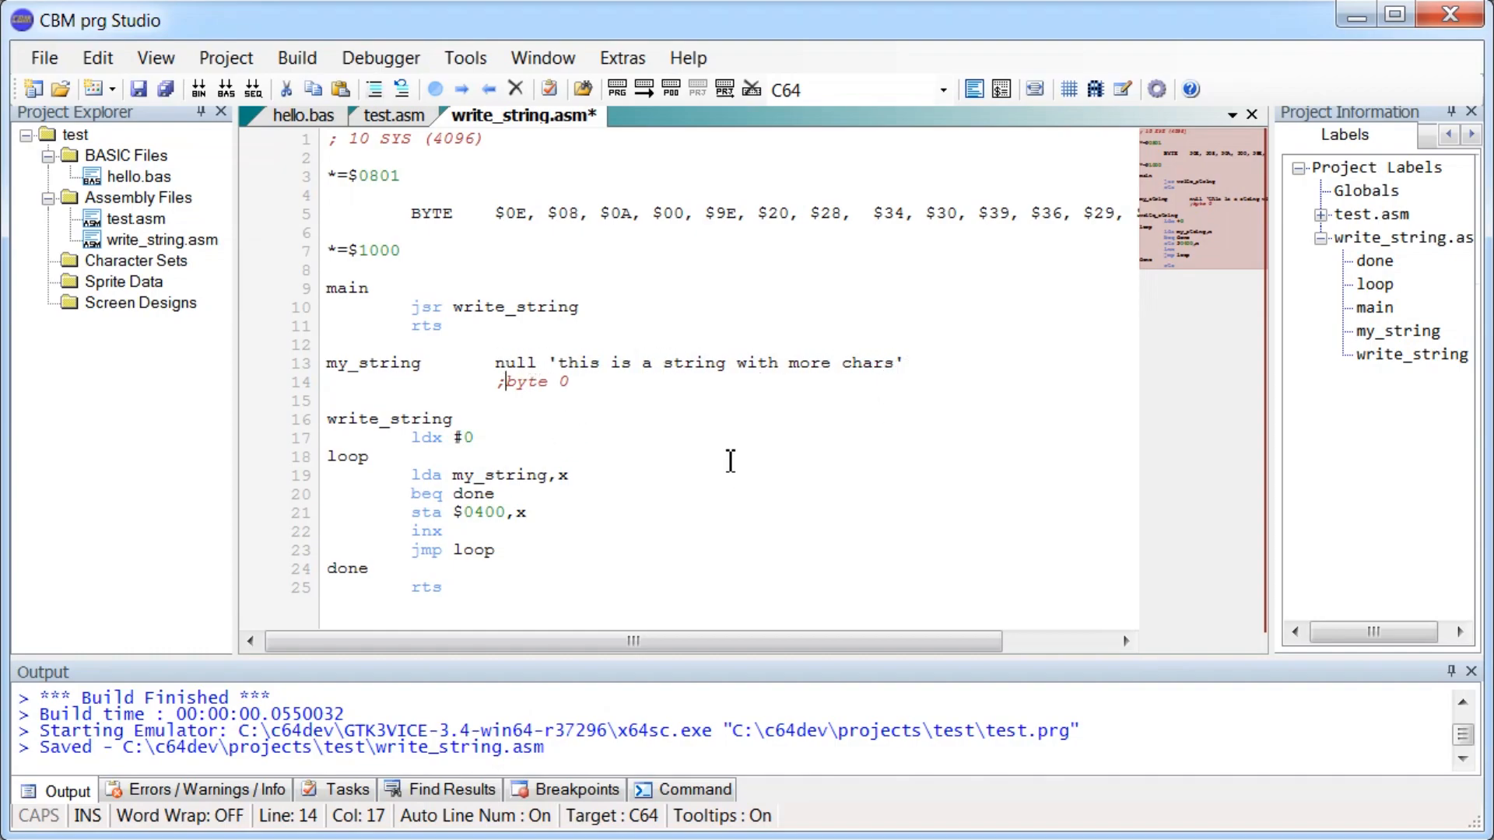
click(536, 363)
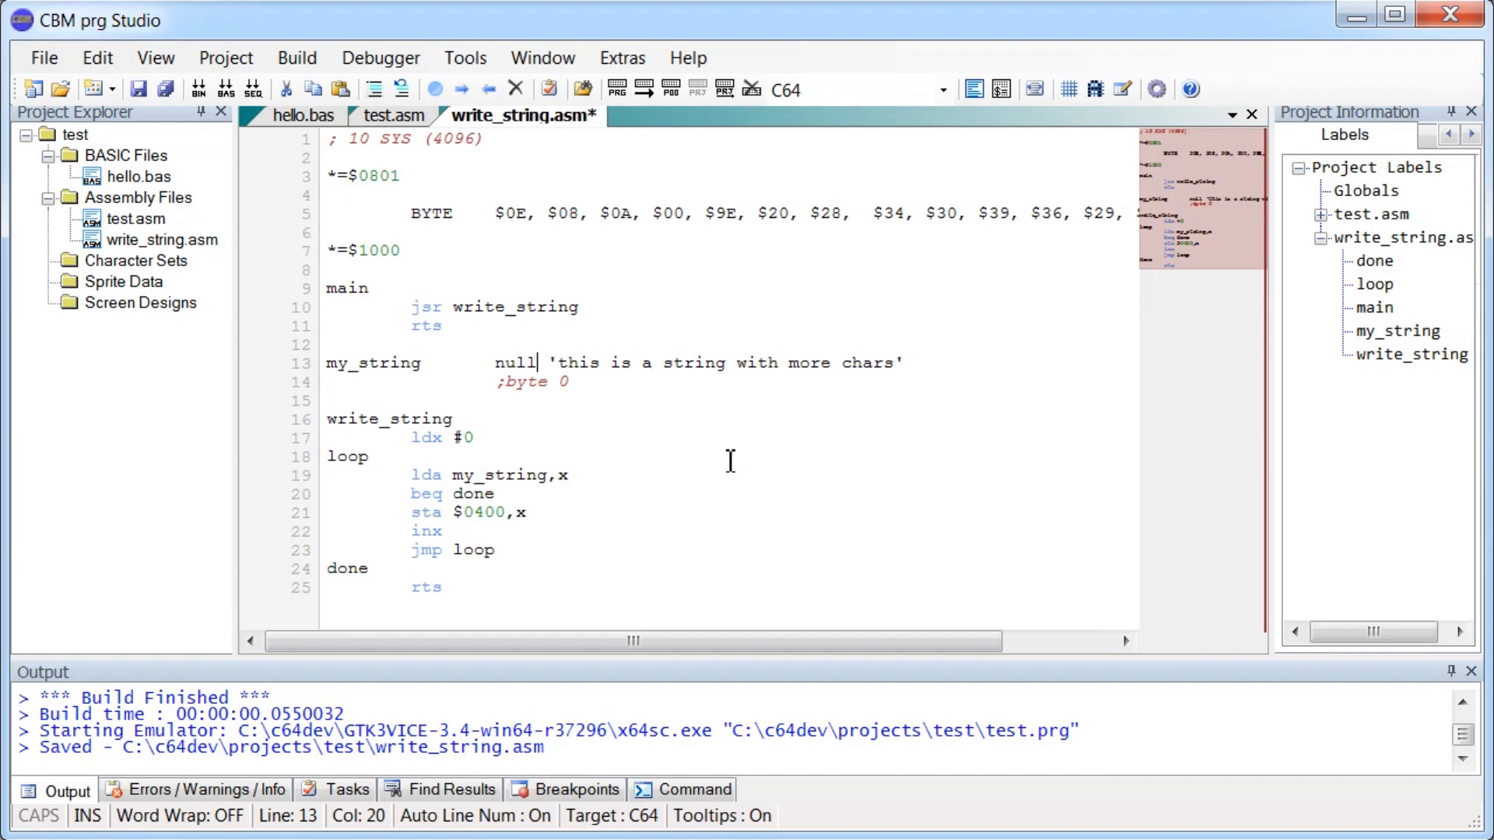
key(BackSpace)
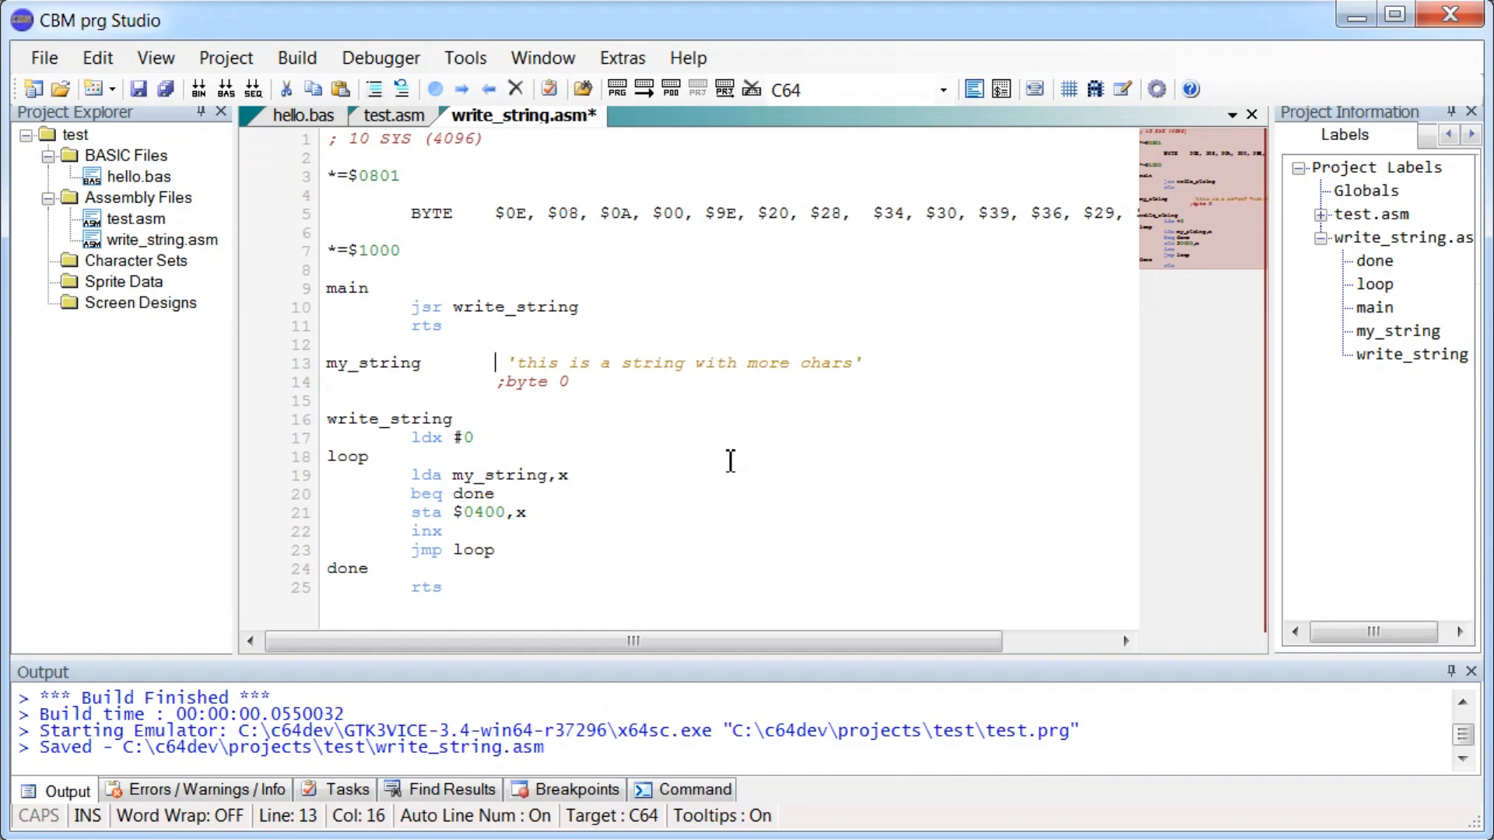
text(text)
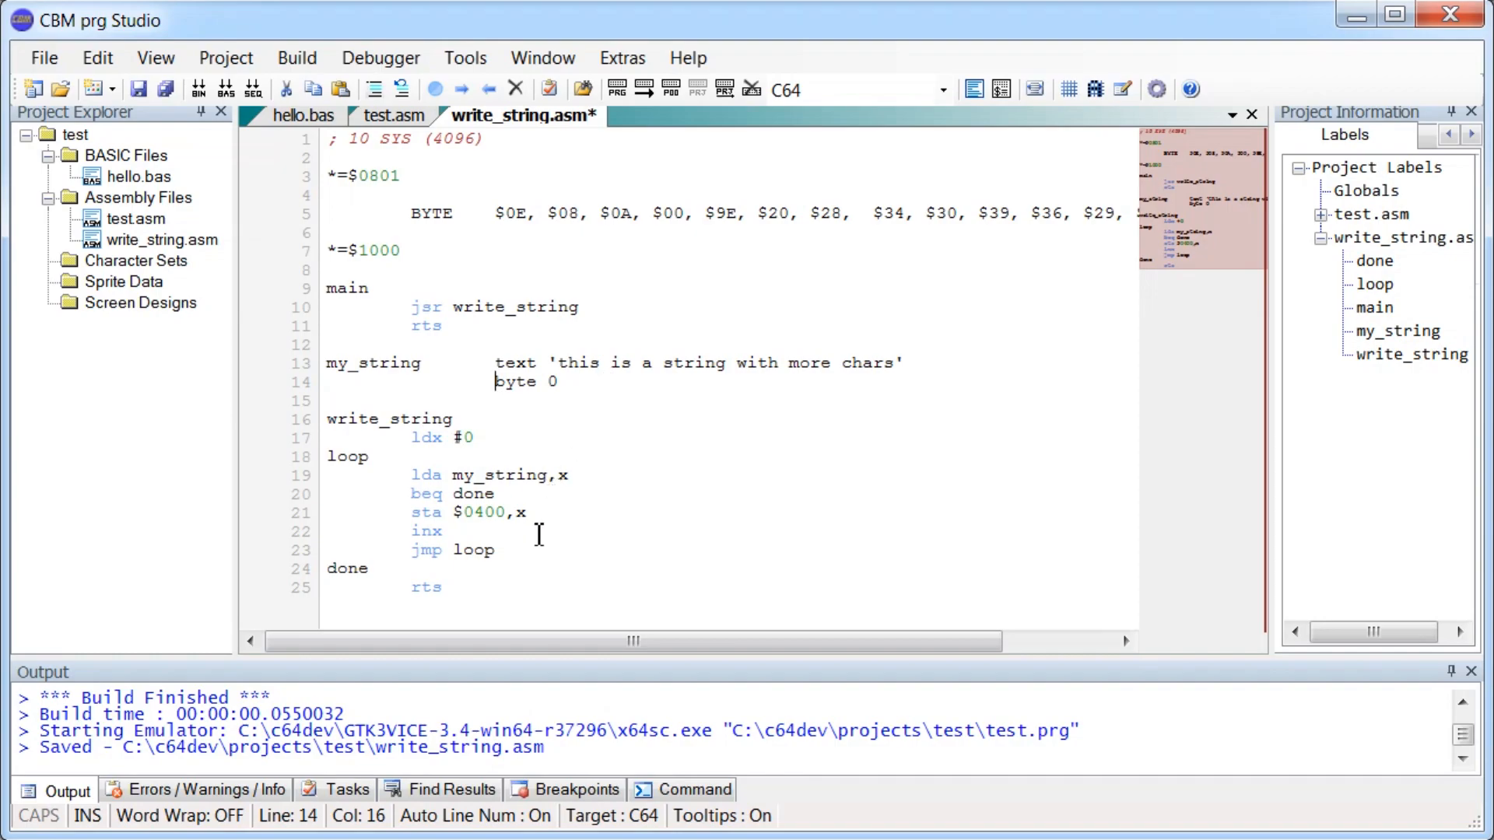
mouse_move(595, 431)
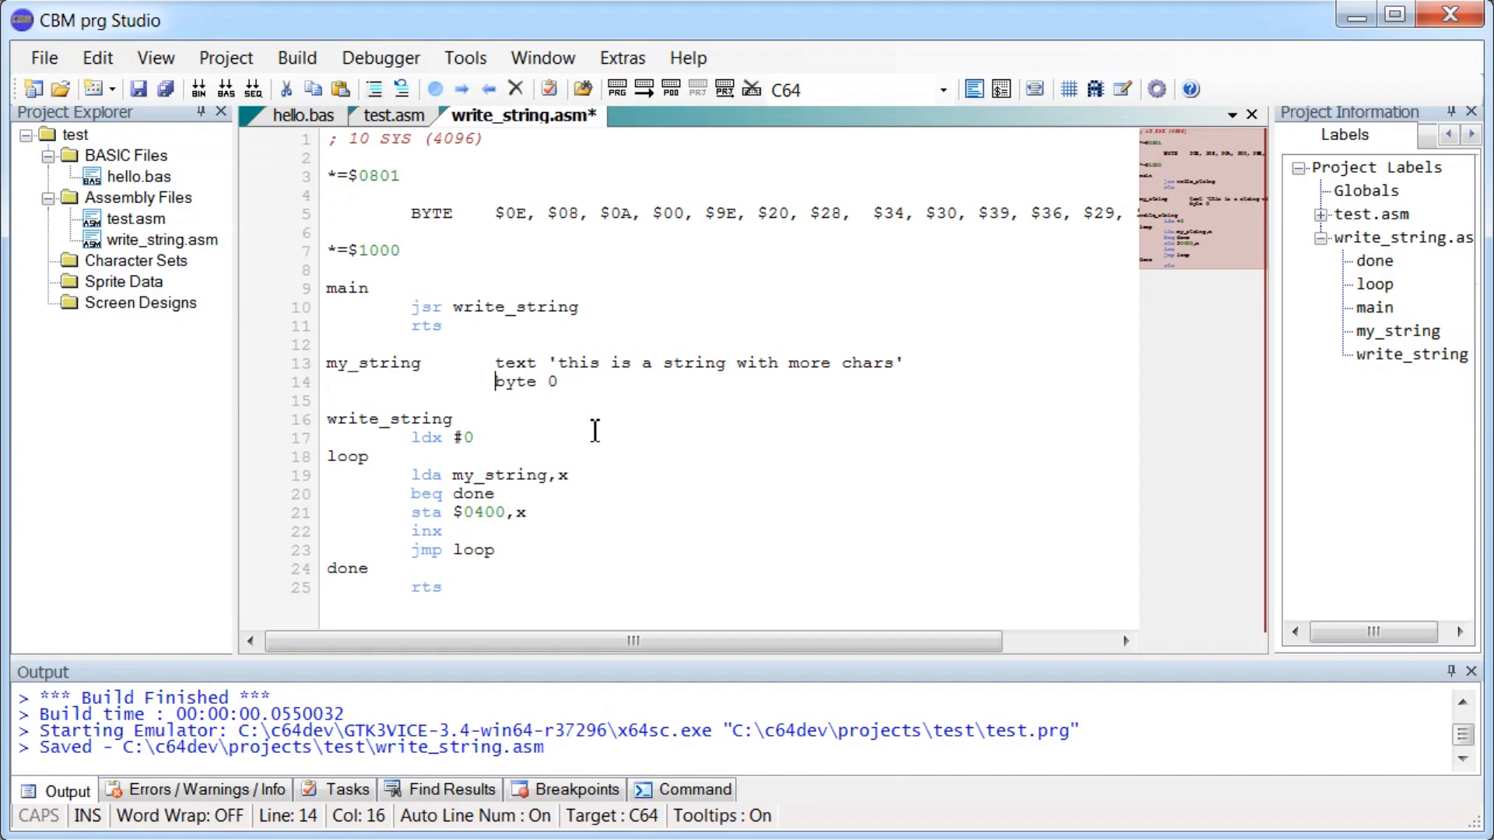
mouse_move(582, 381)
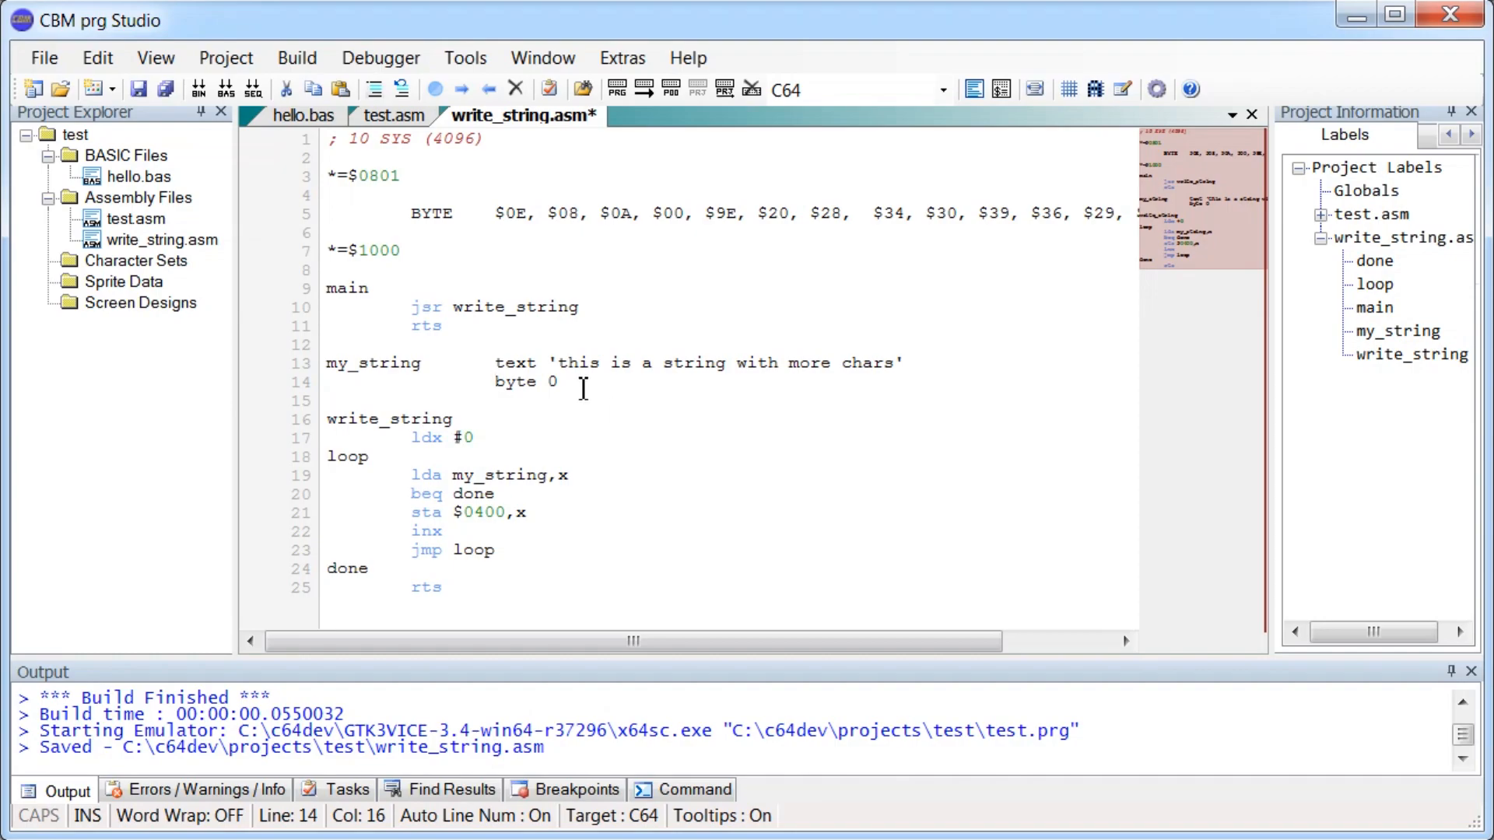
mouse_move(405, 375)
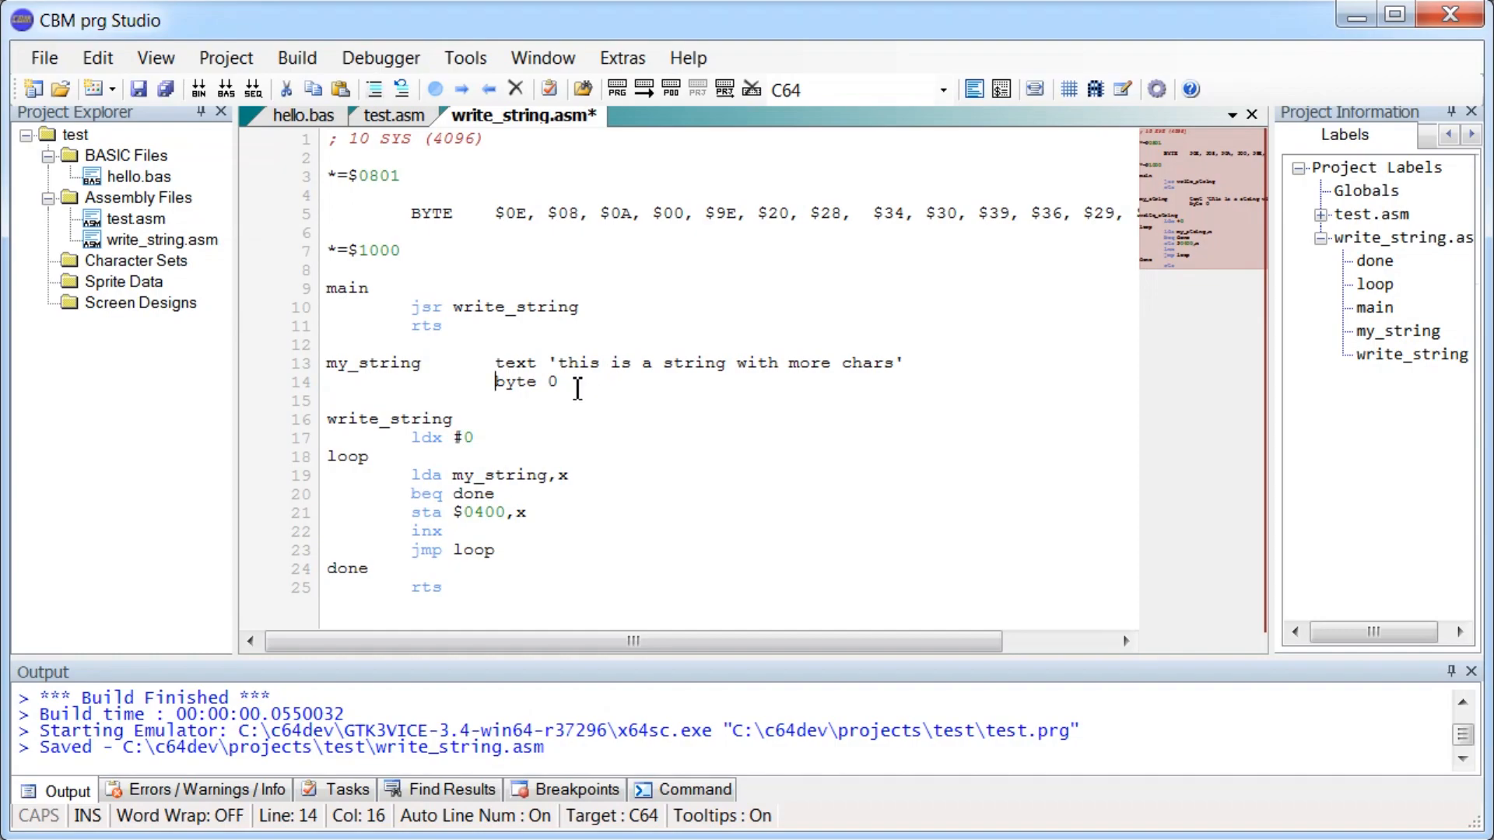
mouse_move(476, 512)
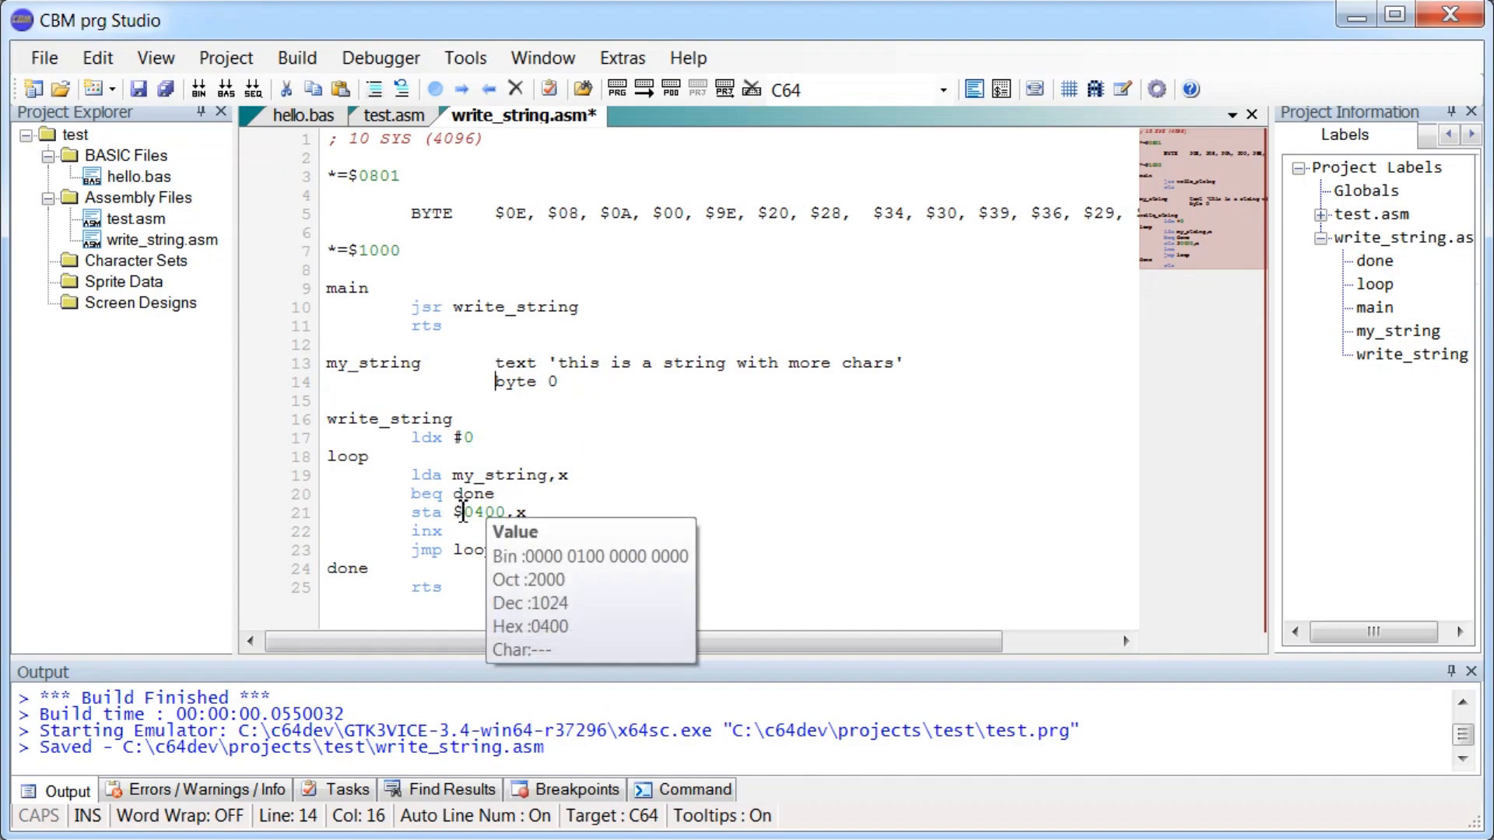
mouse_move(325, 140)
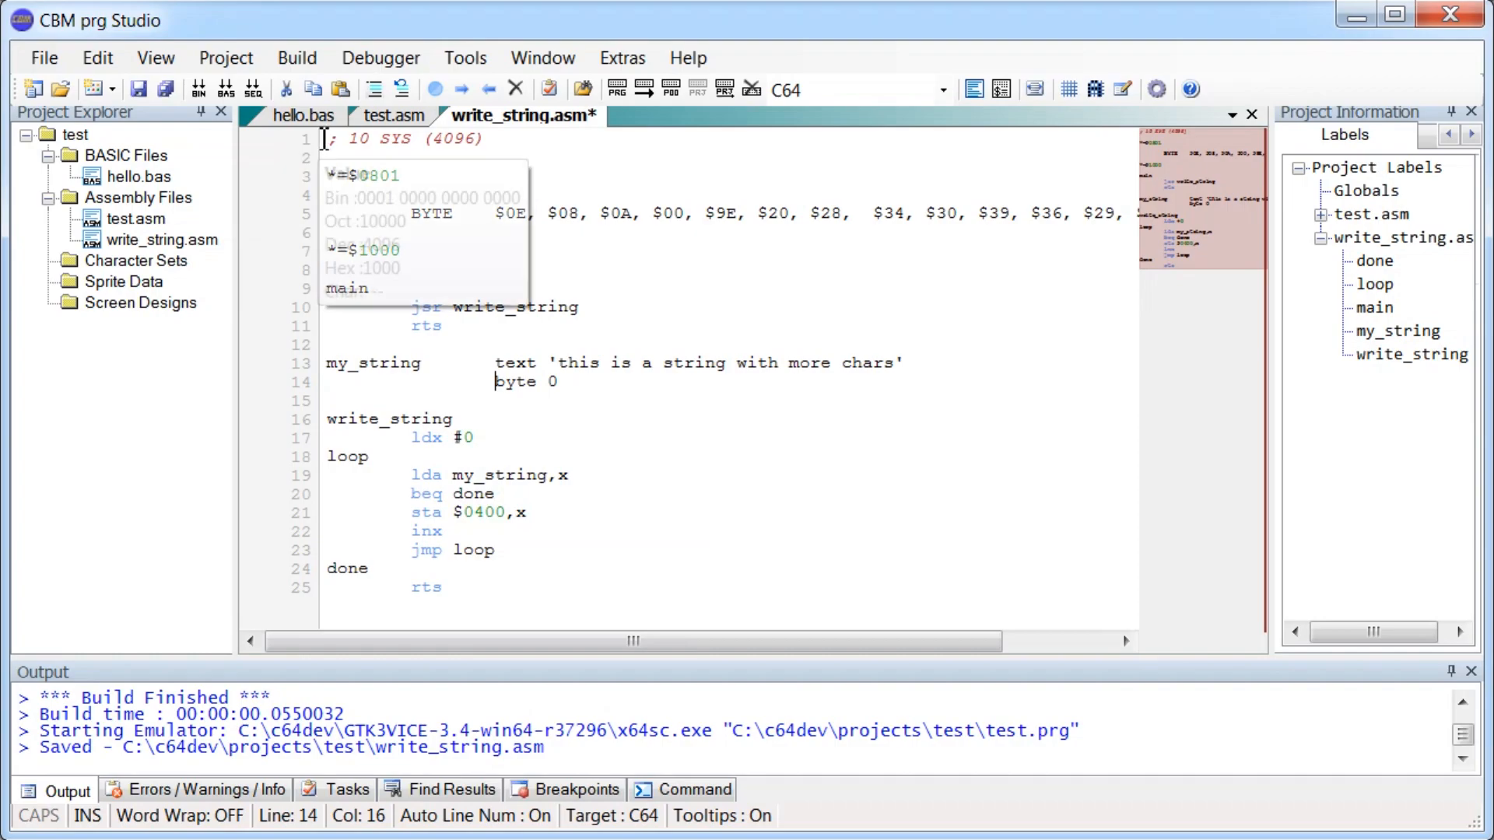
mouse_move(711, 518)
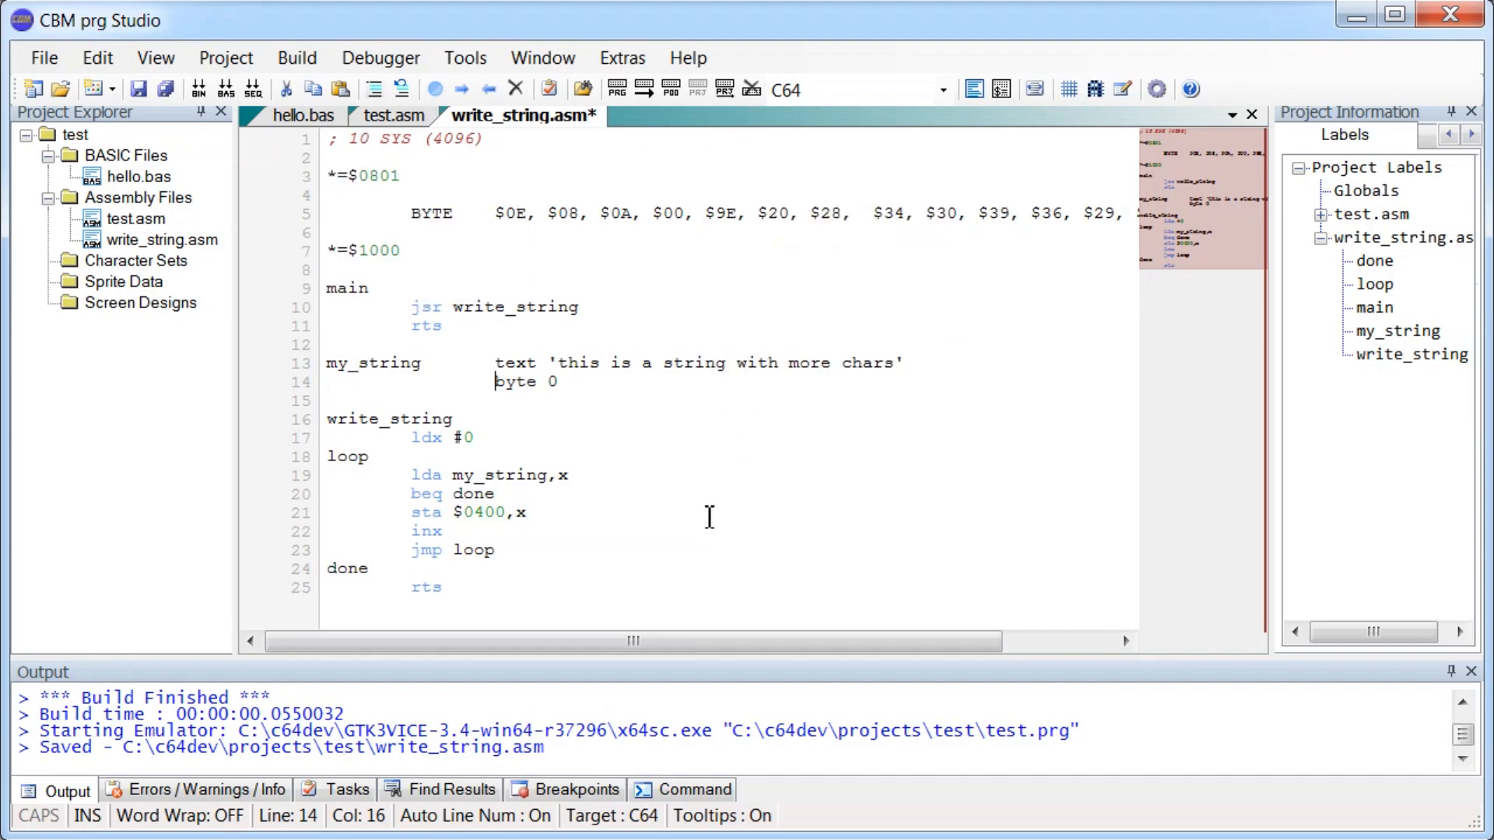
mouse_move(695, 521)
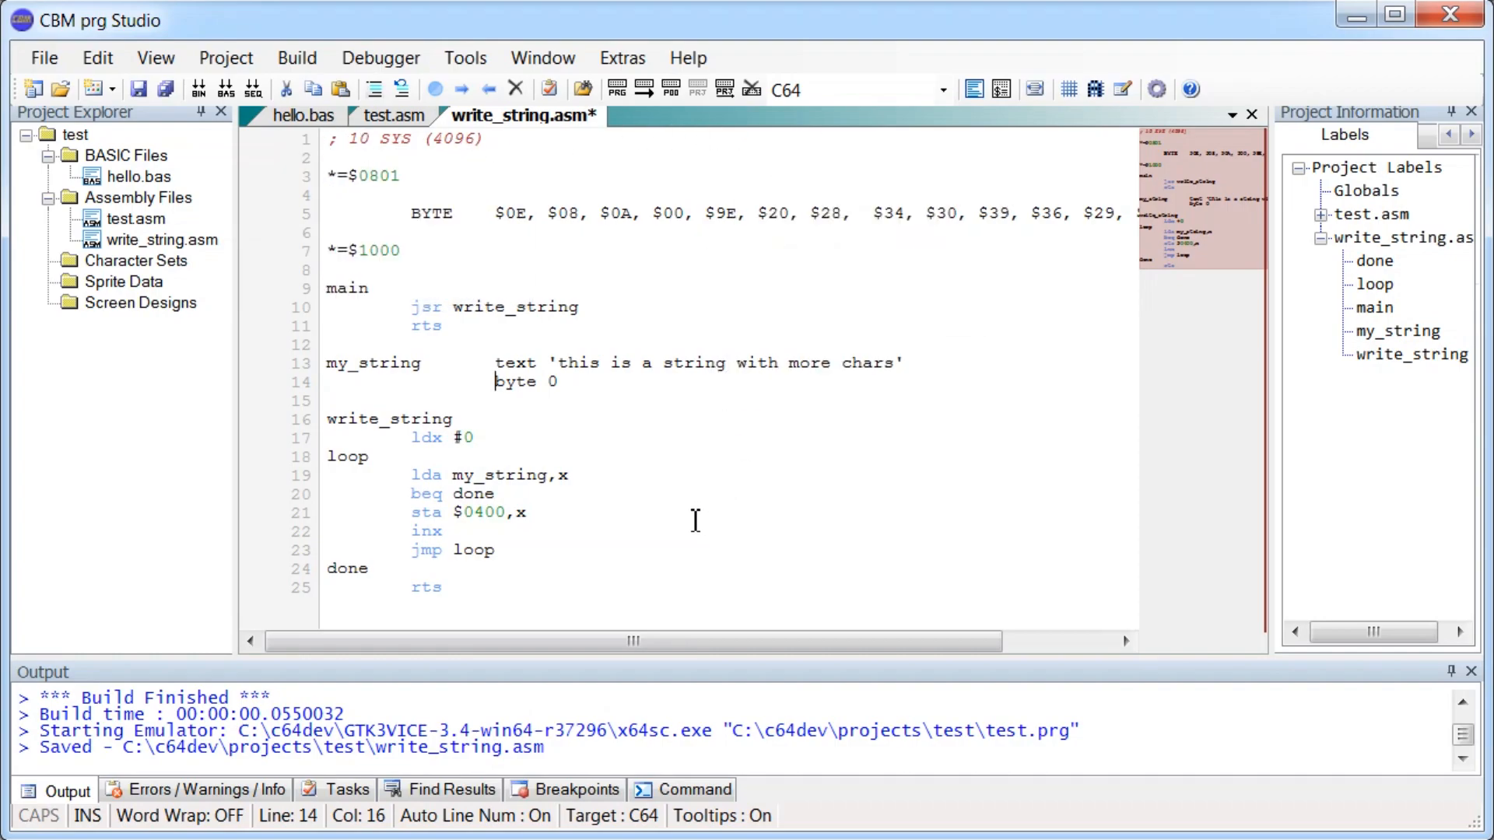
key(ctrl+a)
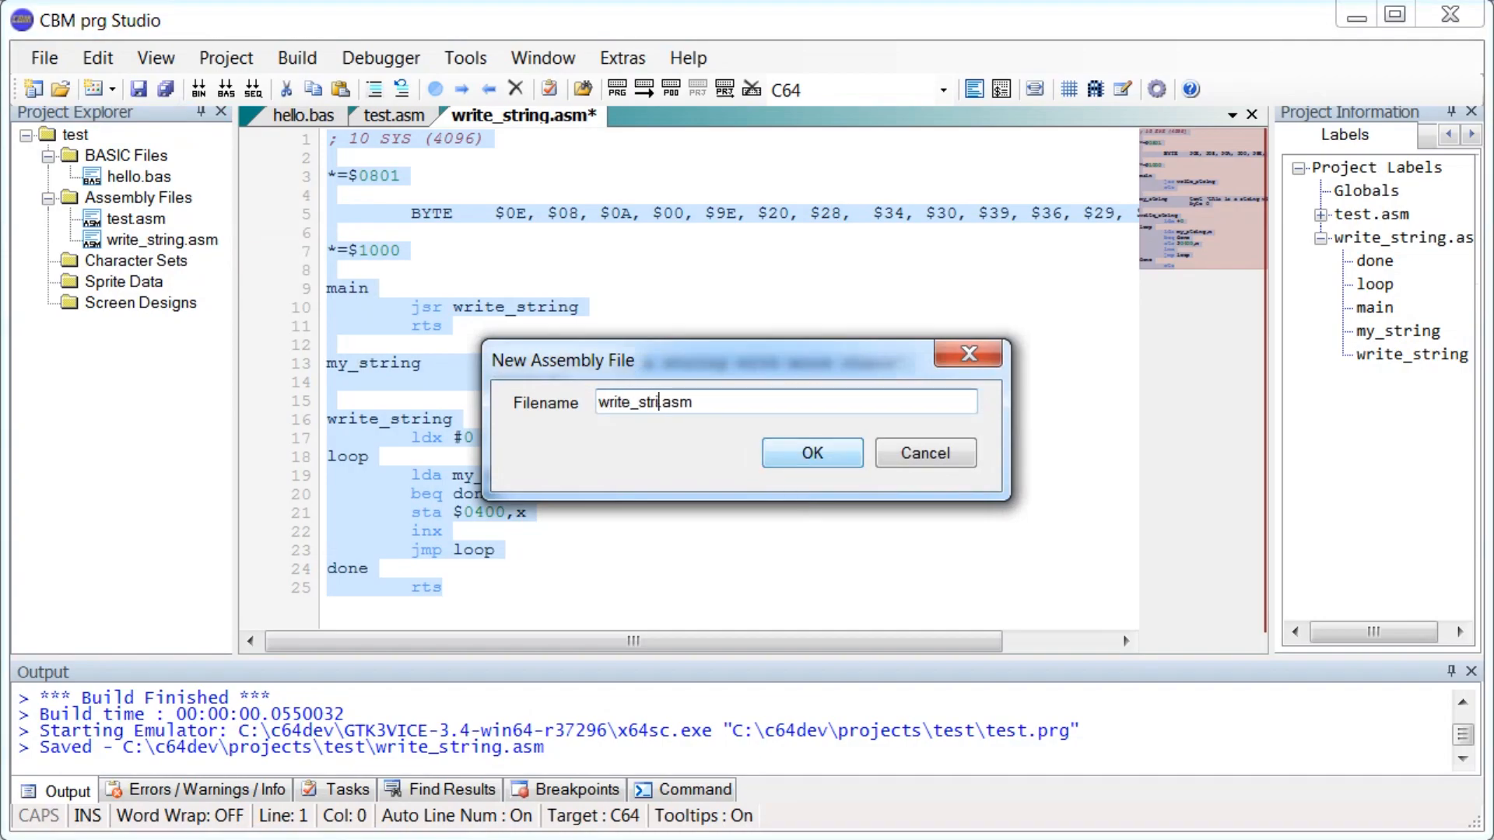
Confirm creating write_string2.asm to hold a copy of the write_string listing.
click(812, 452)
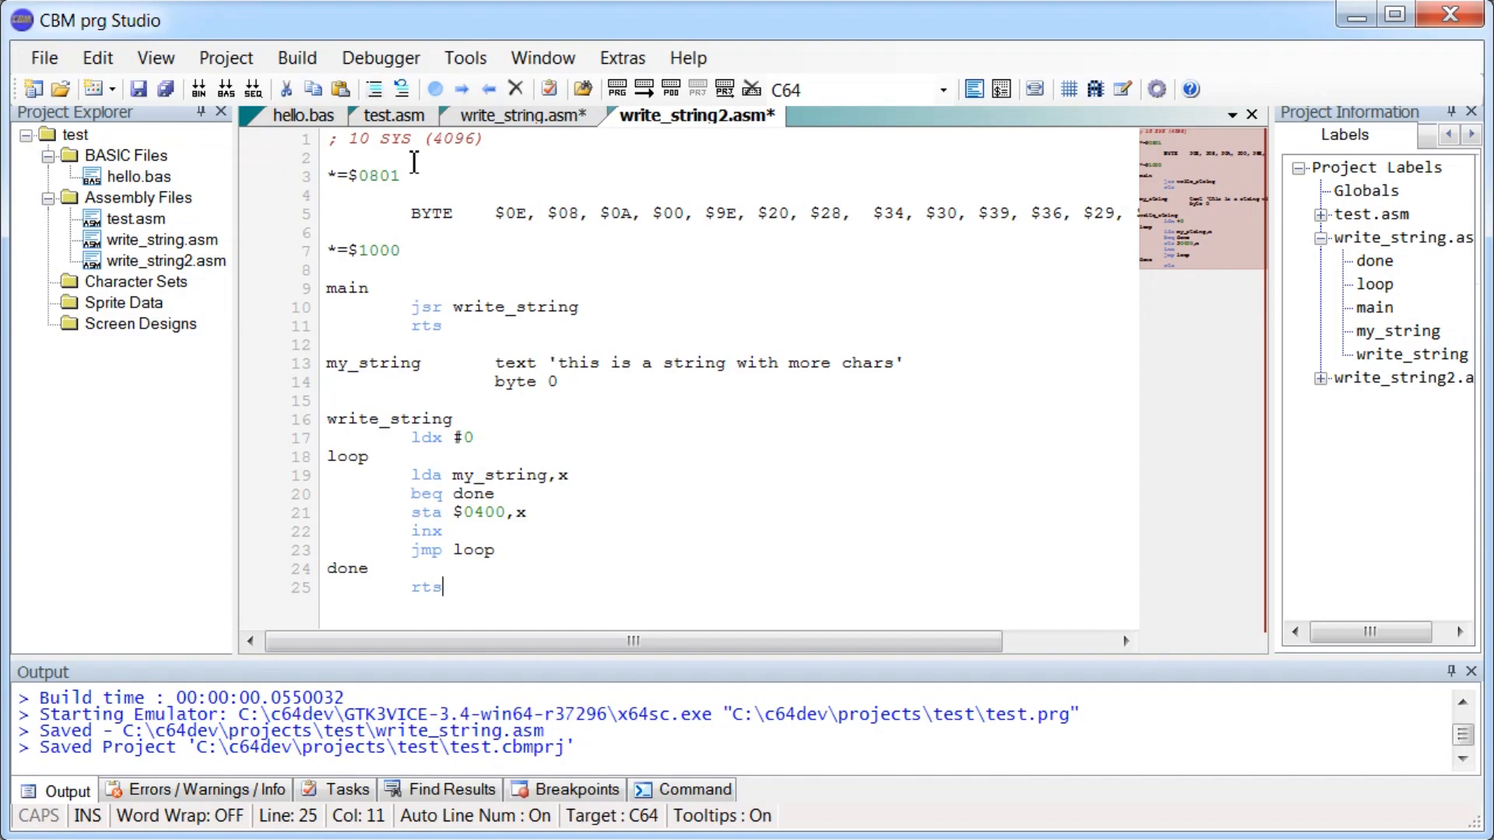
mouse_move(788, 316)
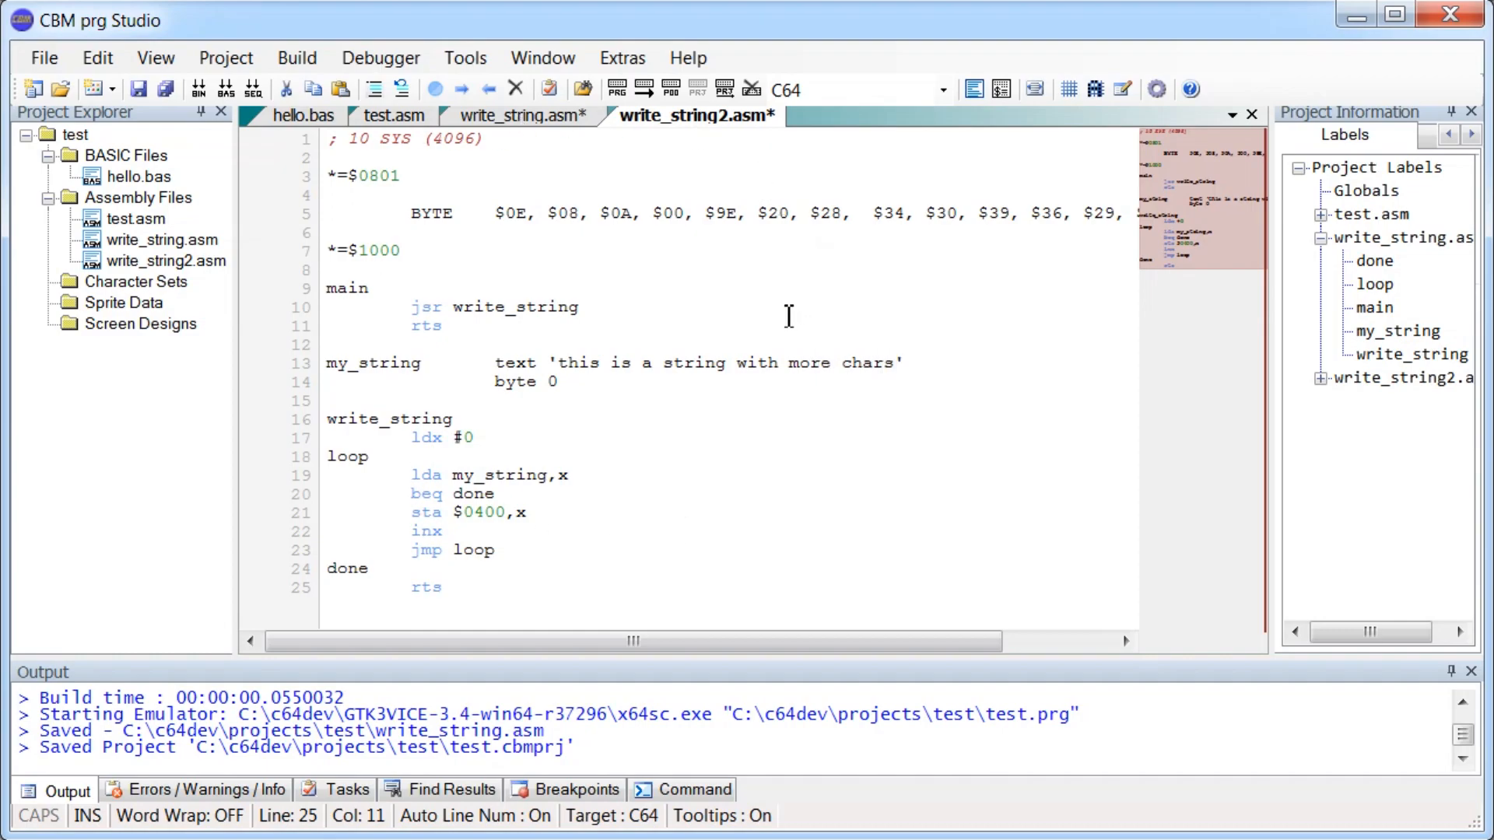
mouse_move(529, 593)
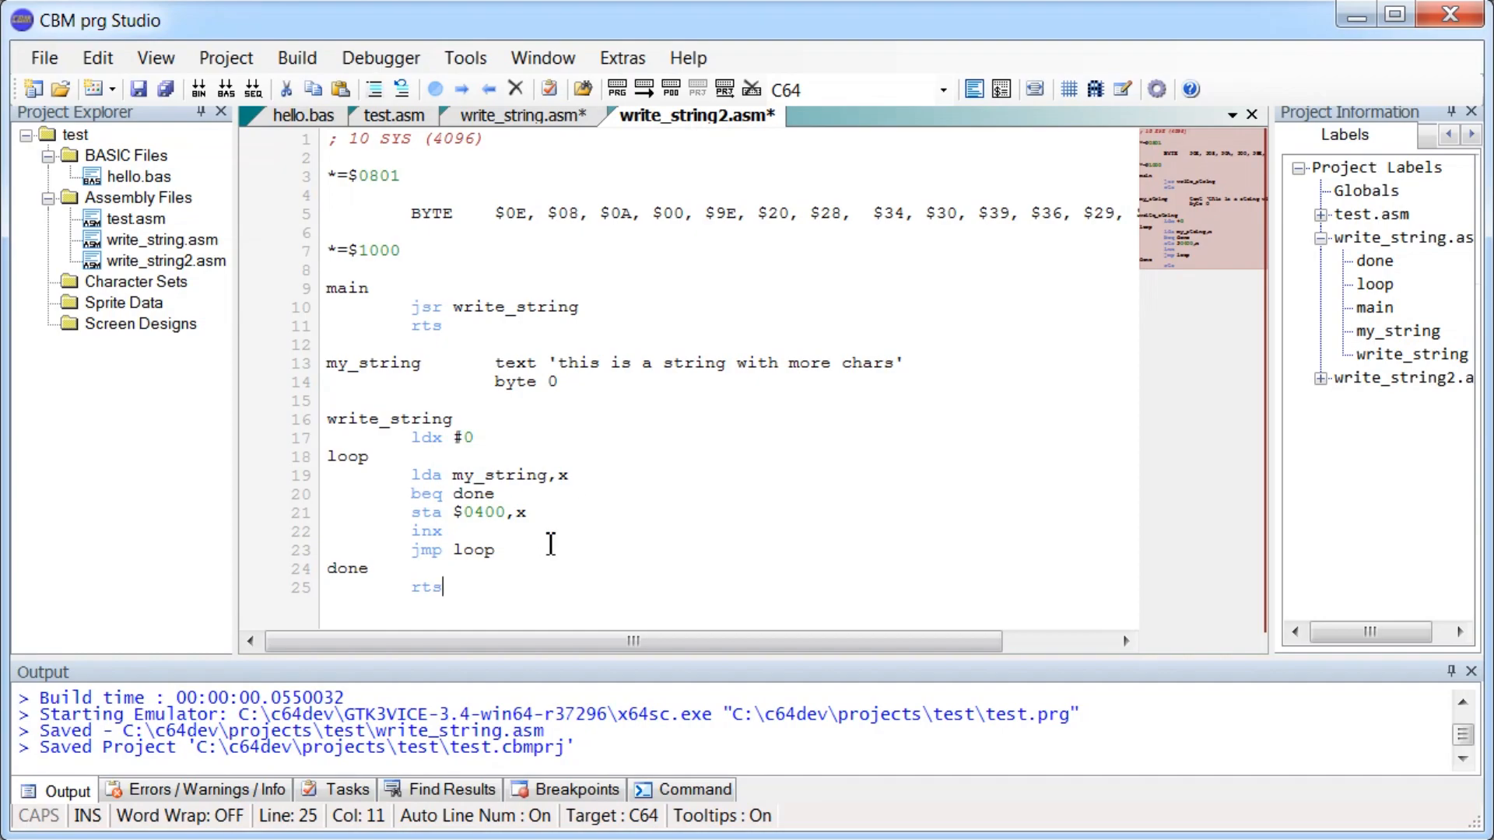
mouse_move(554, 434)
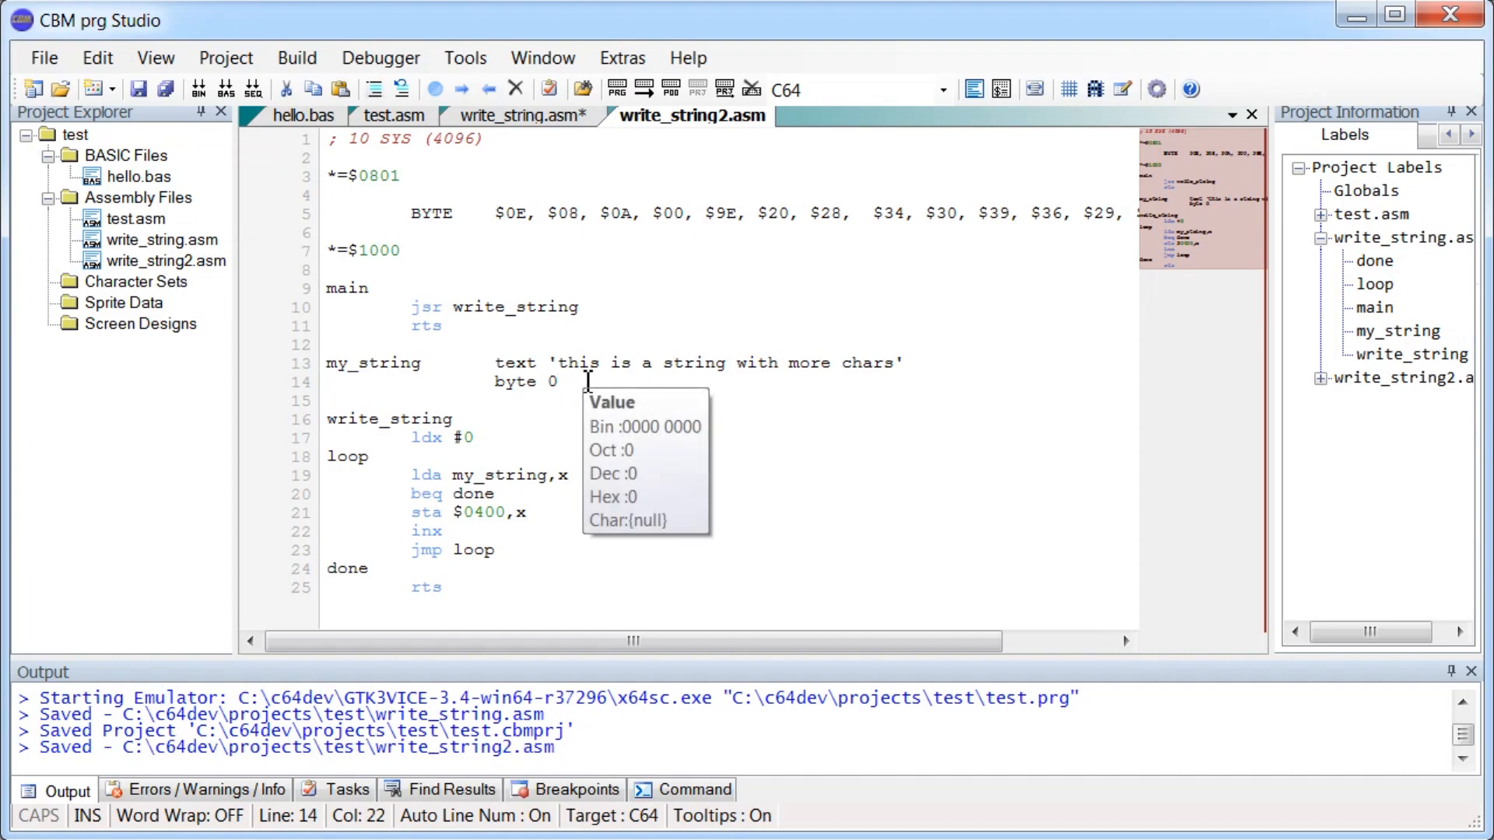
Define my_string2 as 'this is another string' terminated with byte 0.
text(my_string2       text ')
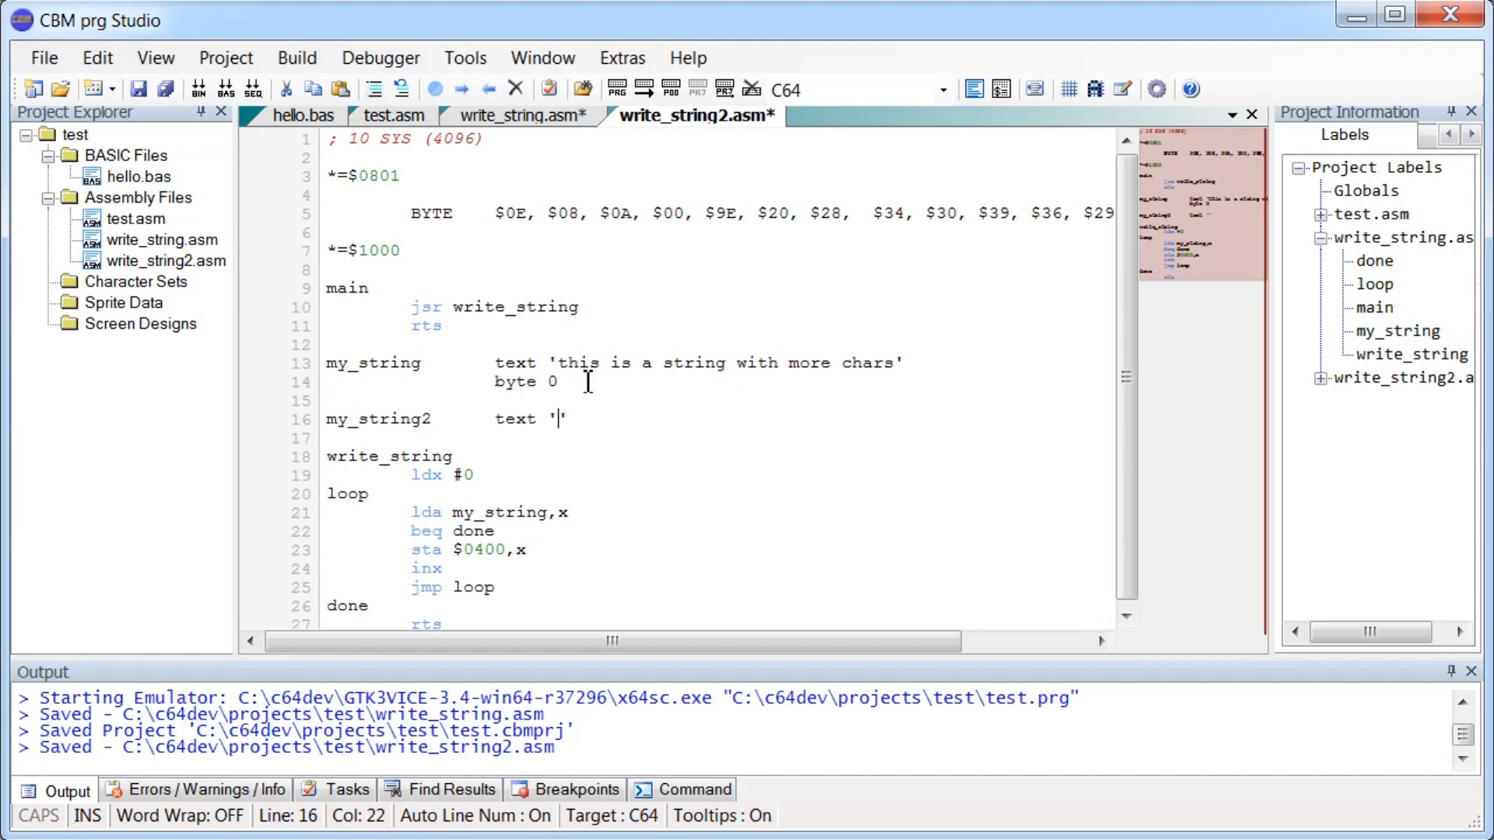
text(this is another string)
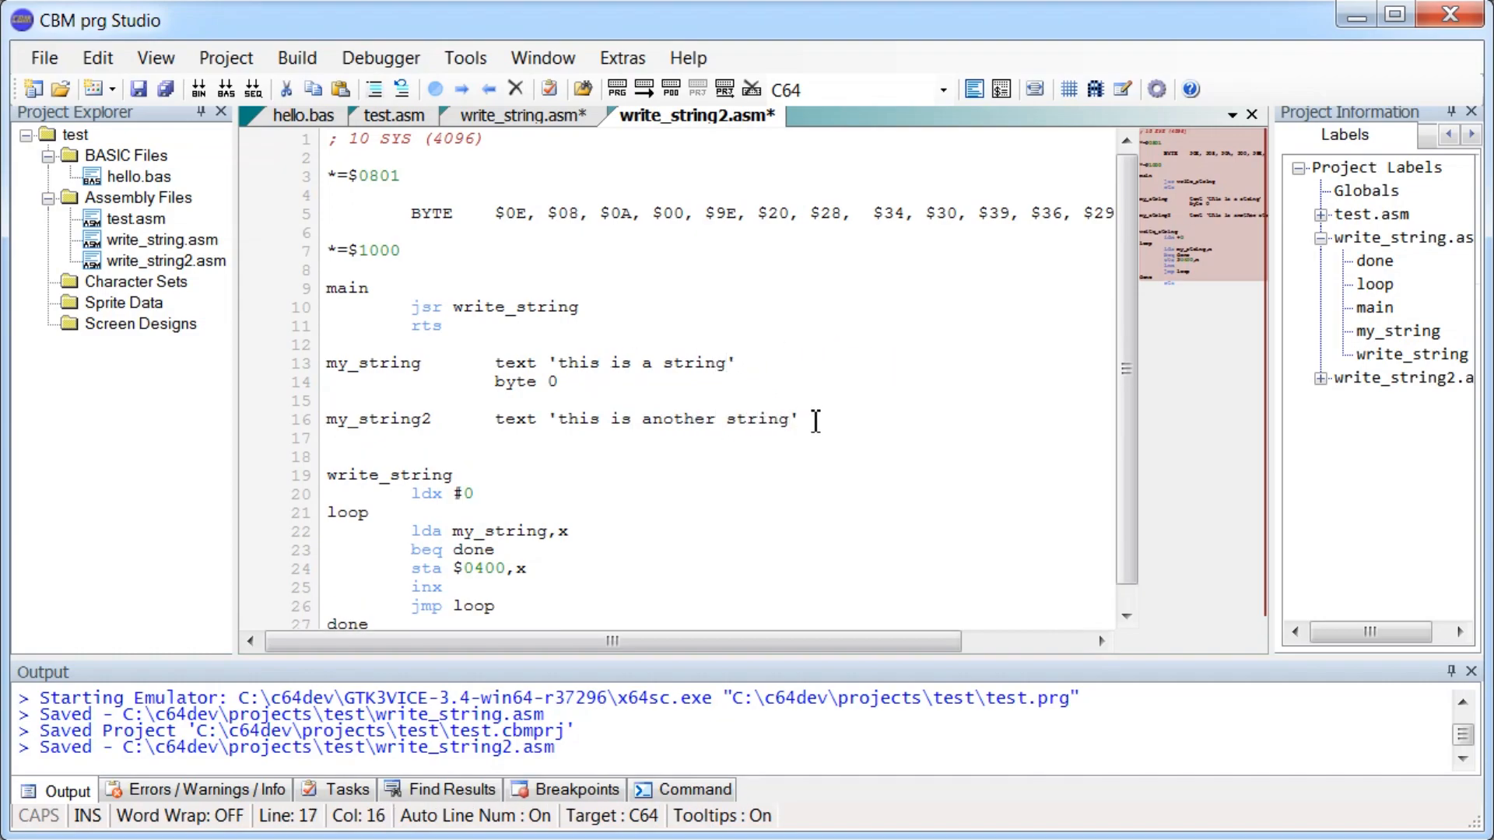
text(byte 0)
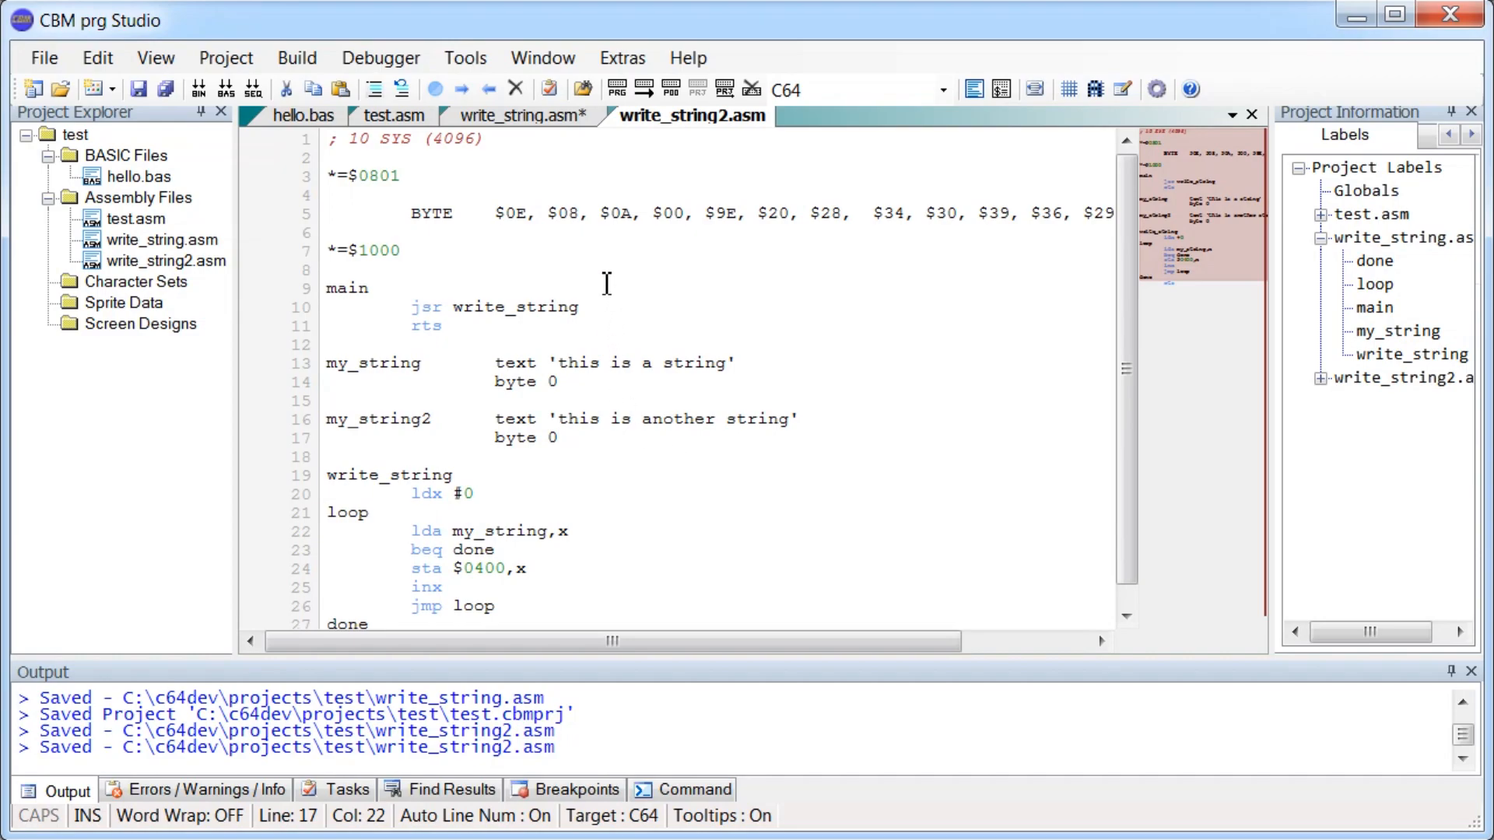
In main, store my_string2's low and high bytes into loop+1 and loop+2.
click(371, 288)
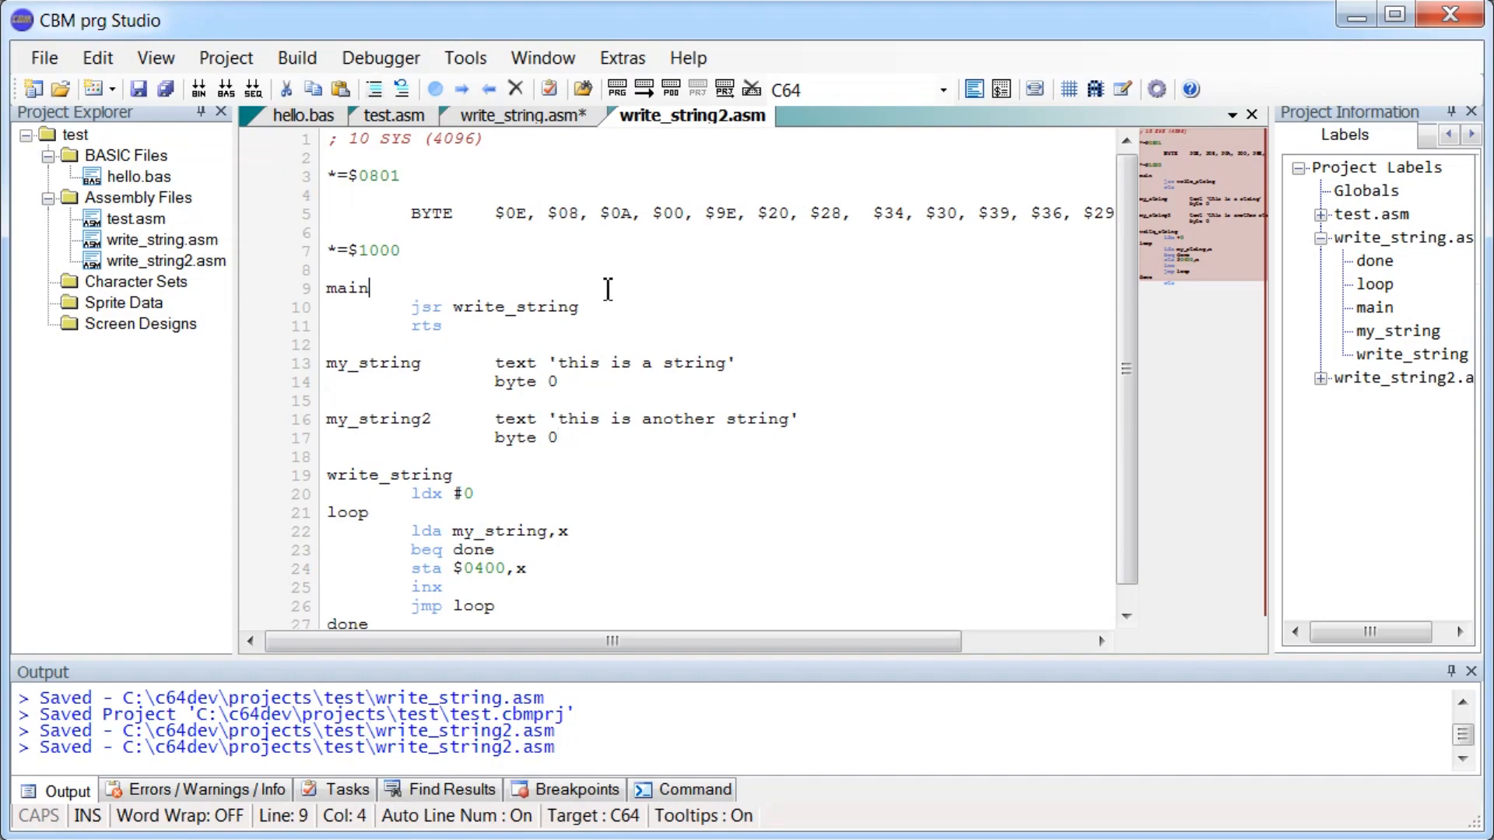
text(ld)
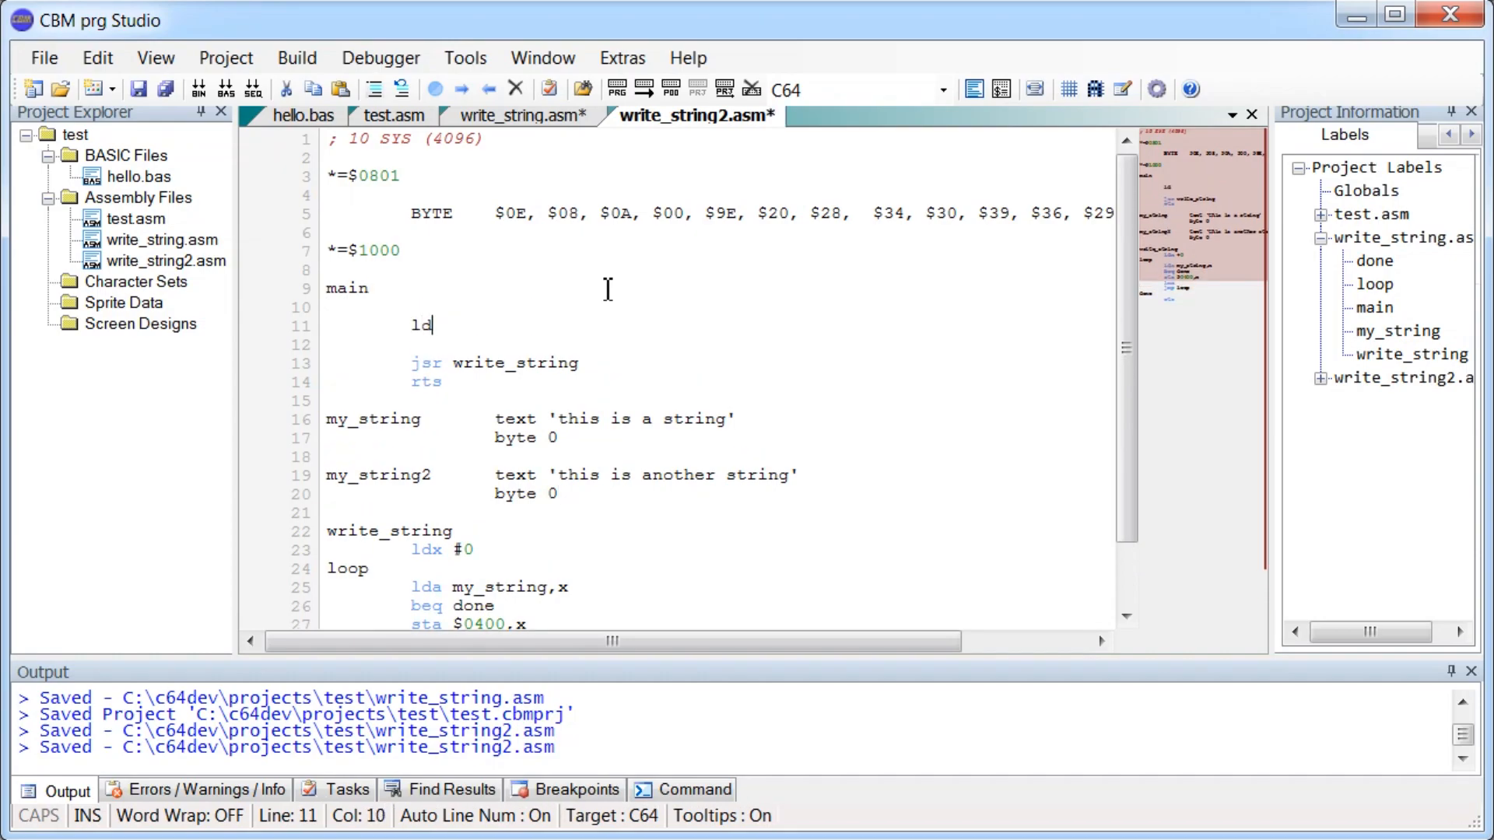
text(a #<my_string2)
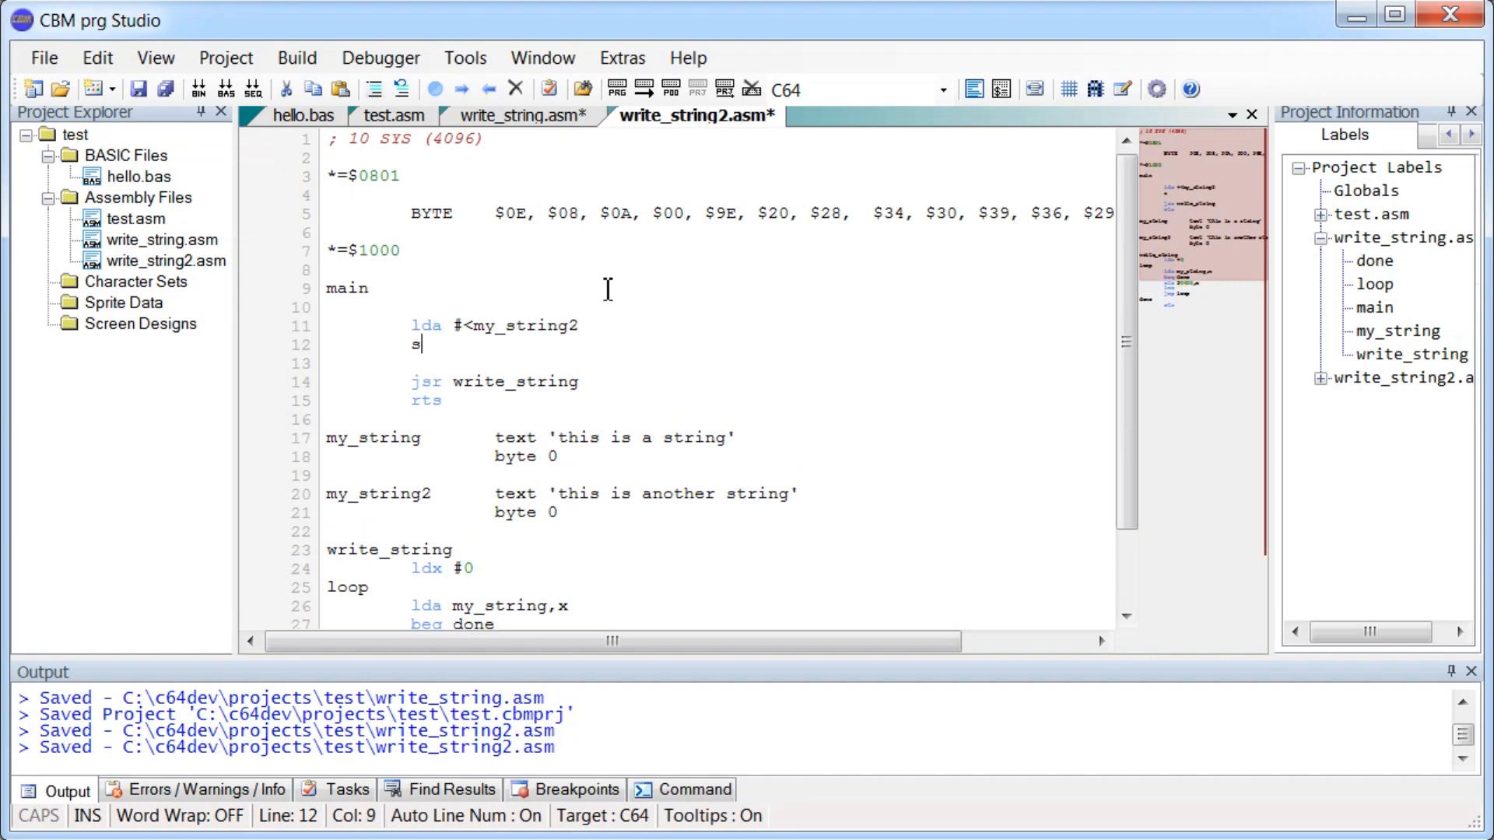
text(ta)
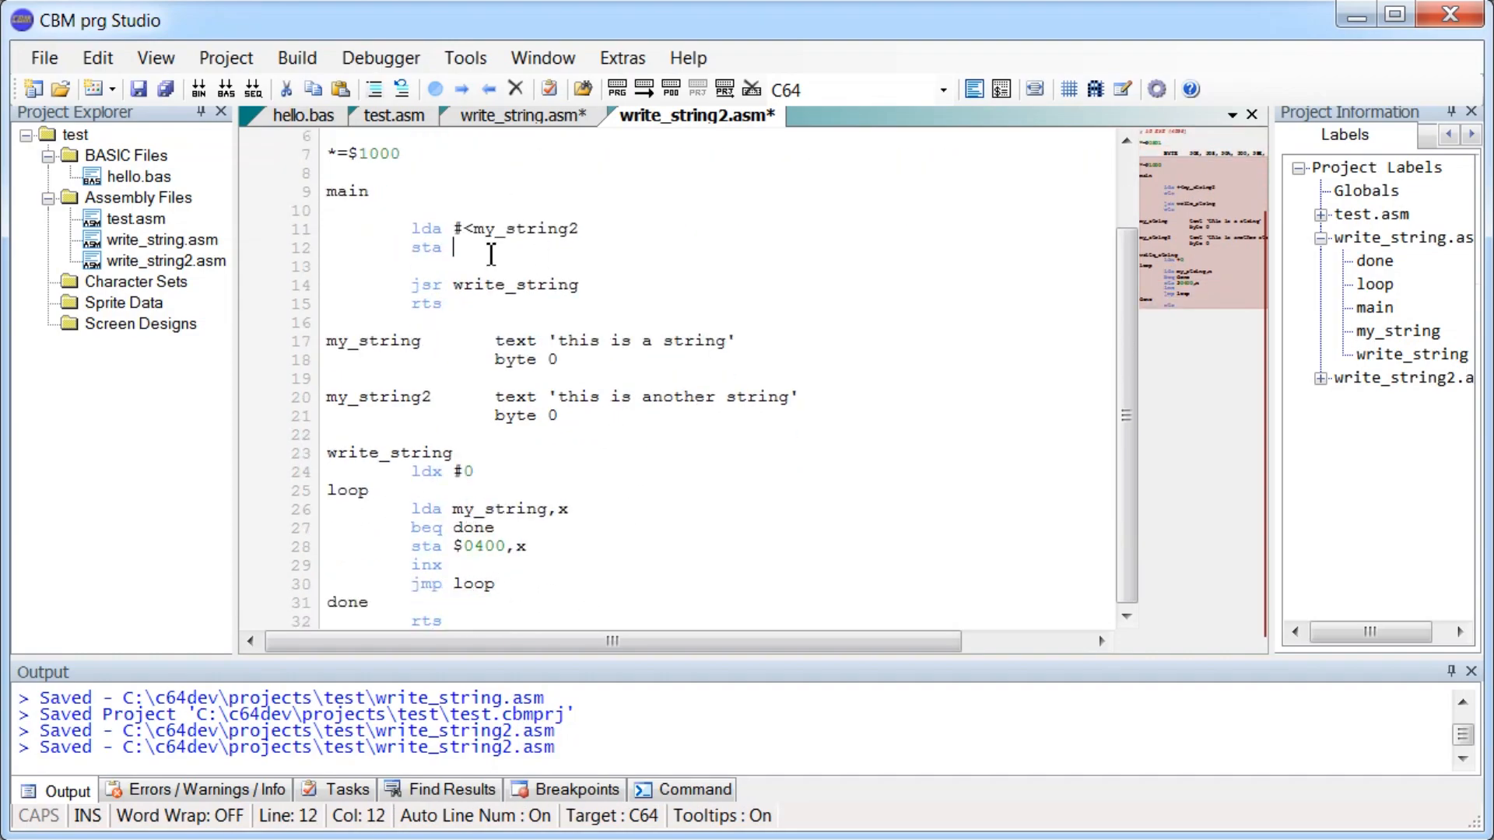
text(loop+1)
text(lda)
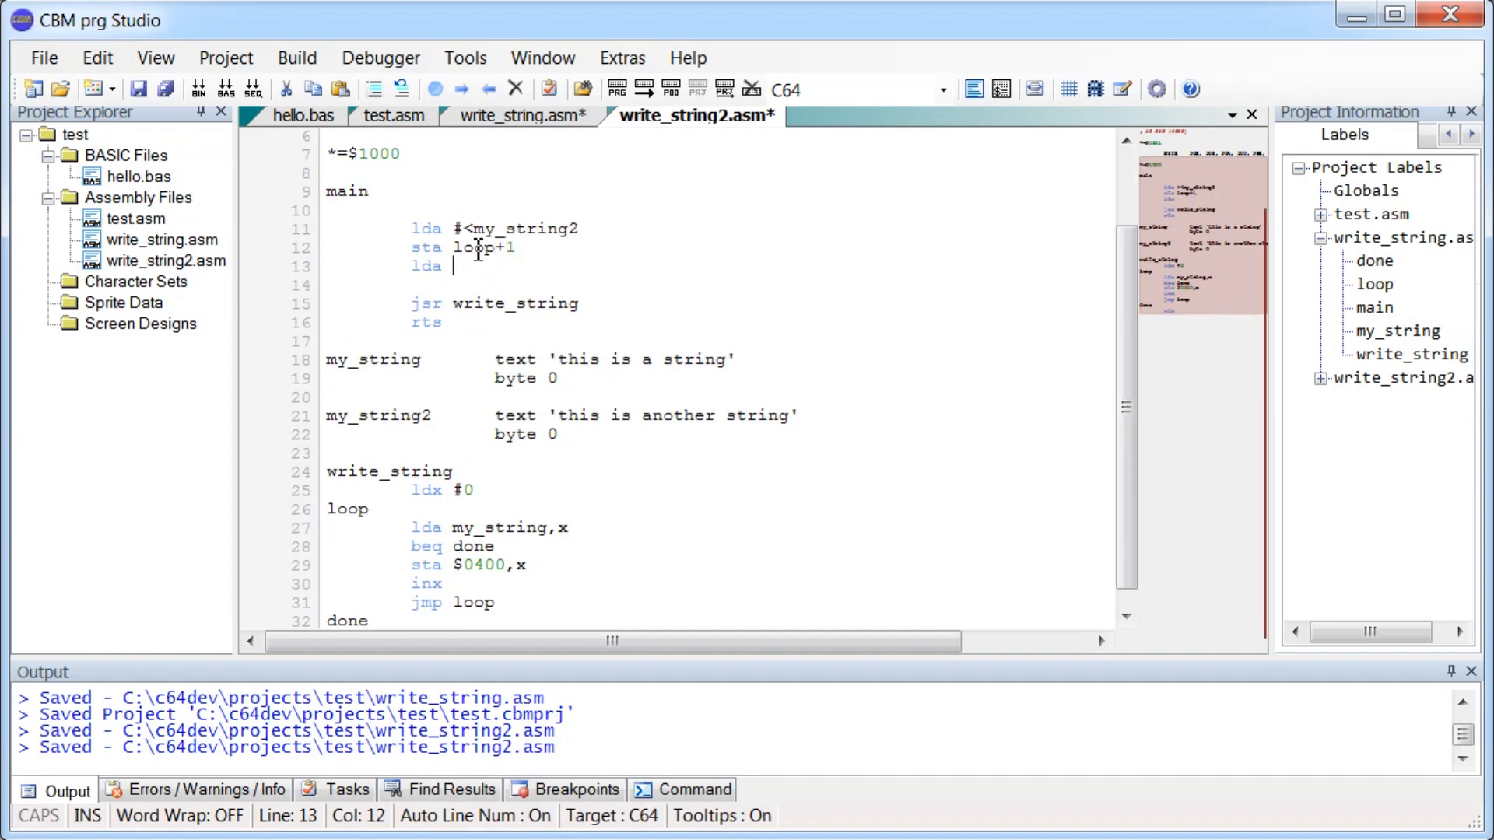
text(#>my_strin)
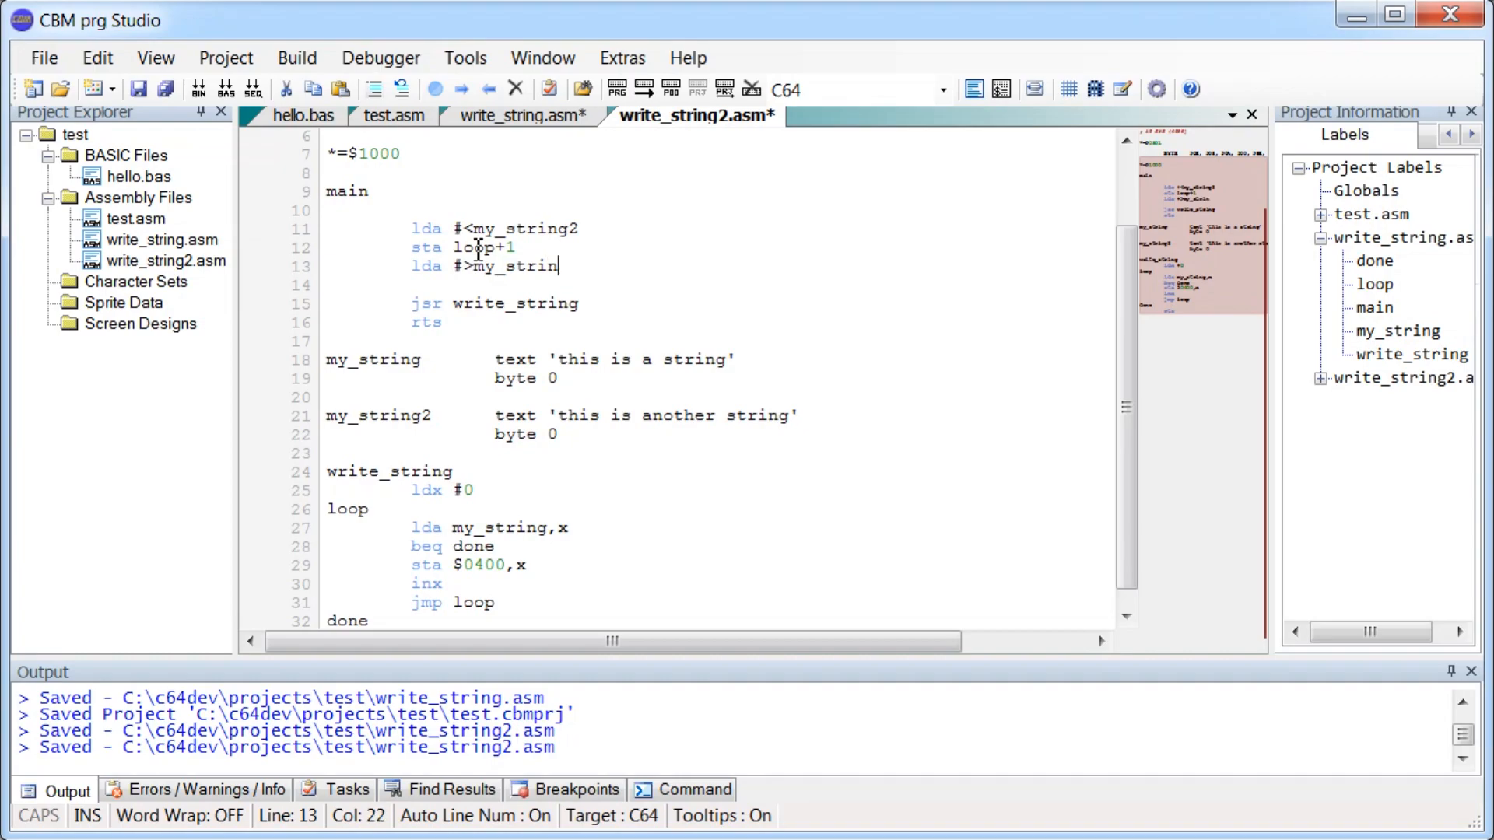
text(g2)
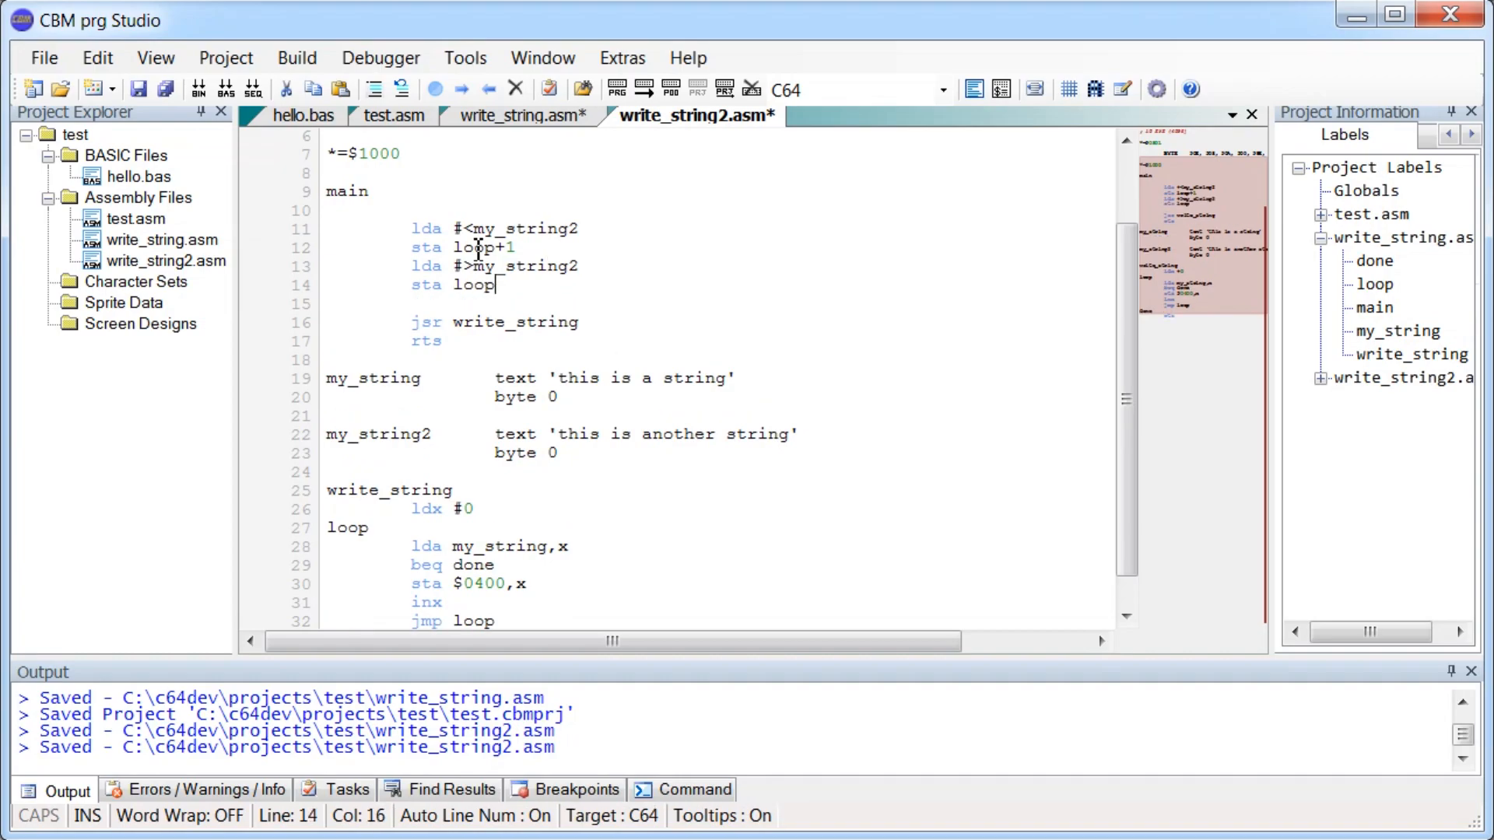
text(+2)
text(wr)
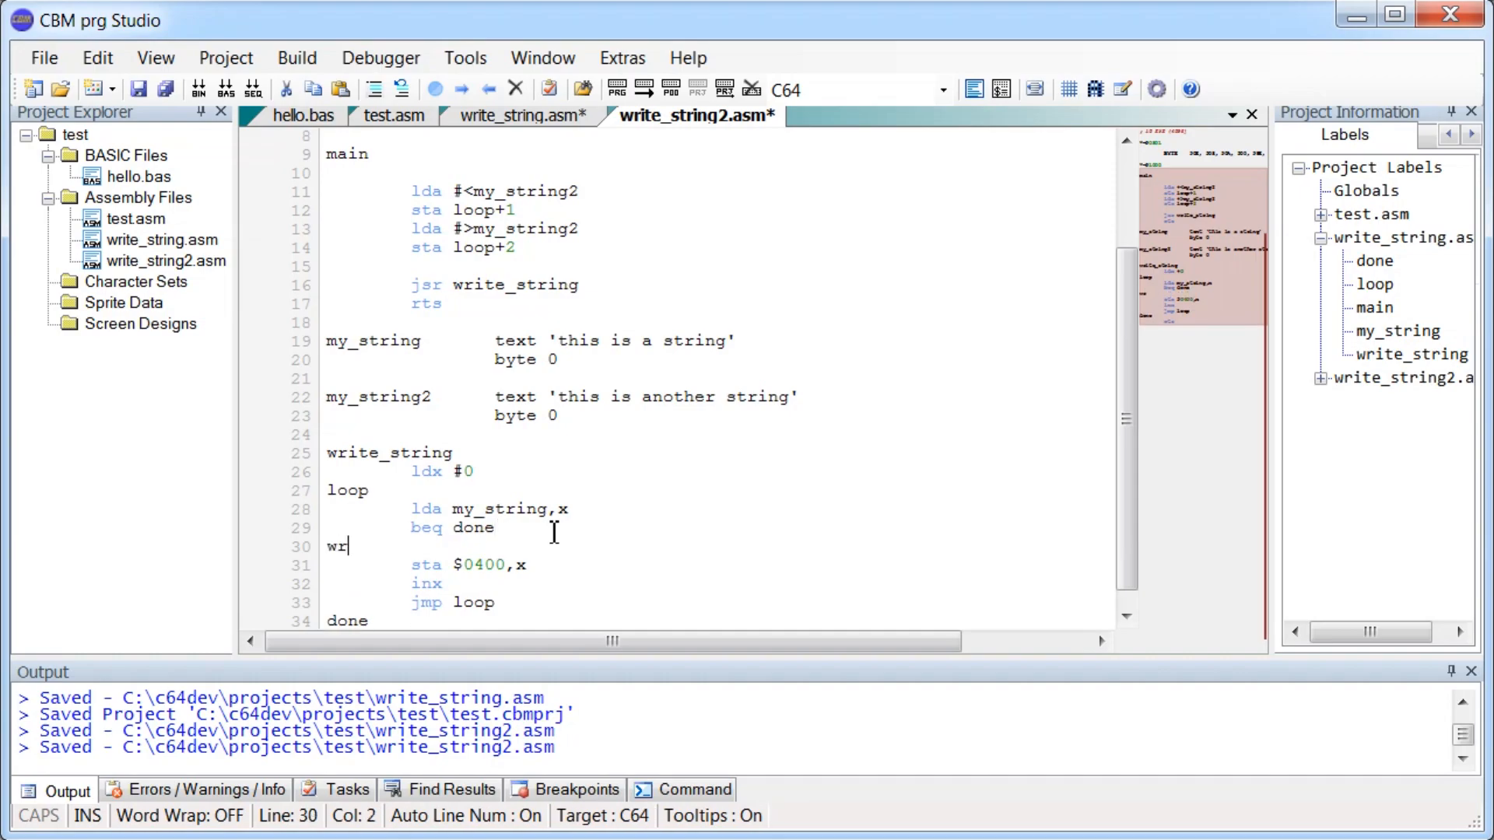
Add the write_string_sta label and store $0660 into its operand bytes.
text(ite_string_sta)
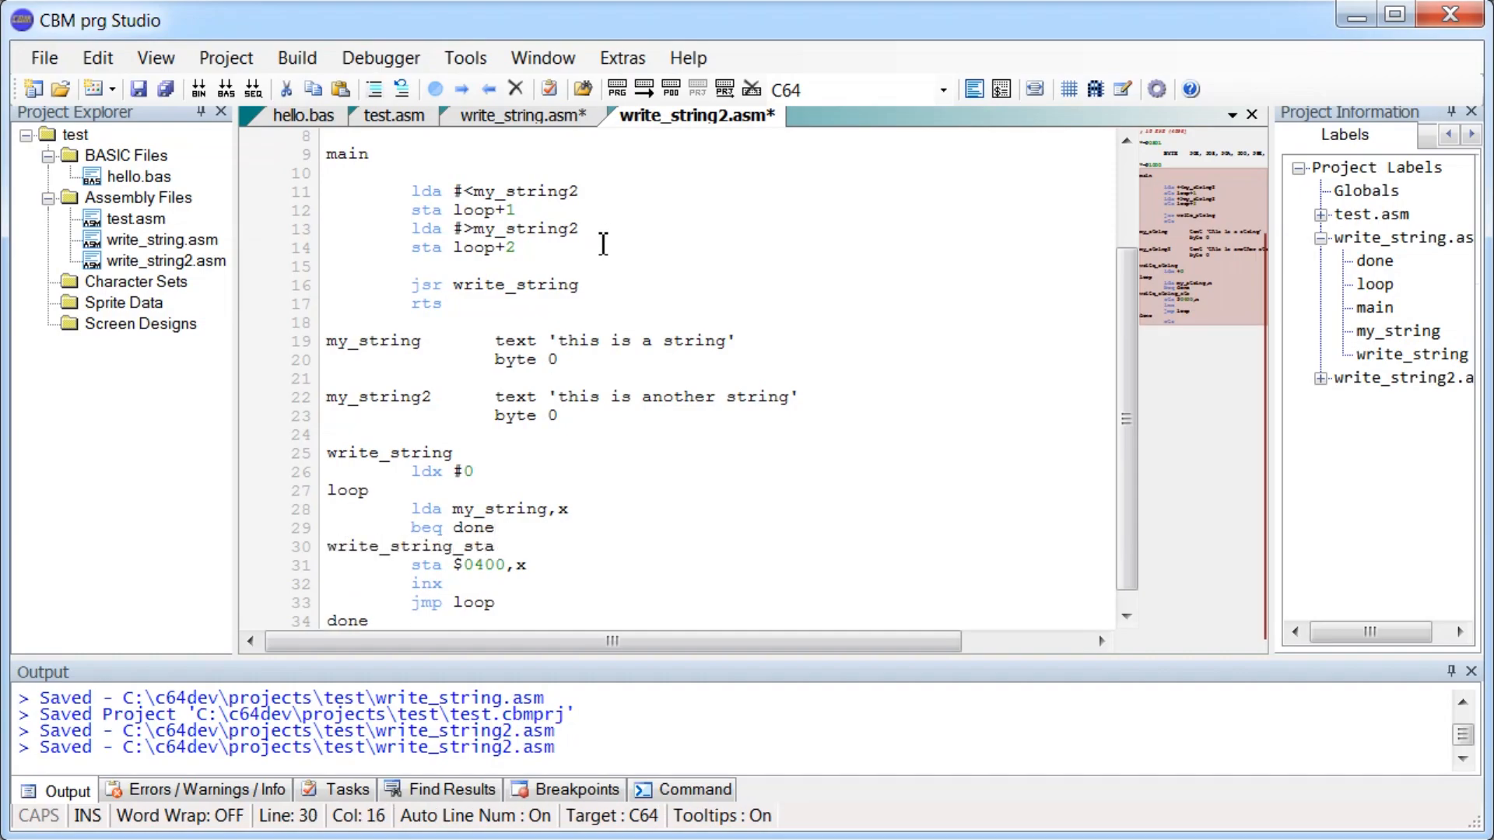
text(lda #$60)
text(sta write_string_sta+1)
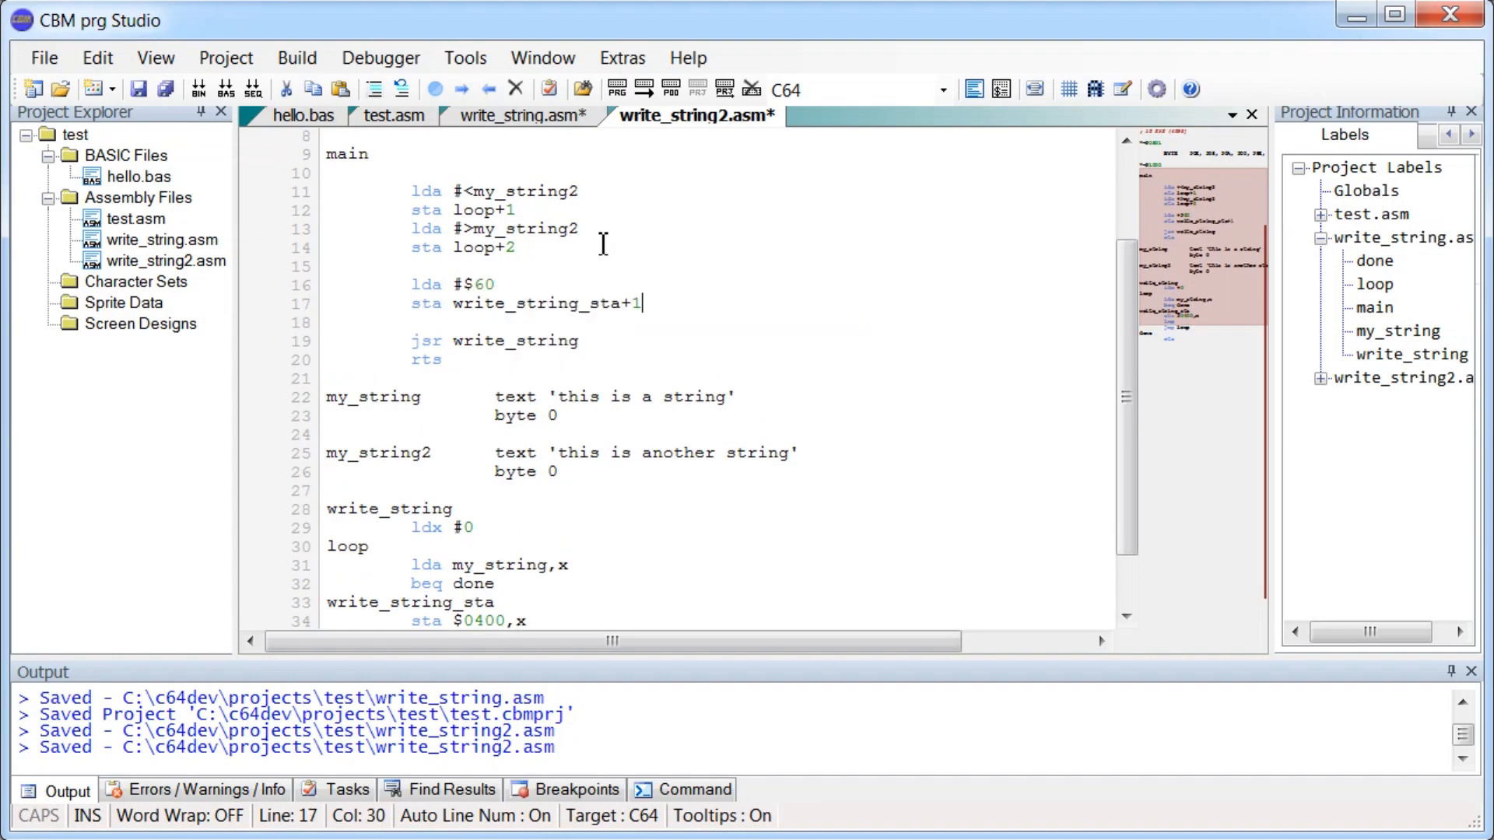
text(lda #06)
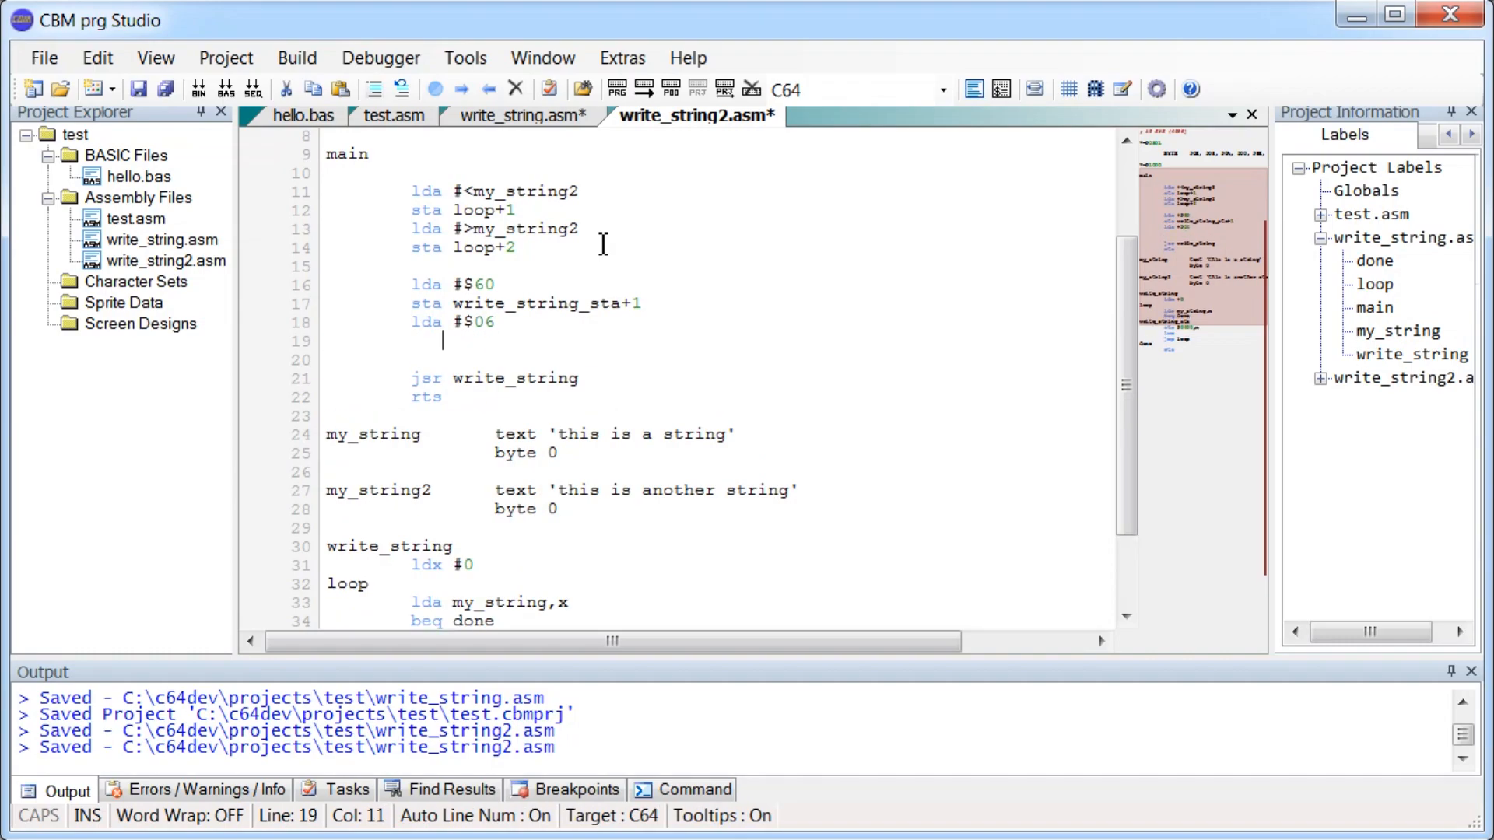
text(sta write_string_sta+2)
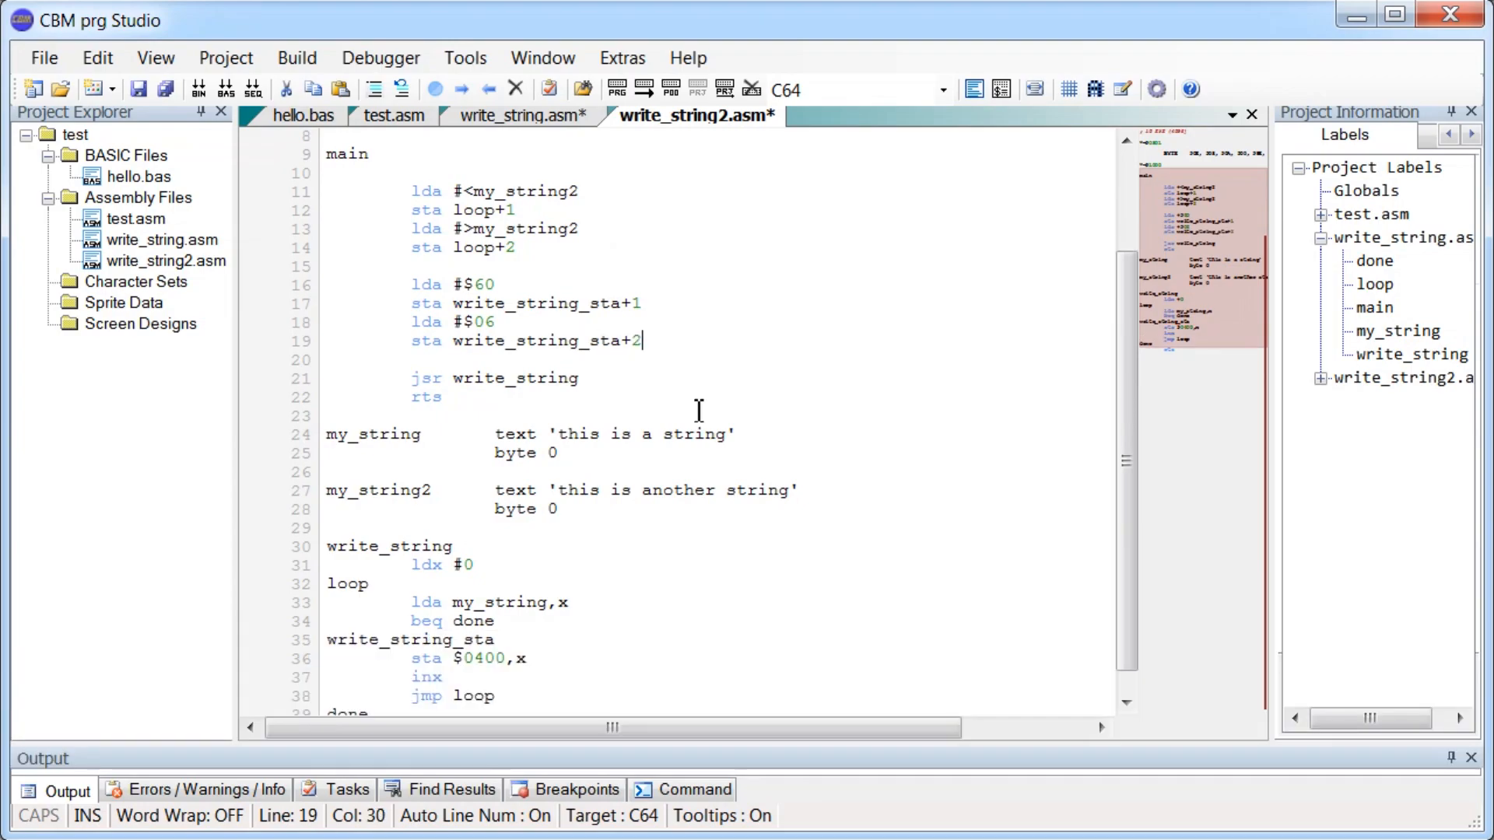
mouse_move(699, 397)
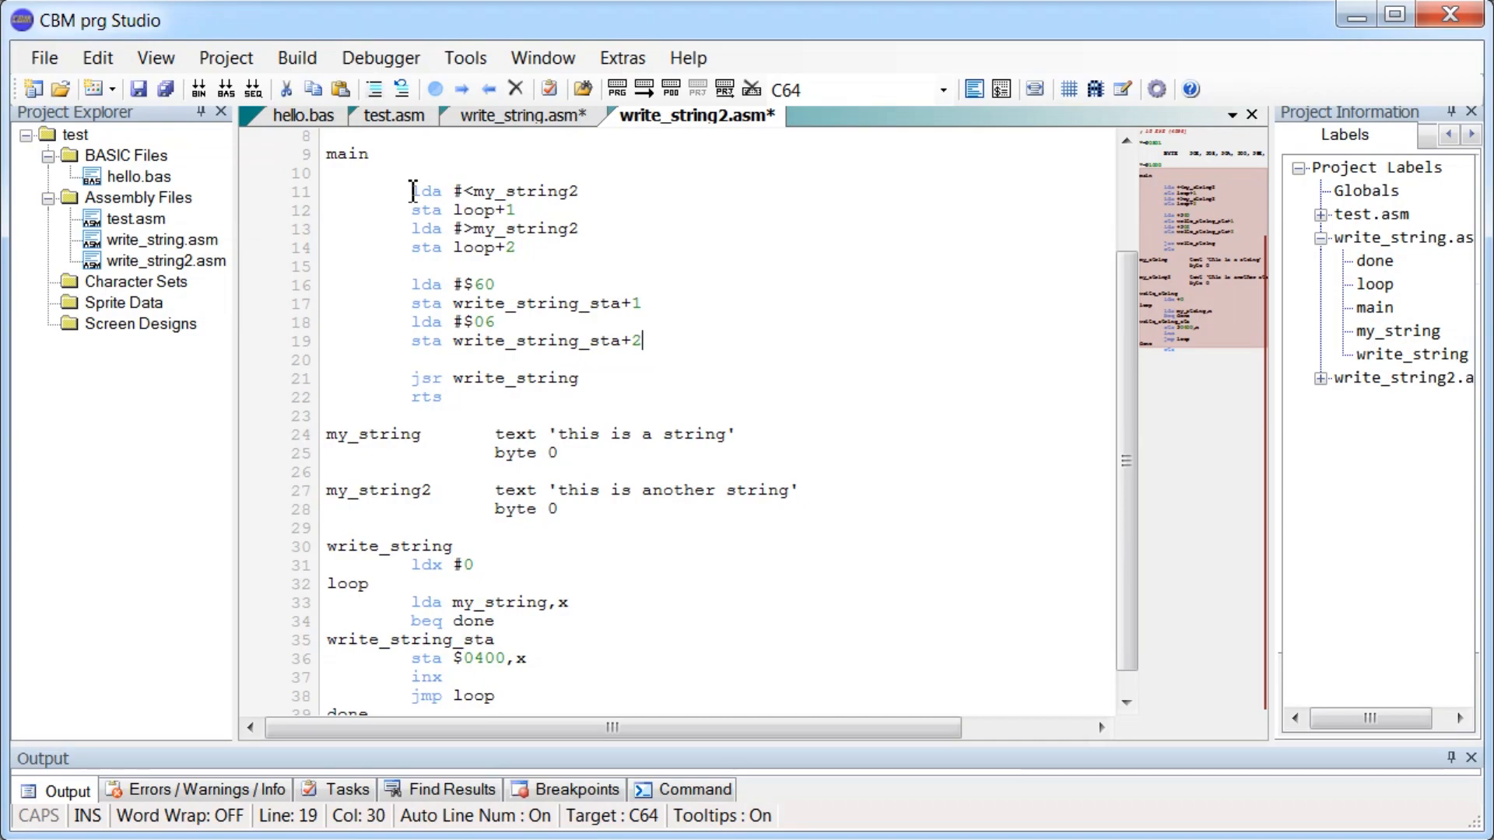
click(440, 491)
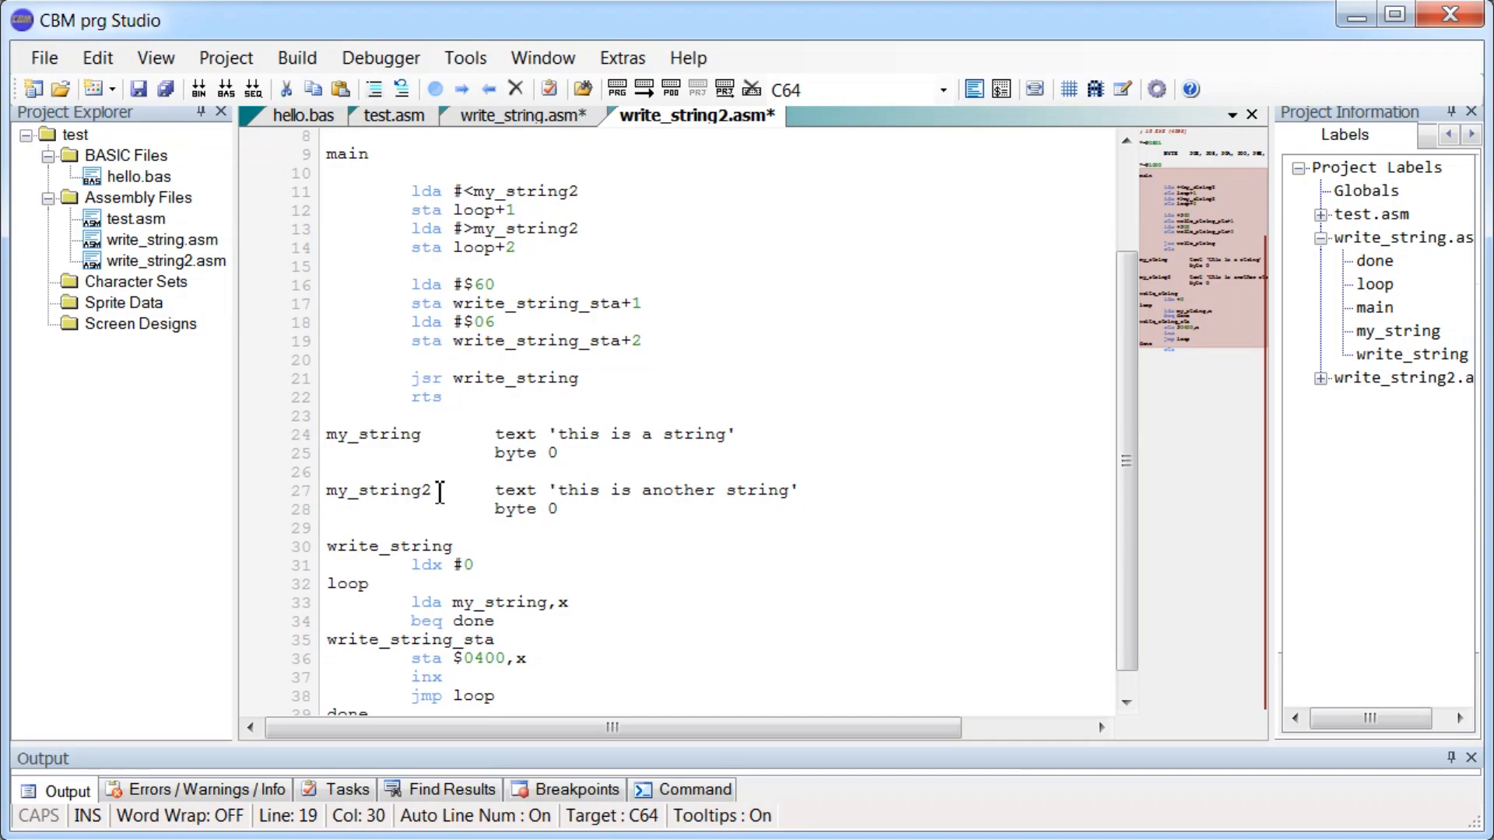
double_click(373, 490)
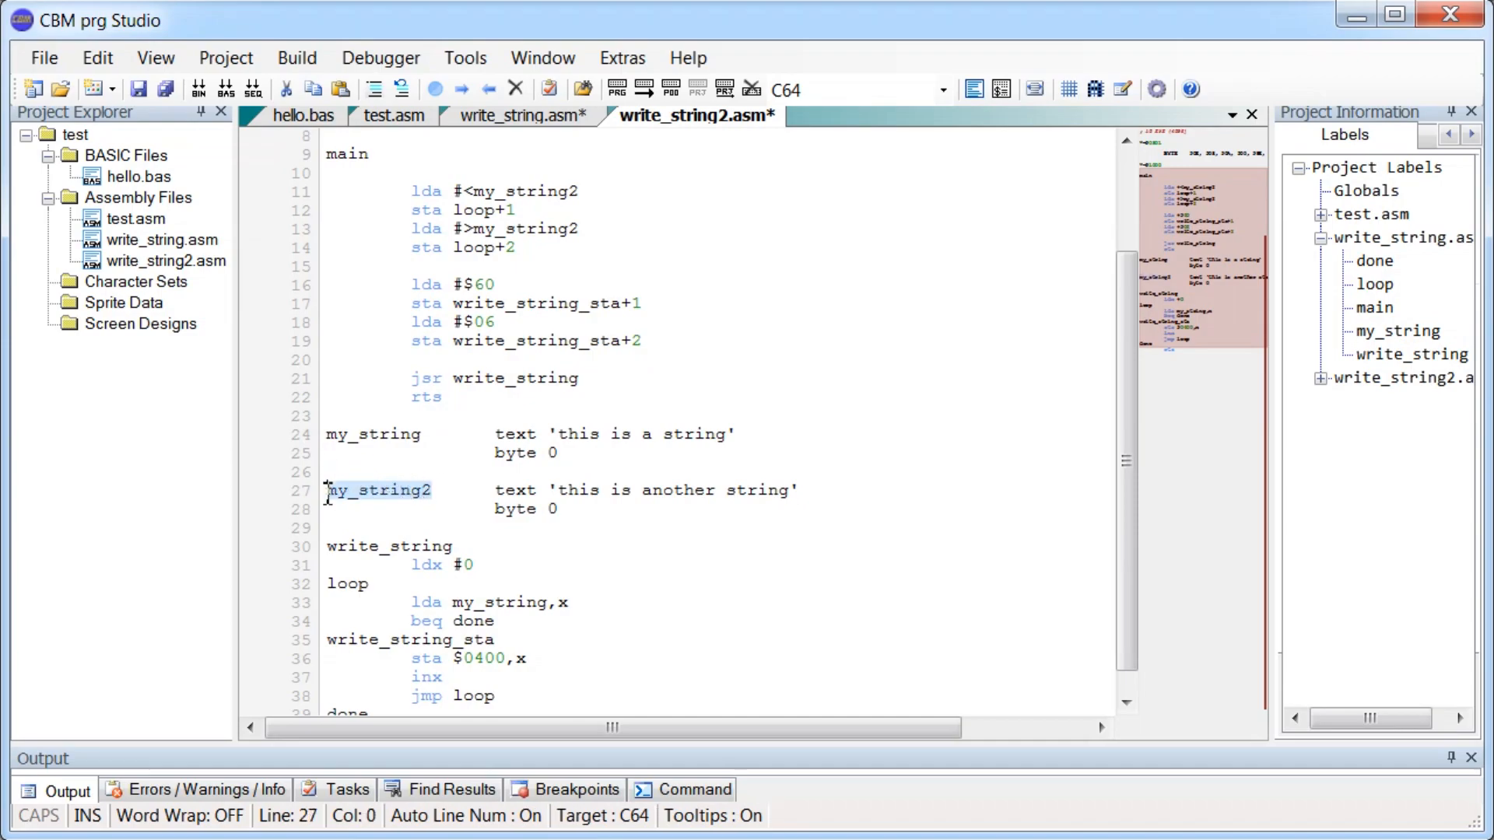
double_click(374, 490)
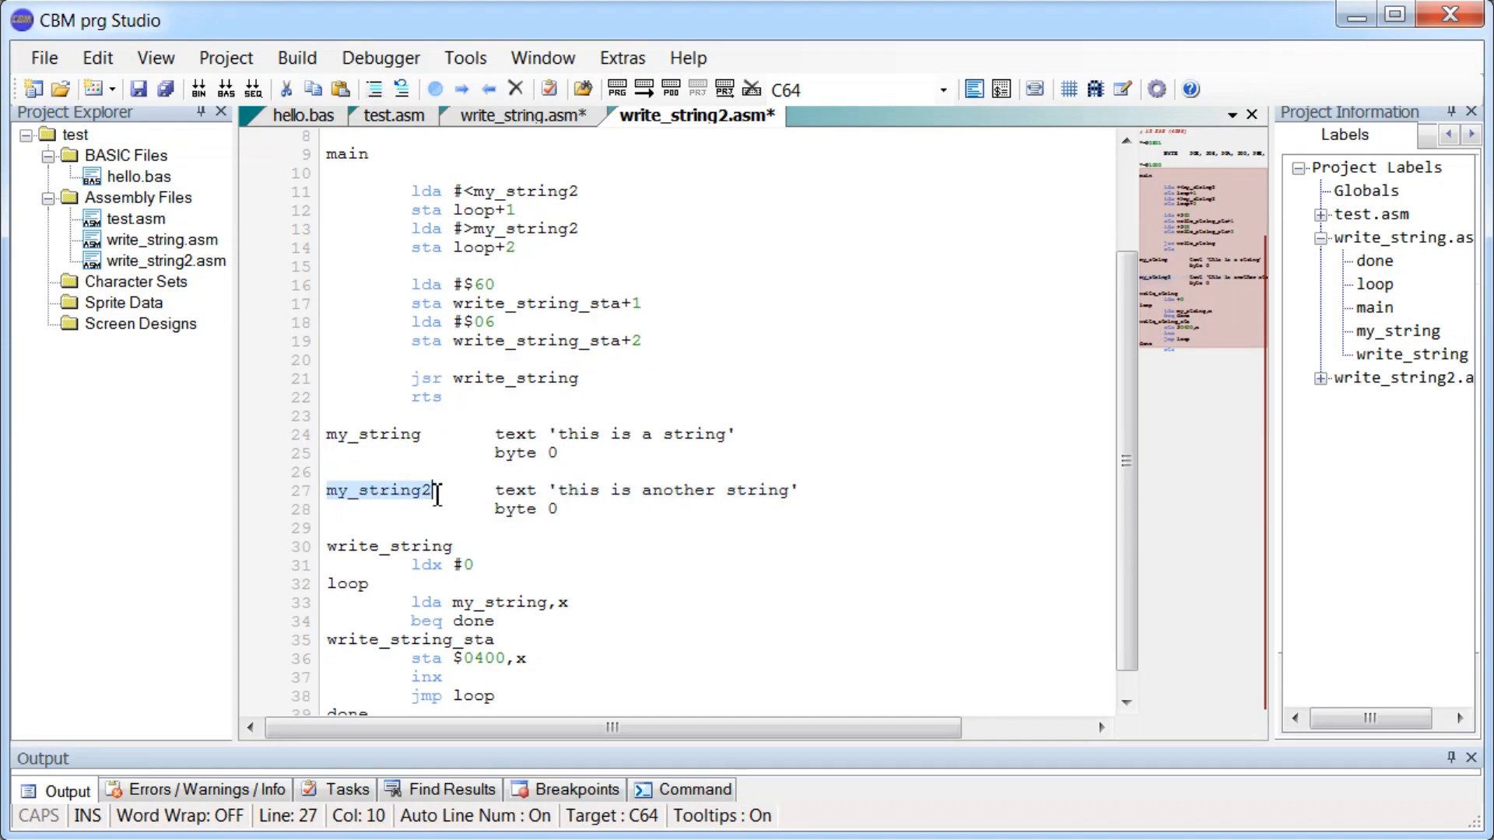
click(434, 491)
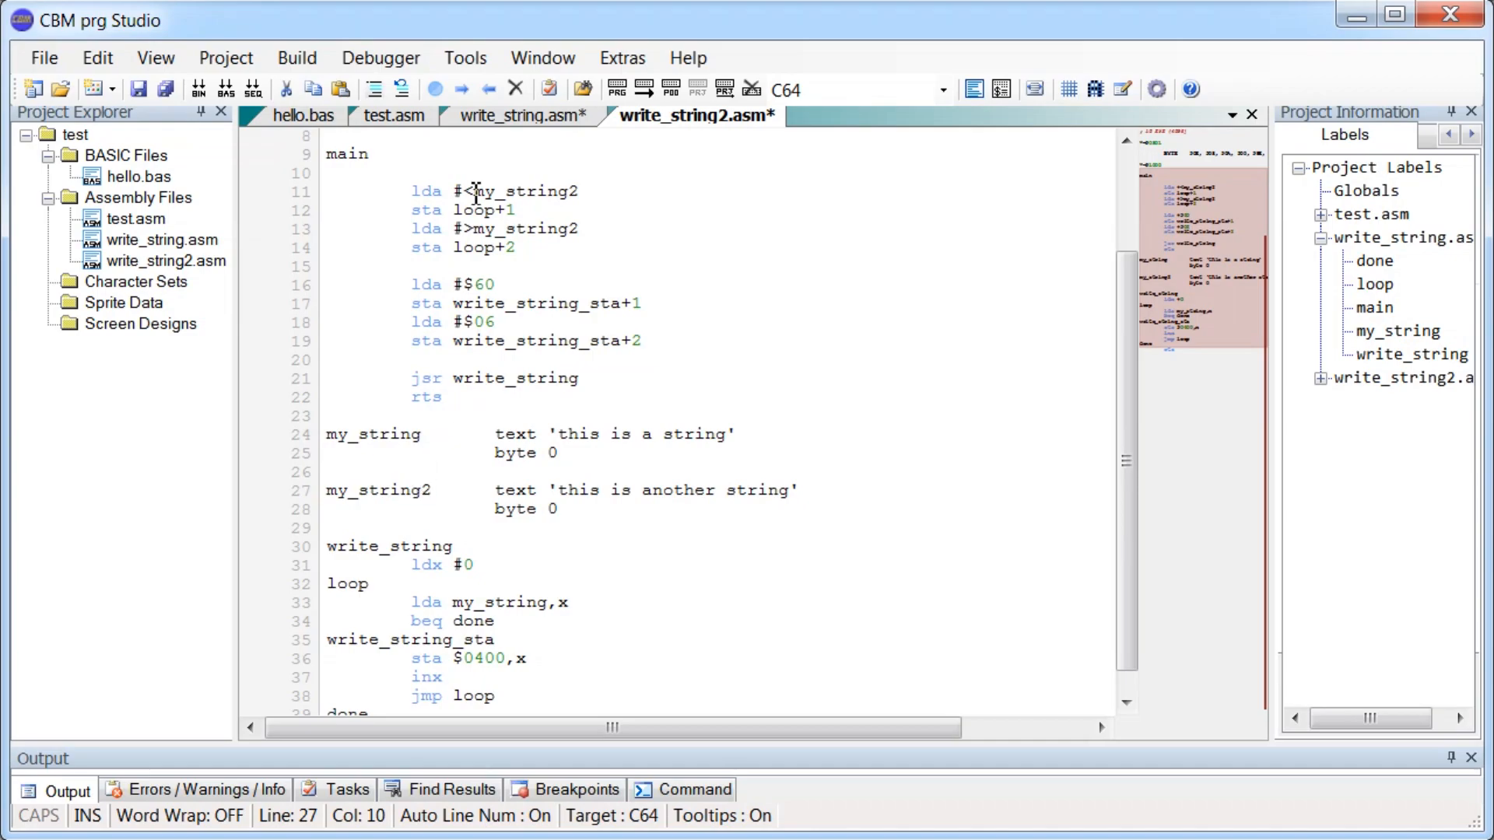
mouse_move(453, 210)
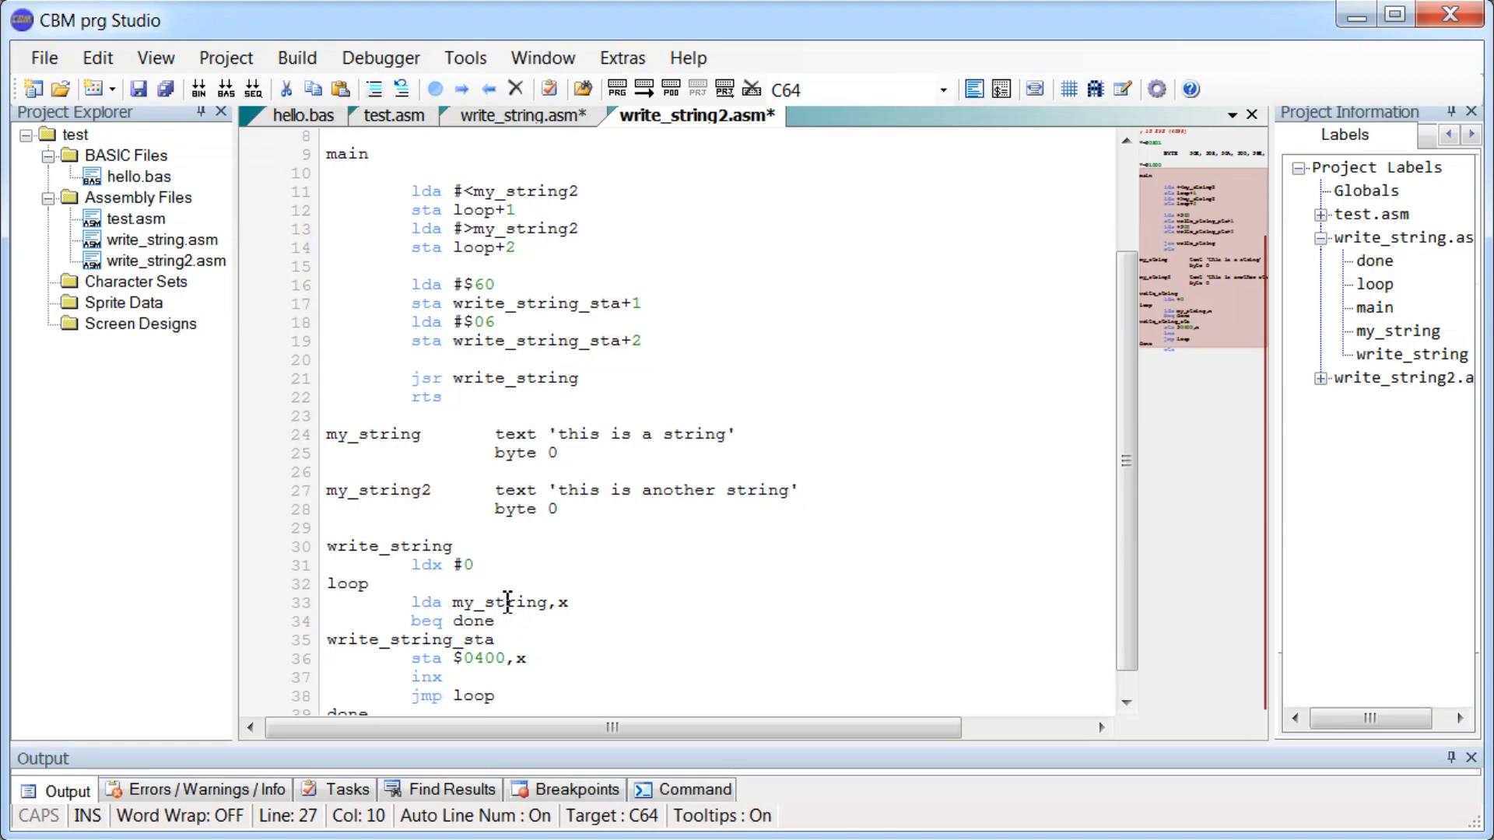
double_click(493, 602)
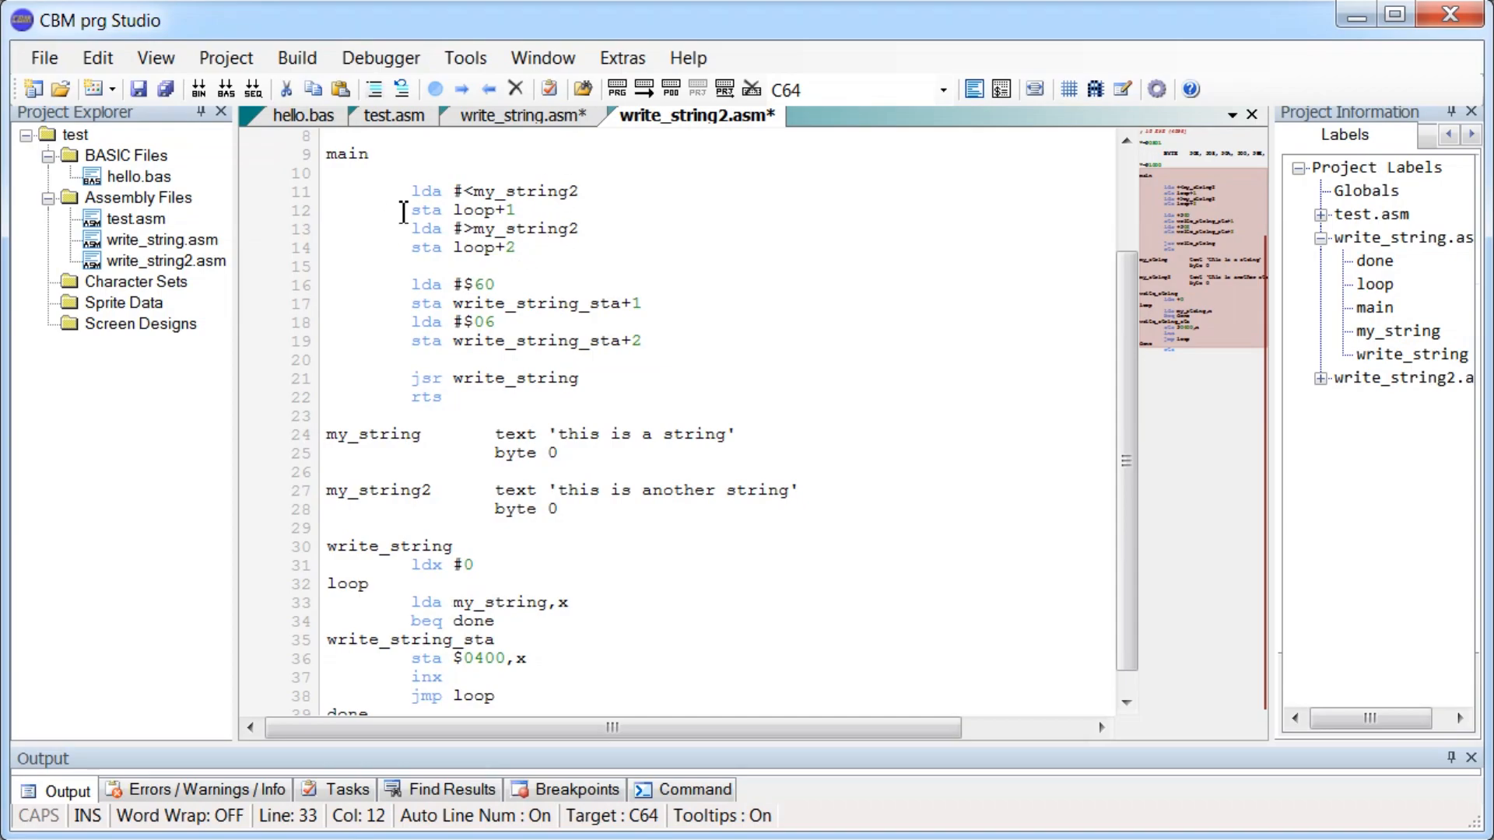
click(553, 602)
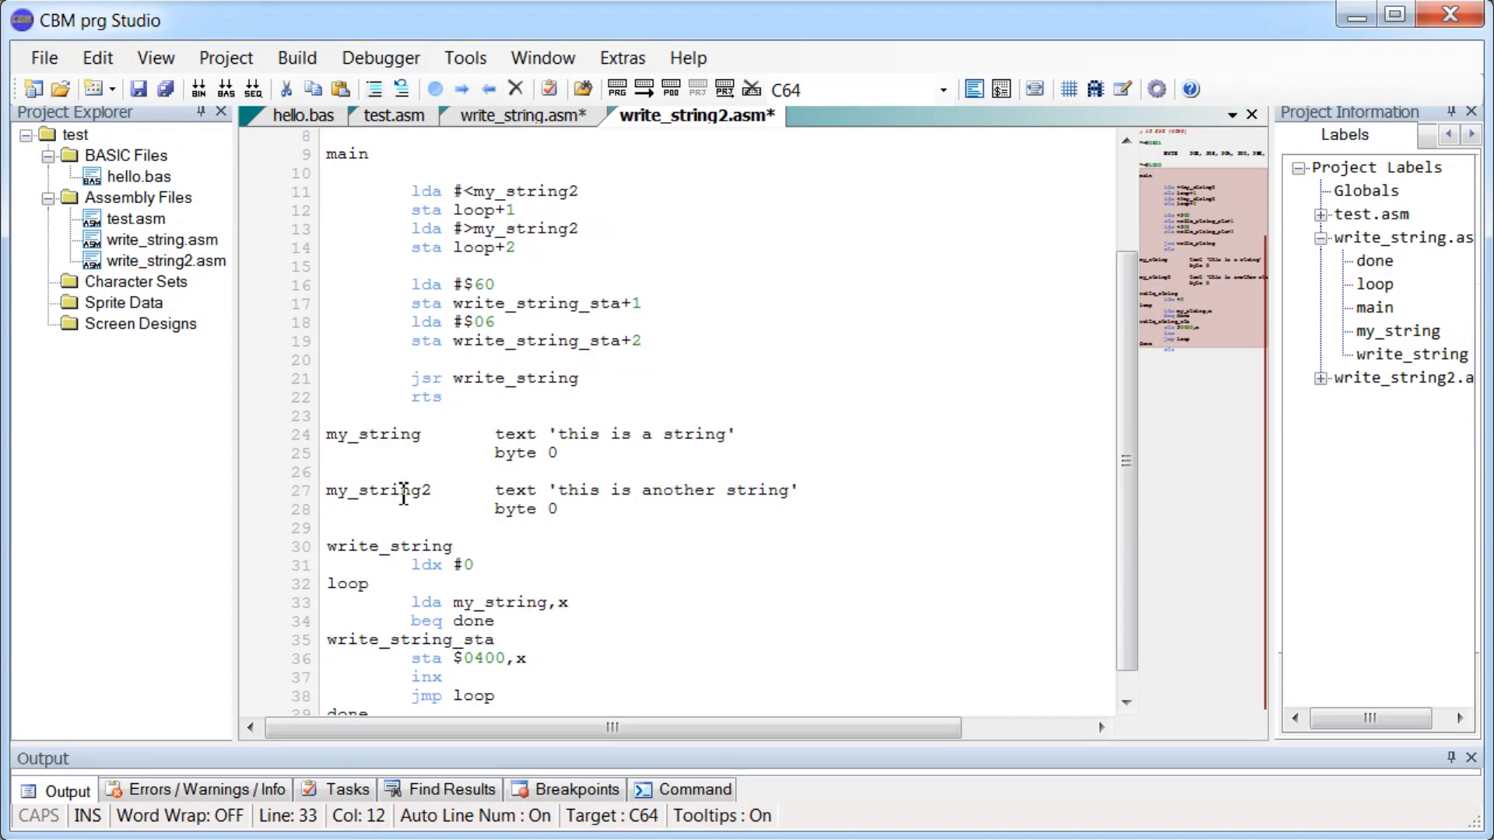
click(410, 284)
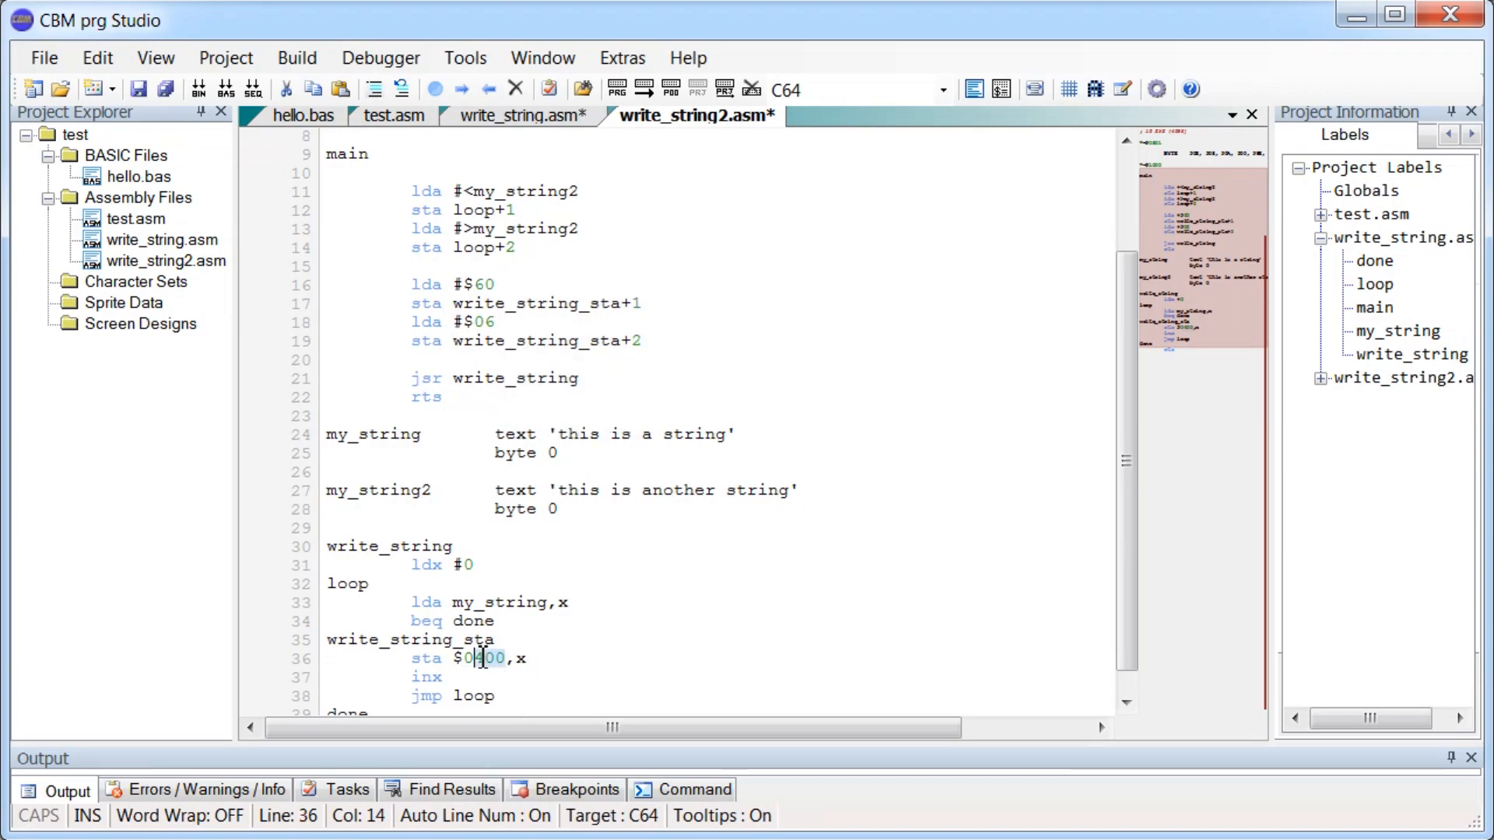
mouse_move(479, 284)
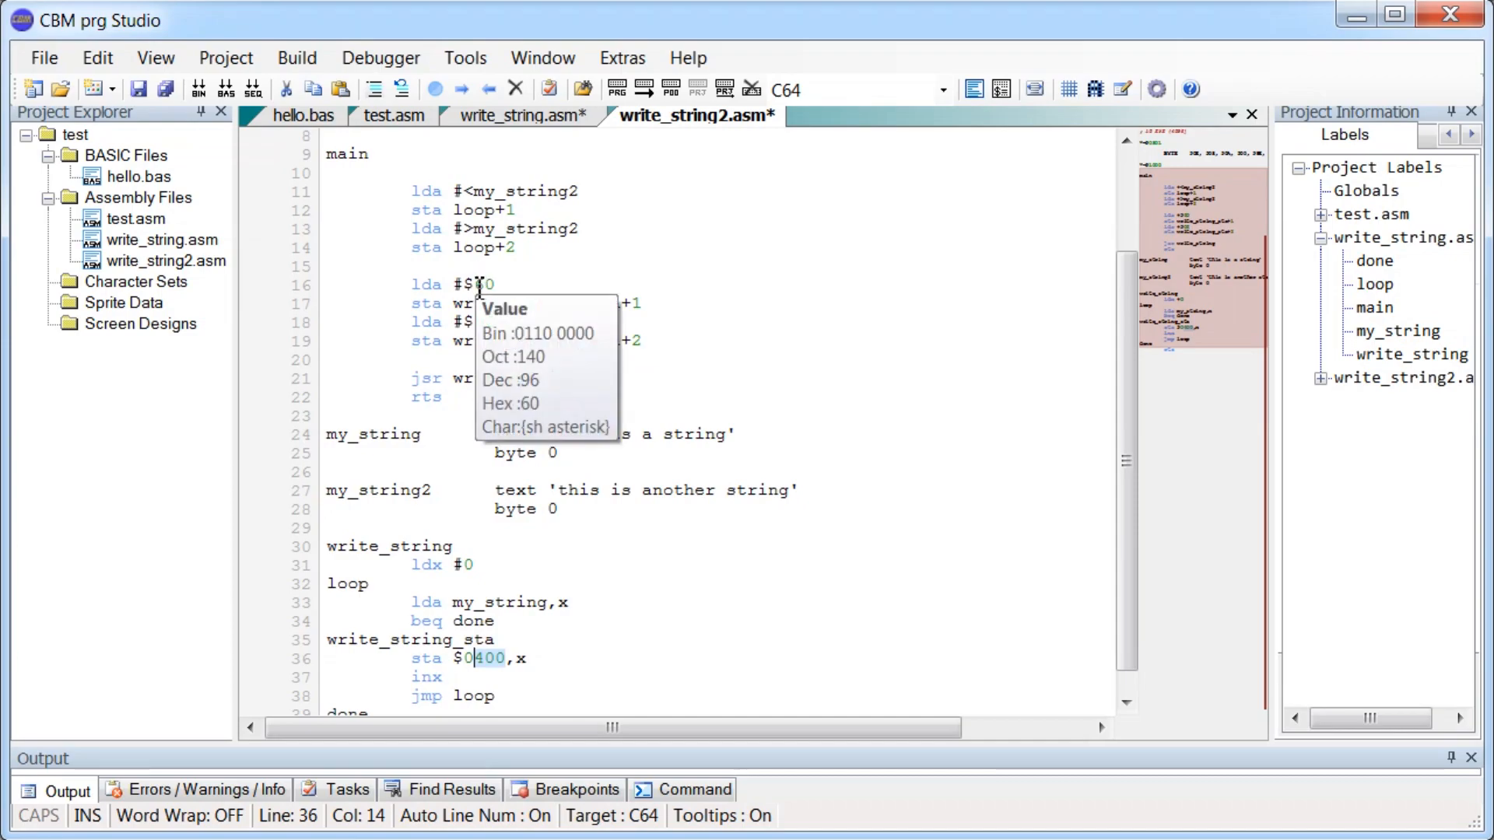
mouse_move(416, 266)
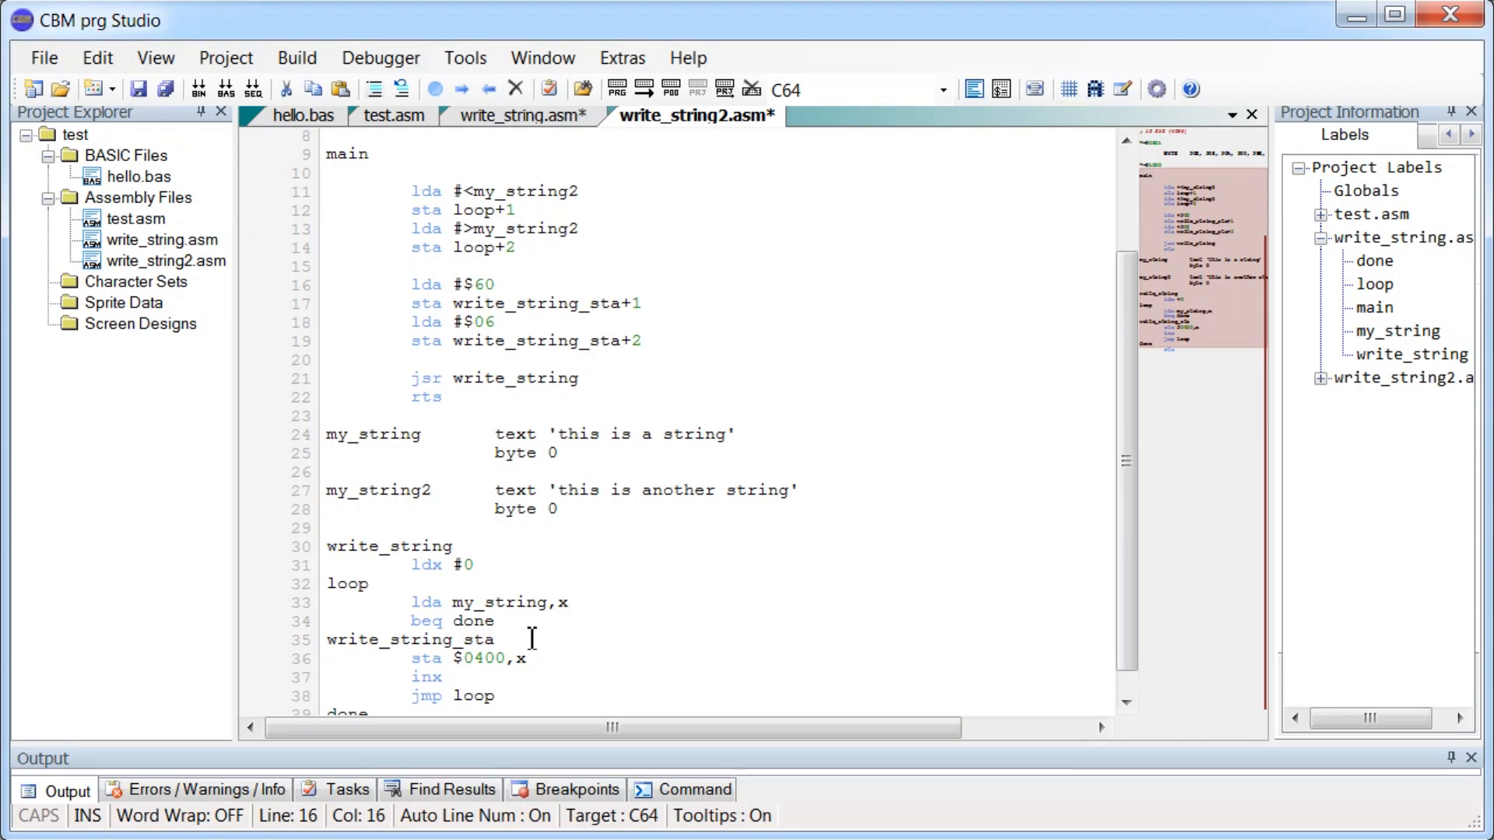
click(499, 284)
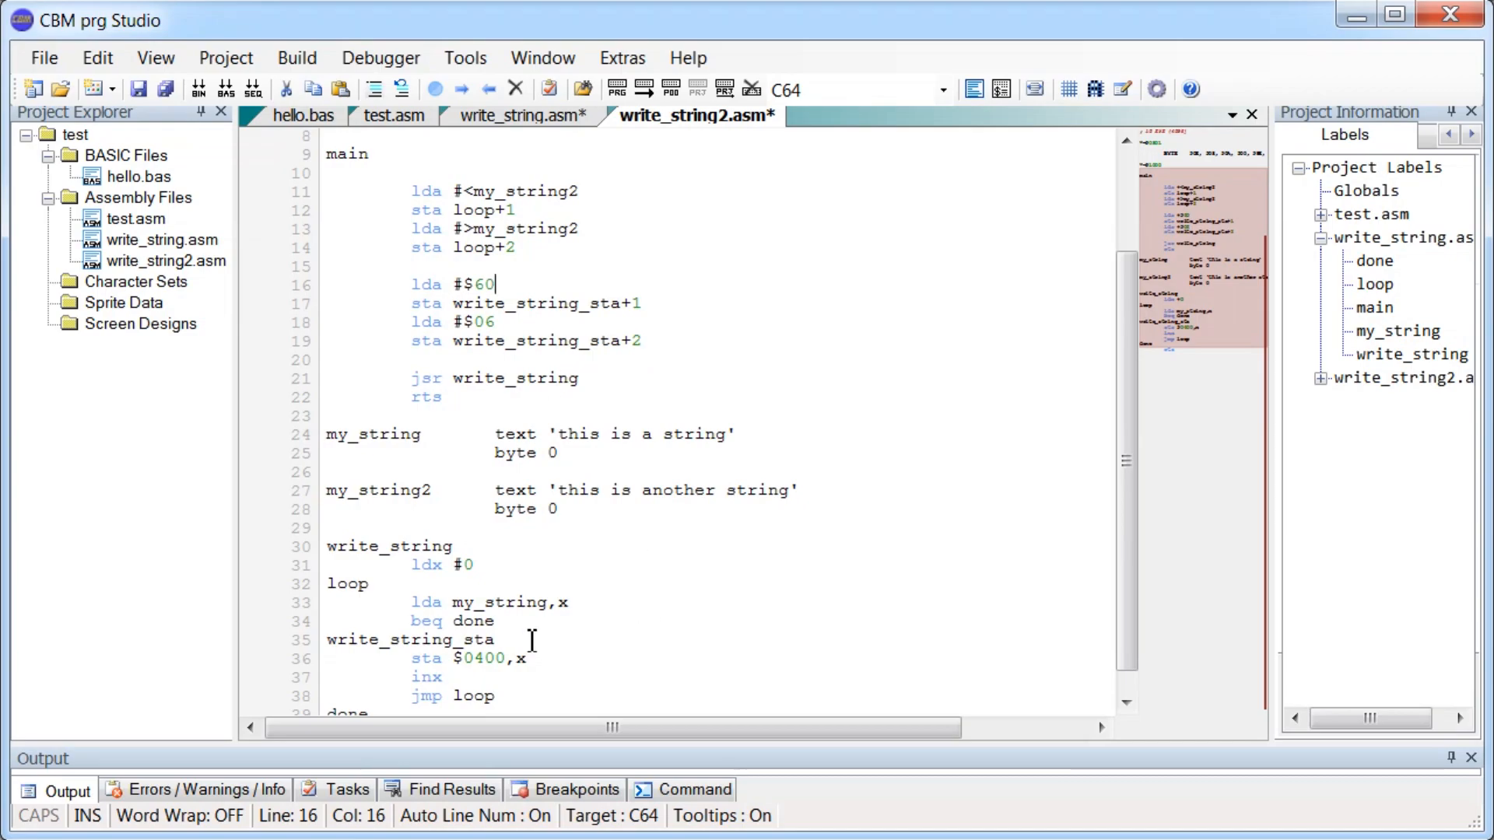
click(603, 490)
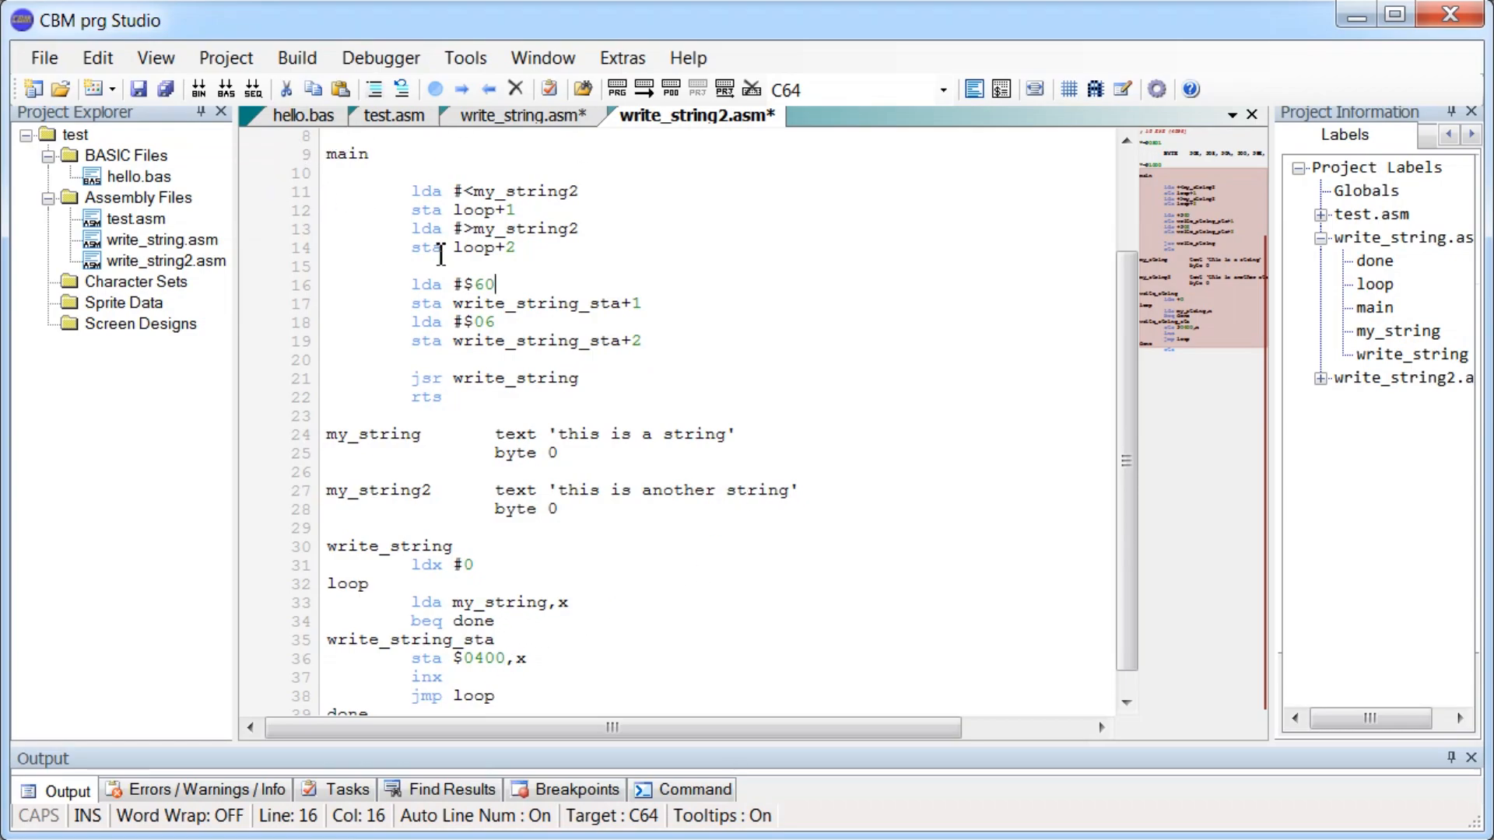
mouse_move(642, 88)
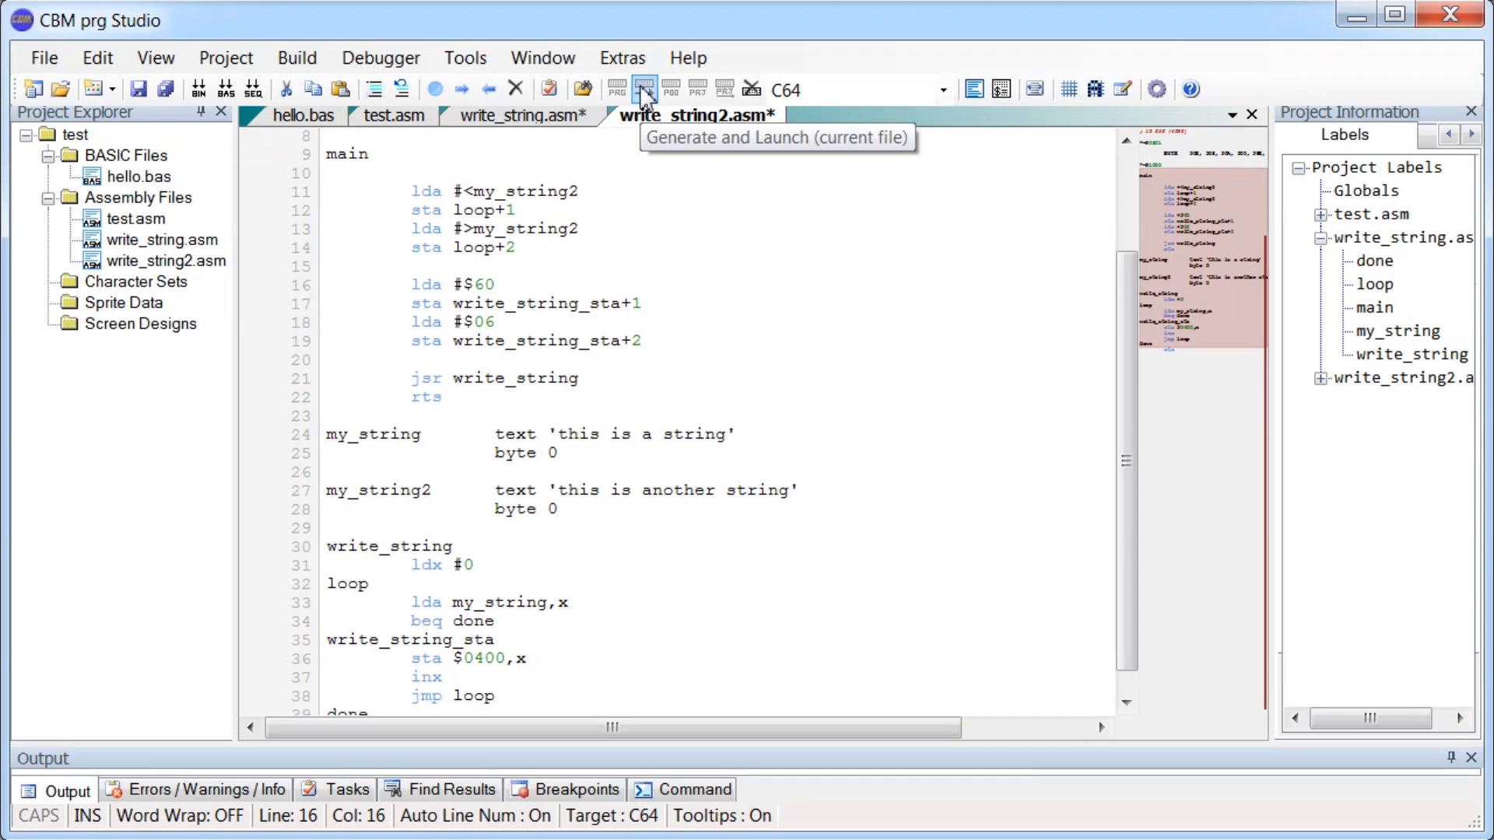
Build and run to view THIS IS ANOTHER STRING, then quit VICE.
click(644, 88)
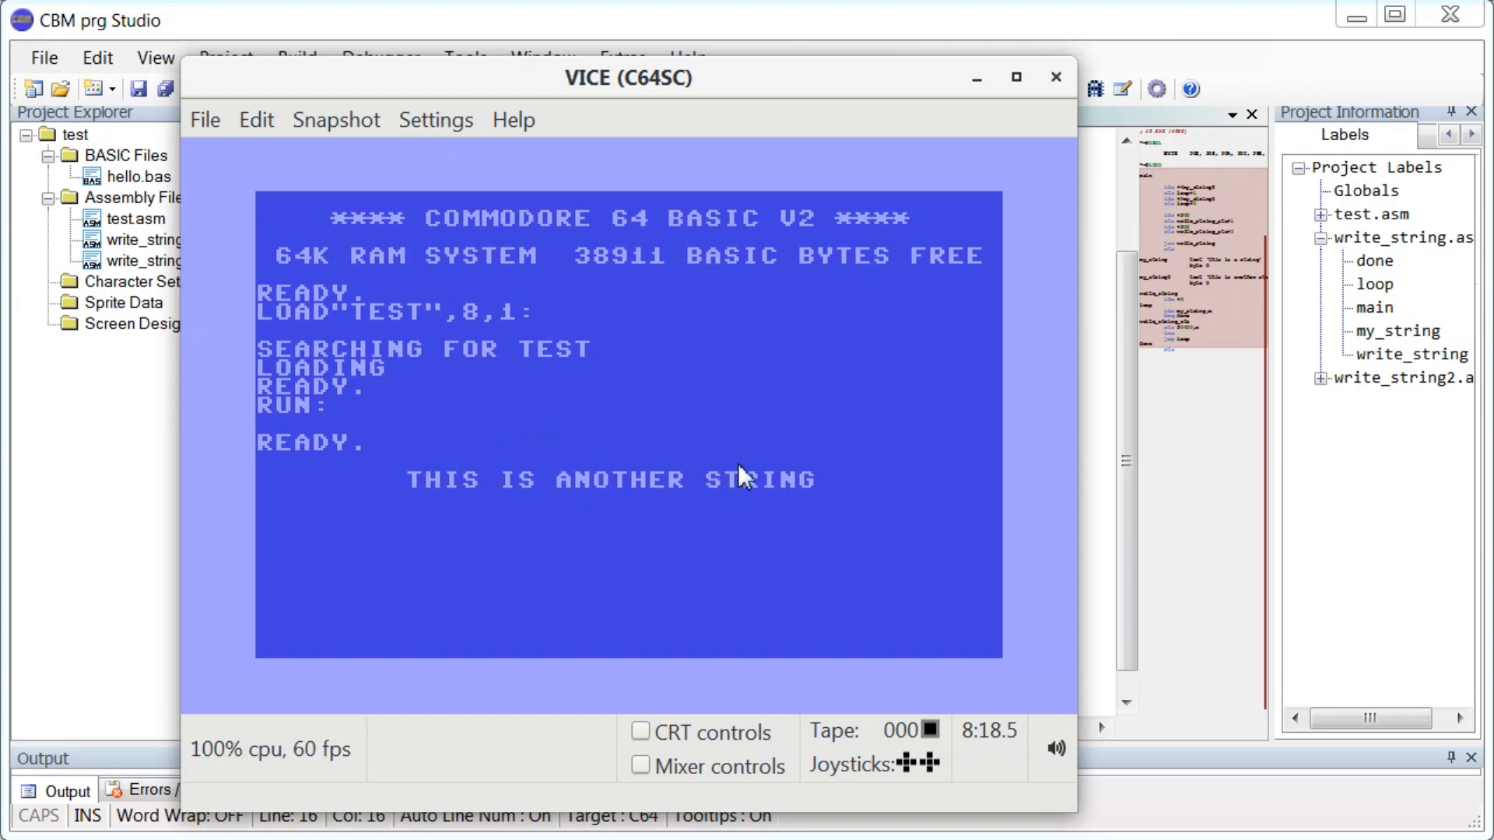
mouse_move(433, 485)
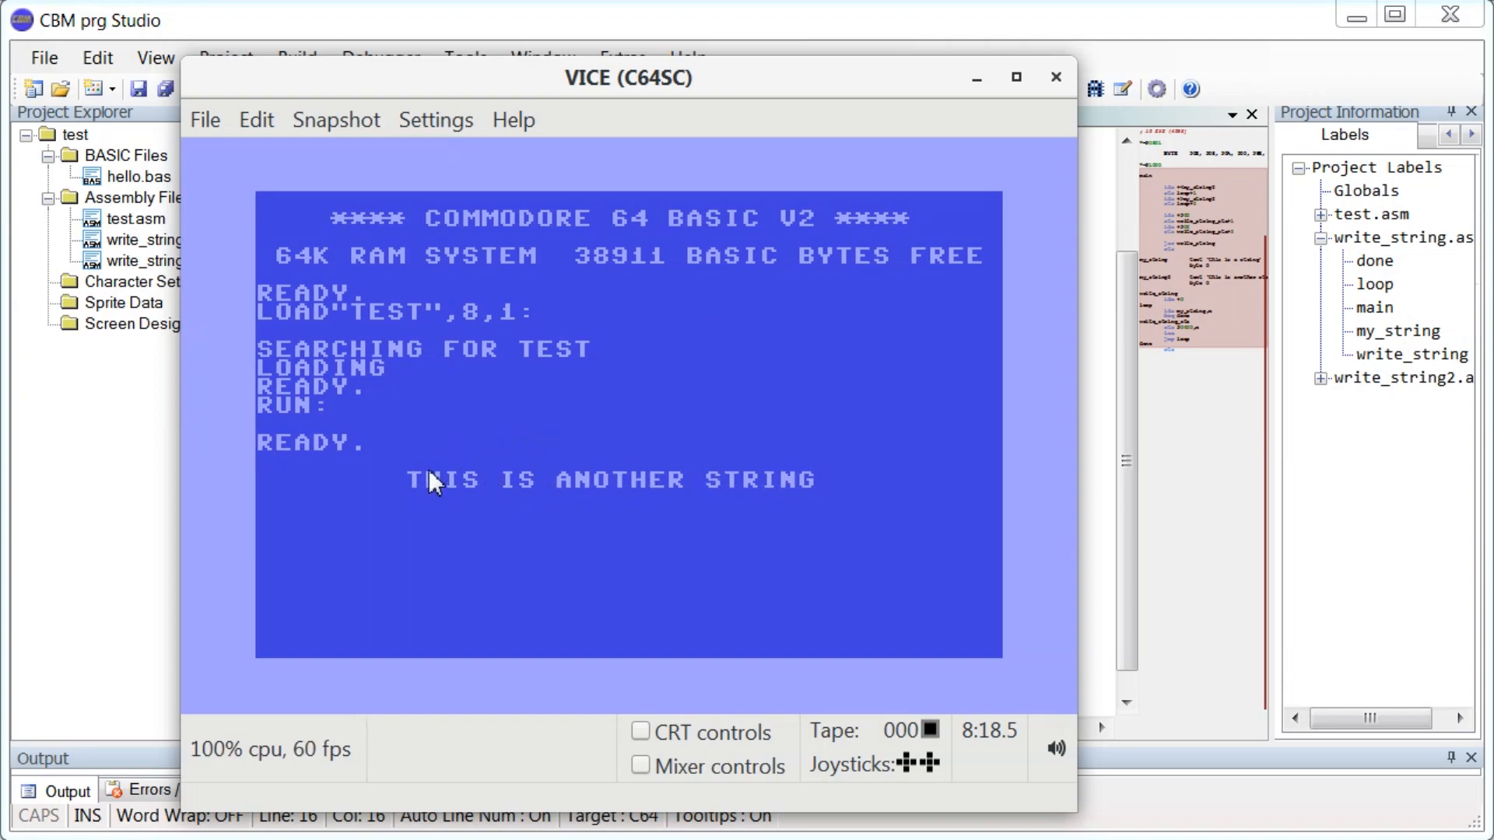
mouse_move(1137, 88)
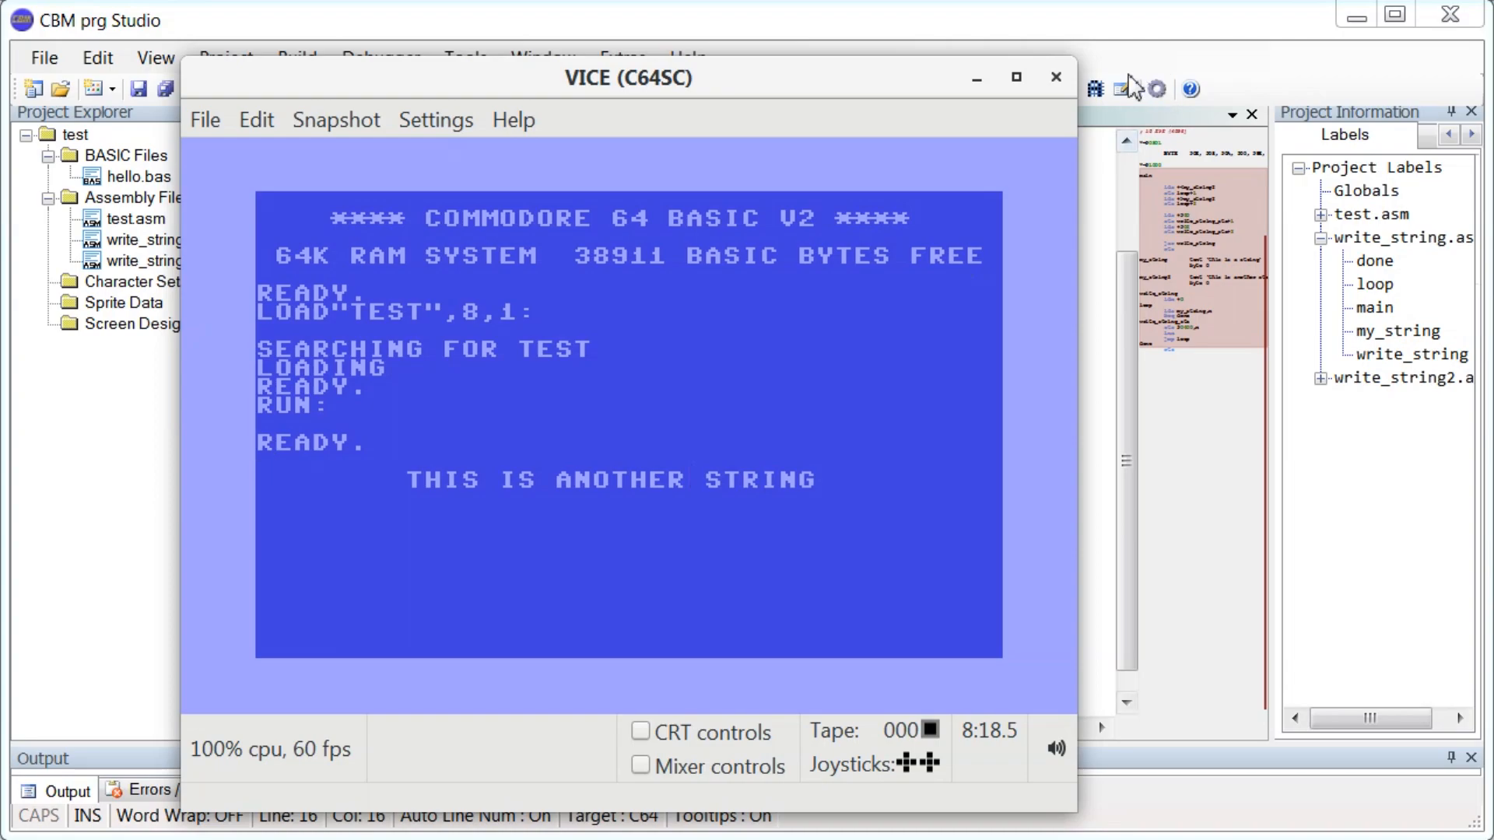
click(1052, 89)
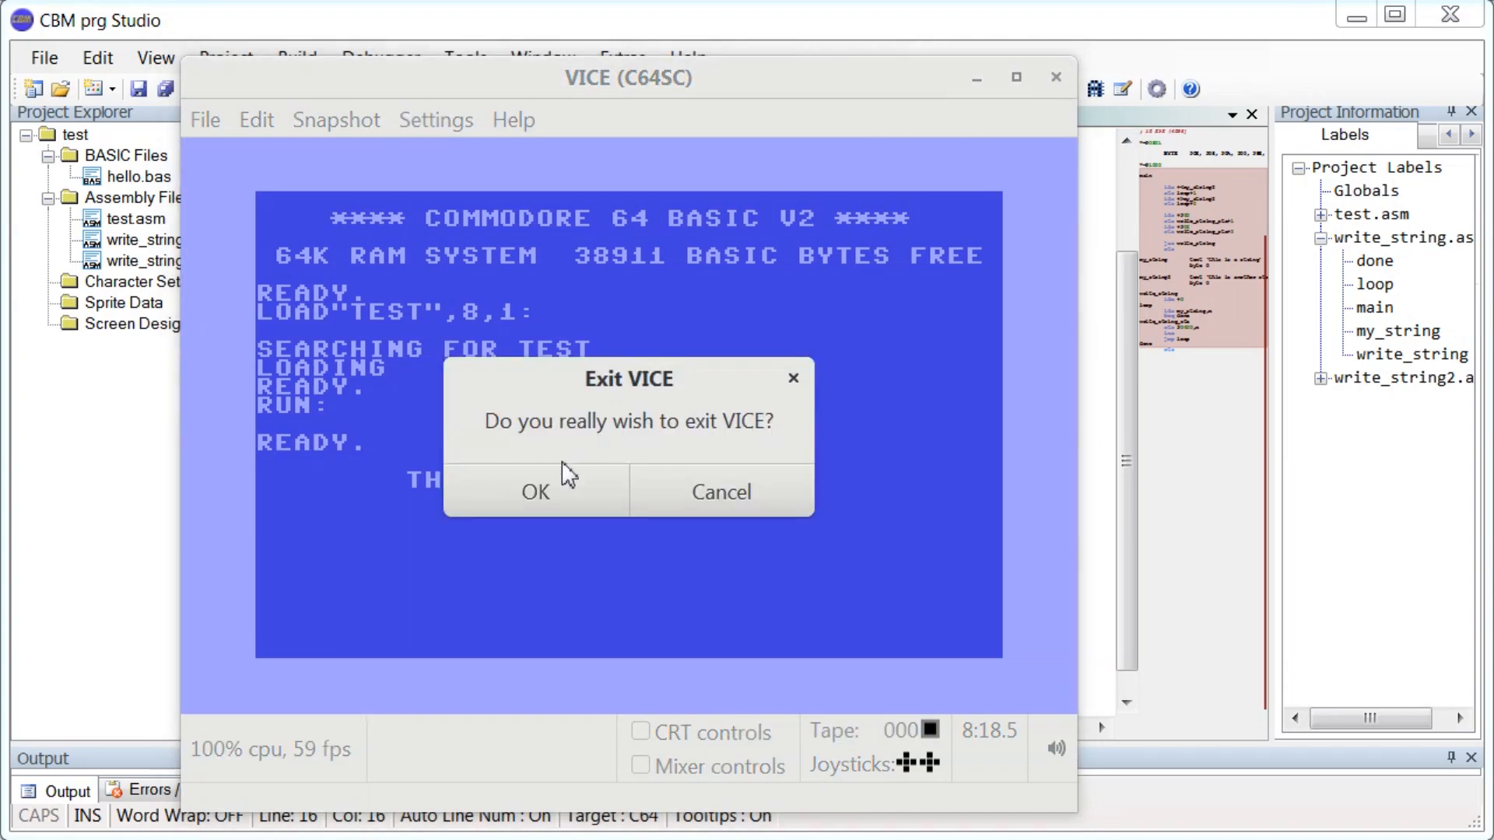
click(534, 492)
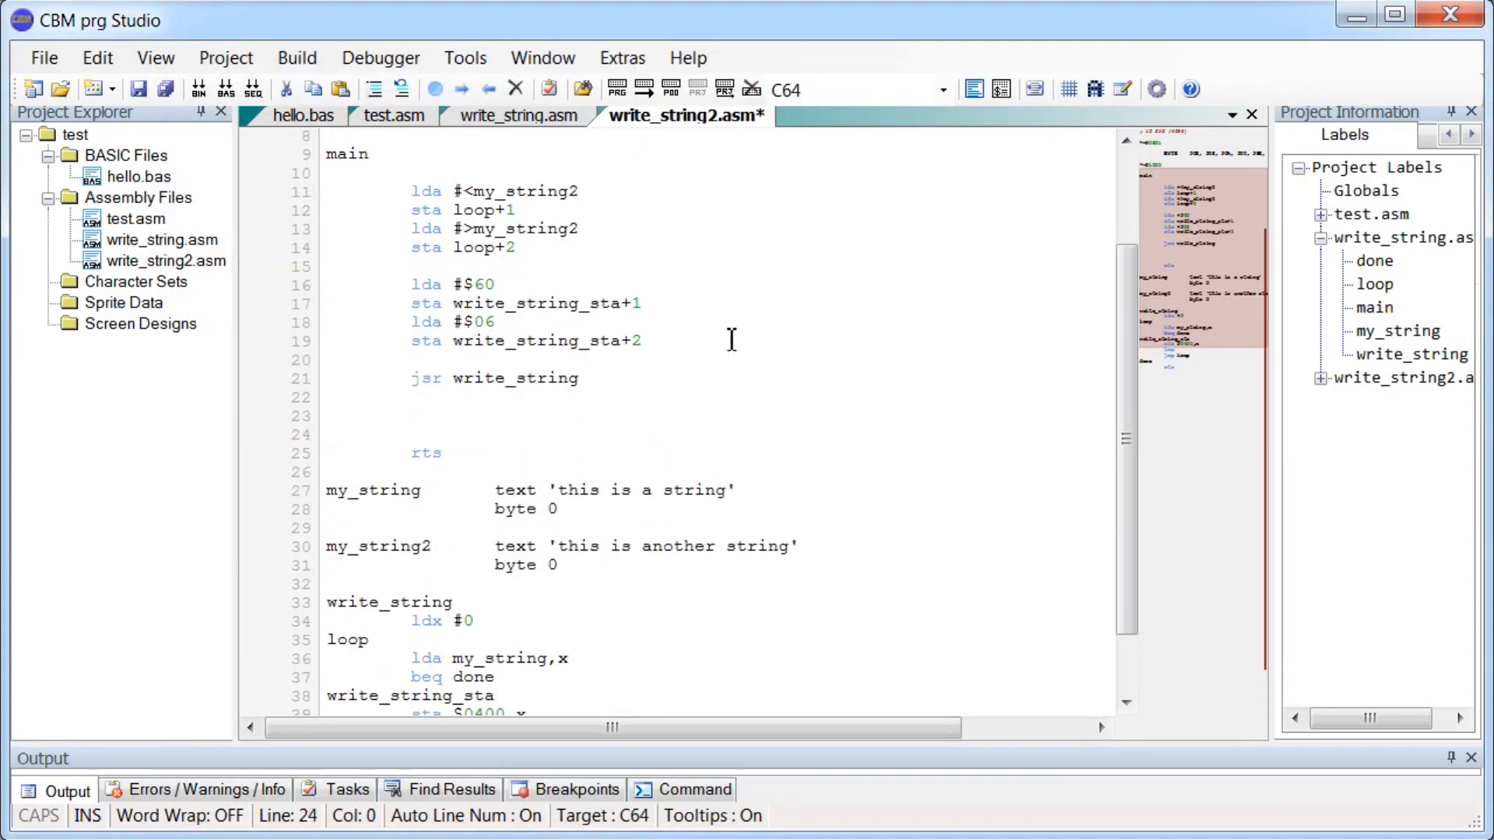
Duplicate the call block, switching it to my_string with write_string_sta low byte $15.
drag(324, 191, 591, 377)
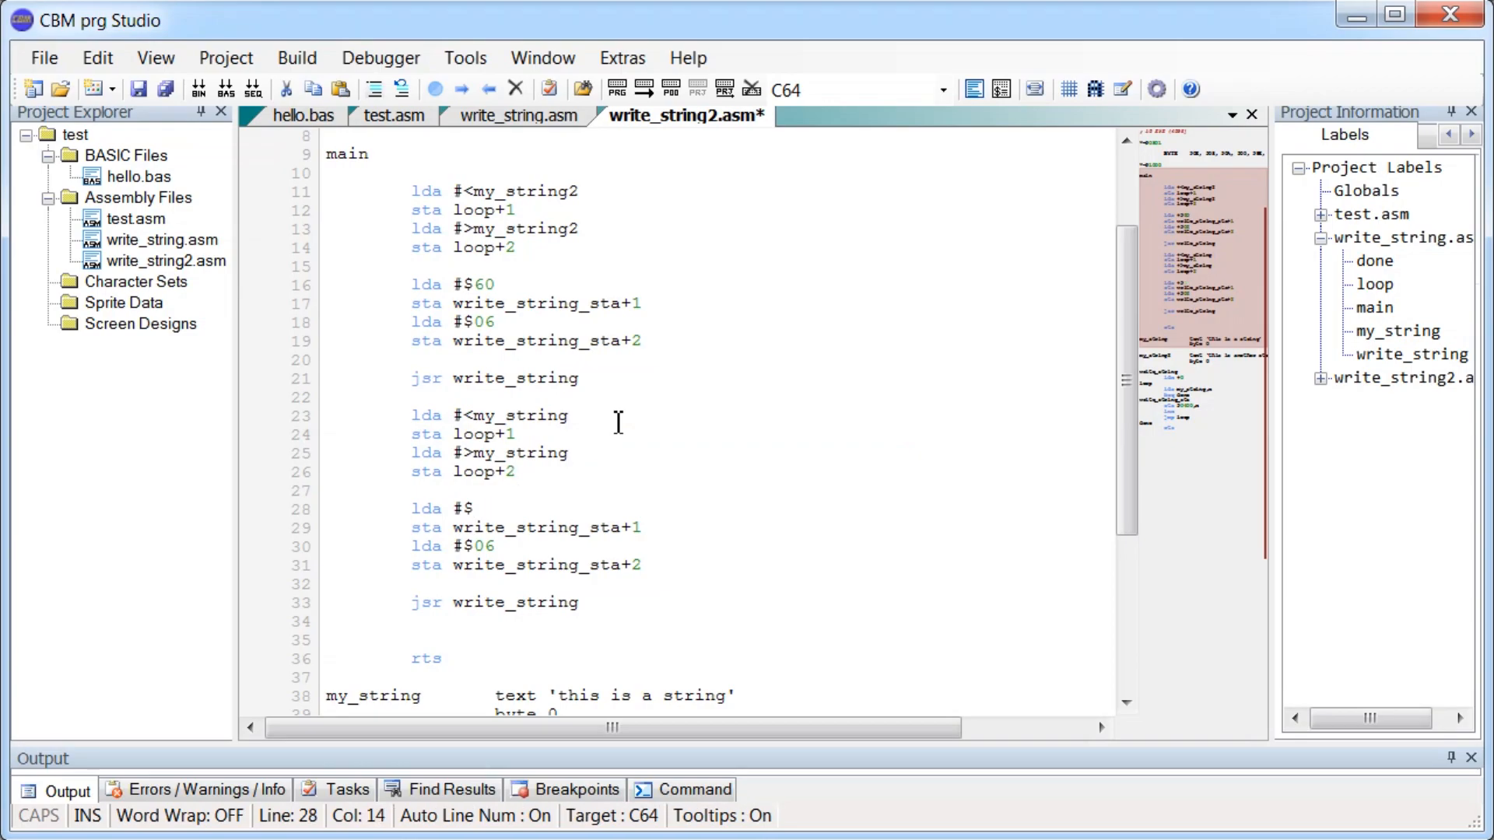
text(15)
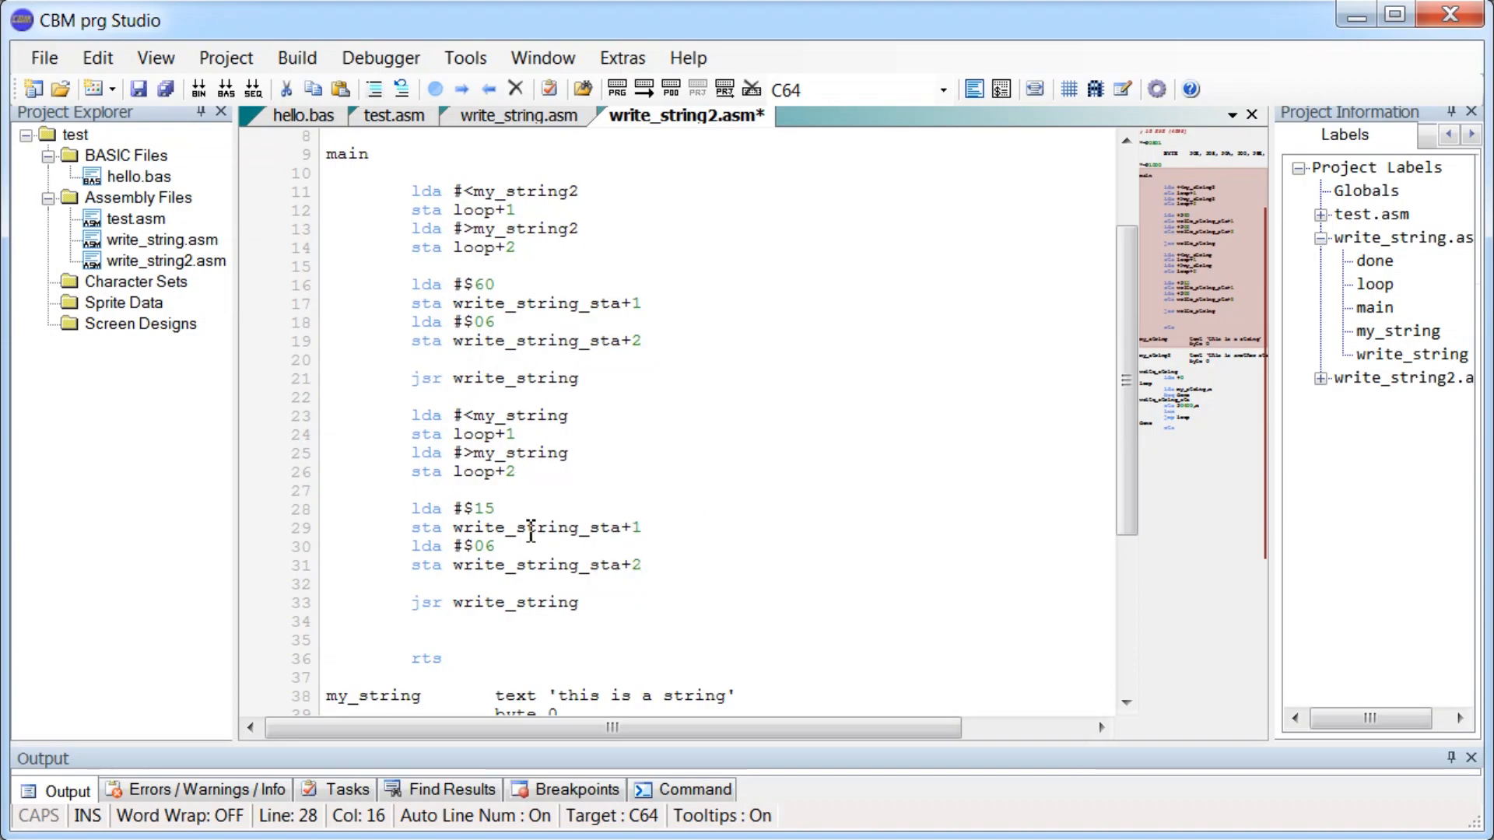
mouse_move(490, 545)
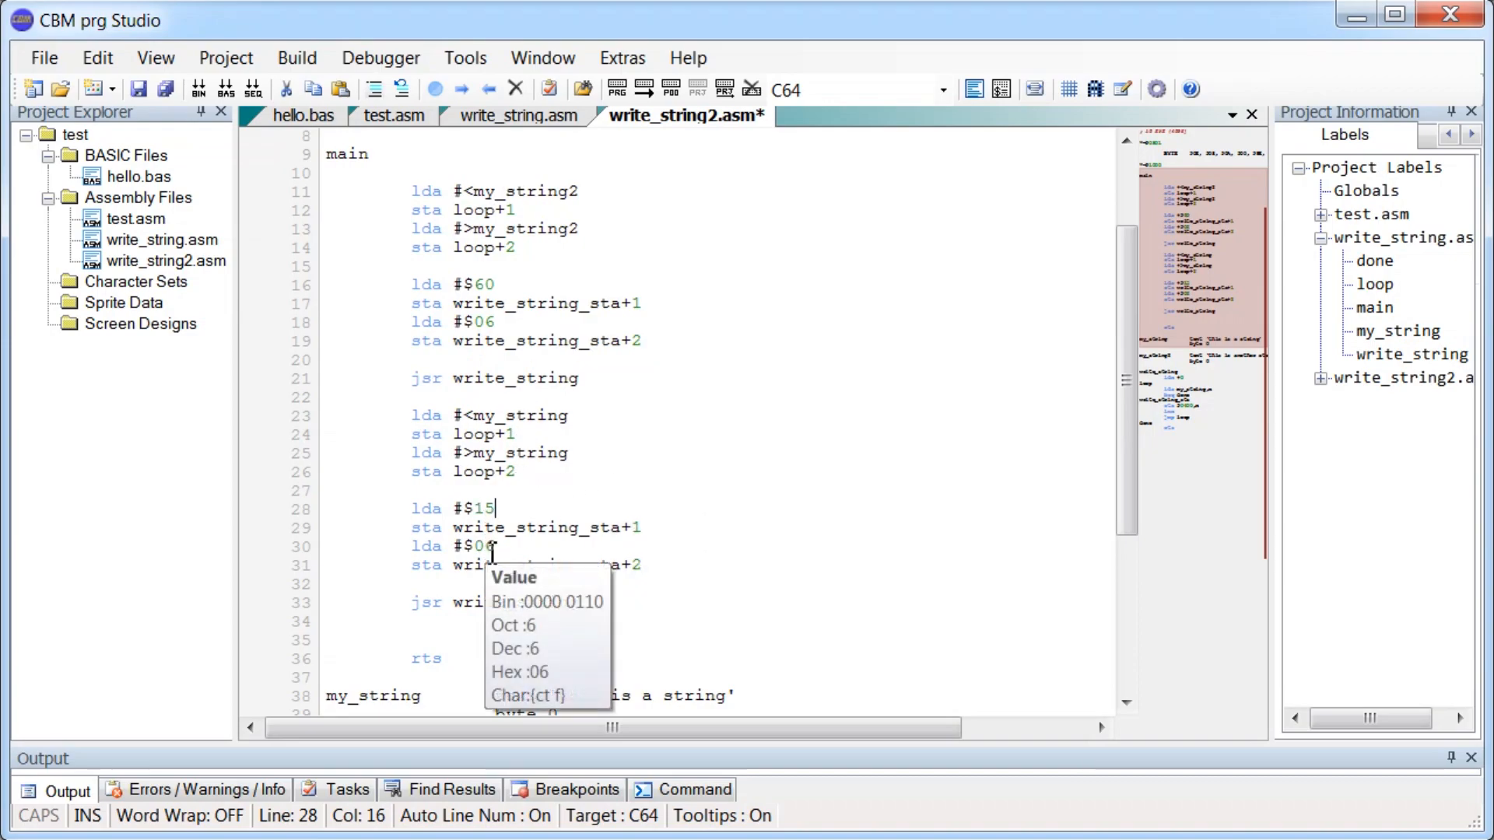
mouse_move(427, 378)
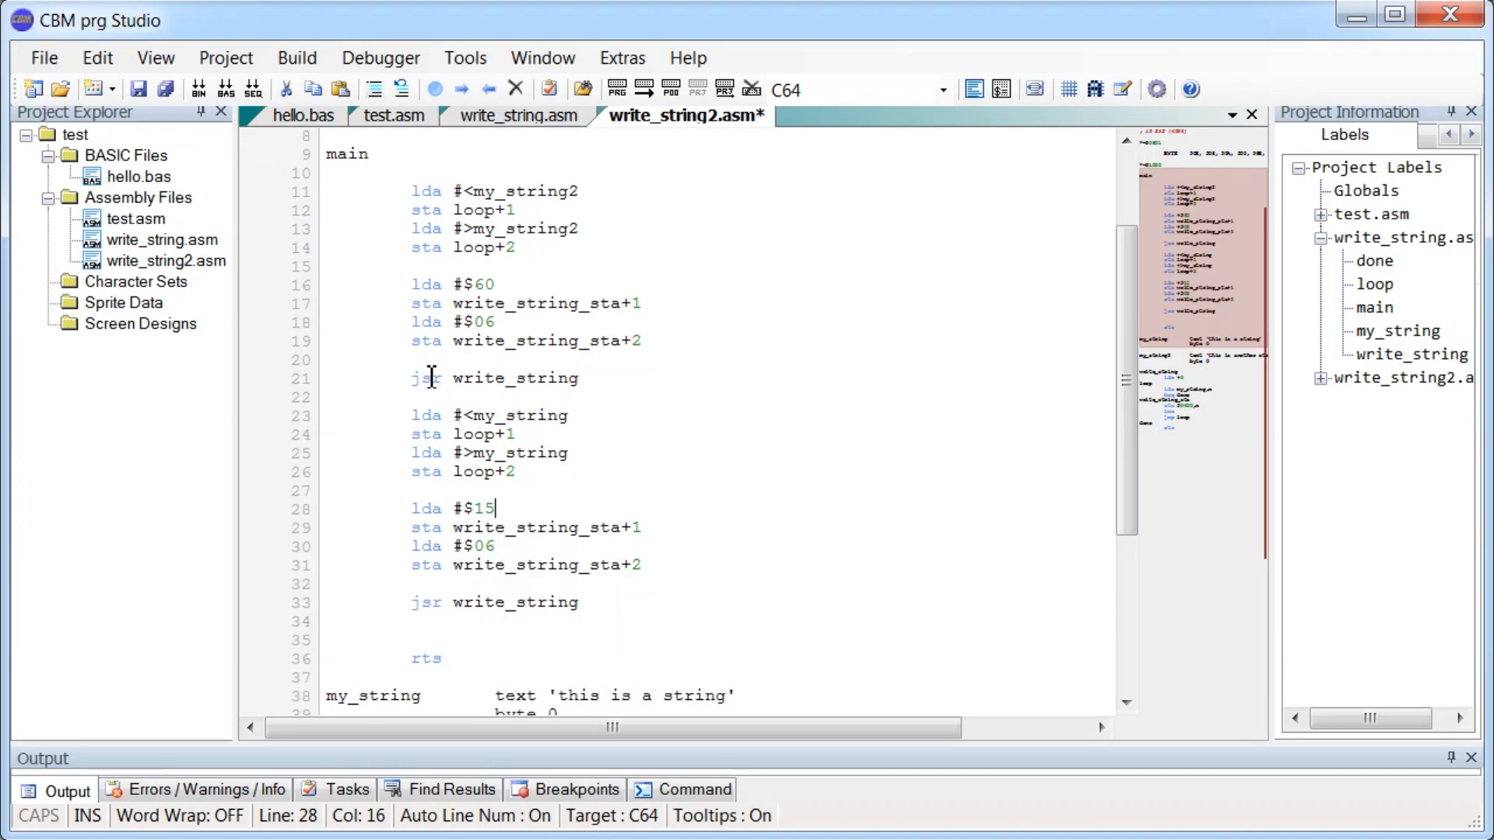
mouse_move(551, 379)
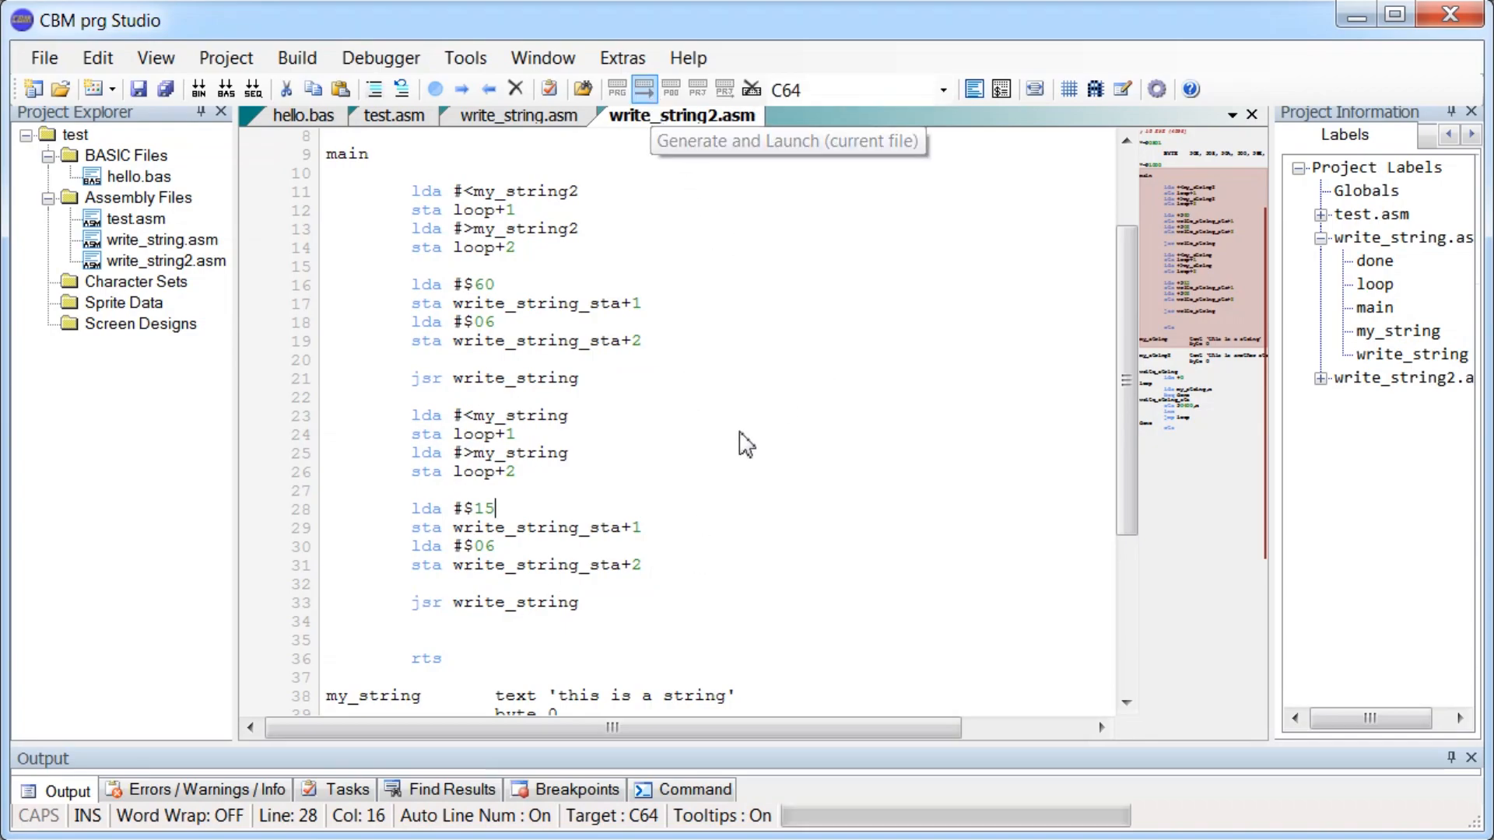
Build and run to see THIS IS A STRING above THIS IS ANOTHER STRING, then quit VICE.
click(645, 88)
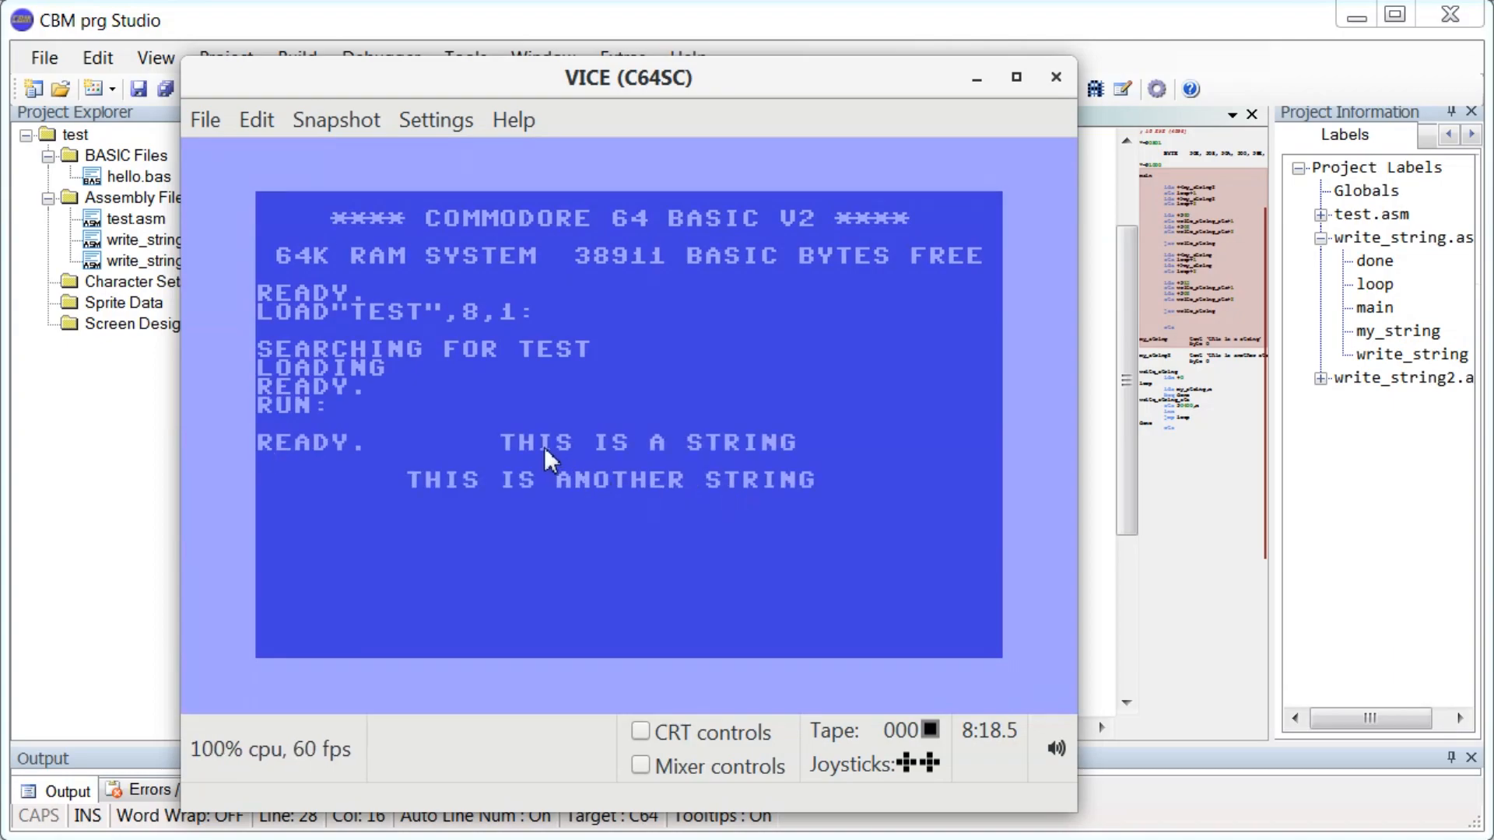
mouse_move(679, 488)
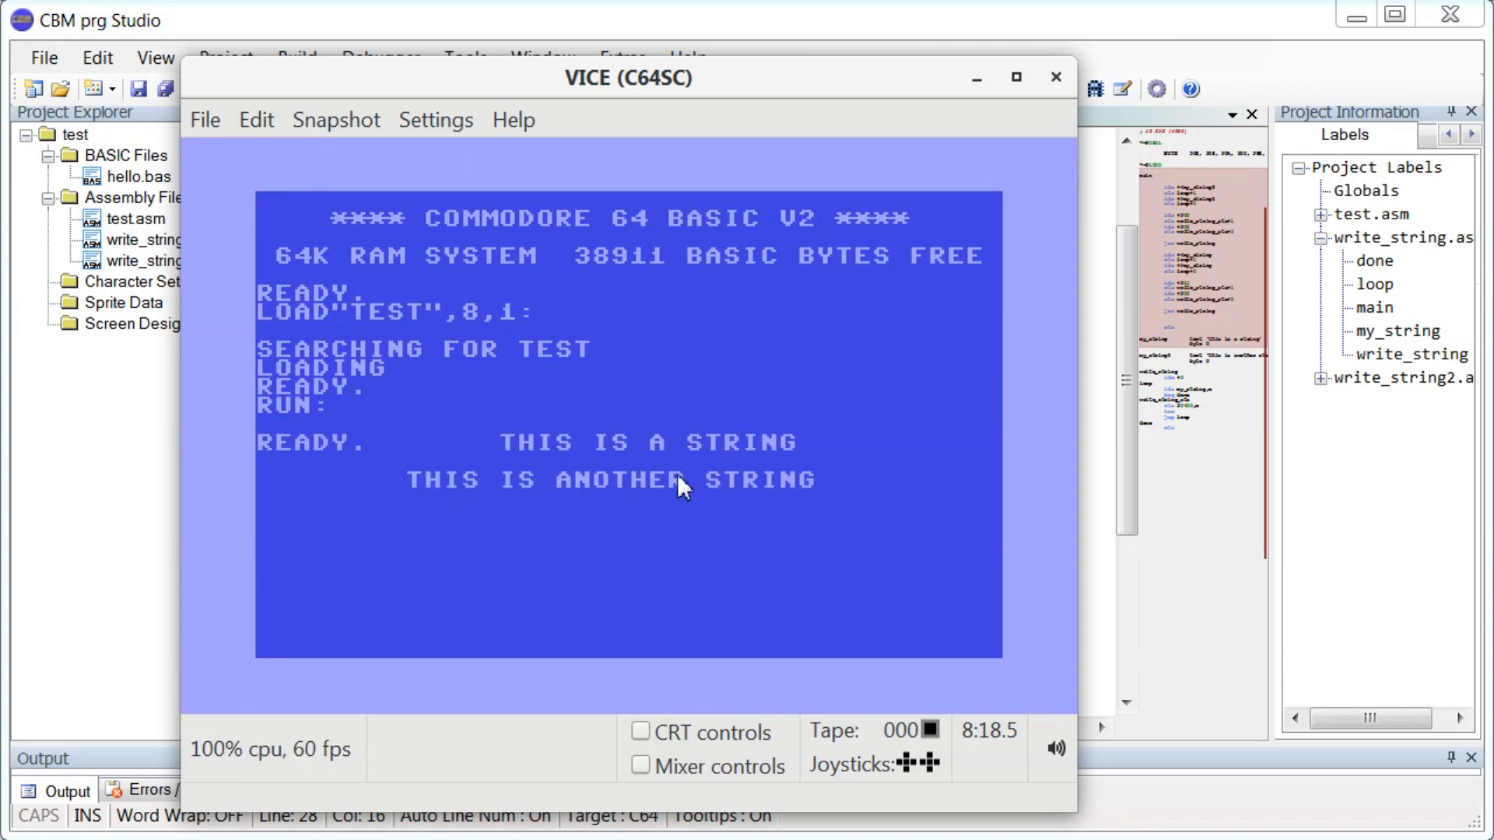
mouse_move(614, 561)
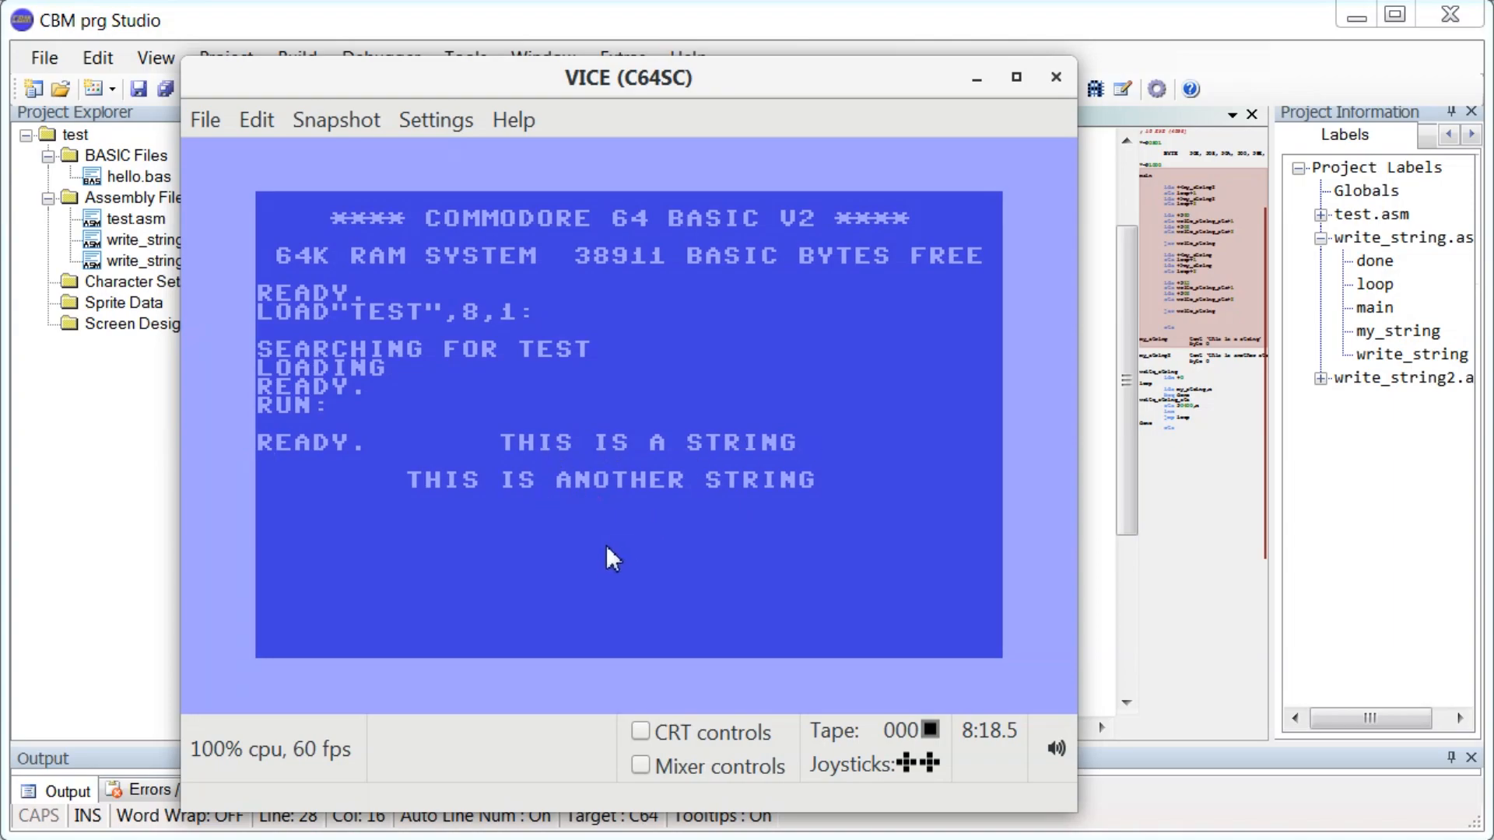
click(1054, 79)
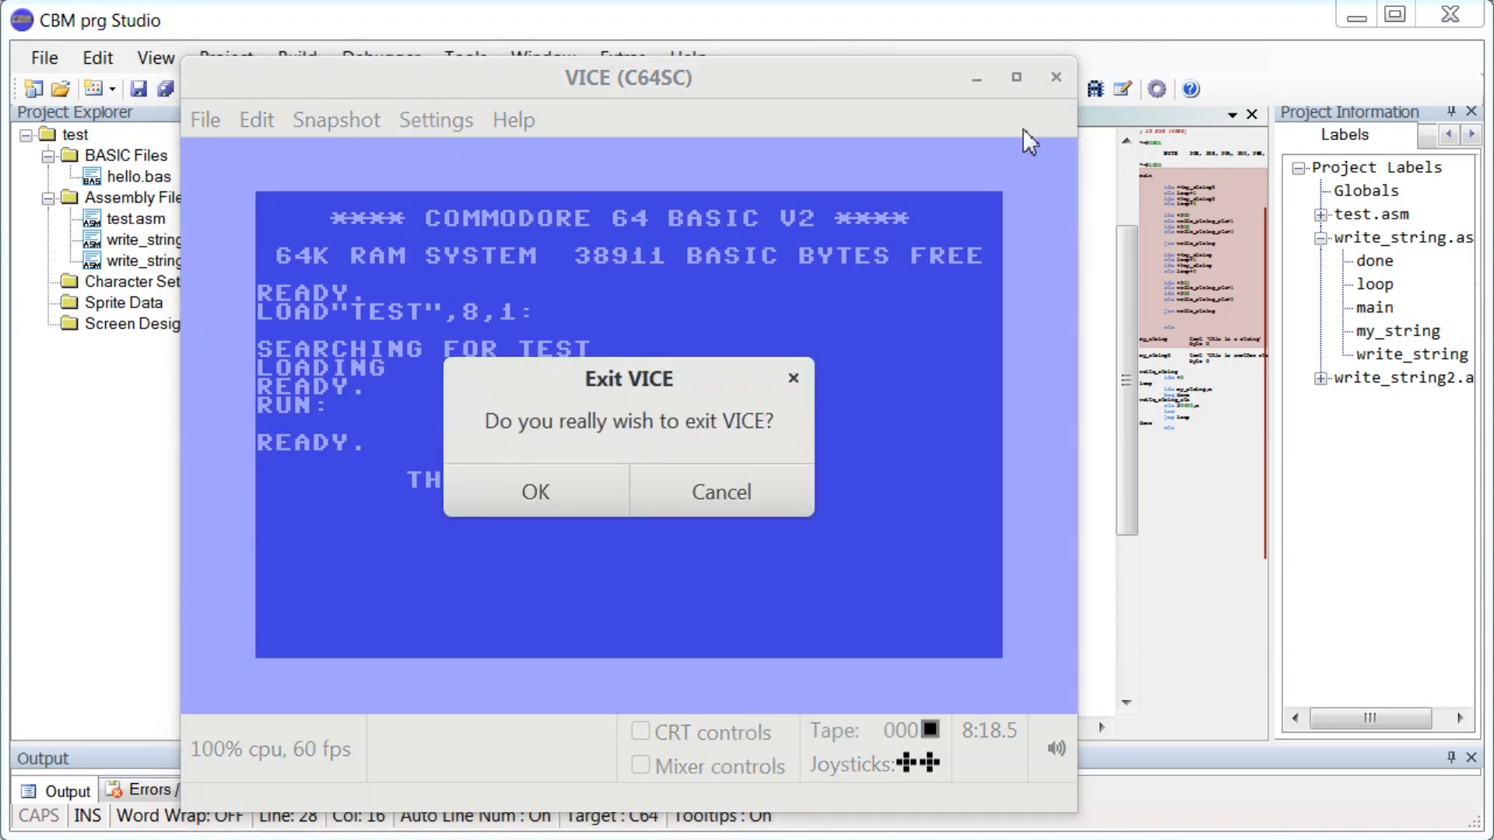
click(535, 491)
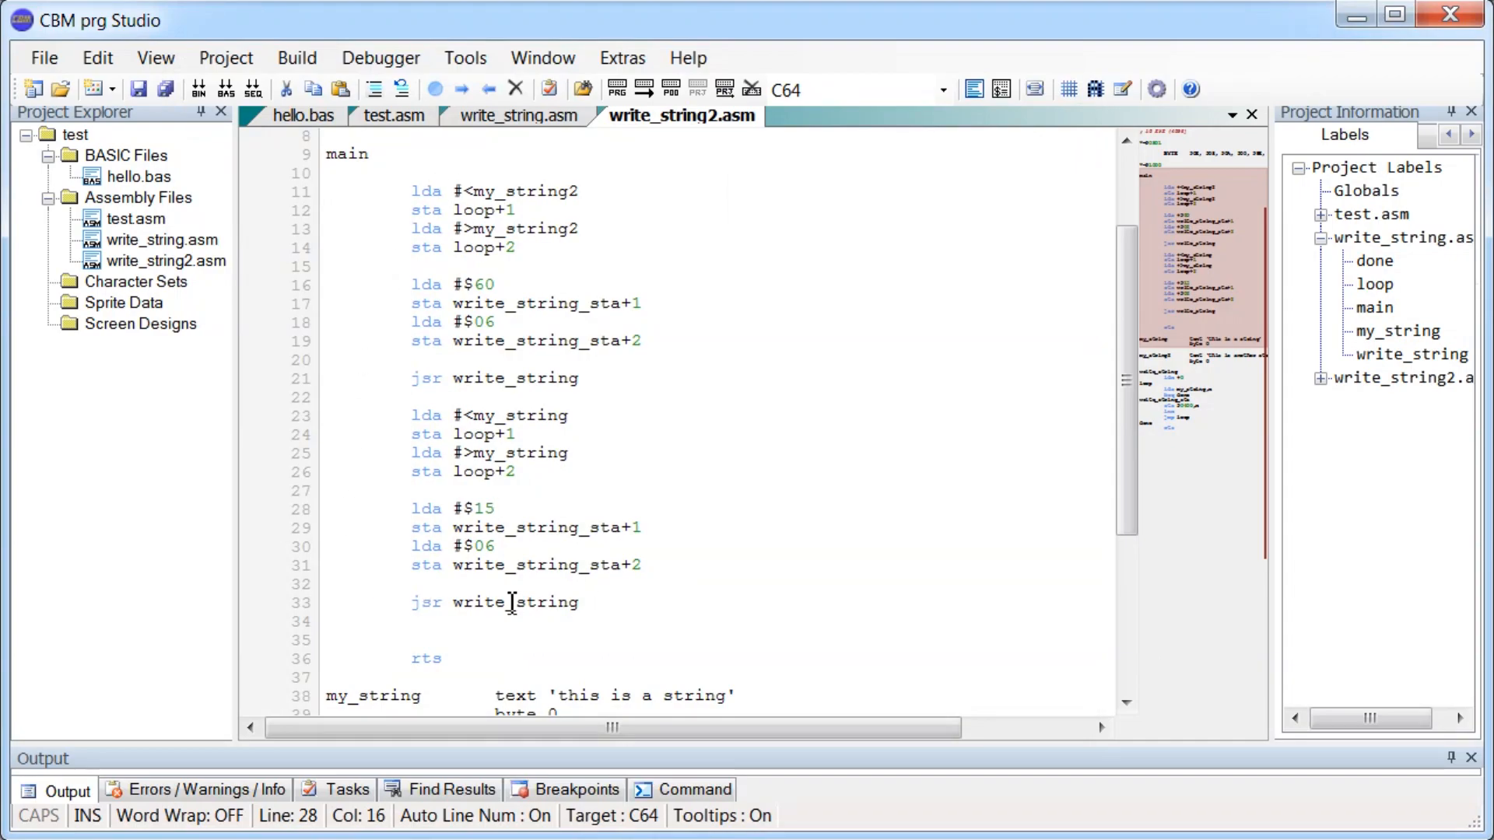
Focus the write_string2.asm editor and select its entire listing with Ctrl+A.
click(495, 508)
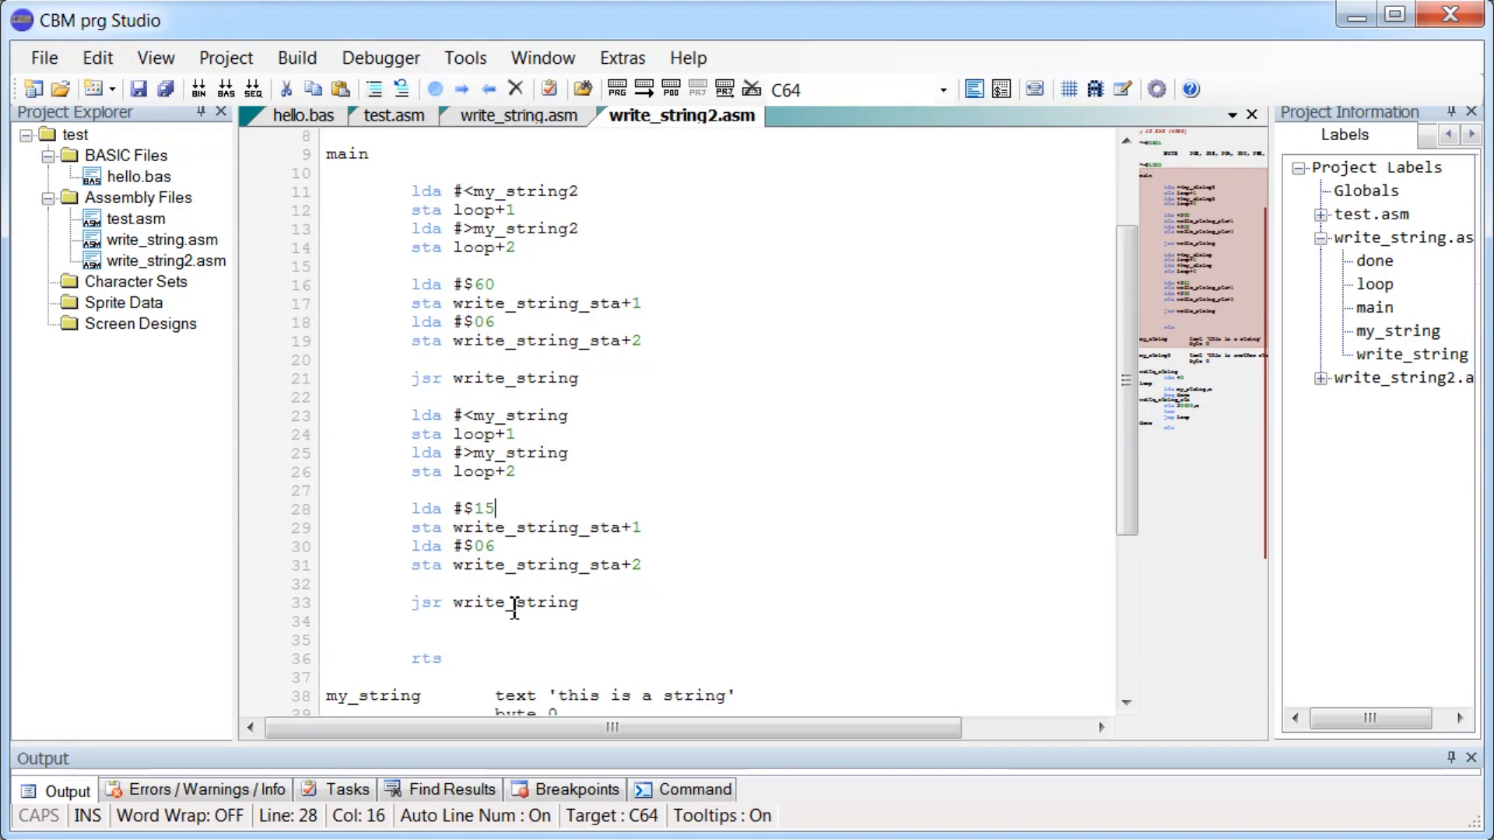
click(508, 602)
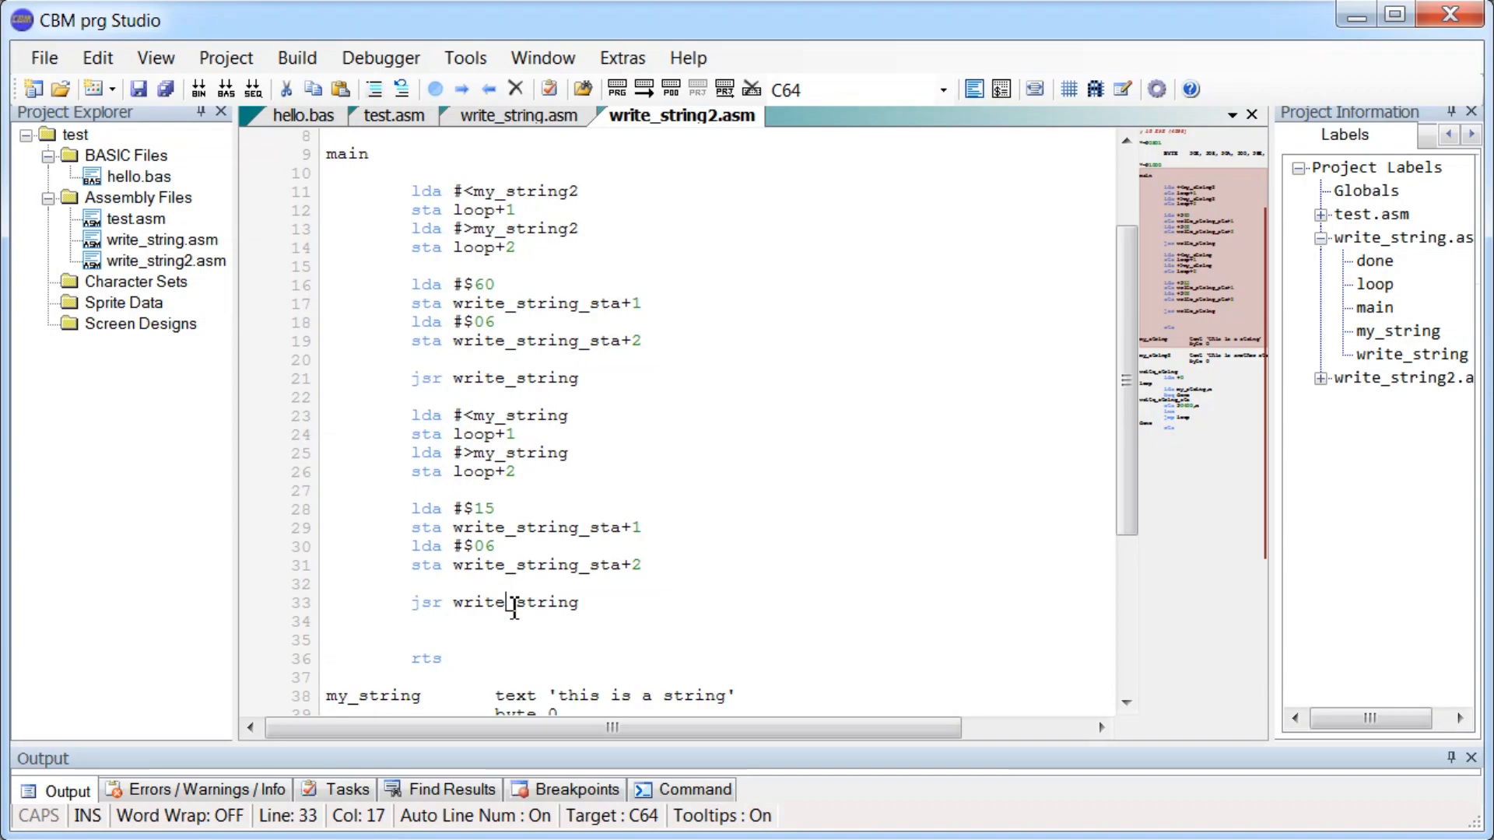
key(ctrl+a)
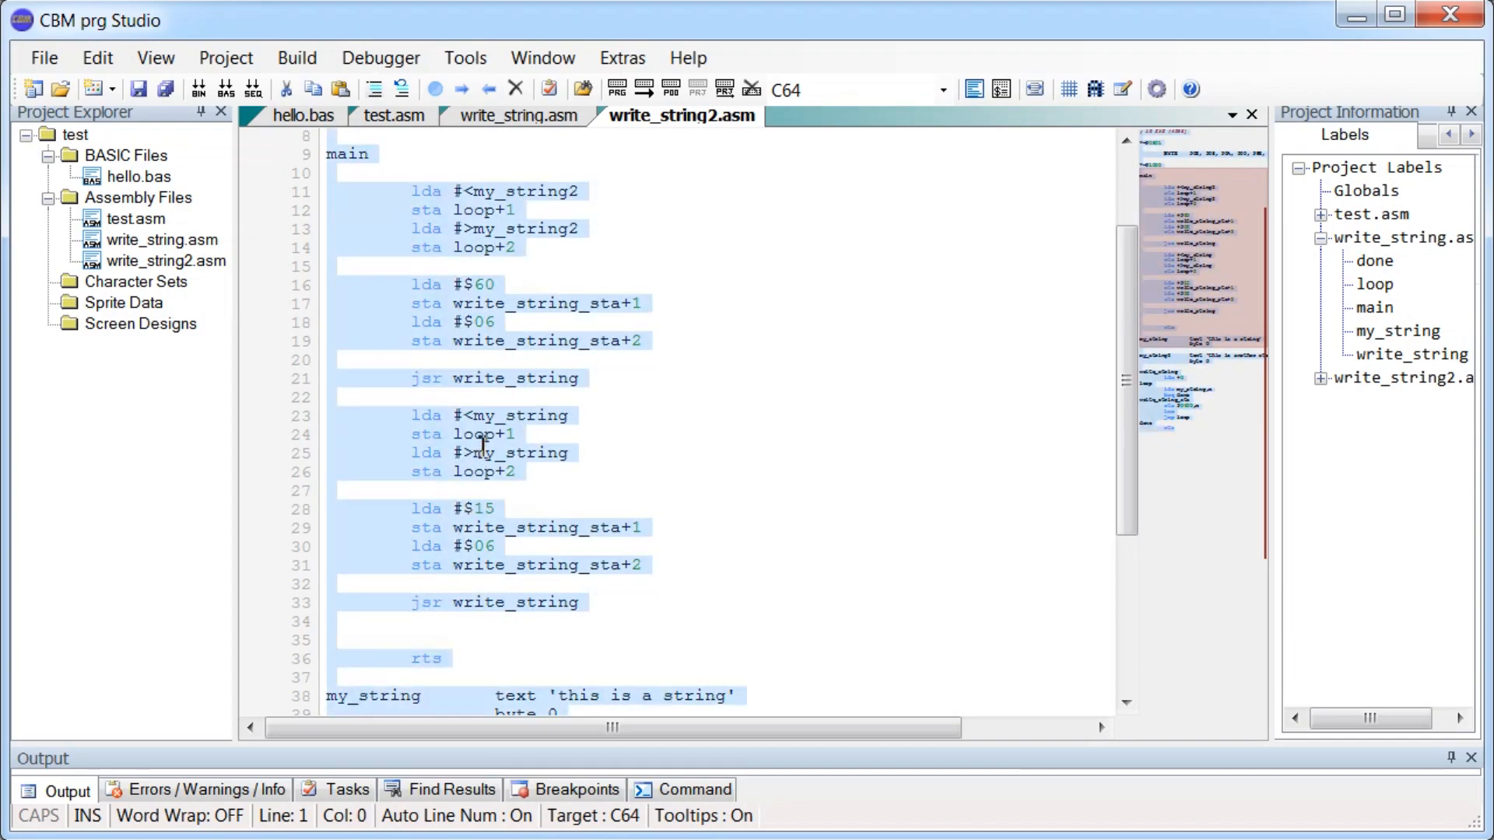
Add write_string3.asm under Assembly Files and begin editing the pasted code.
right_click(136, 196)
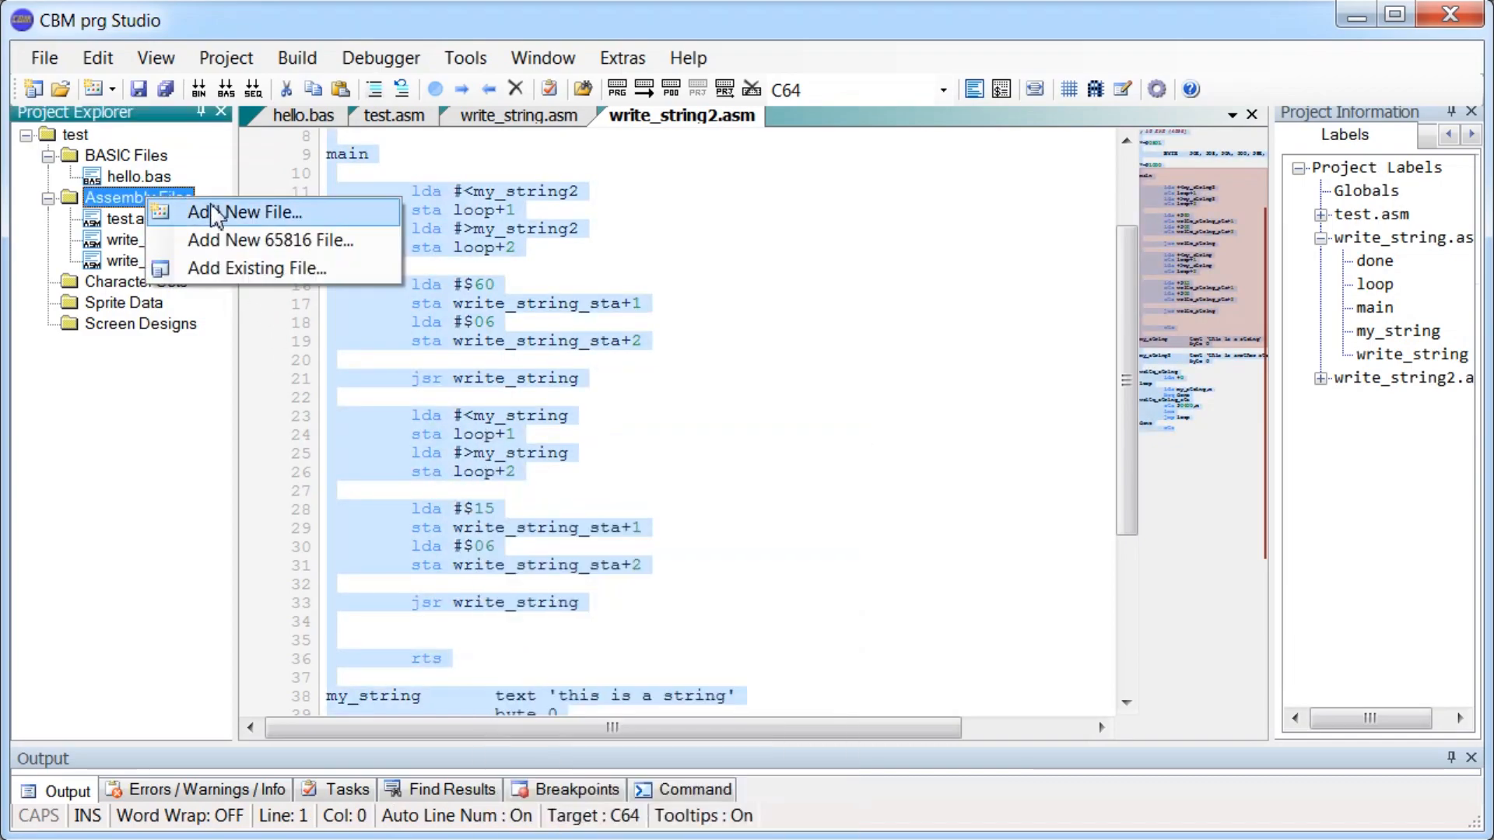
click(246, 213)
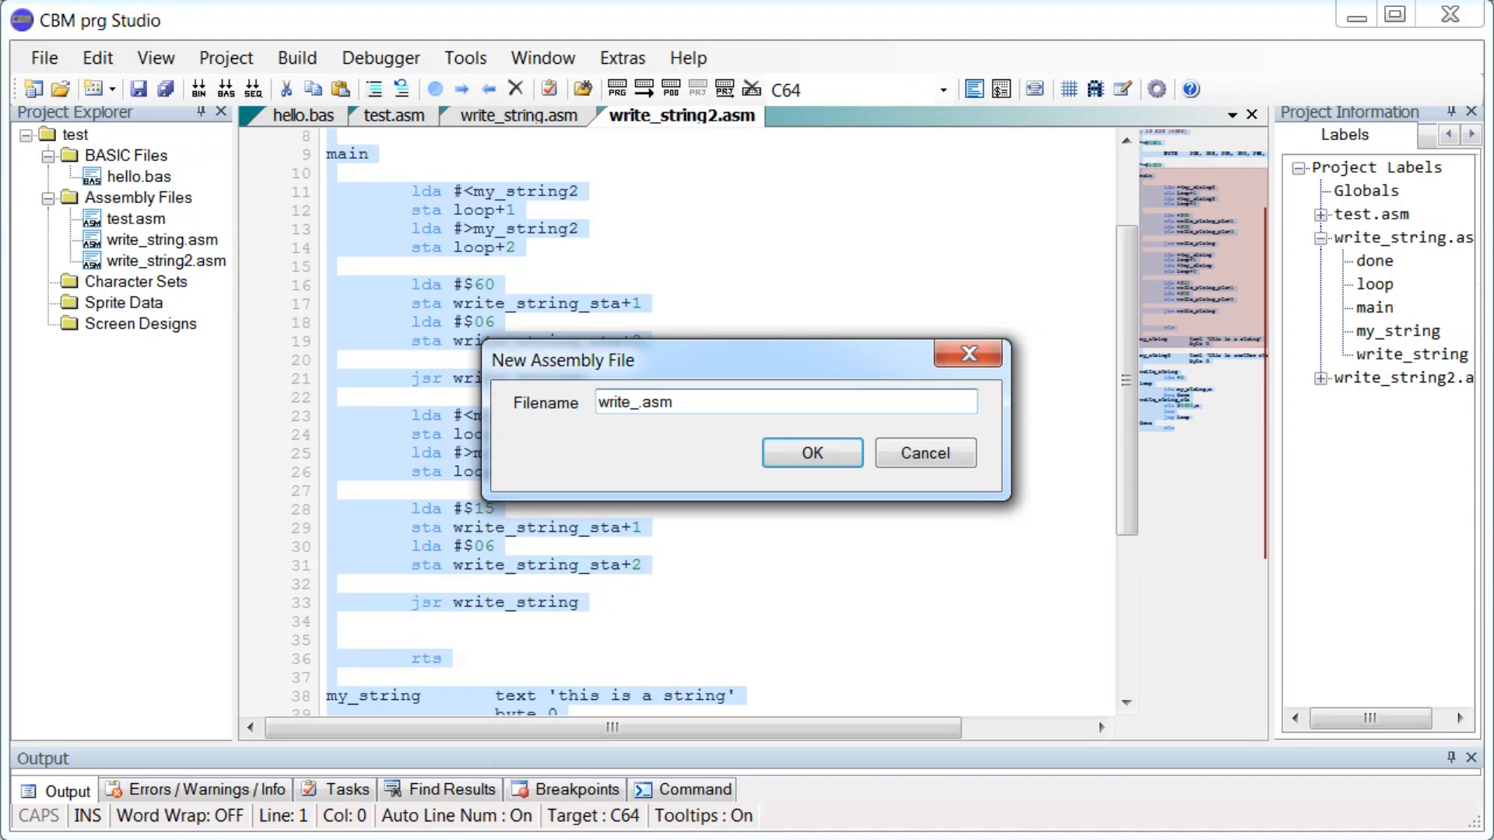
click(812, 453)
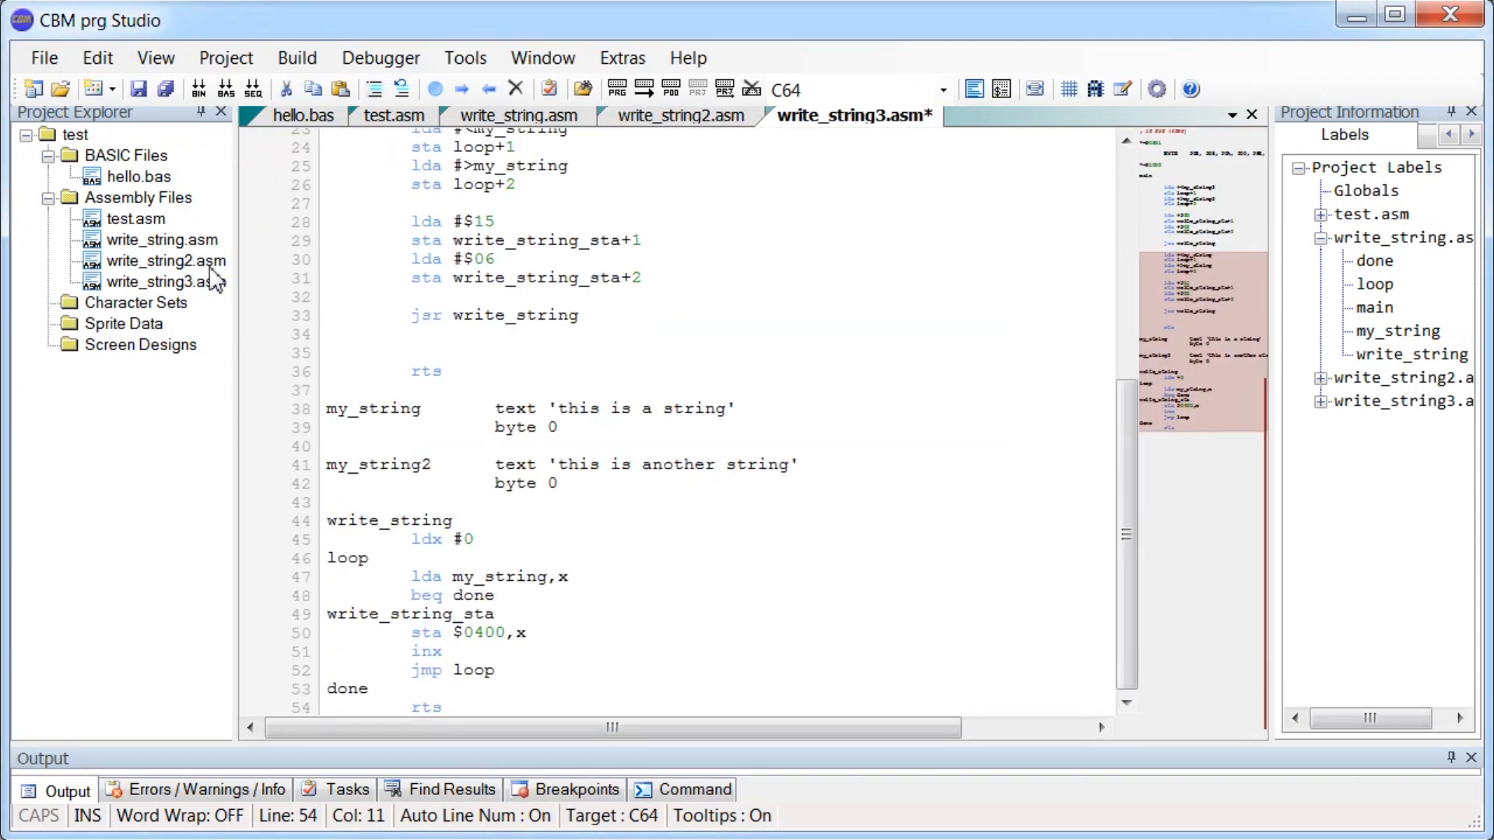
mouse_move(753, 446)
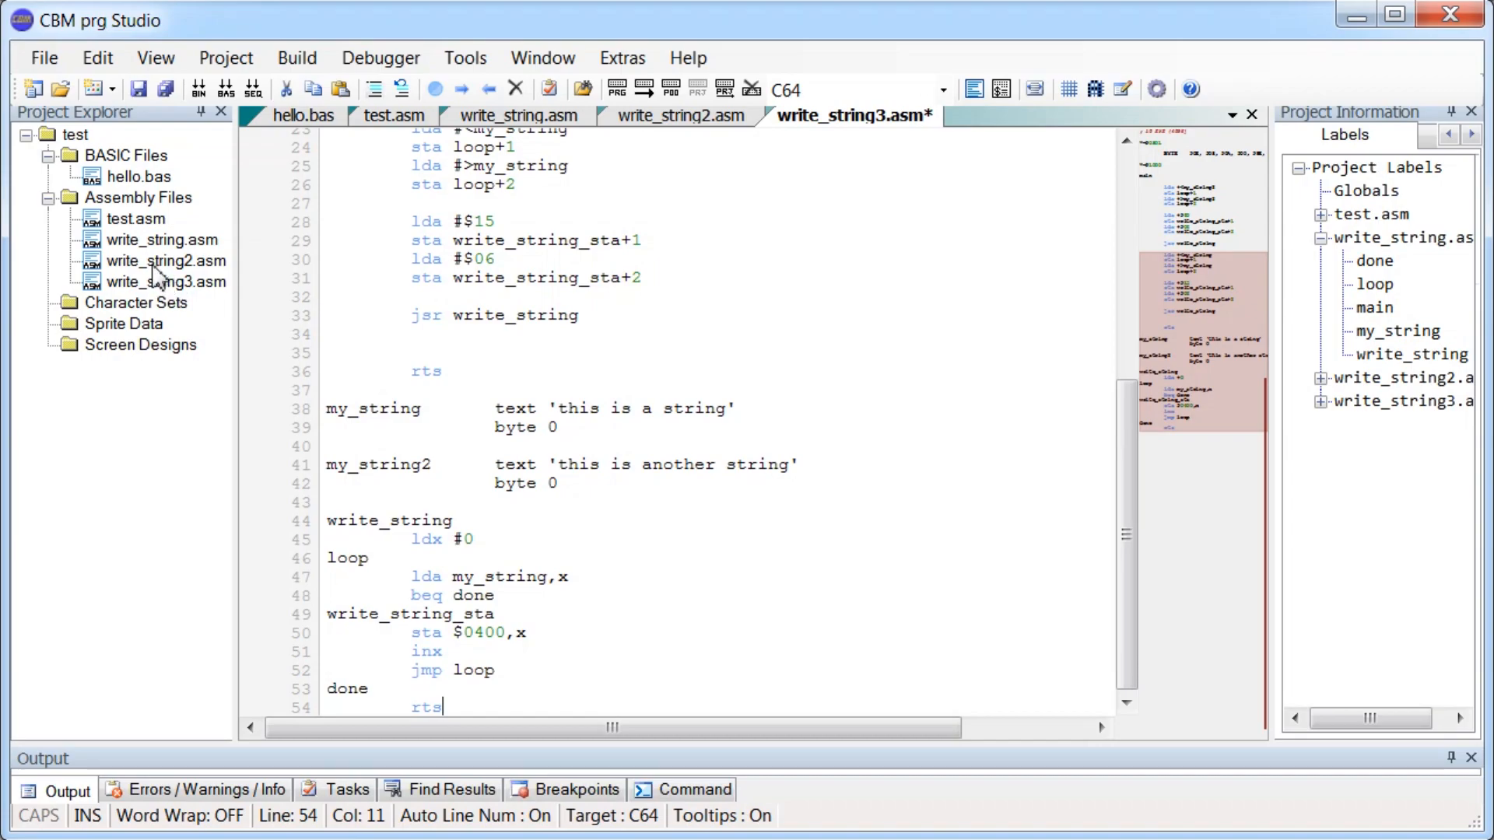
mouse_move(141, 224)
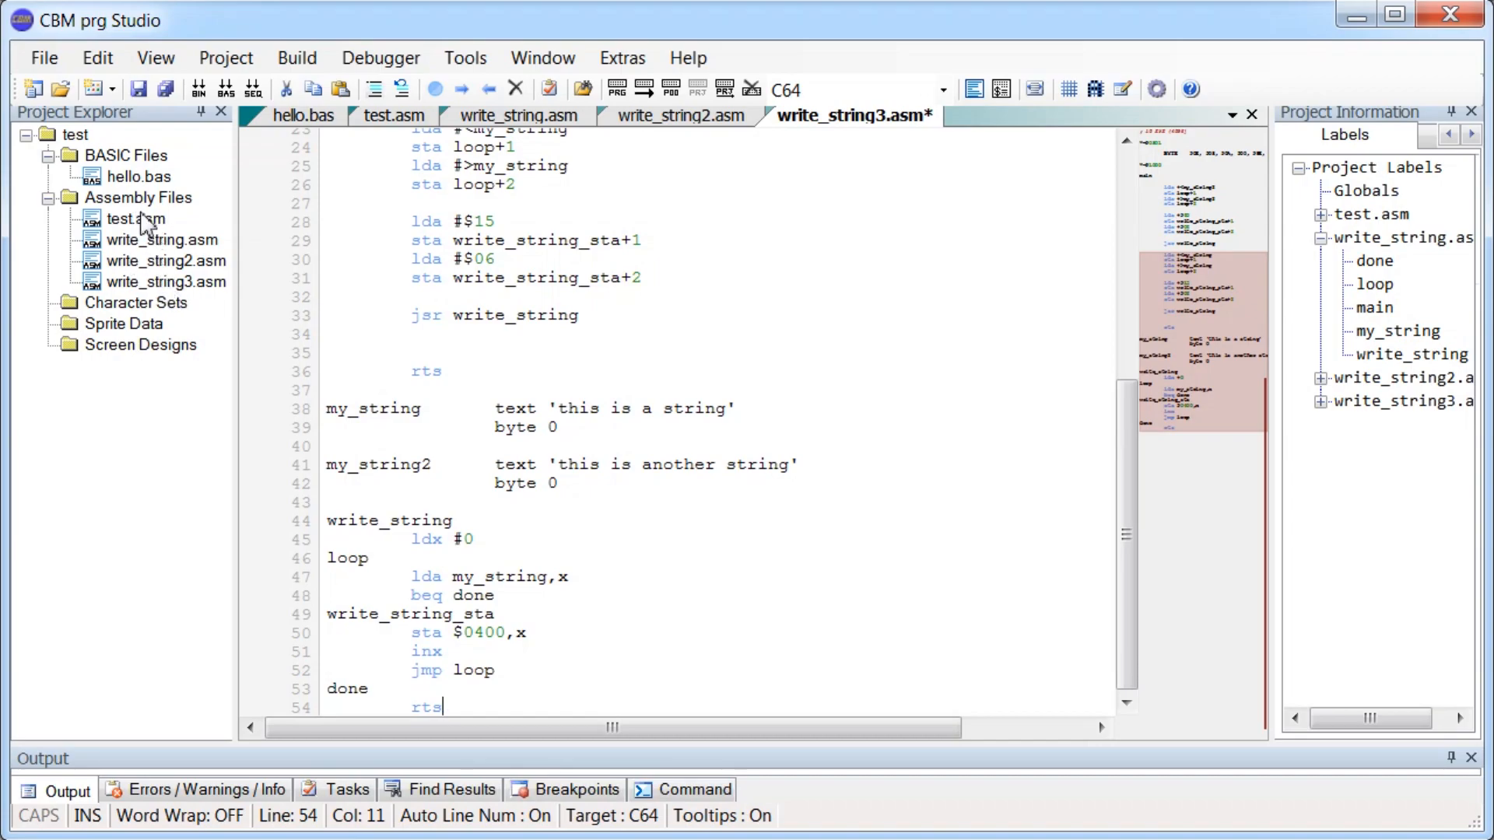
mouse_move(173, 298)
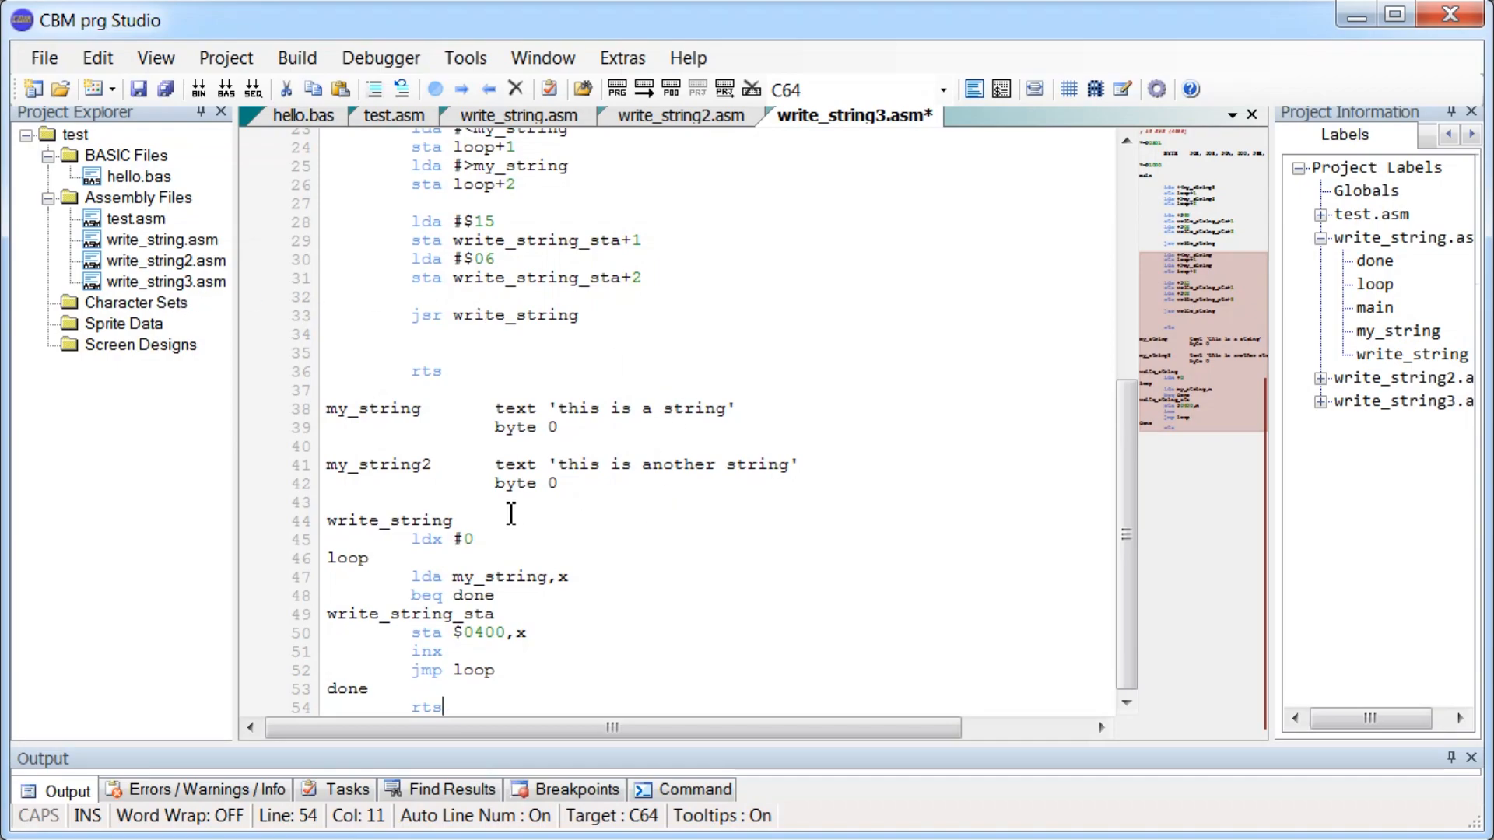
click(324, 521)
text(defm    )
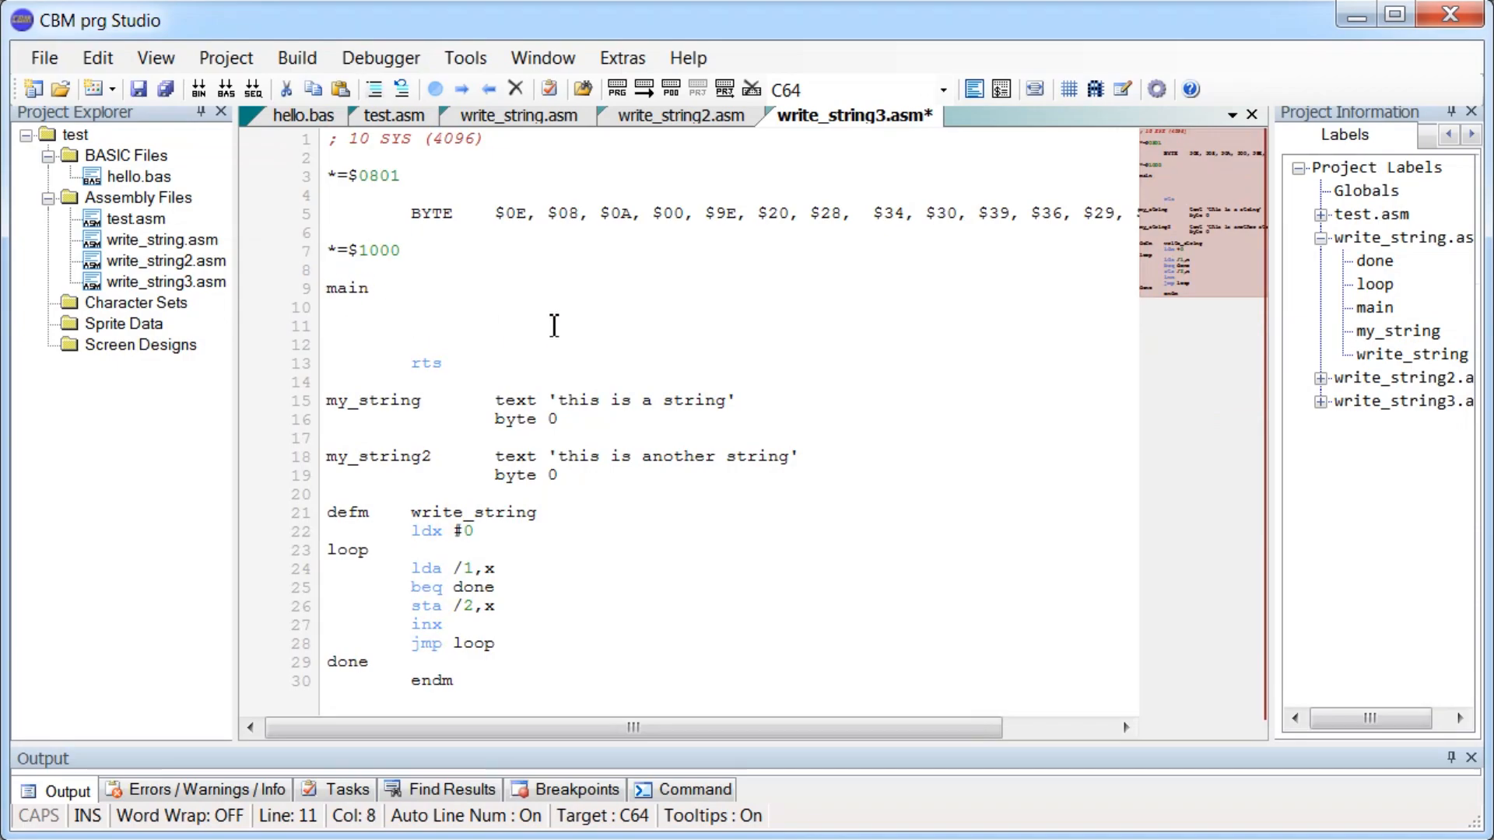
Call the write_string macro with my_string2 and $0660, run it in VICE, then close the emulator.
text(write_string my_string2,)
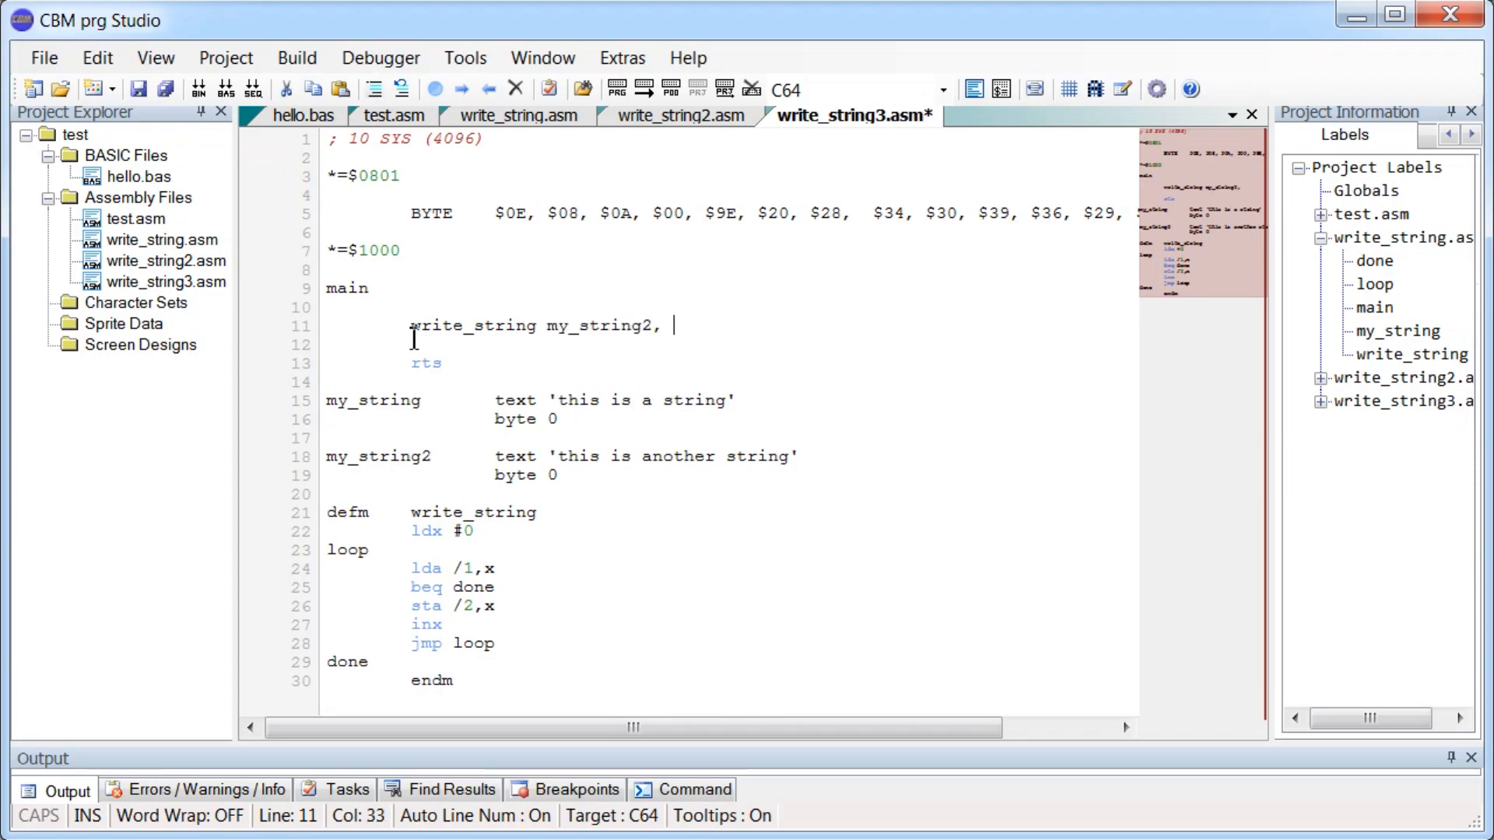
text($0660)
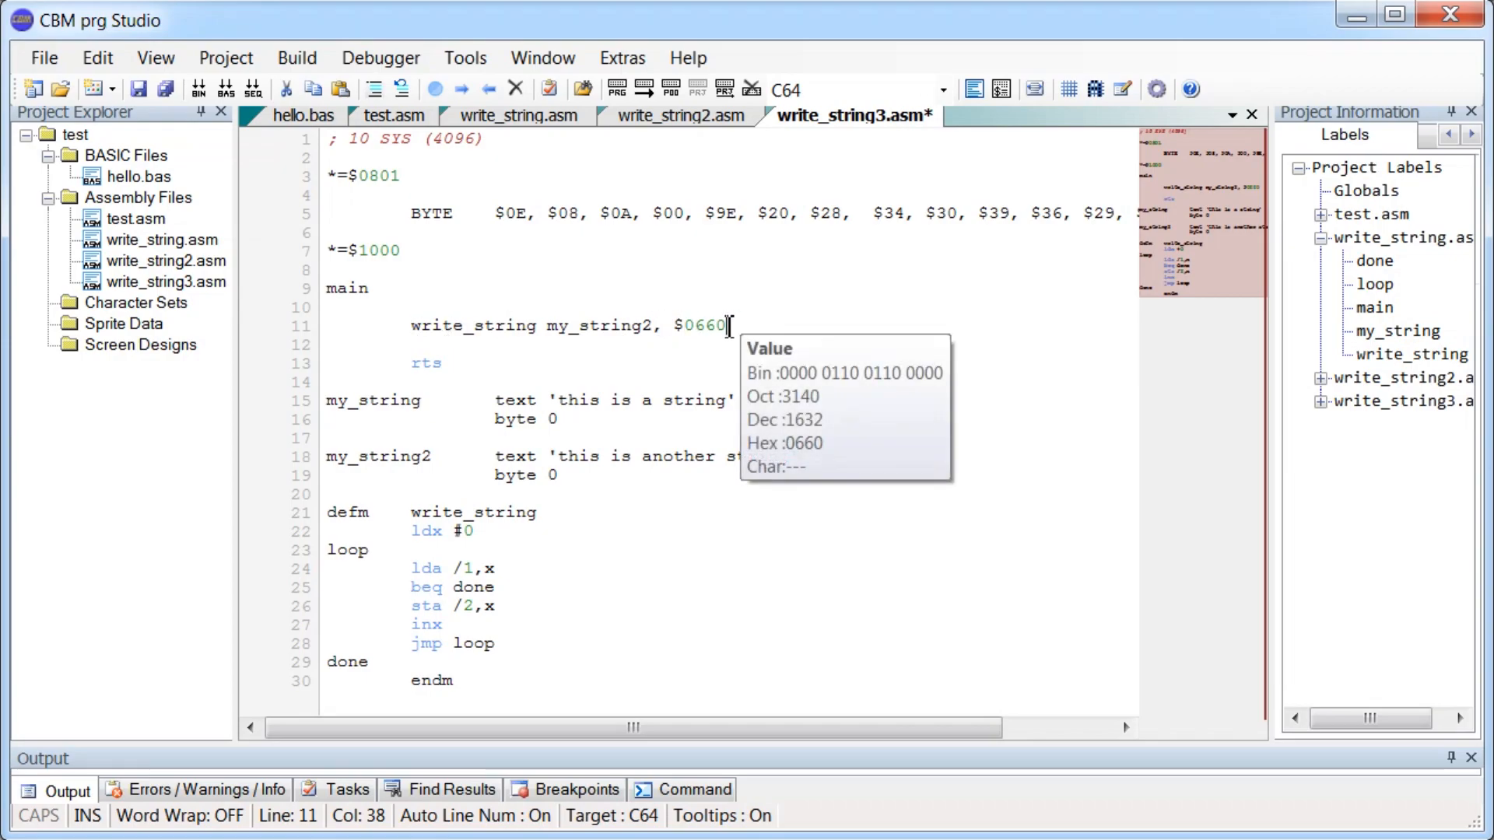
mouse_move(539, 326)
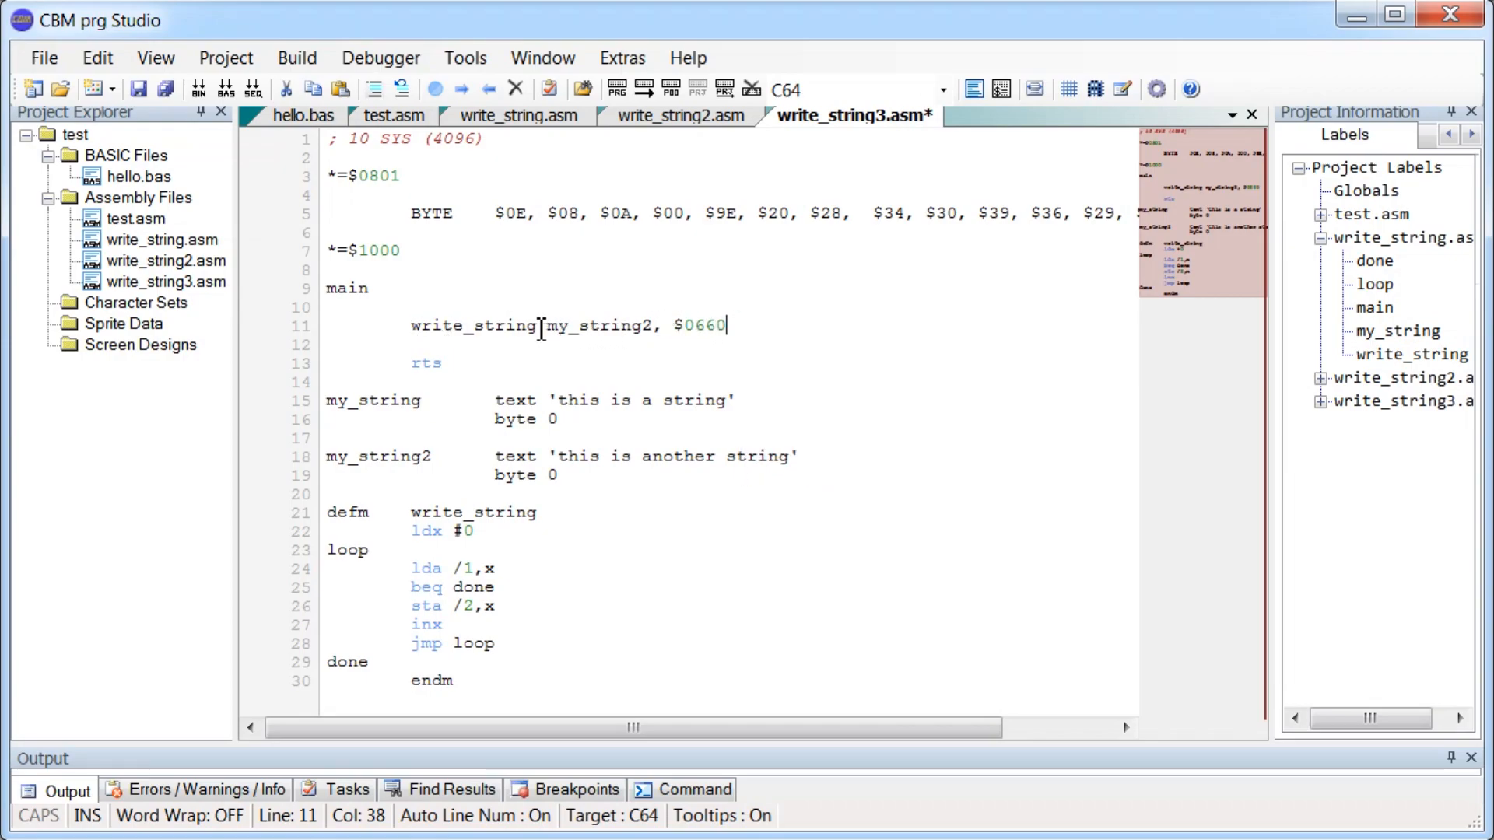
double_click(473, 325)
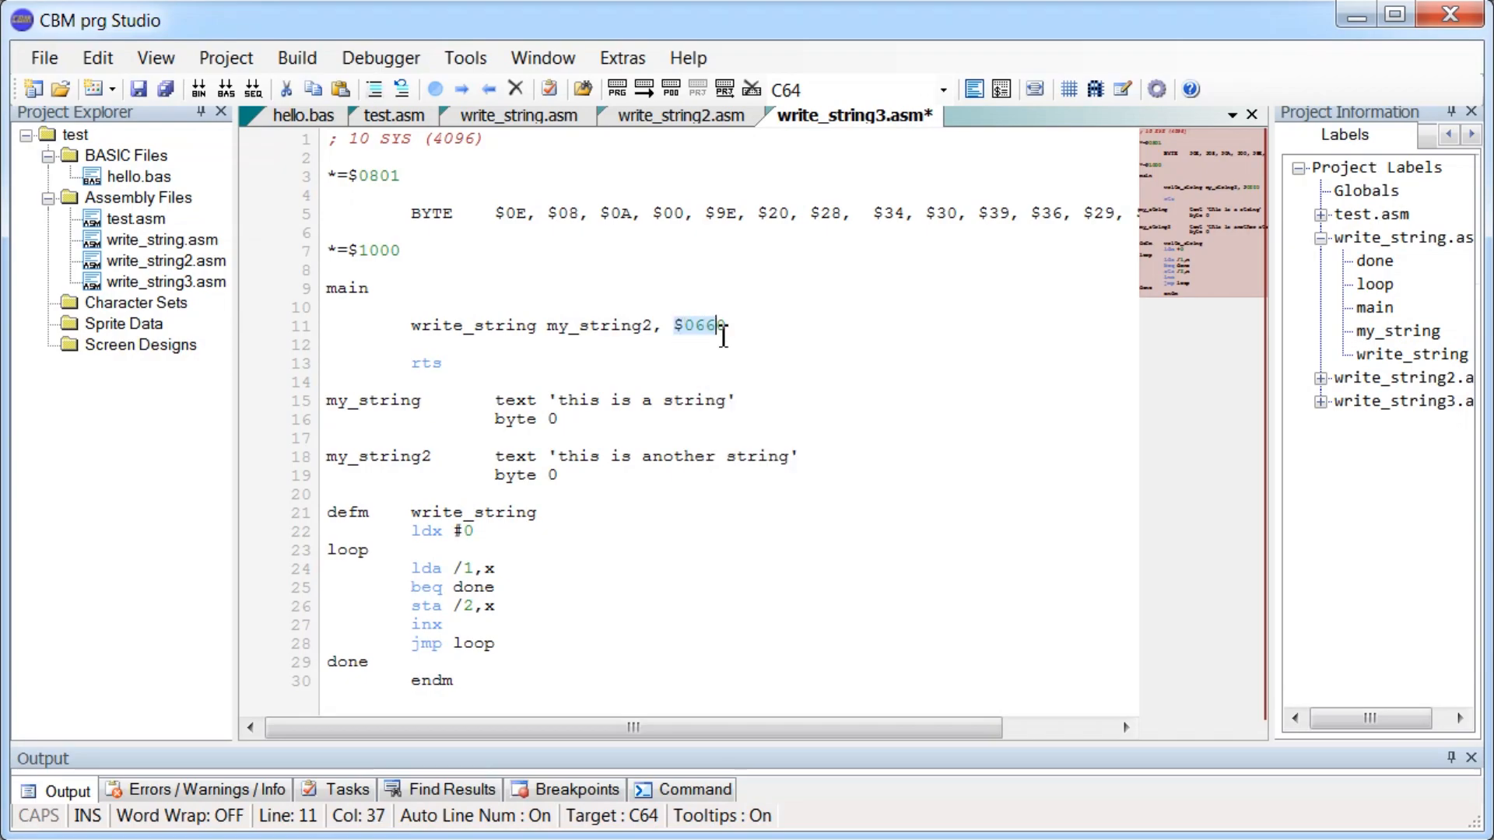
mouse_move(716, 325)
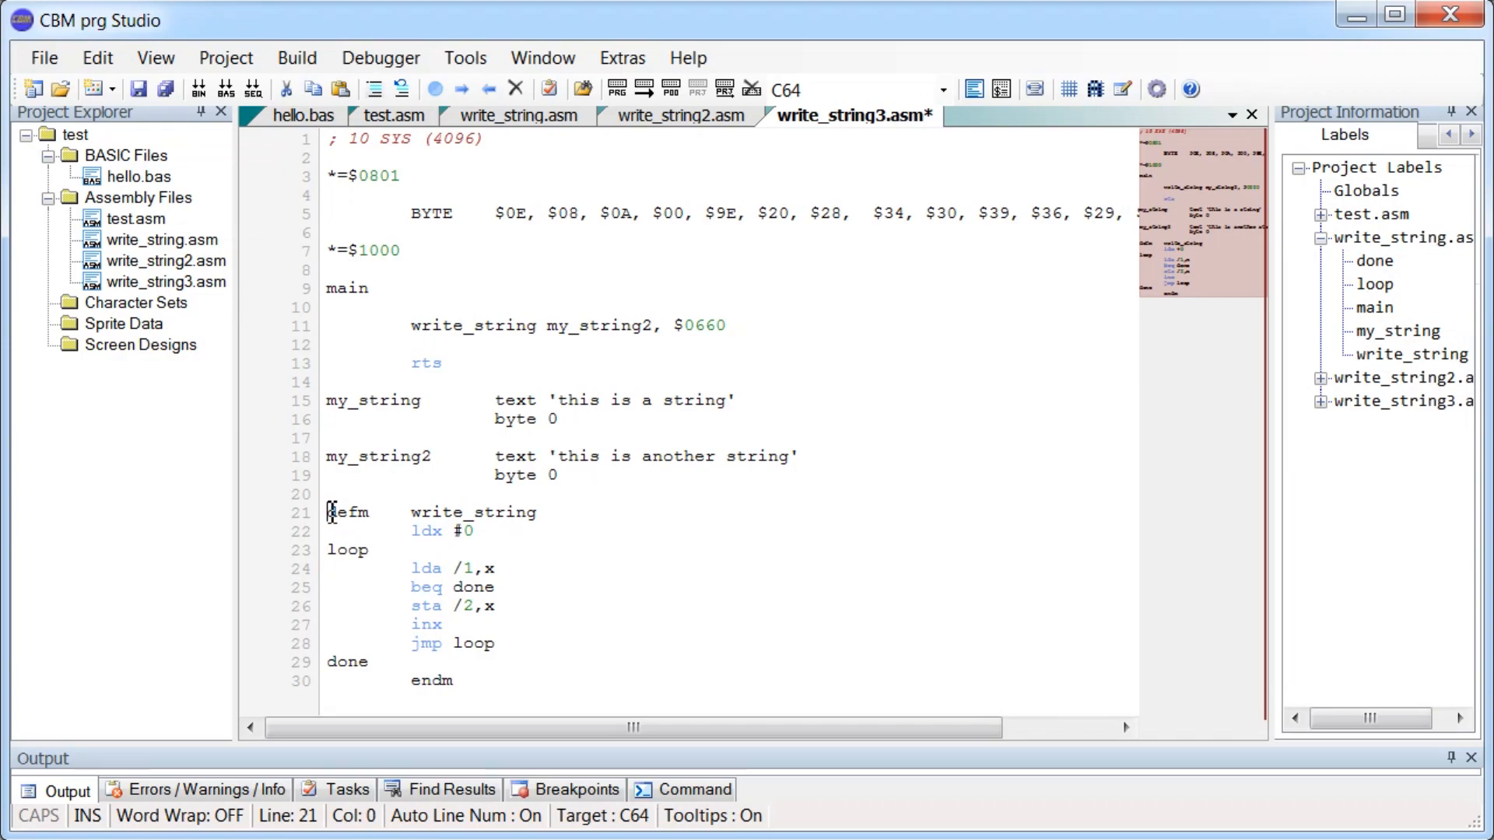
double_click(347, 512)
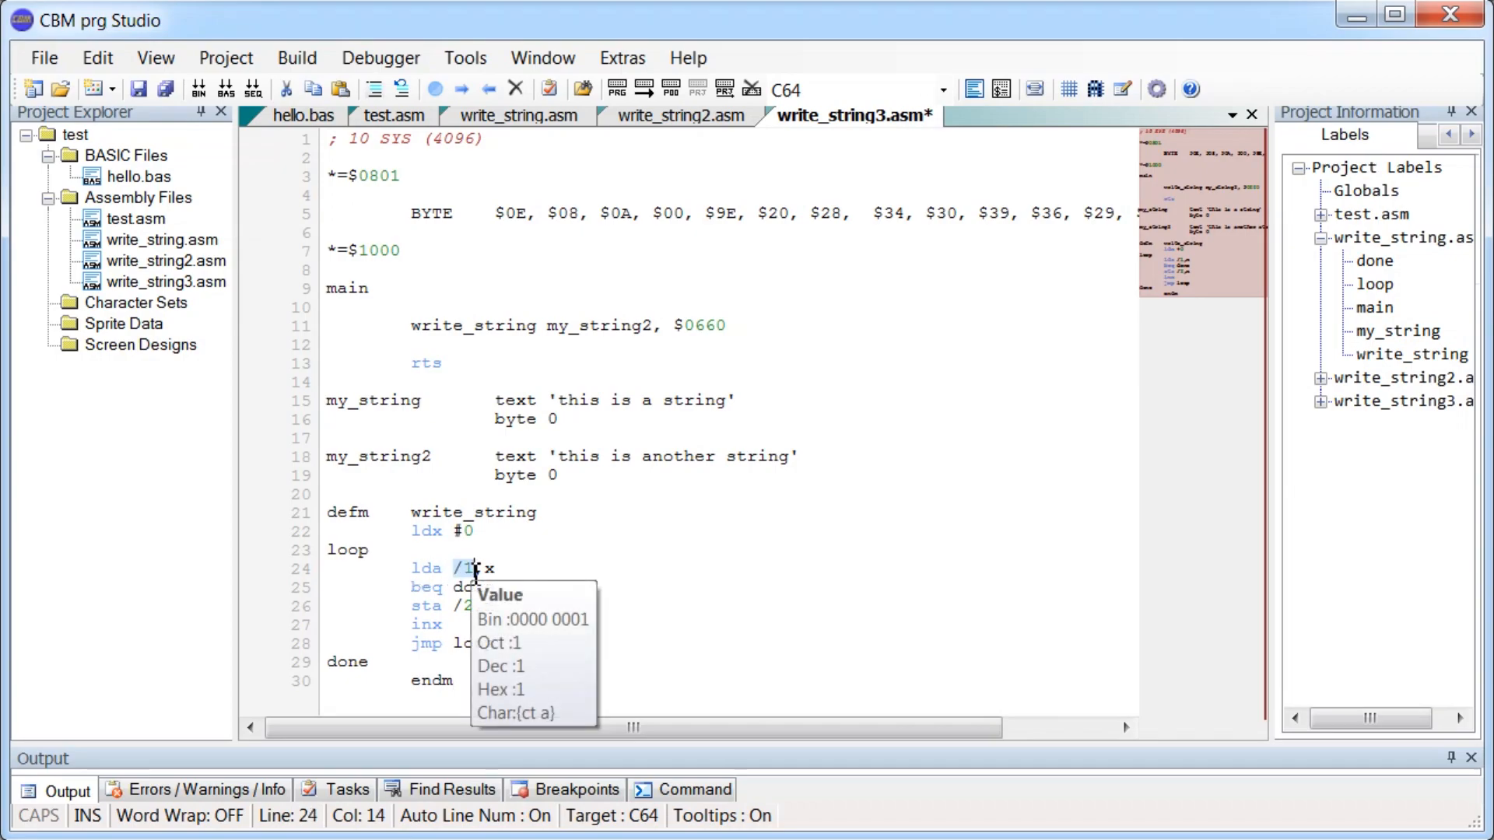
mouse_move(603, 333)
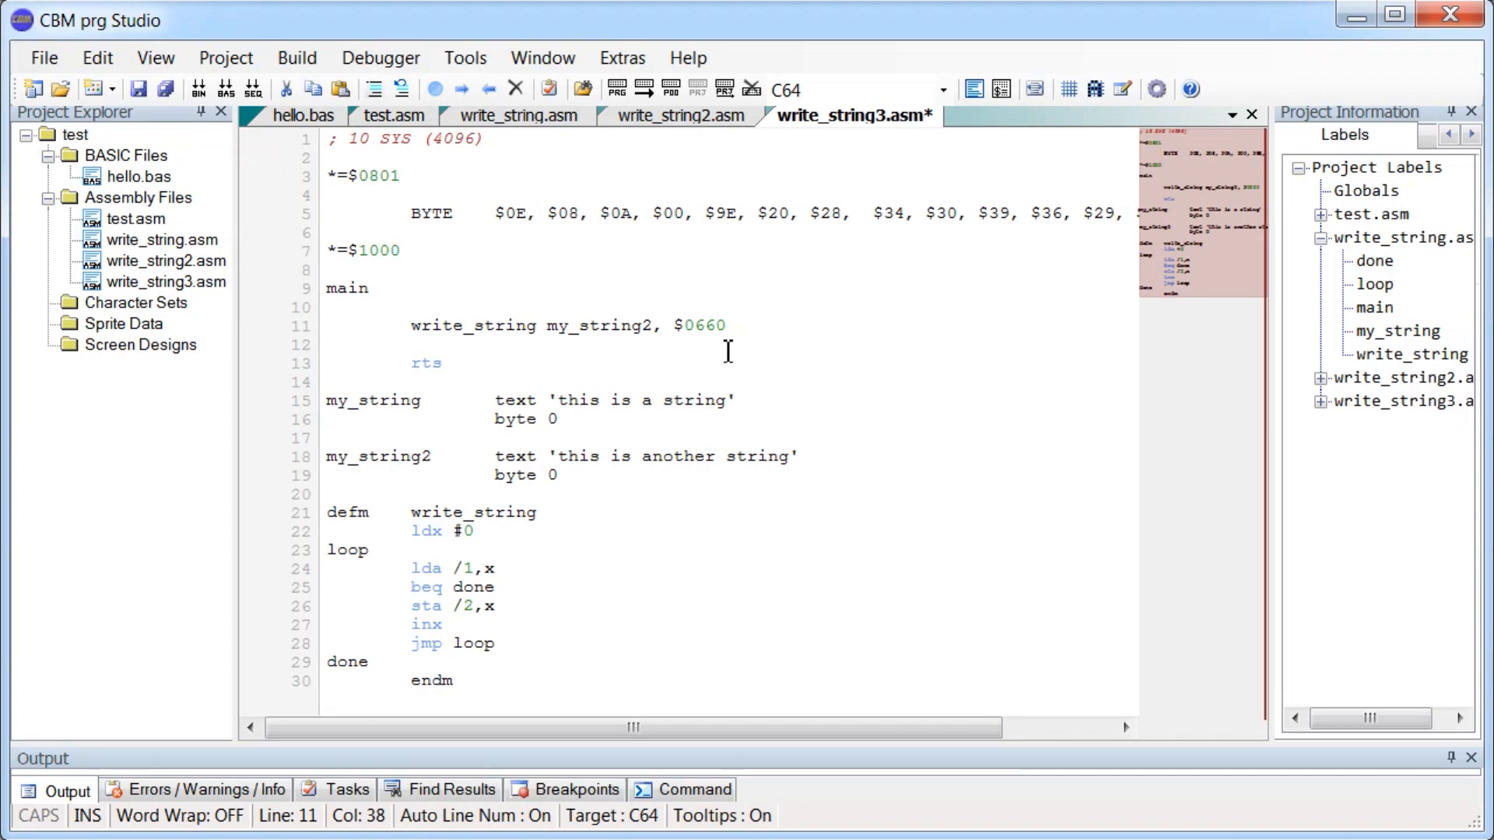
mouse_move(647, 132)
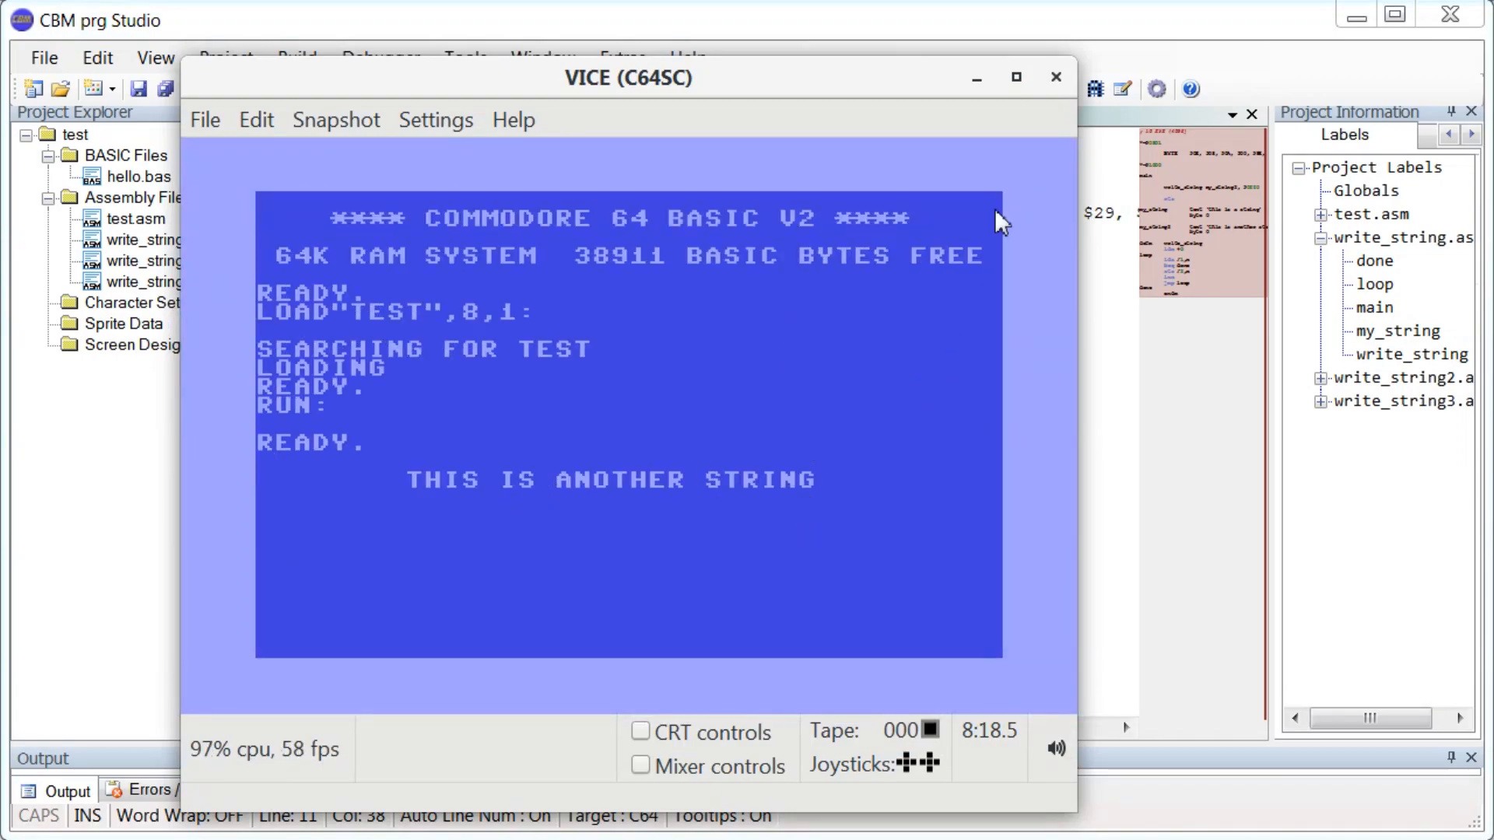
click(1052, 81)
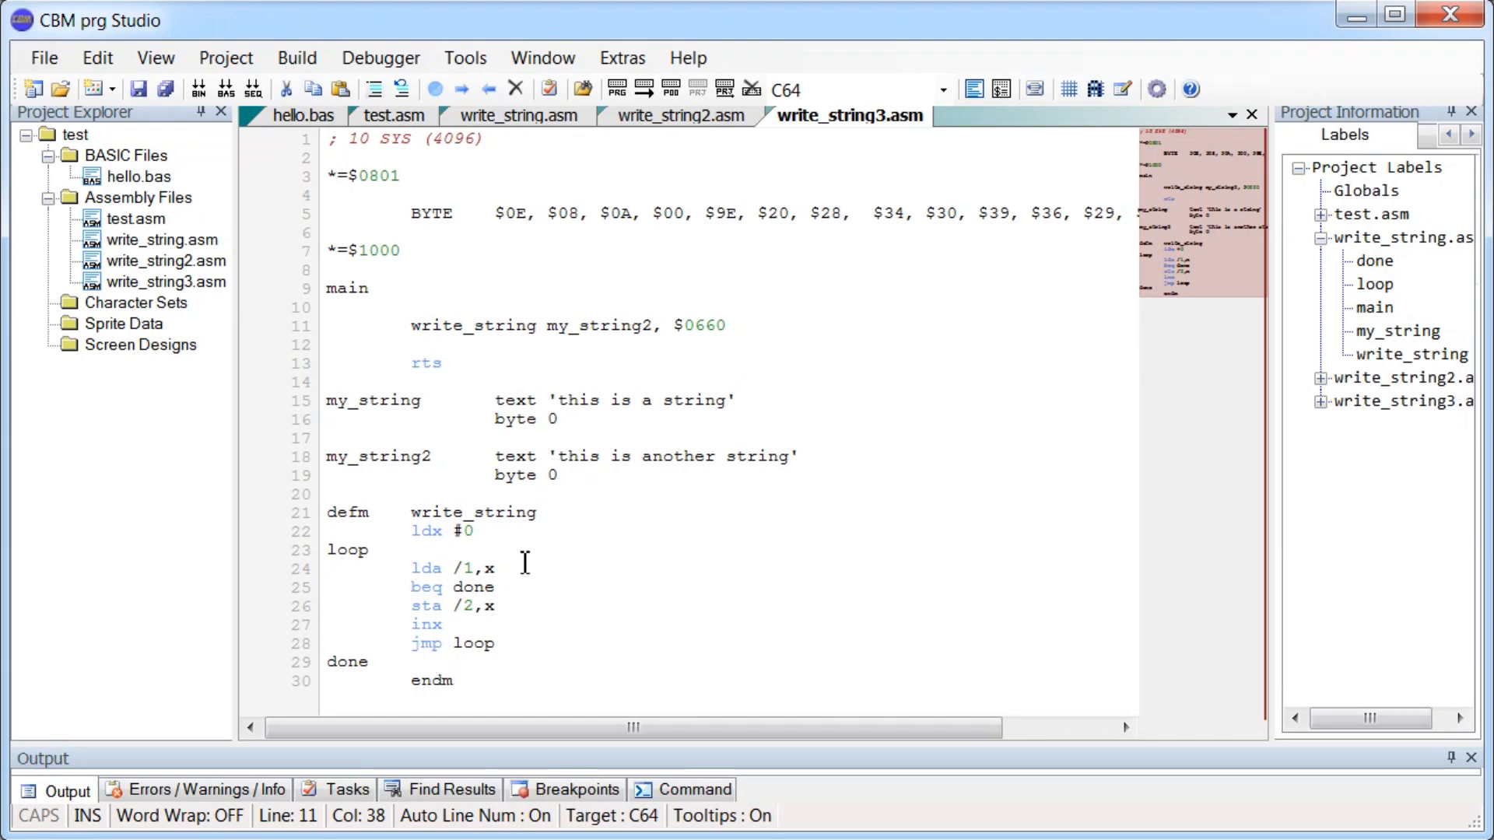
mouse_move(747, 325)
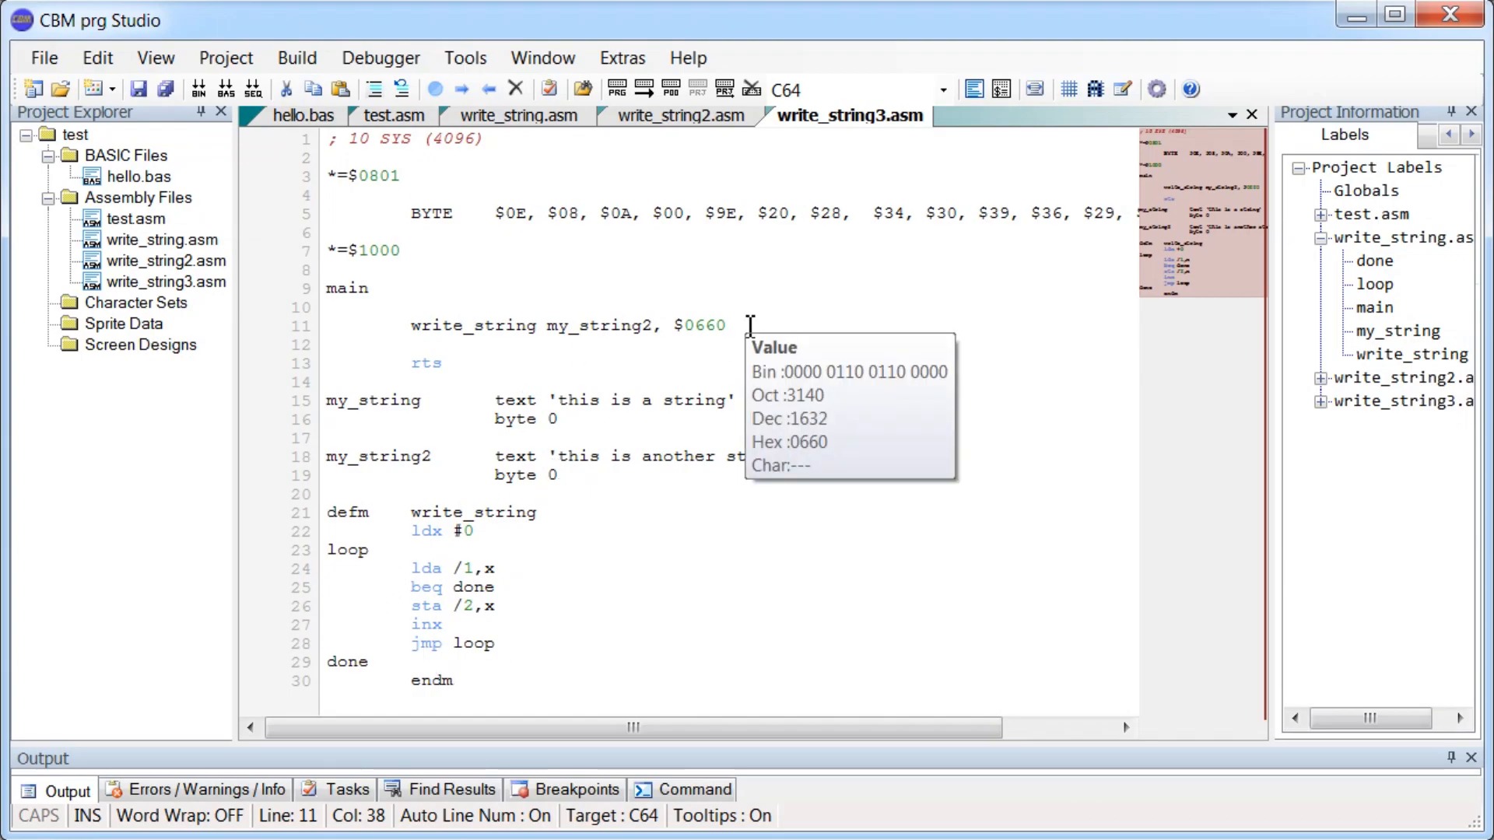
Add 'write_string my_string, $0615' below the first call and build, which reports duplicate loop/done labels.
key(Enter)
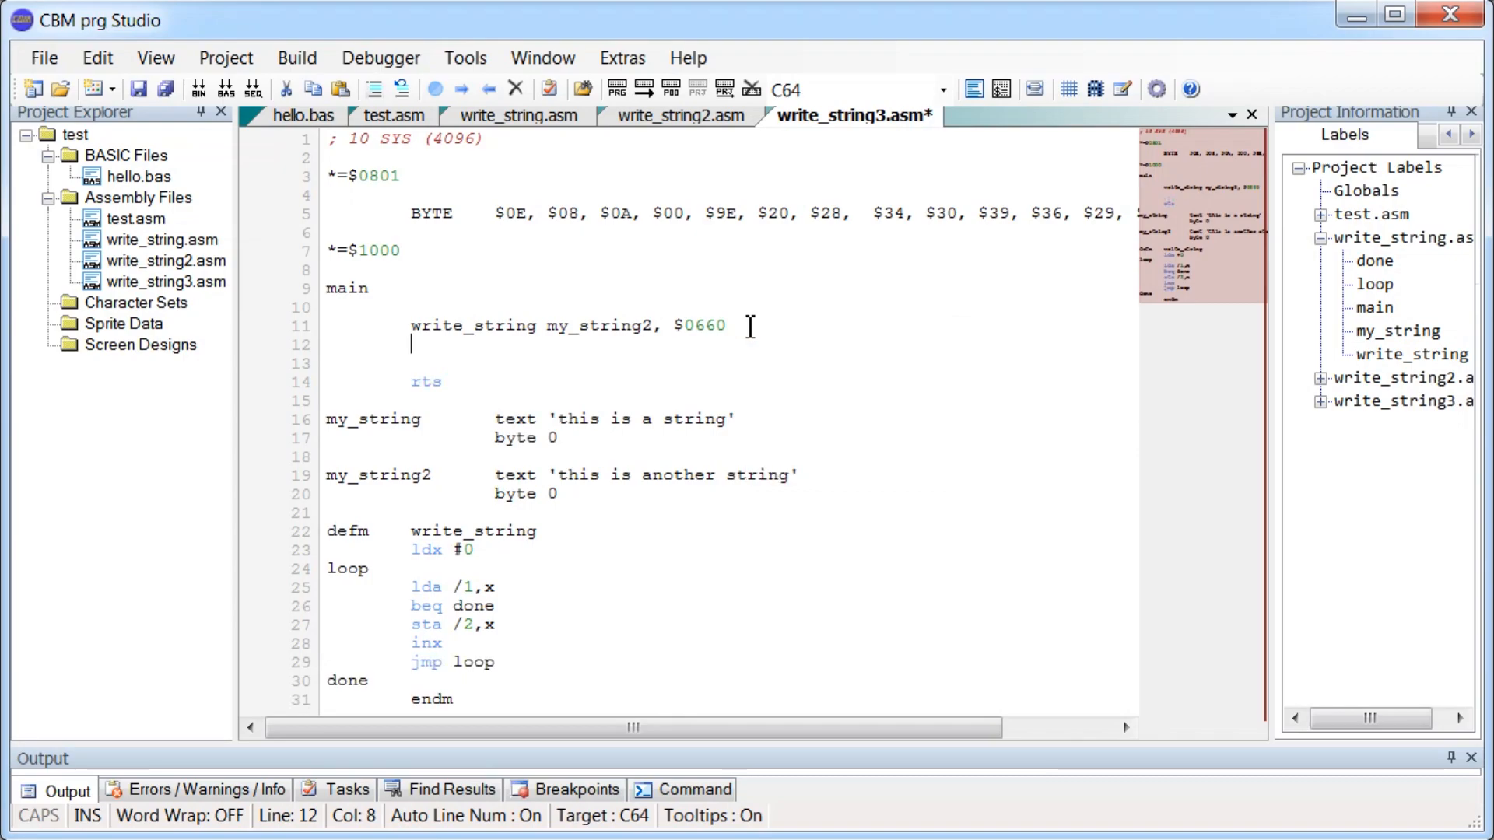
text(write_string m)
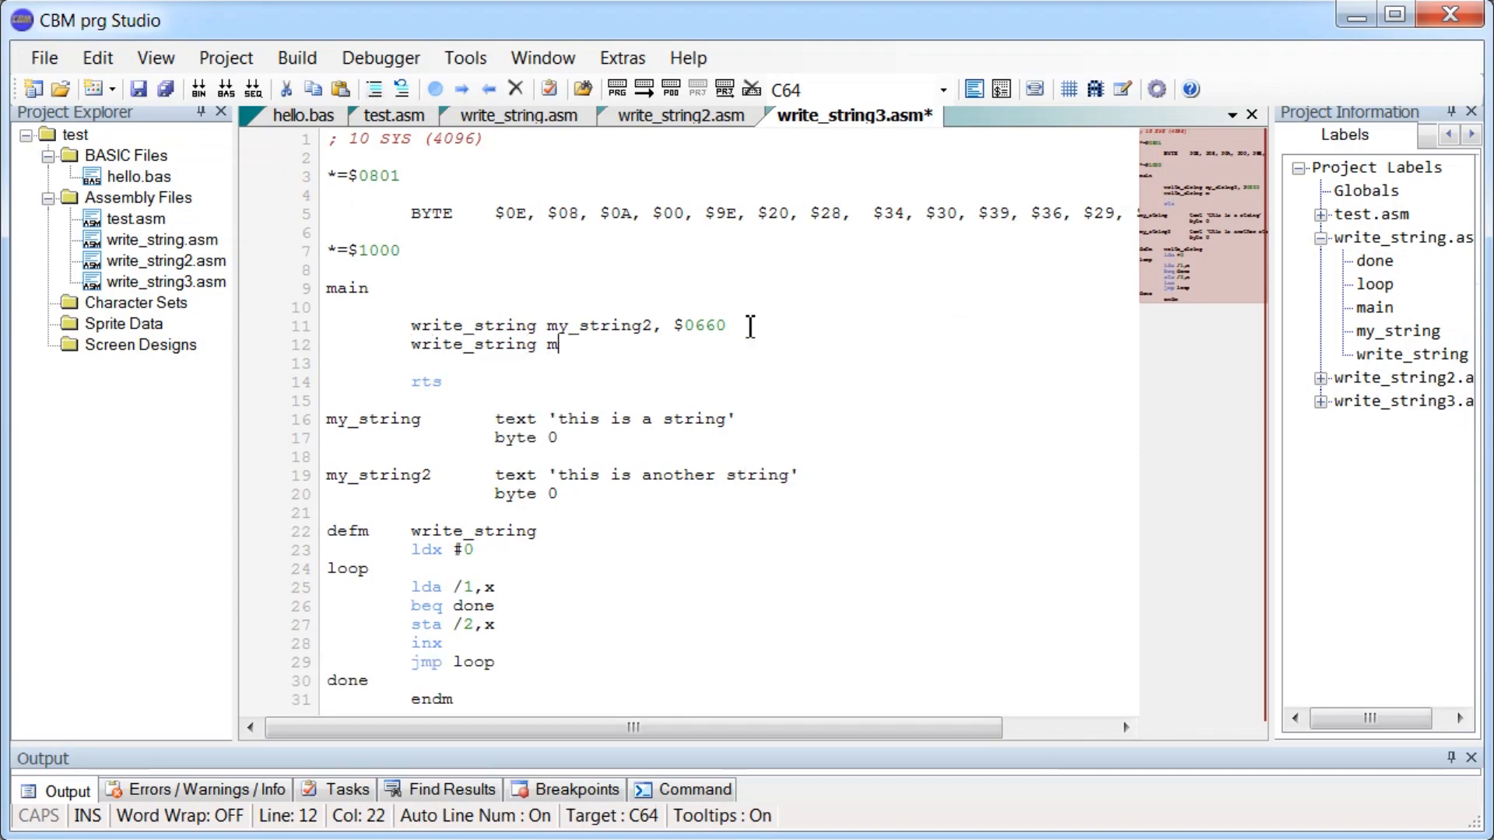
text(y_string, $)
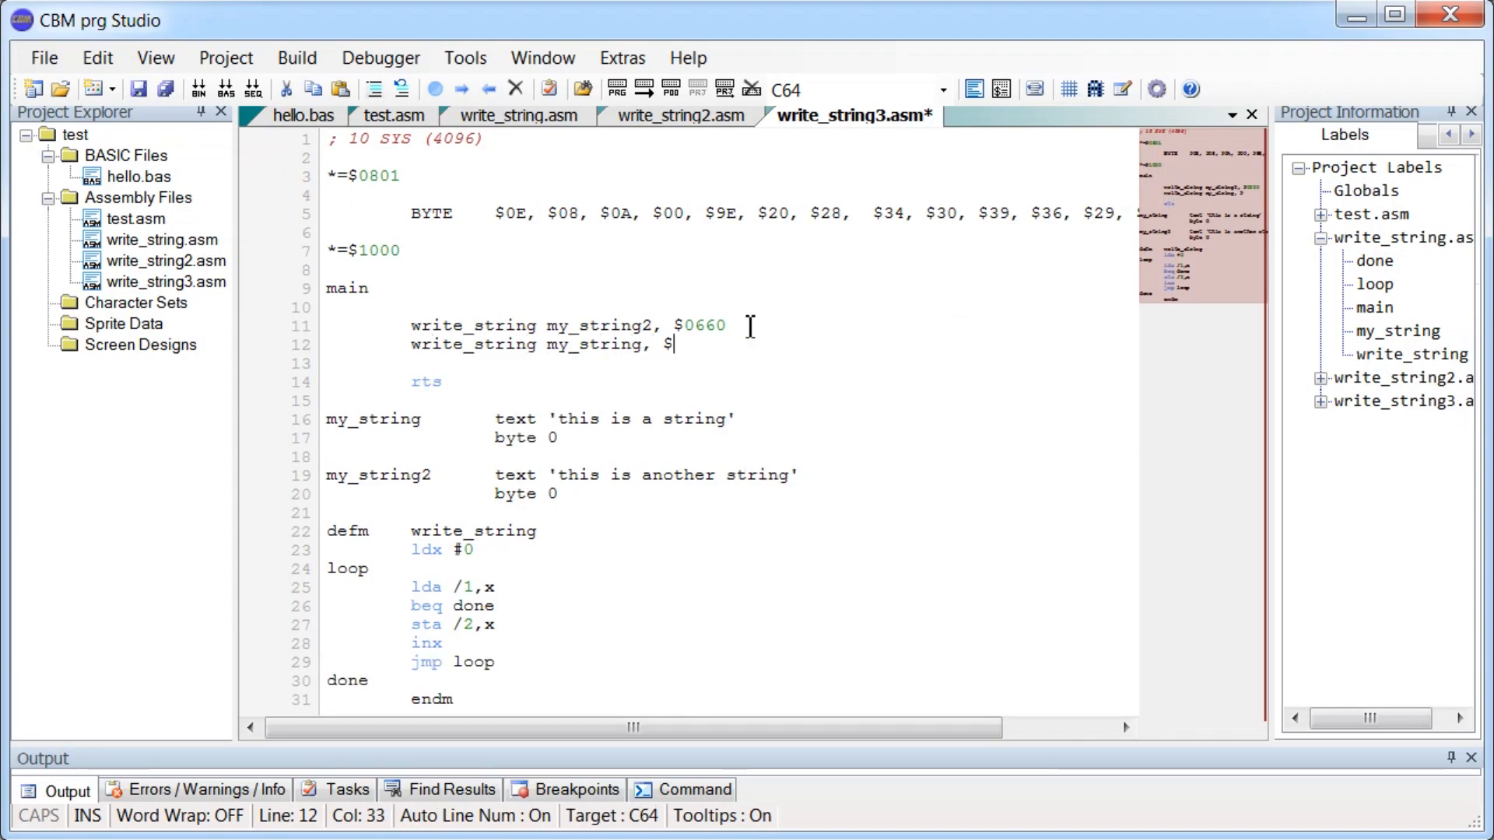
text(0615)
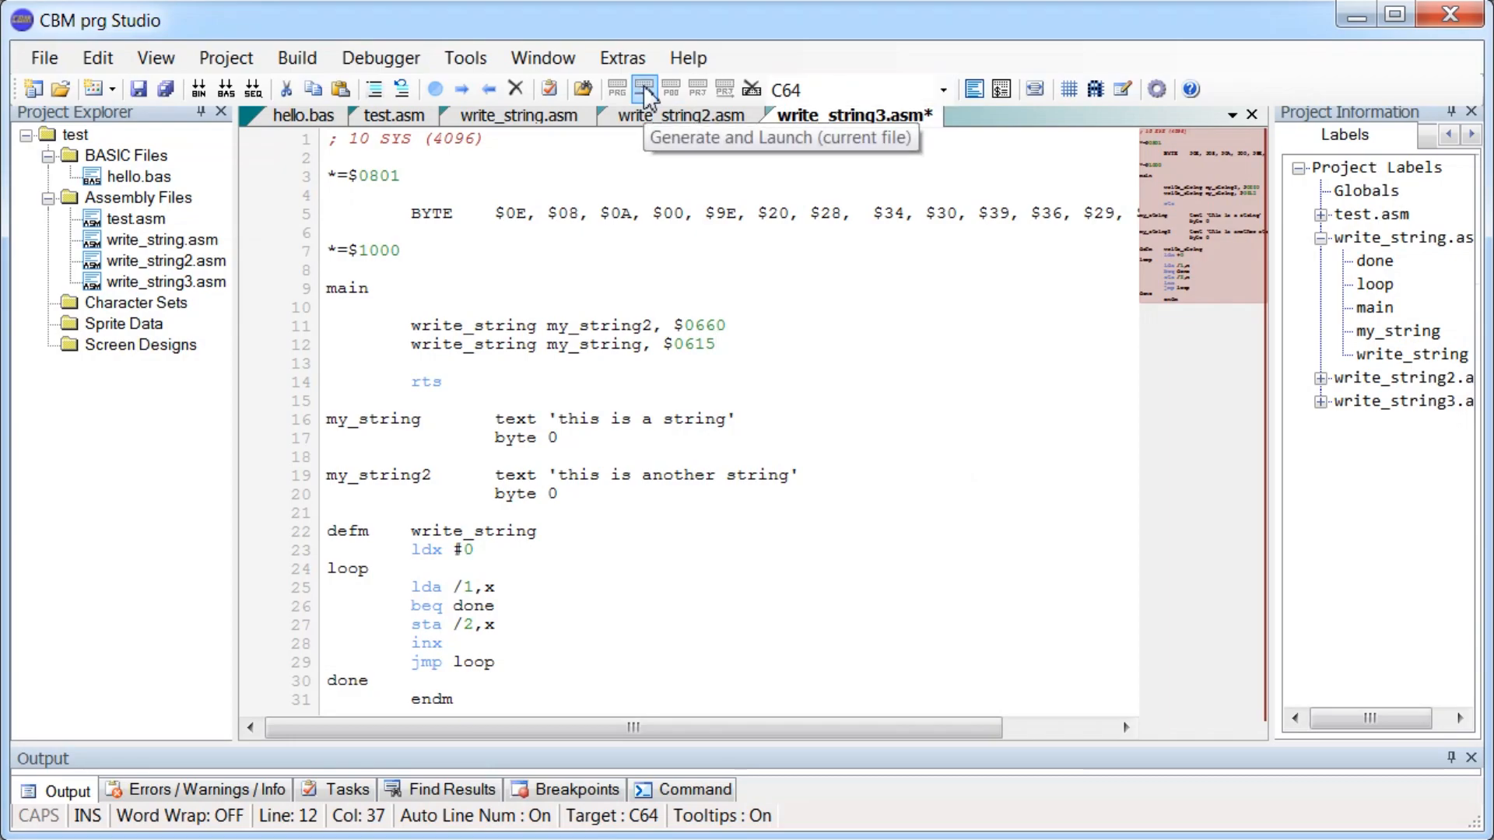
click(644, 88)
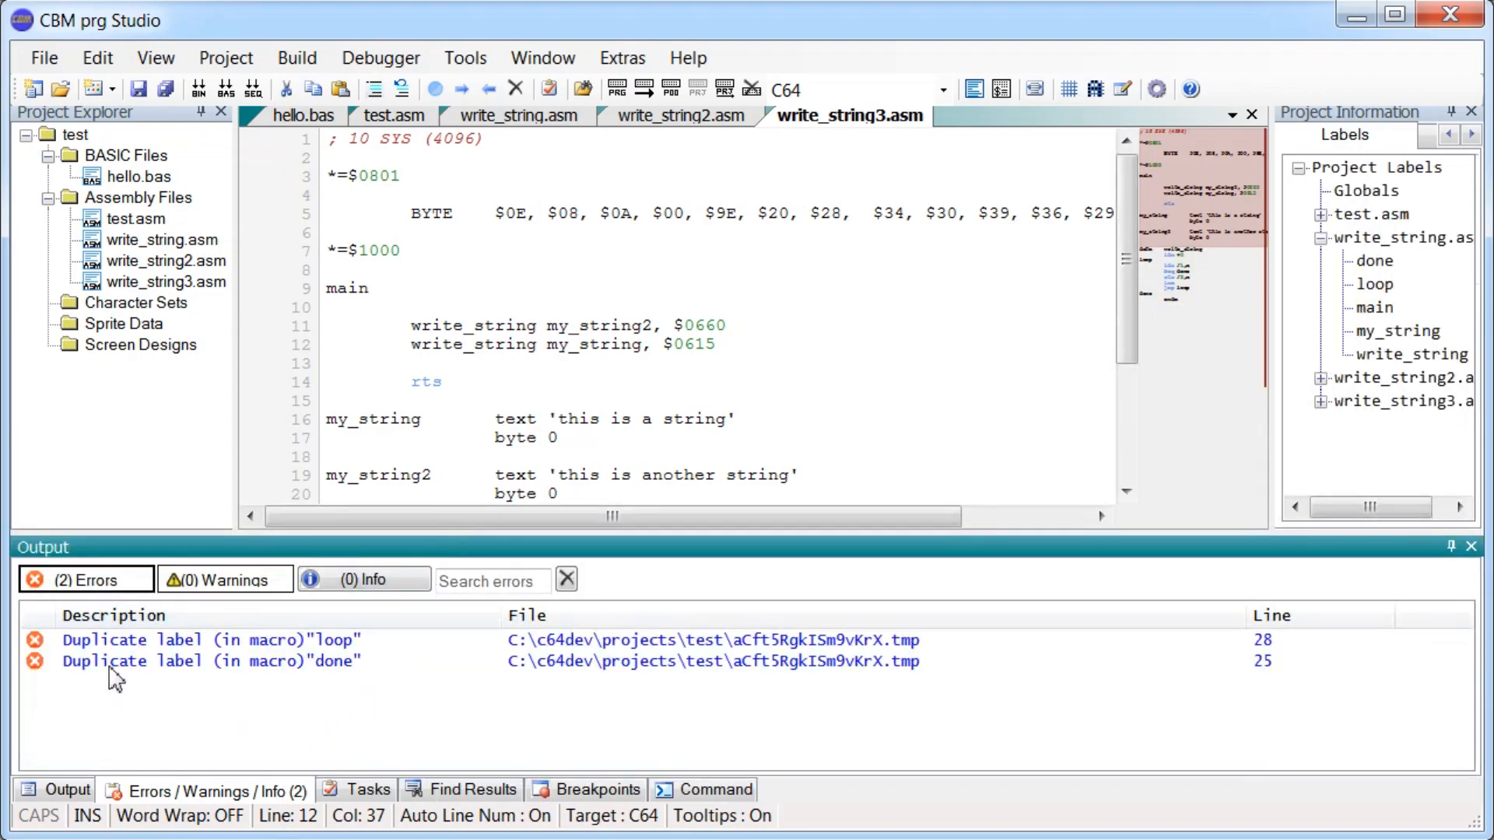
click(200, 639)
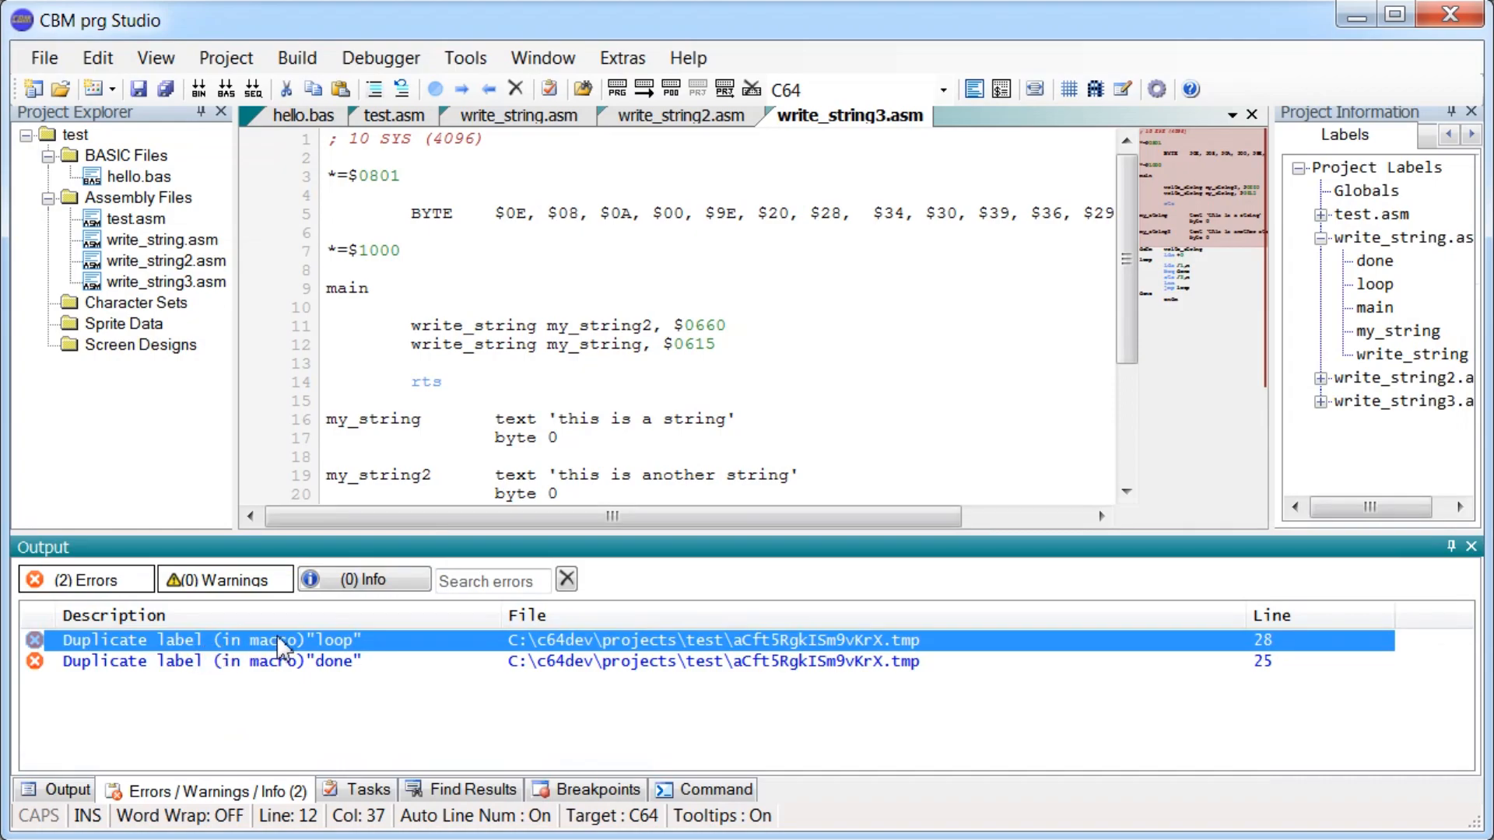
mouse_move(297, 664)
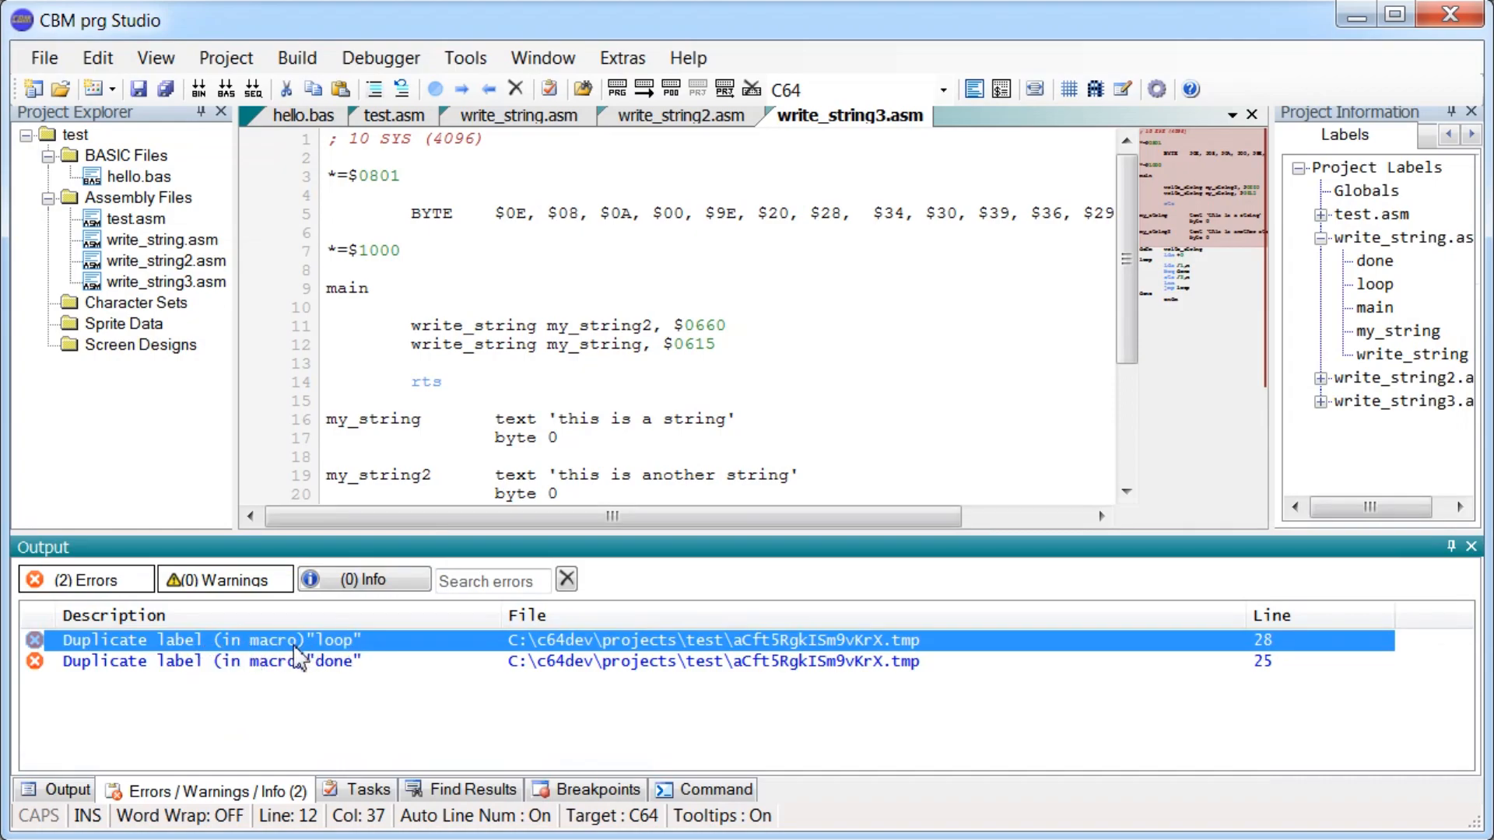
mouse_move(341, 675)
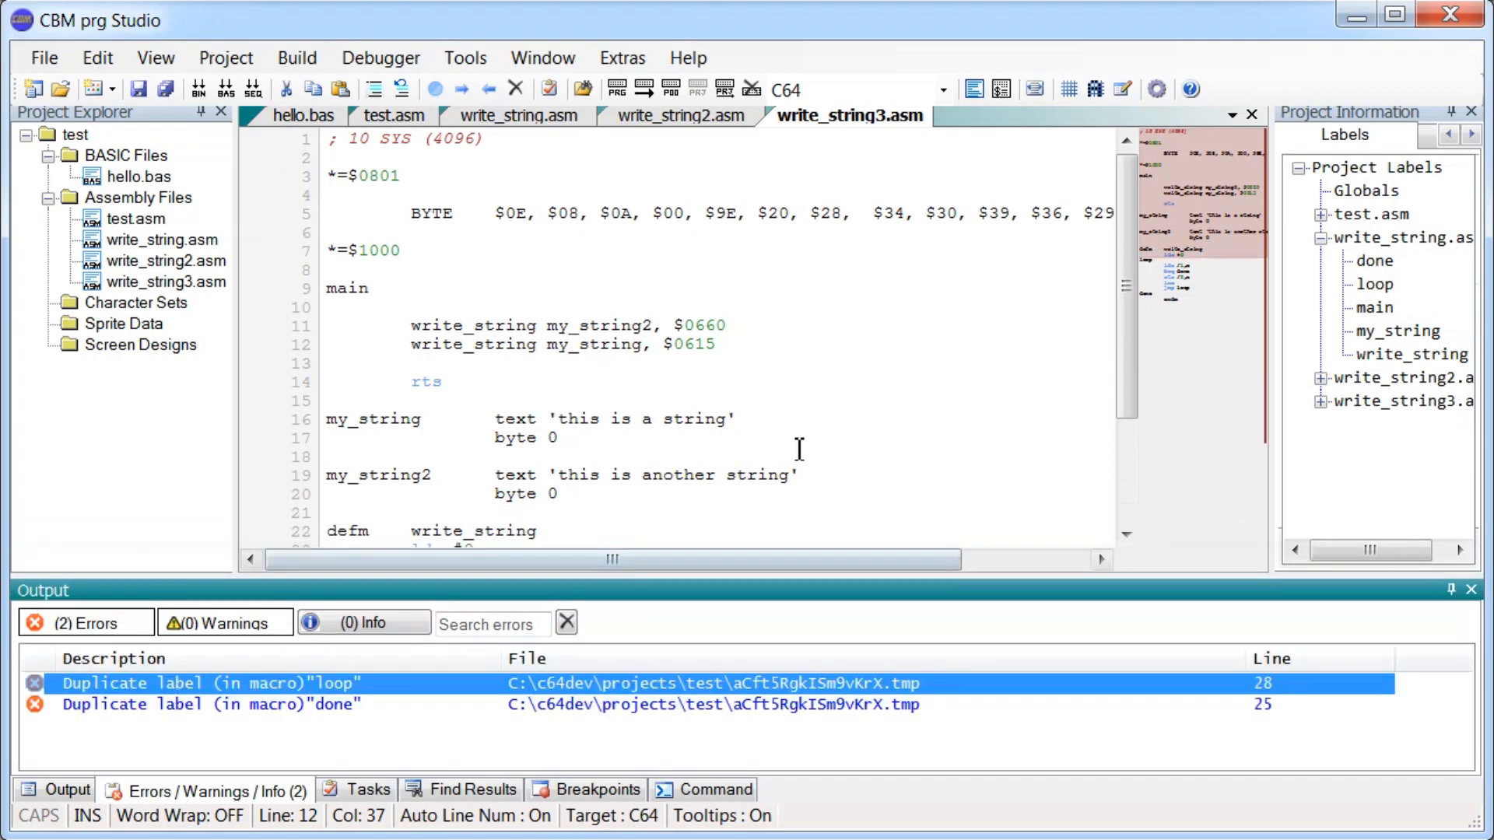
scroll(down, 3)
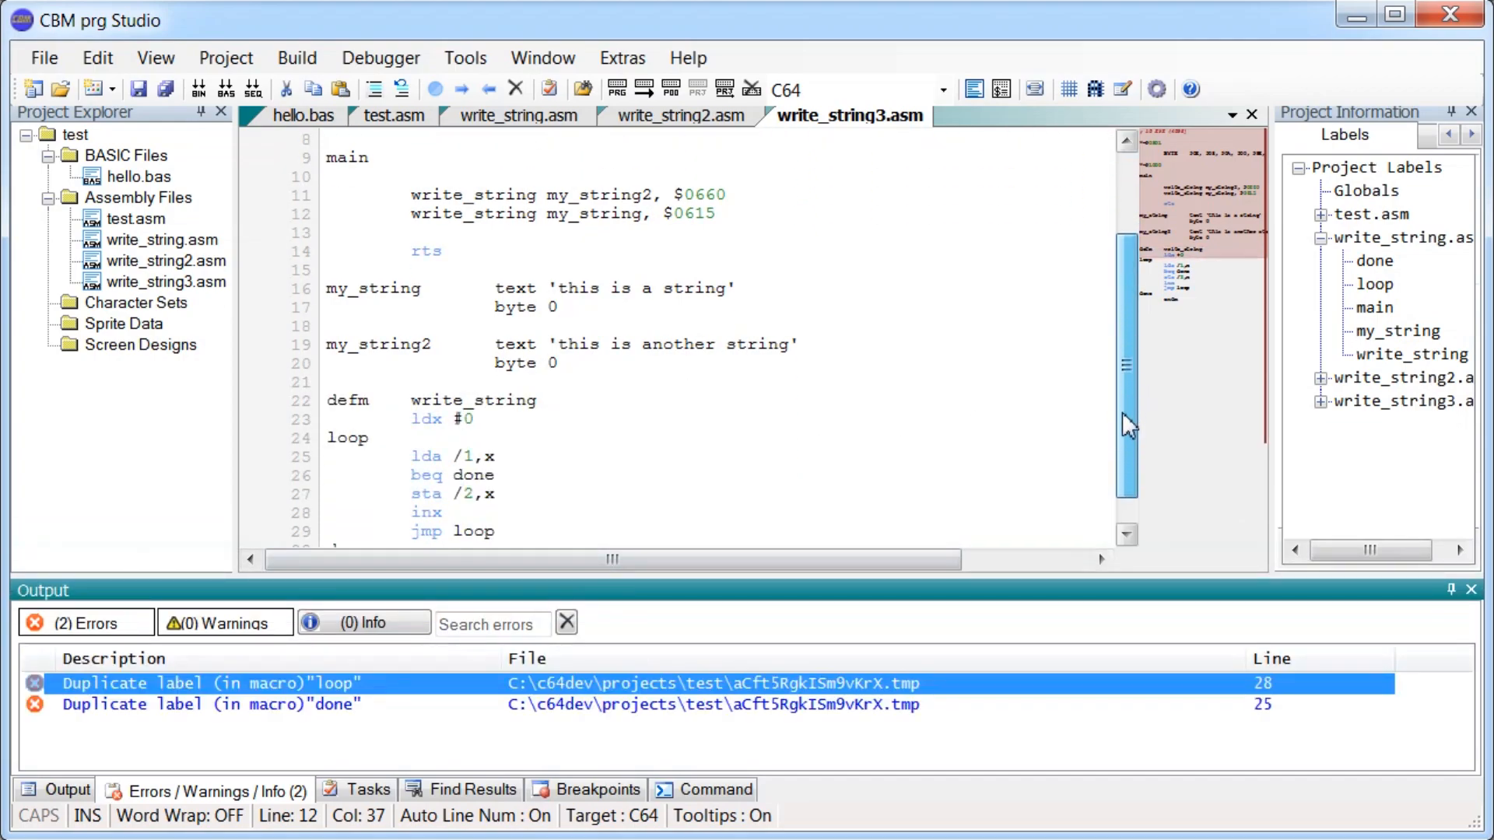
scroll(down, 3)
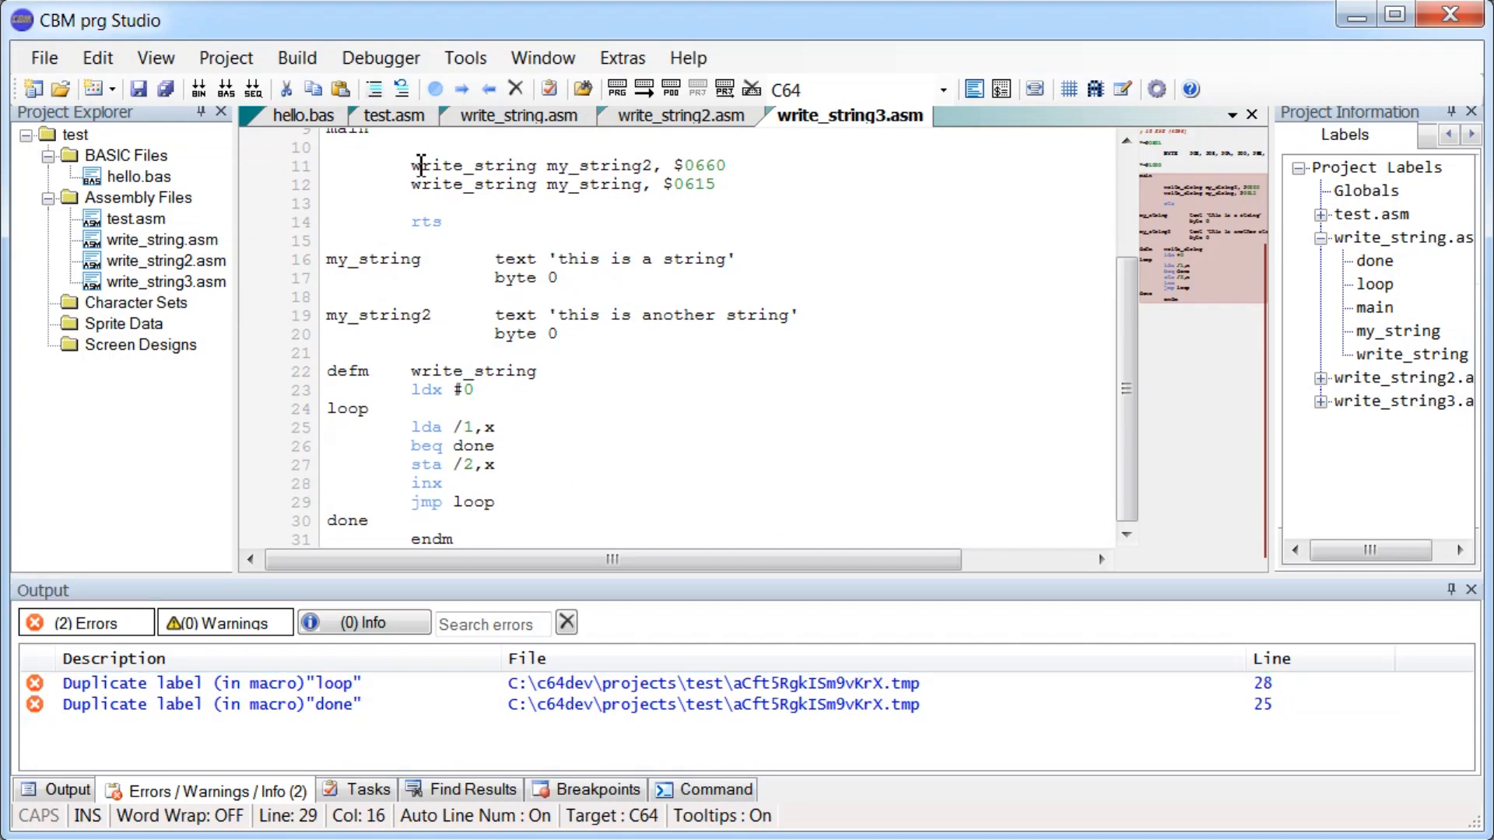
click(411, 390)
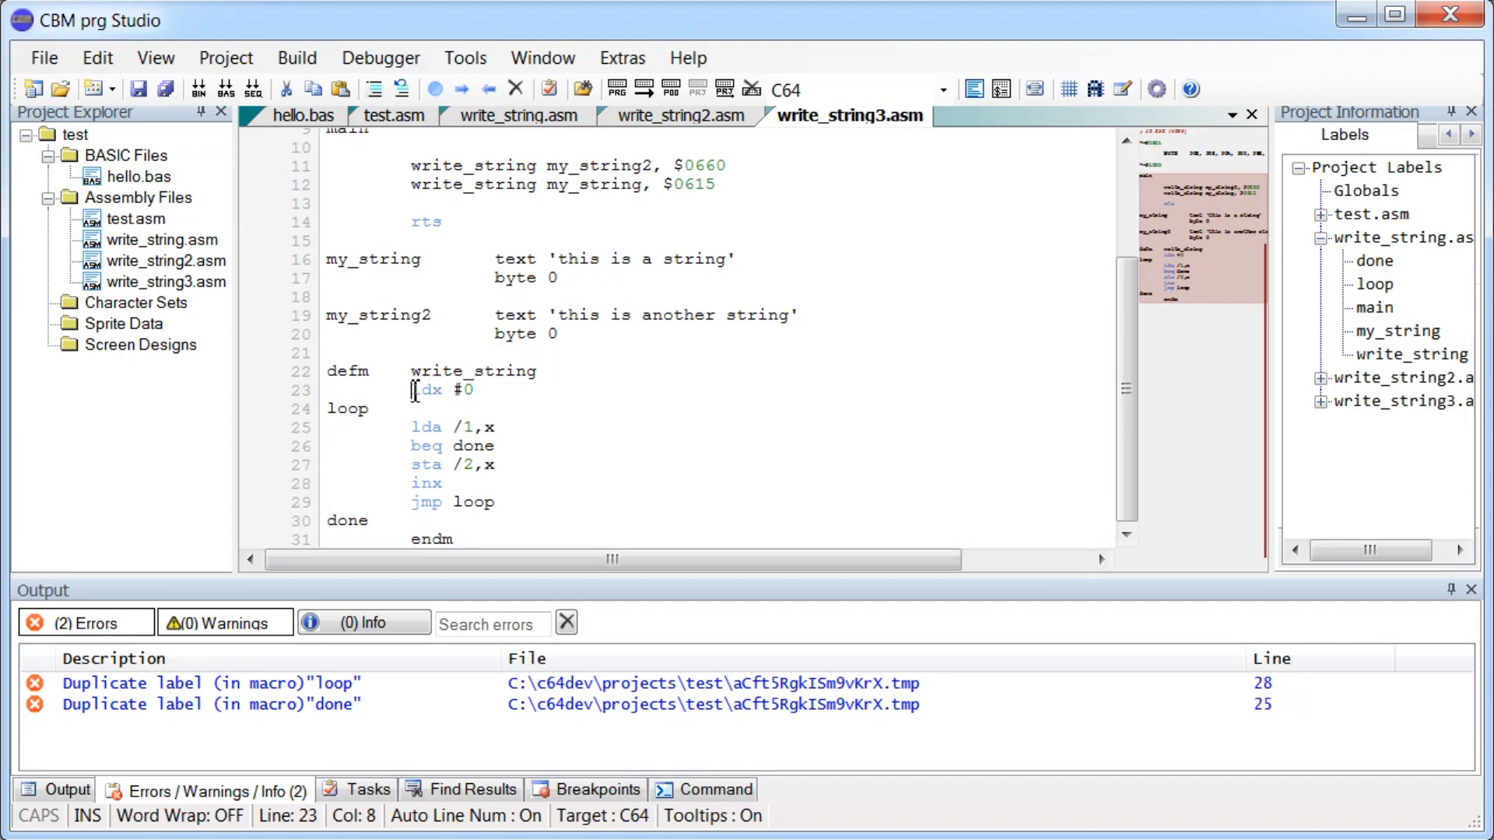
drag(411, 390, 496, 502)
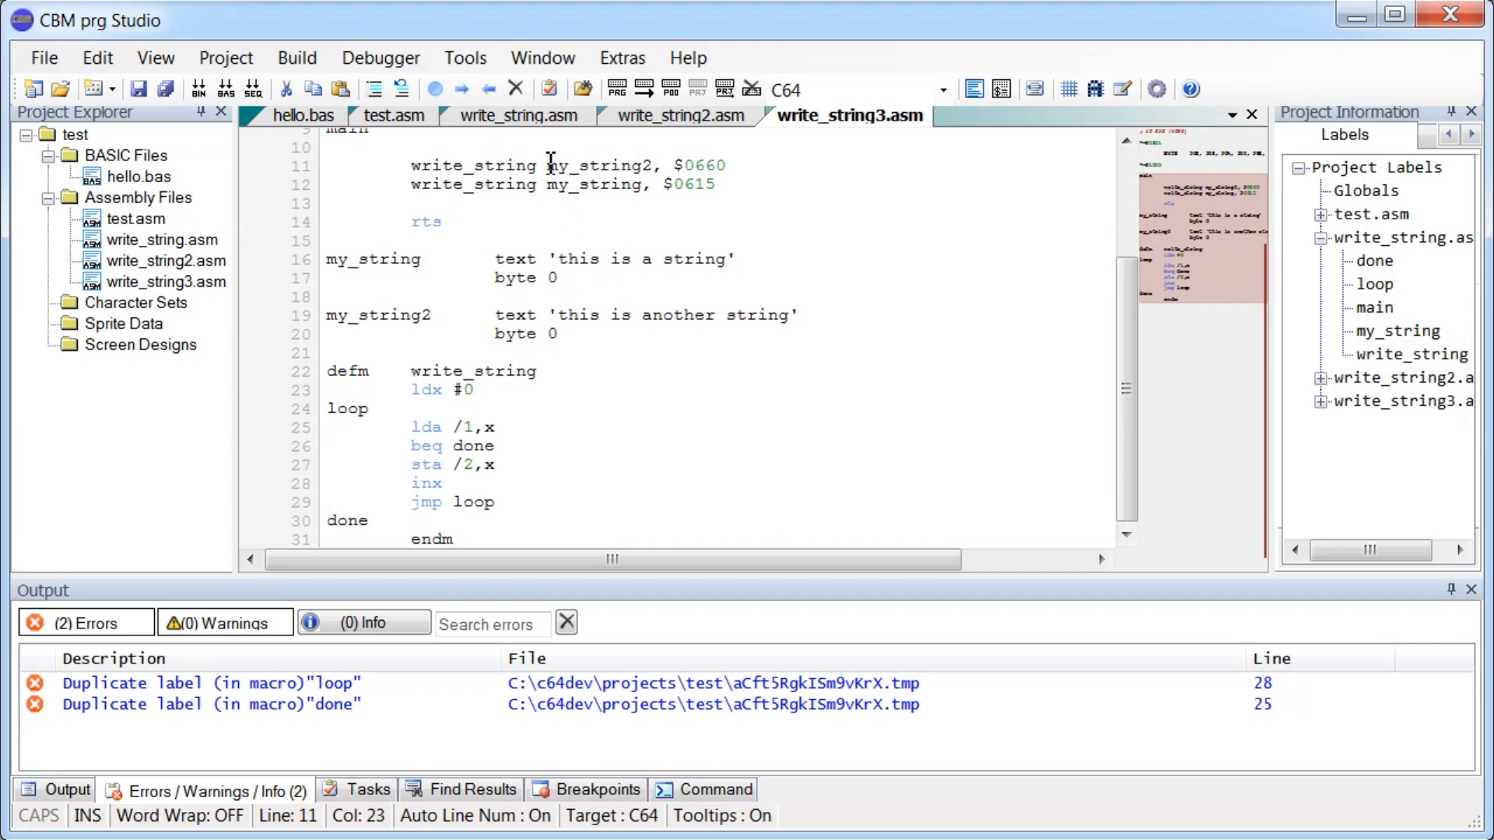
click(454, 427)
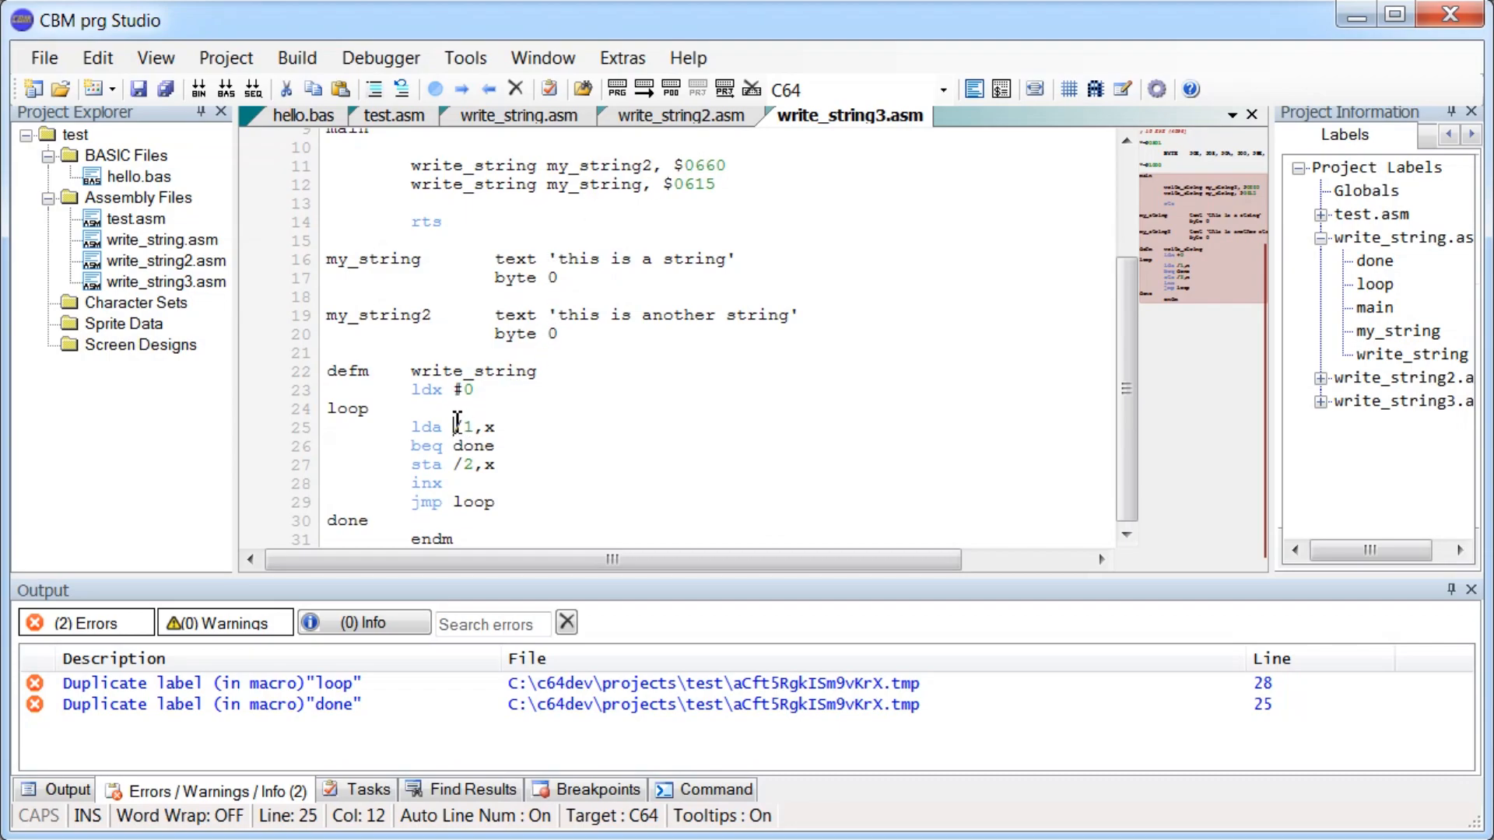
click(460, 465)
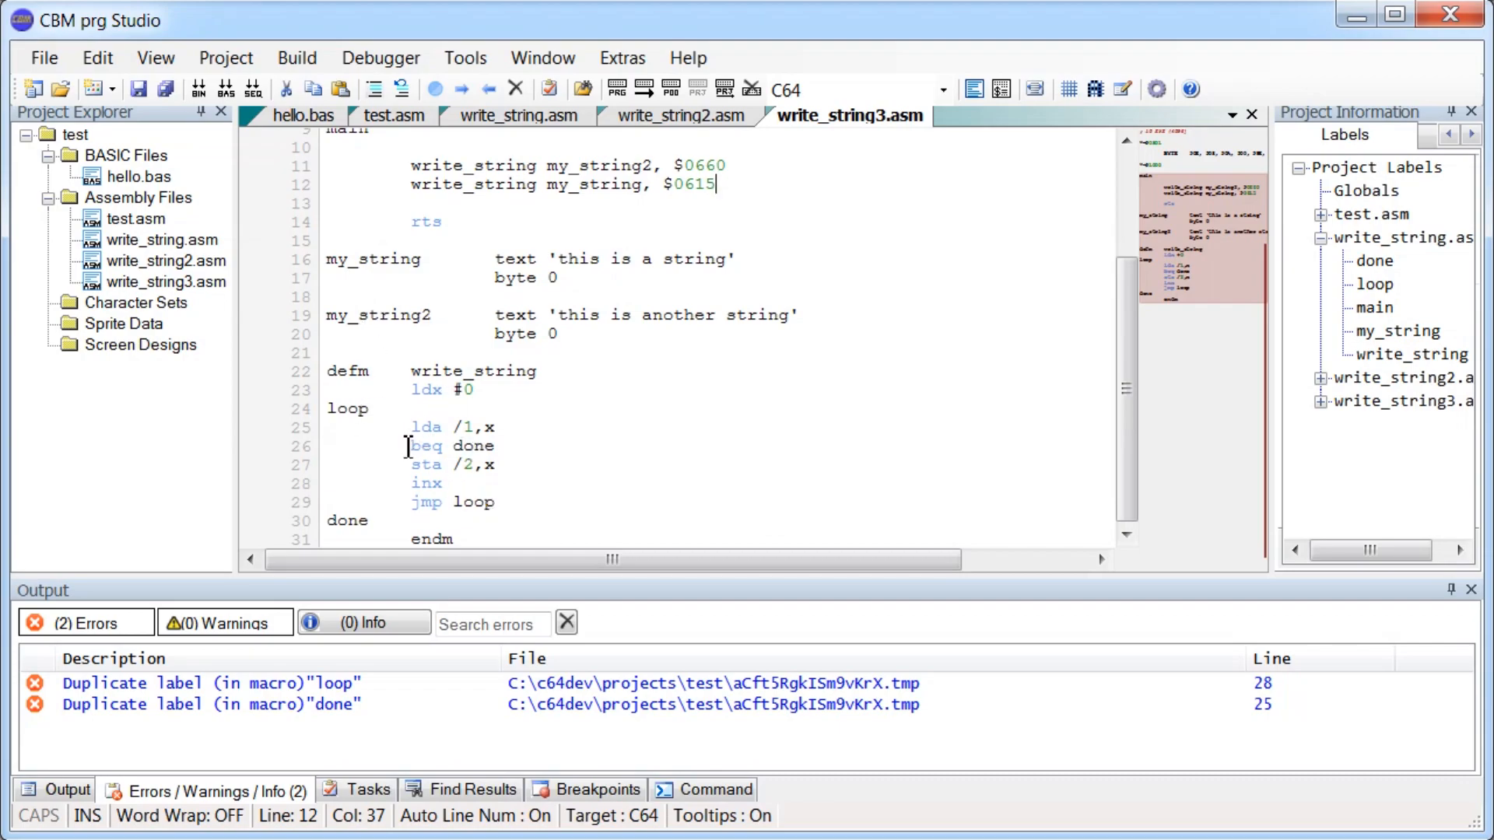
click(327, 409)
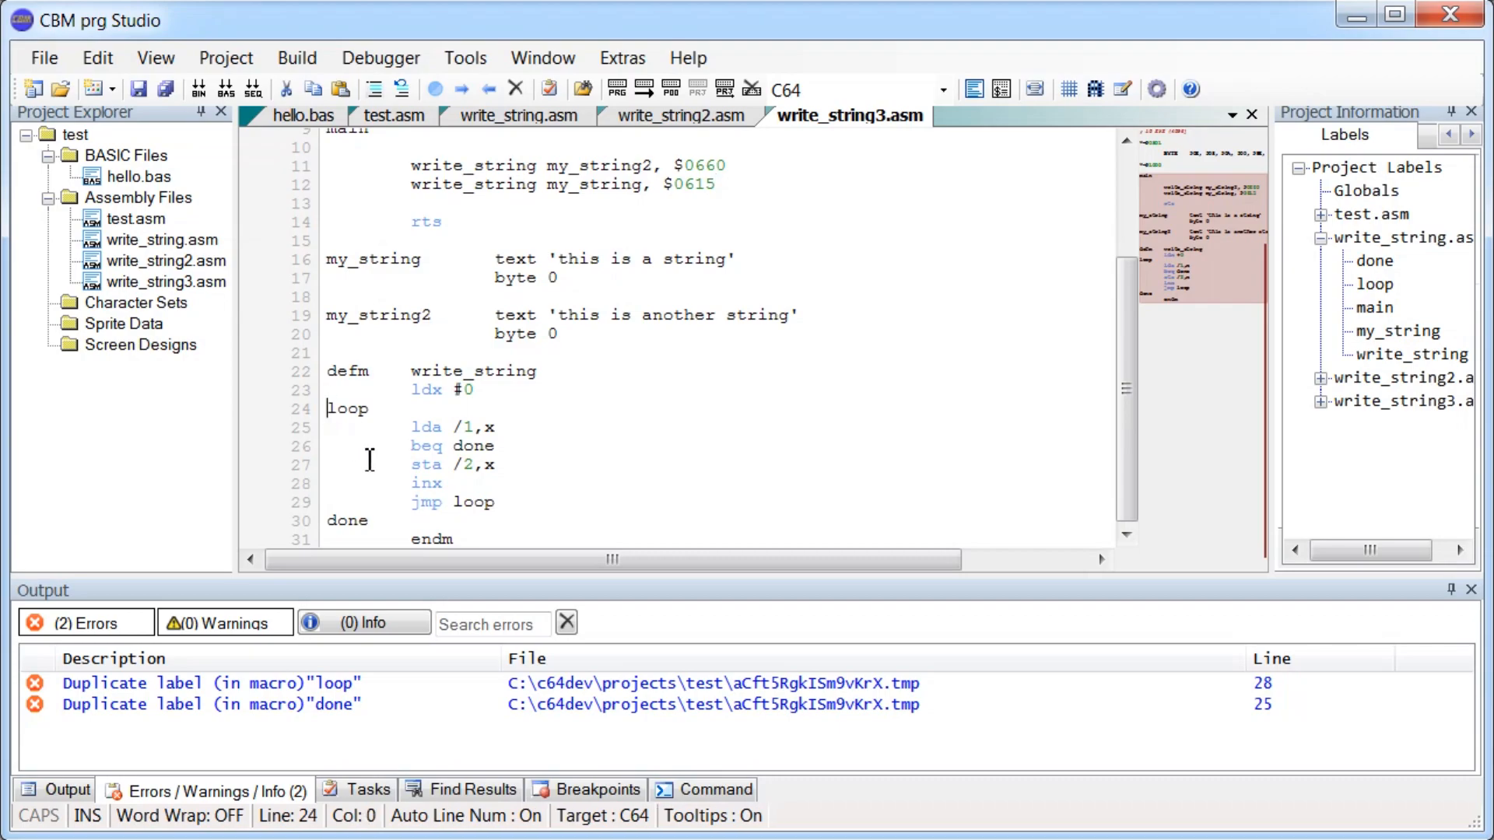
Prefix the macro's loop and done labels with @ to make them local.
text(@)
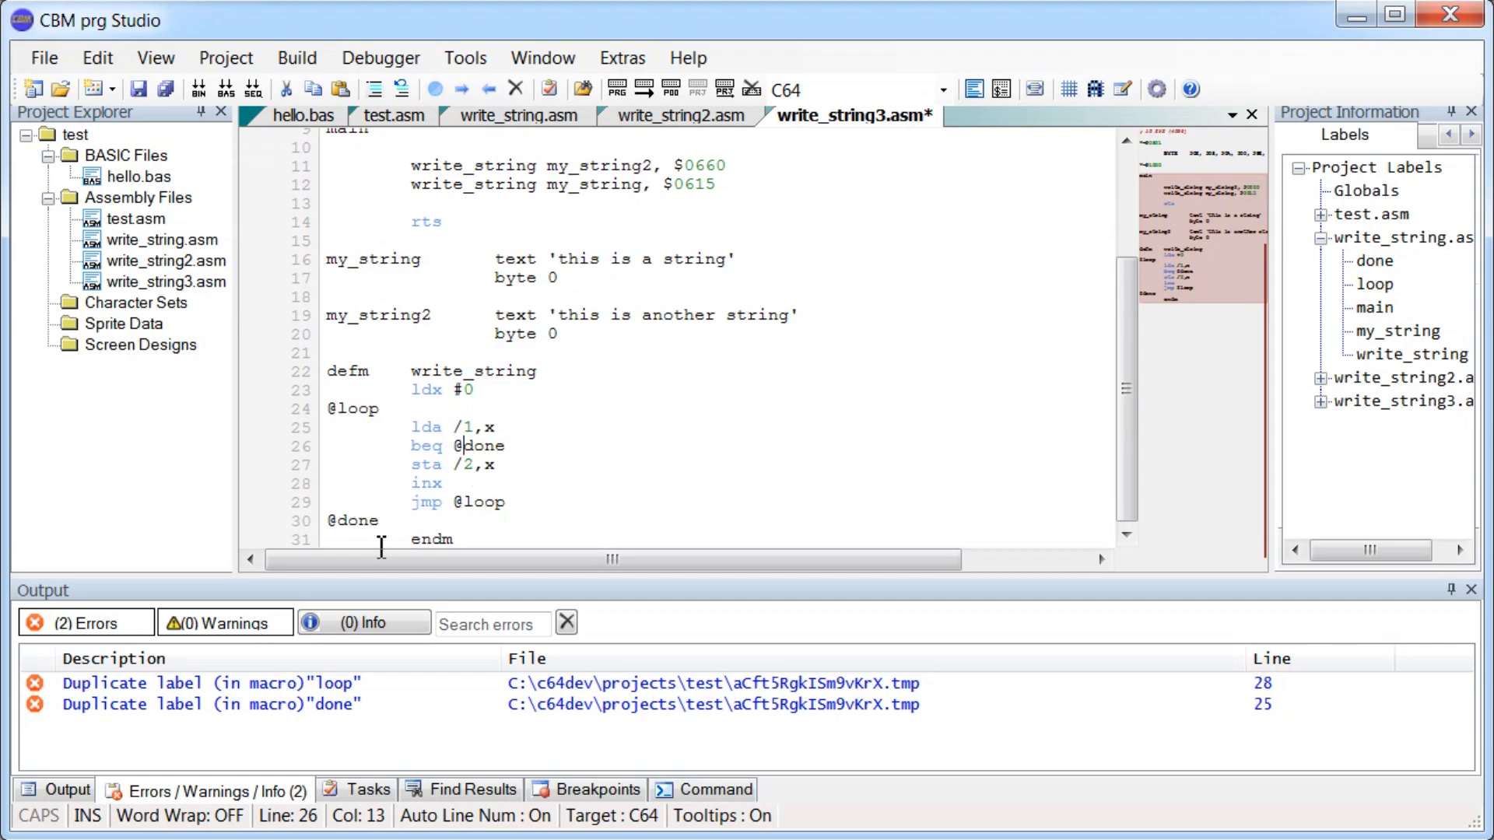
click(367, 408)
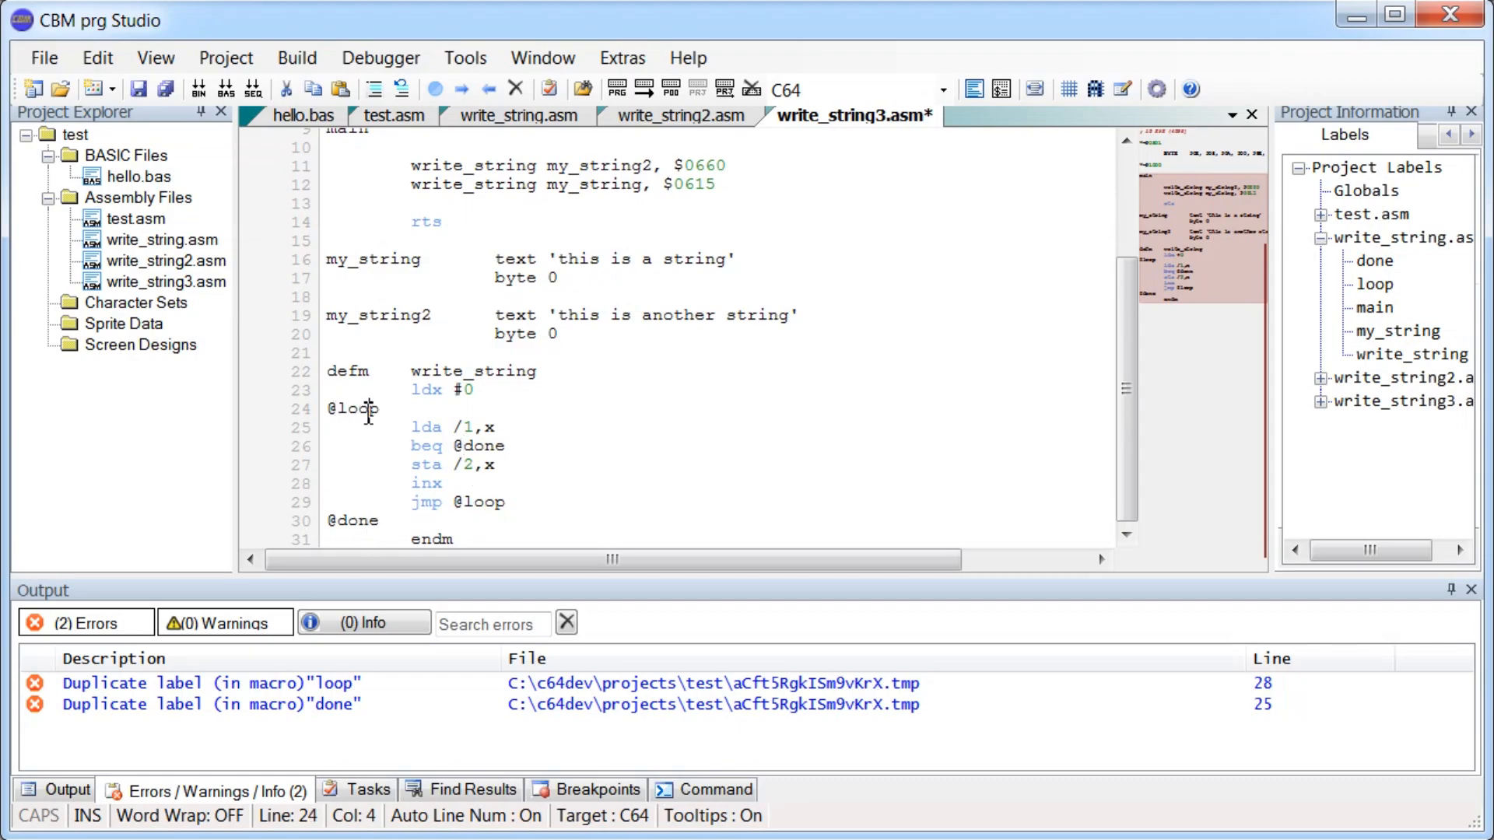
click(425, 389)
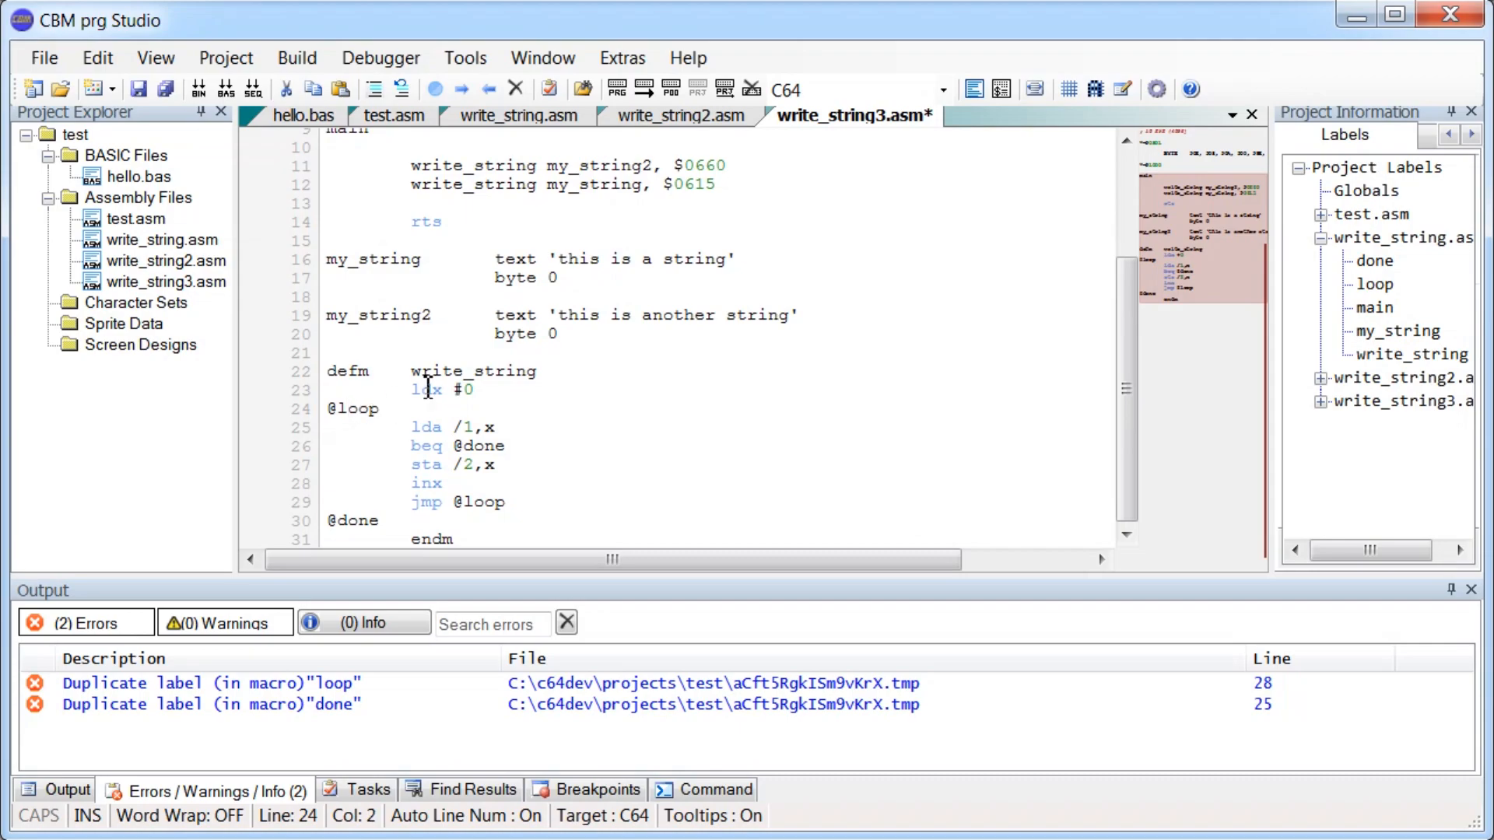
double_click(474, 371)
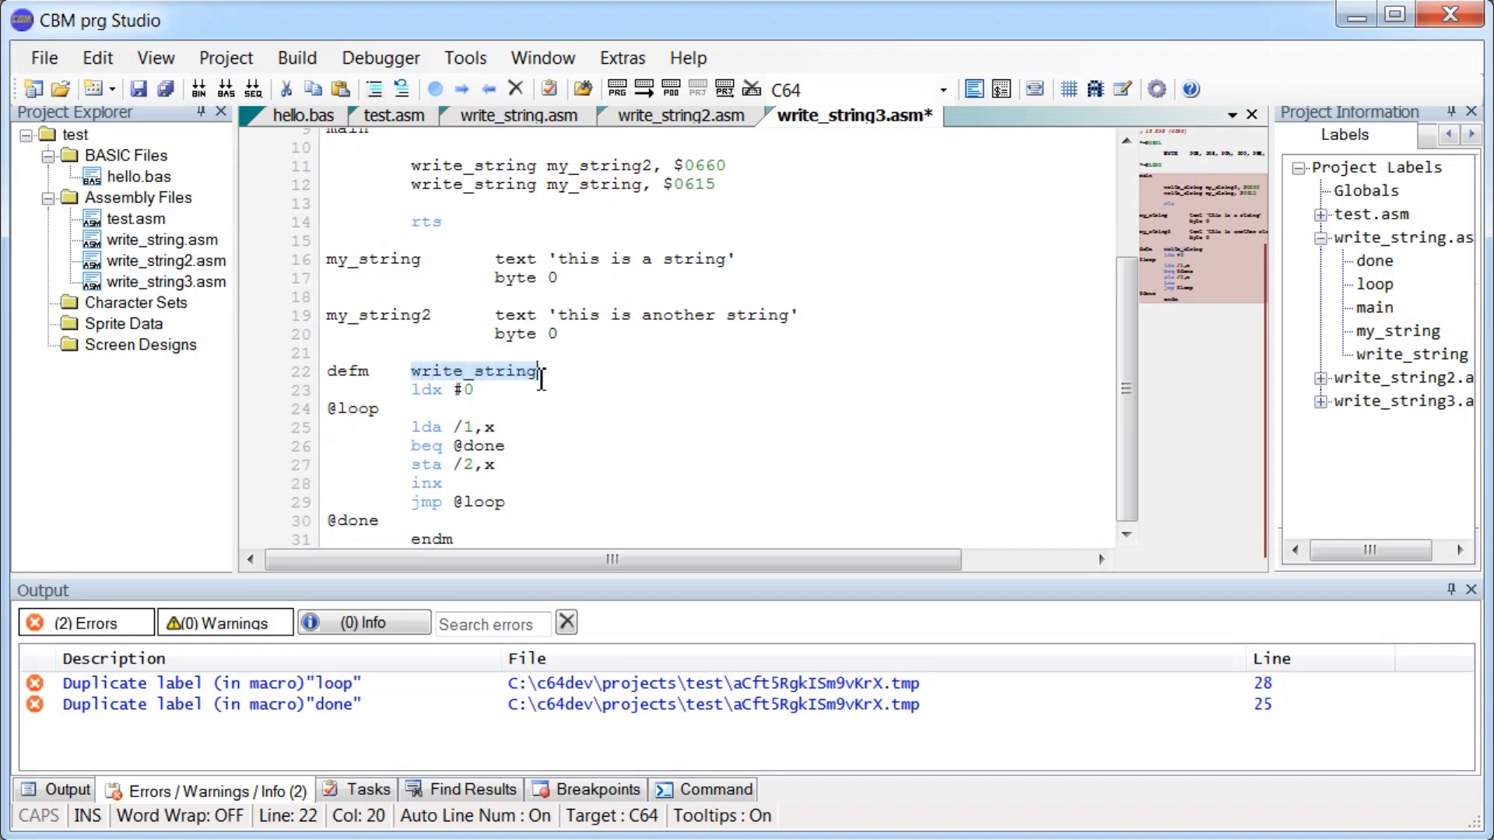
click(353, 409)
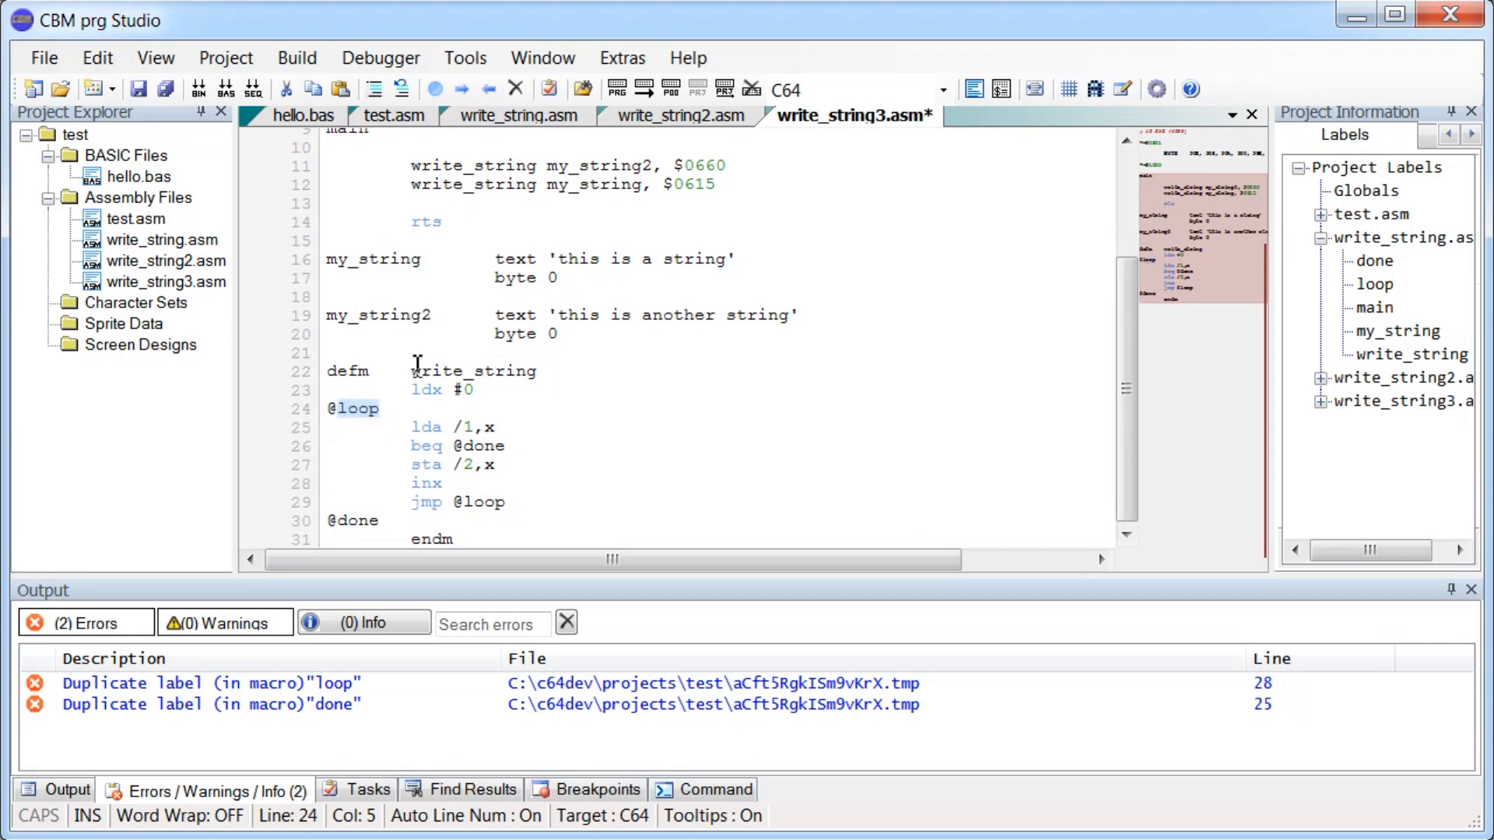
double_click(473, 371)
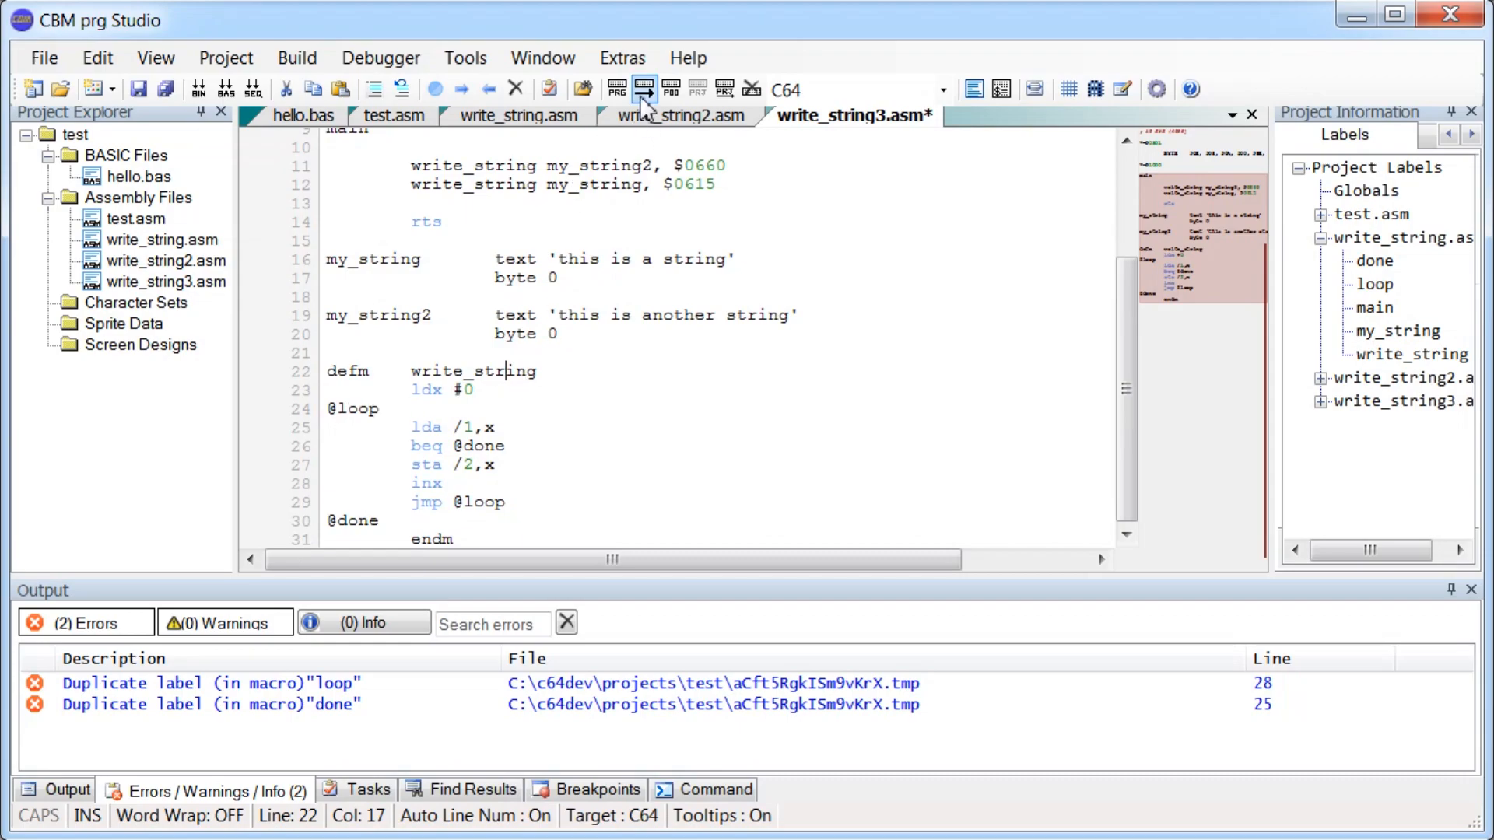
Build and run in VICE, confirming both strings print, then close the emulator.
click(643, 88)
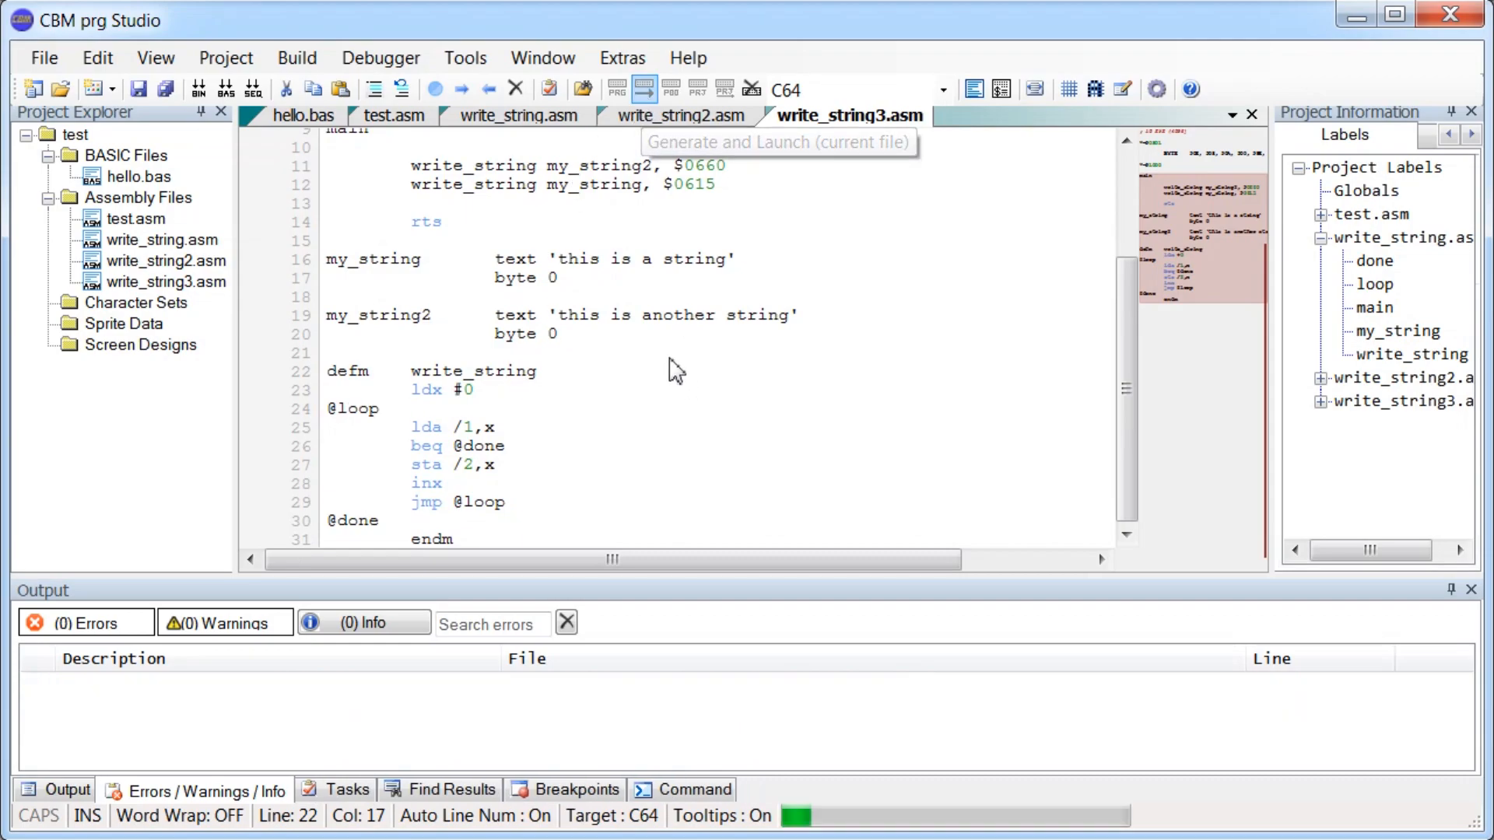
click(645, 88)
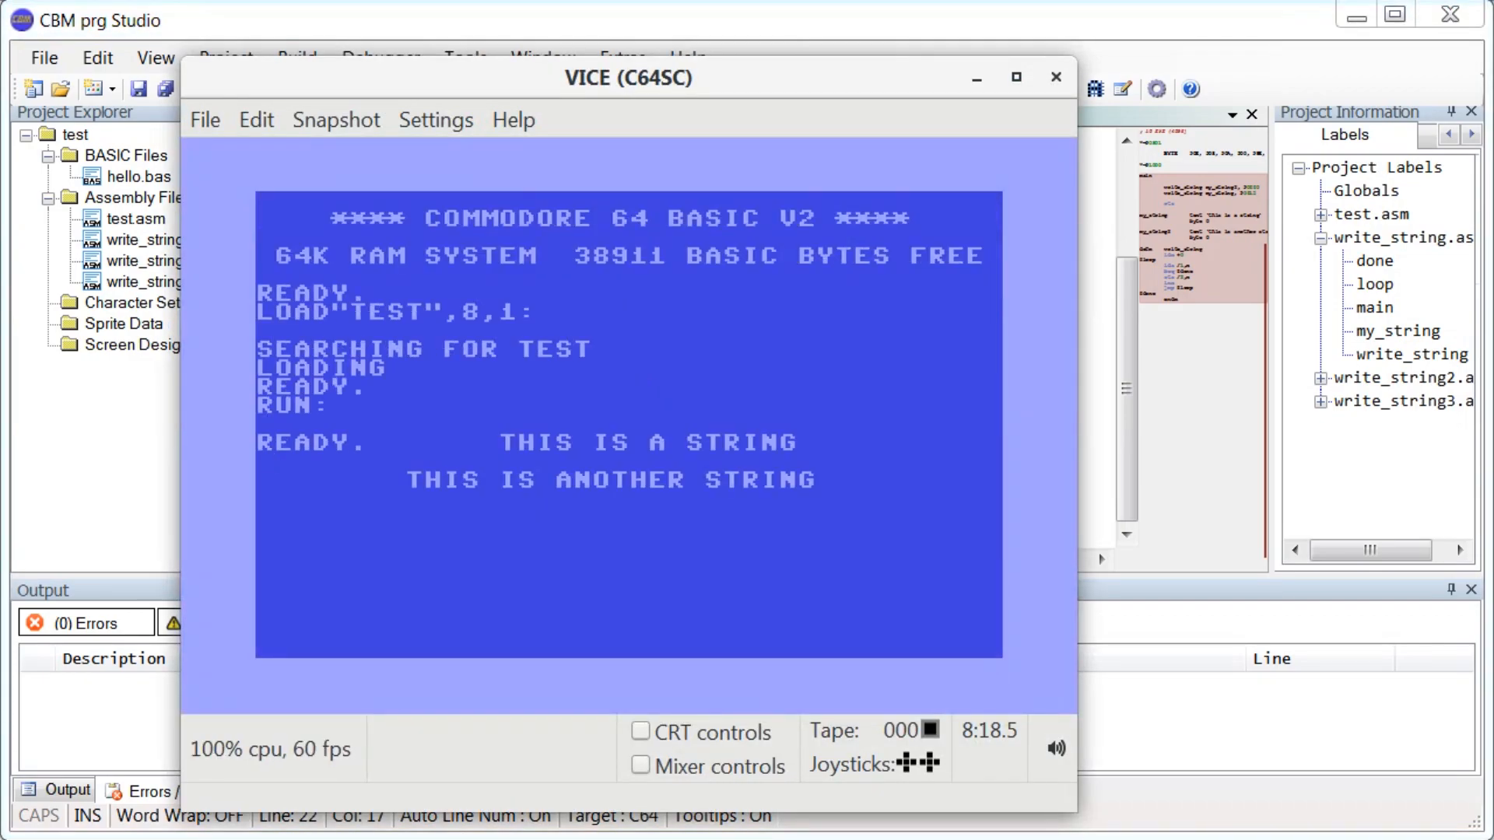
mouse_move(932, 247)
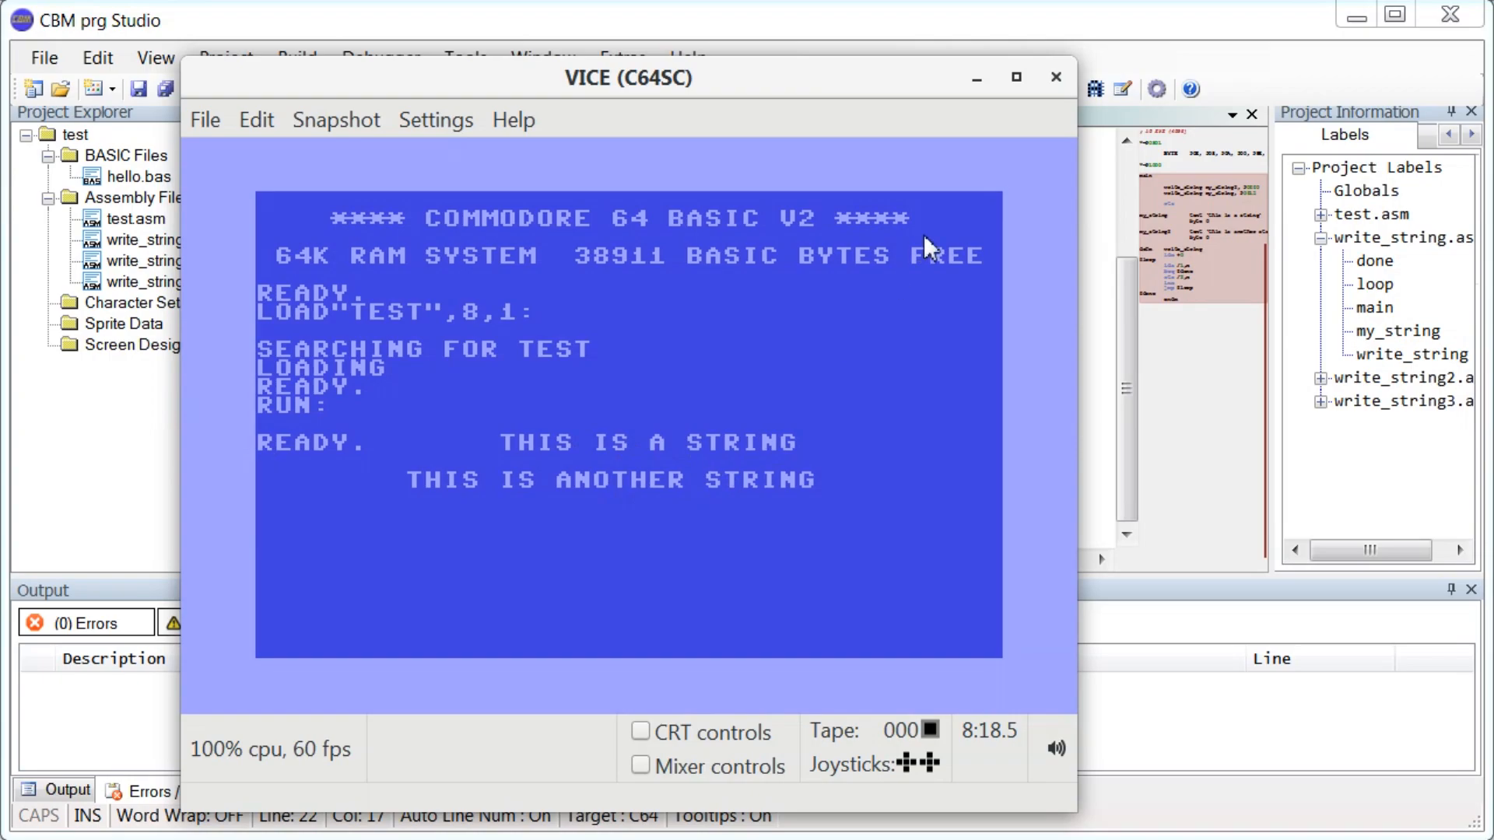
click(1051, 79)
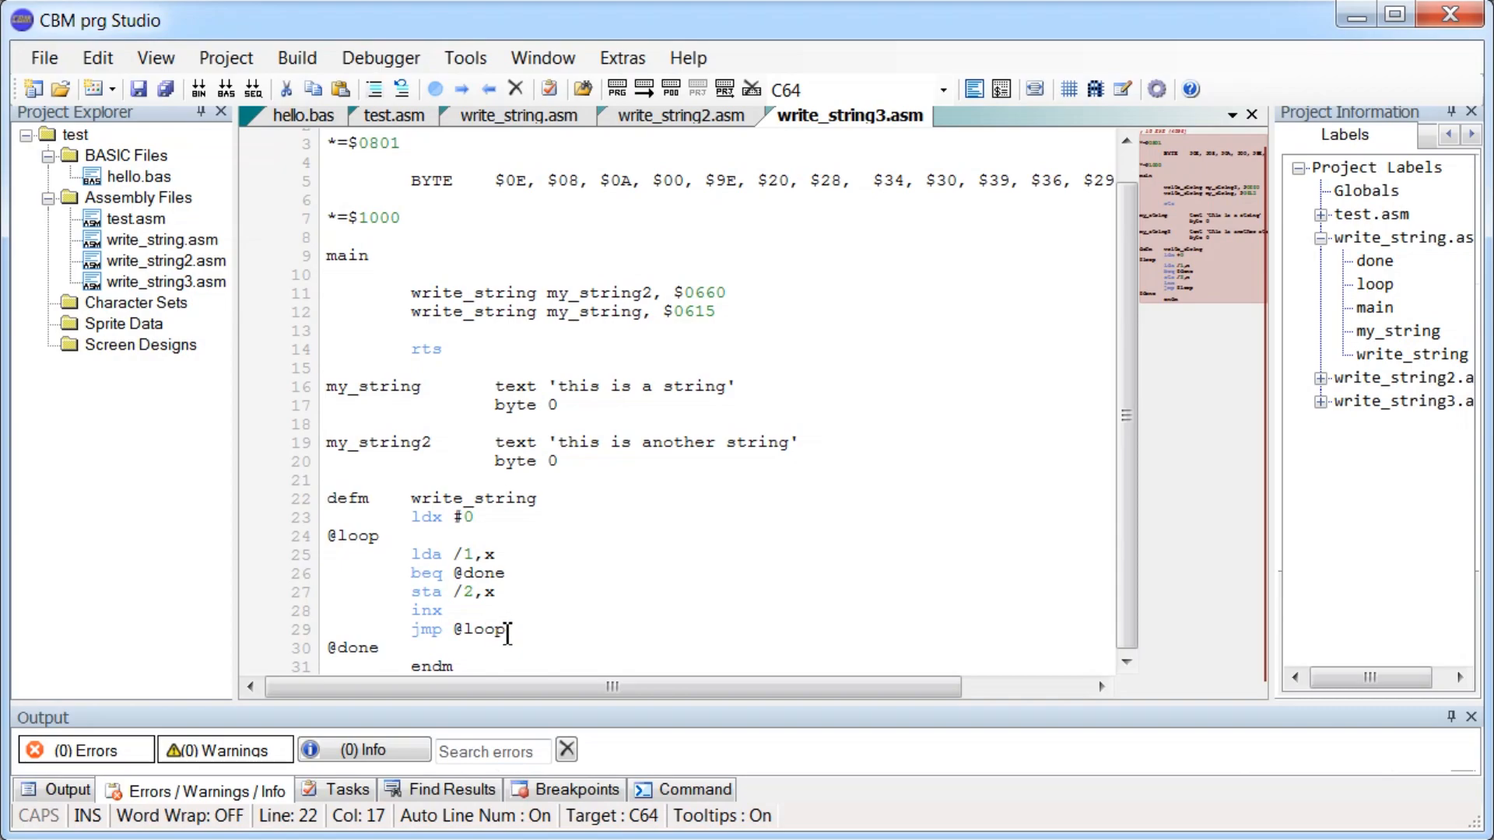
mouse_move(493, 629)
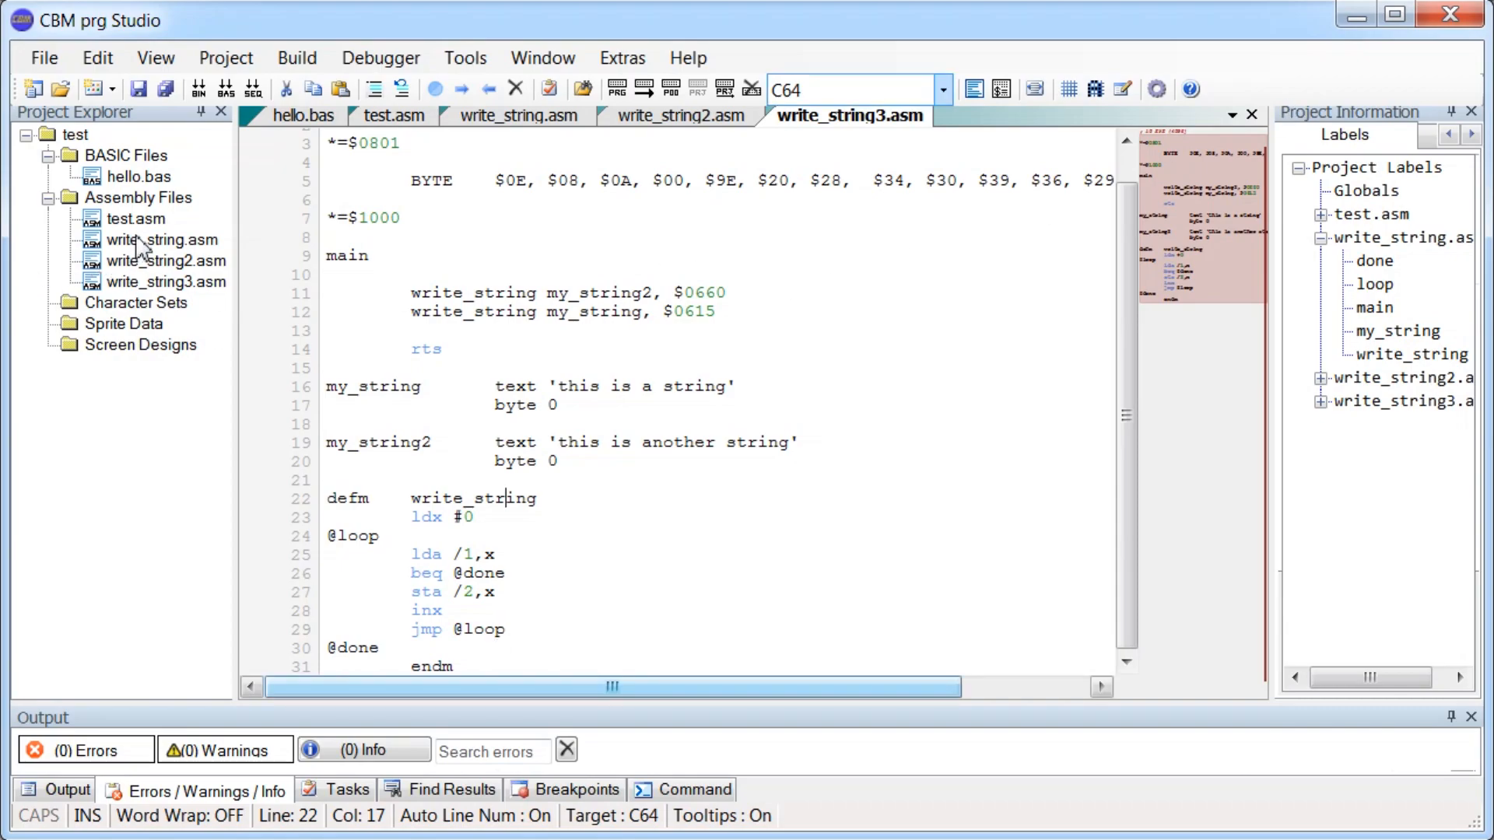
Open write_string.asm and add a new assembly file named write_string_debug.asm to the project.
click(518, 116)
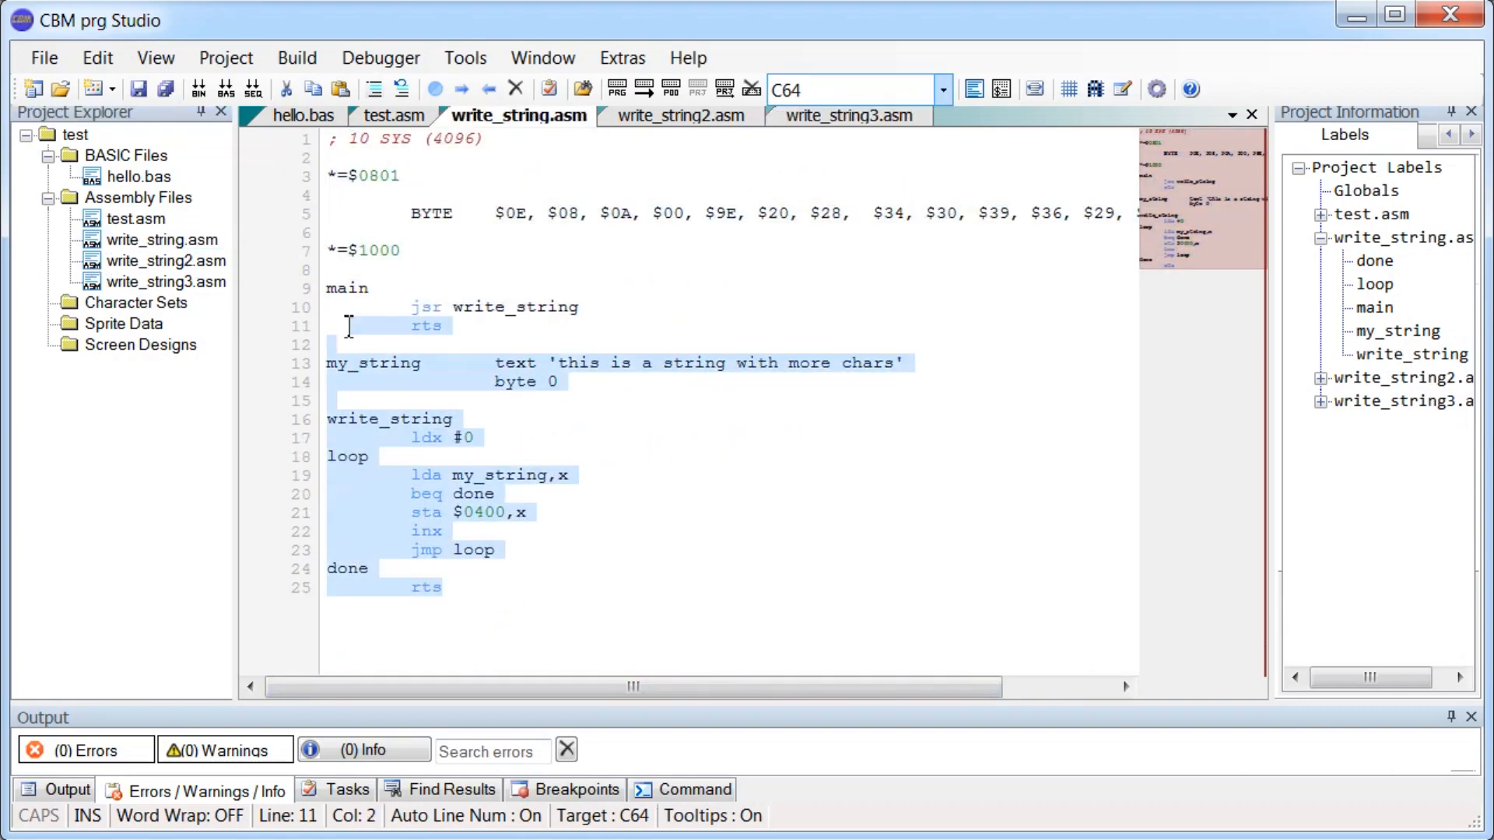
right_click(137, 197)
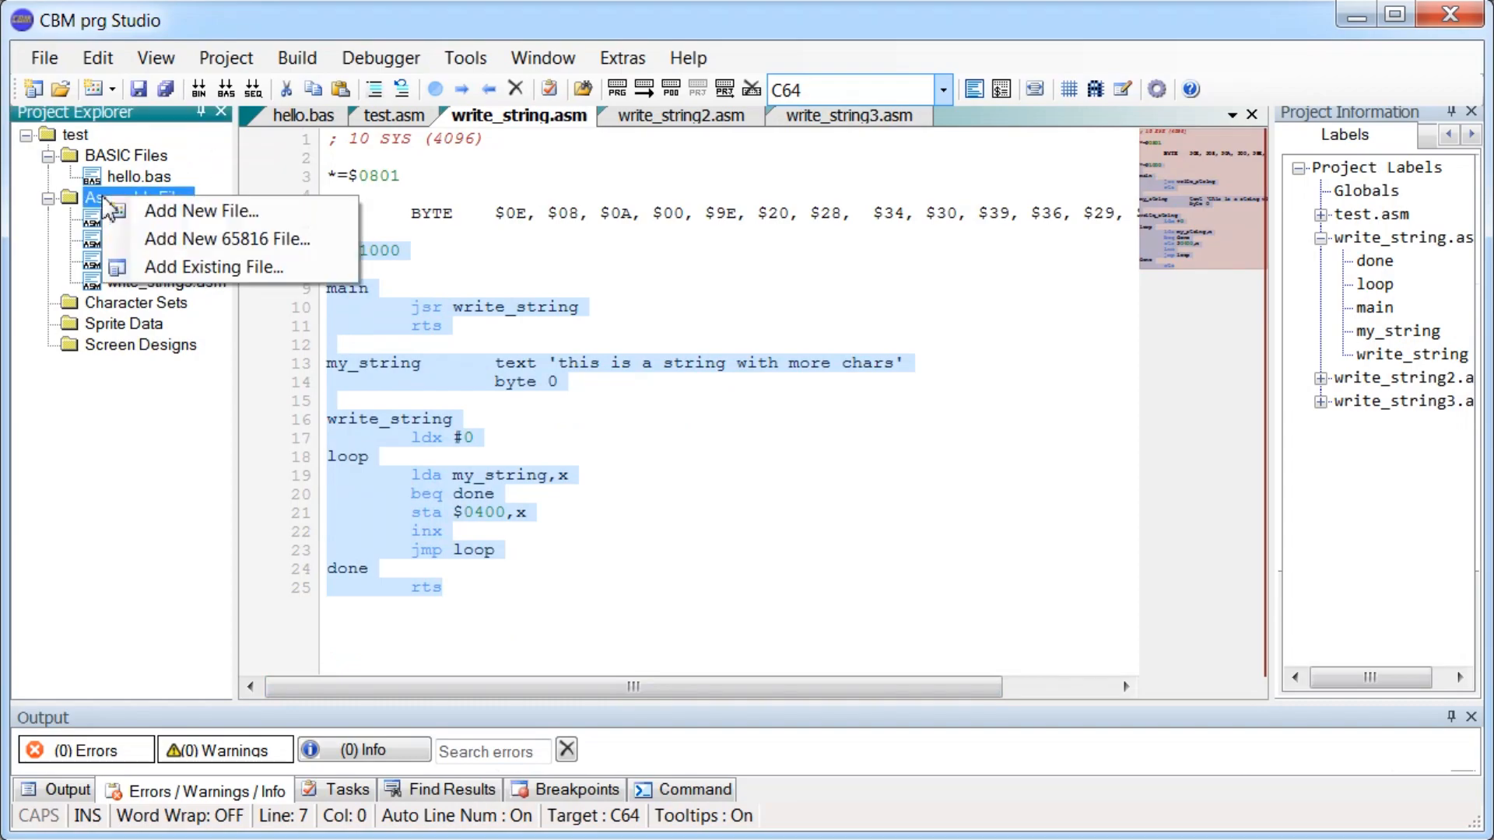
click(202, 212)
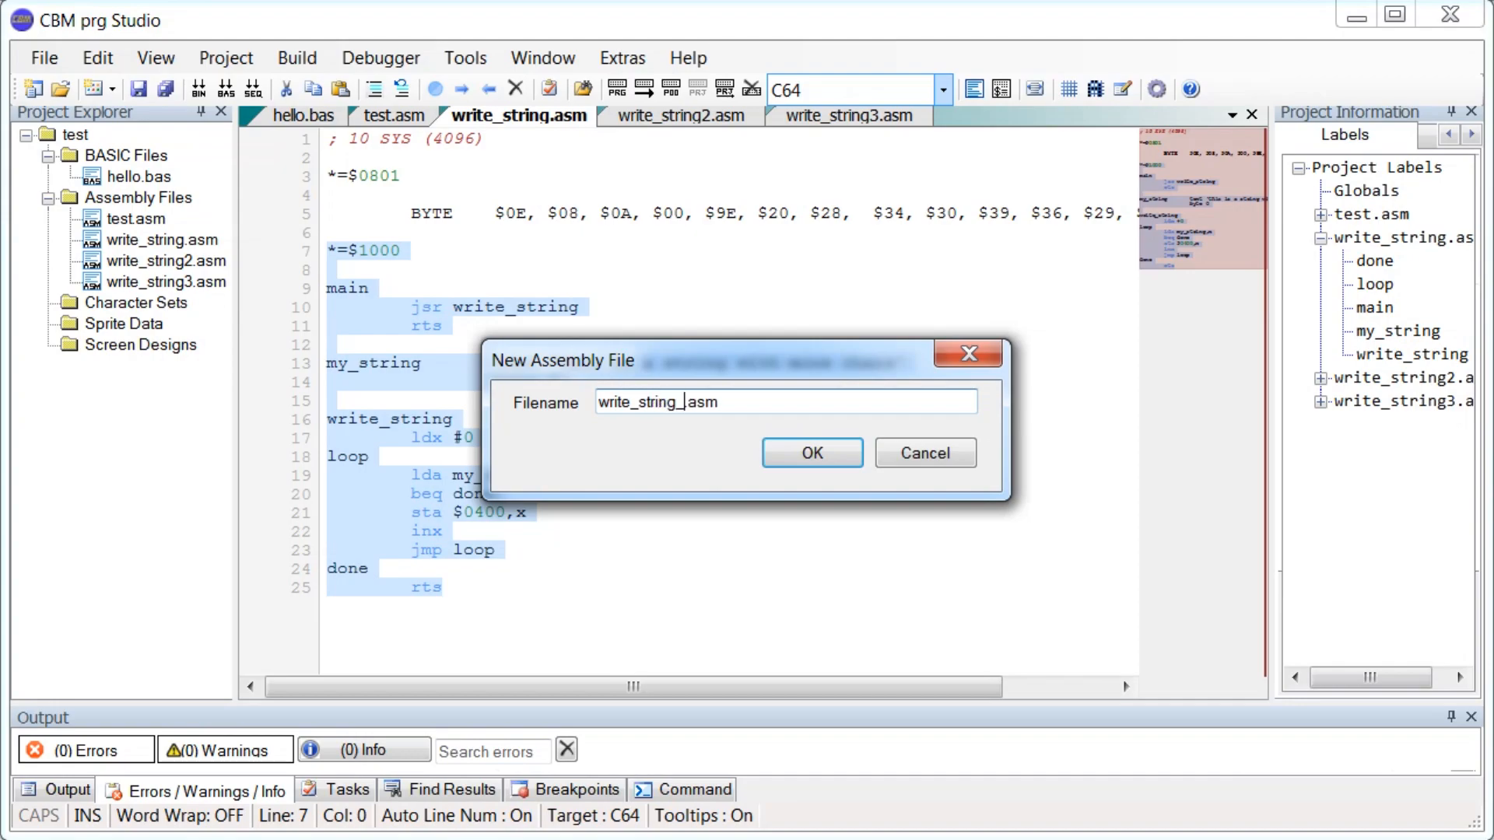
click(812, 453)
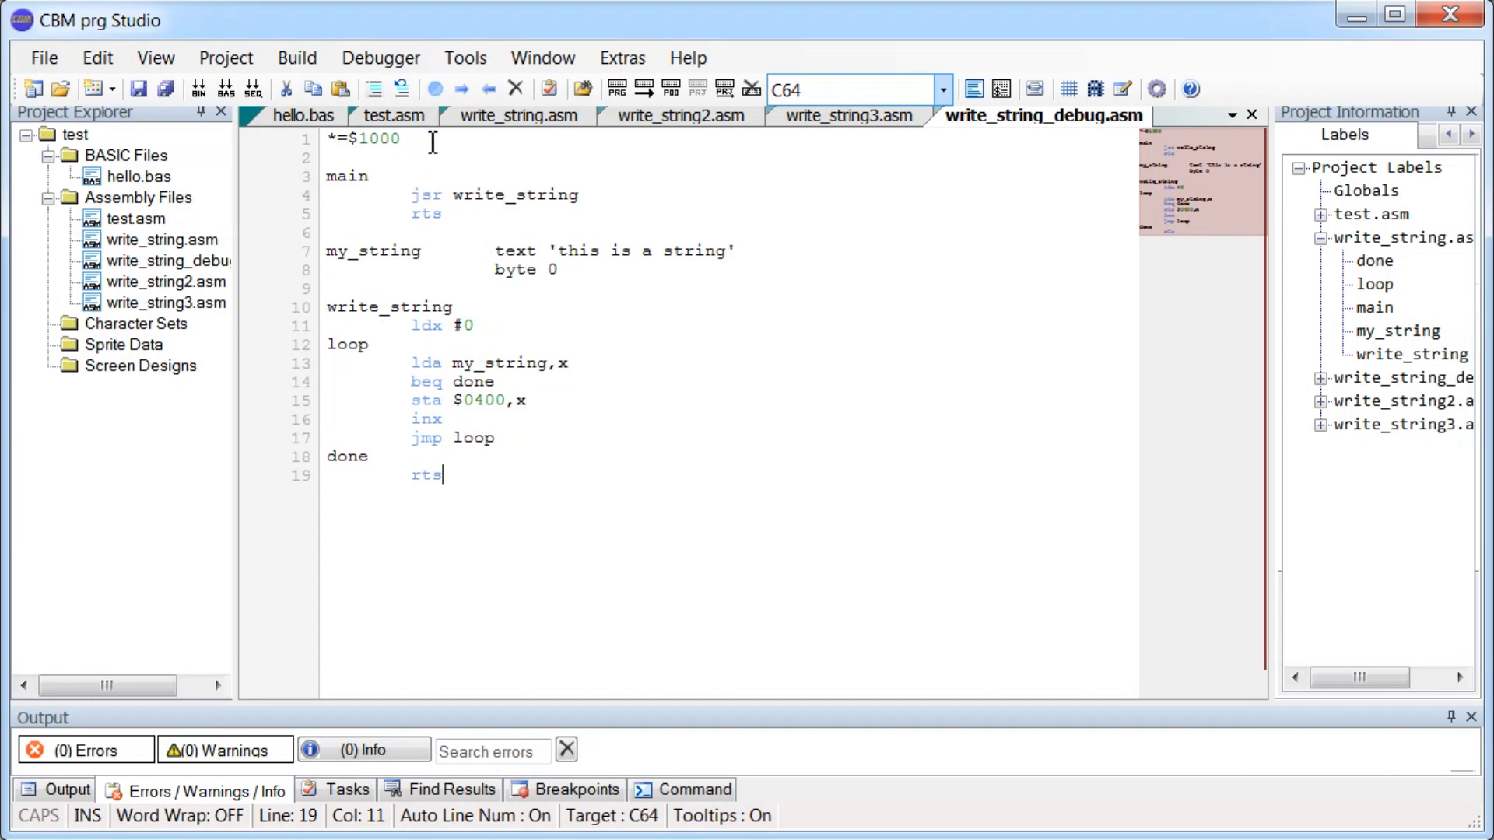
mouse_move(479, 239)
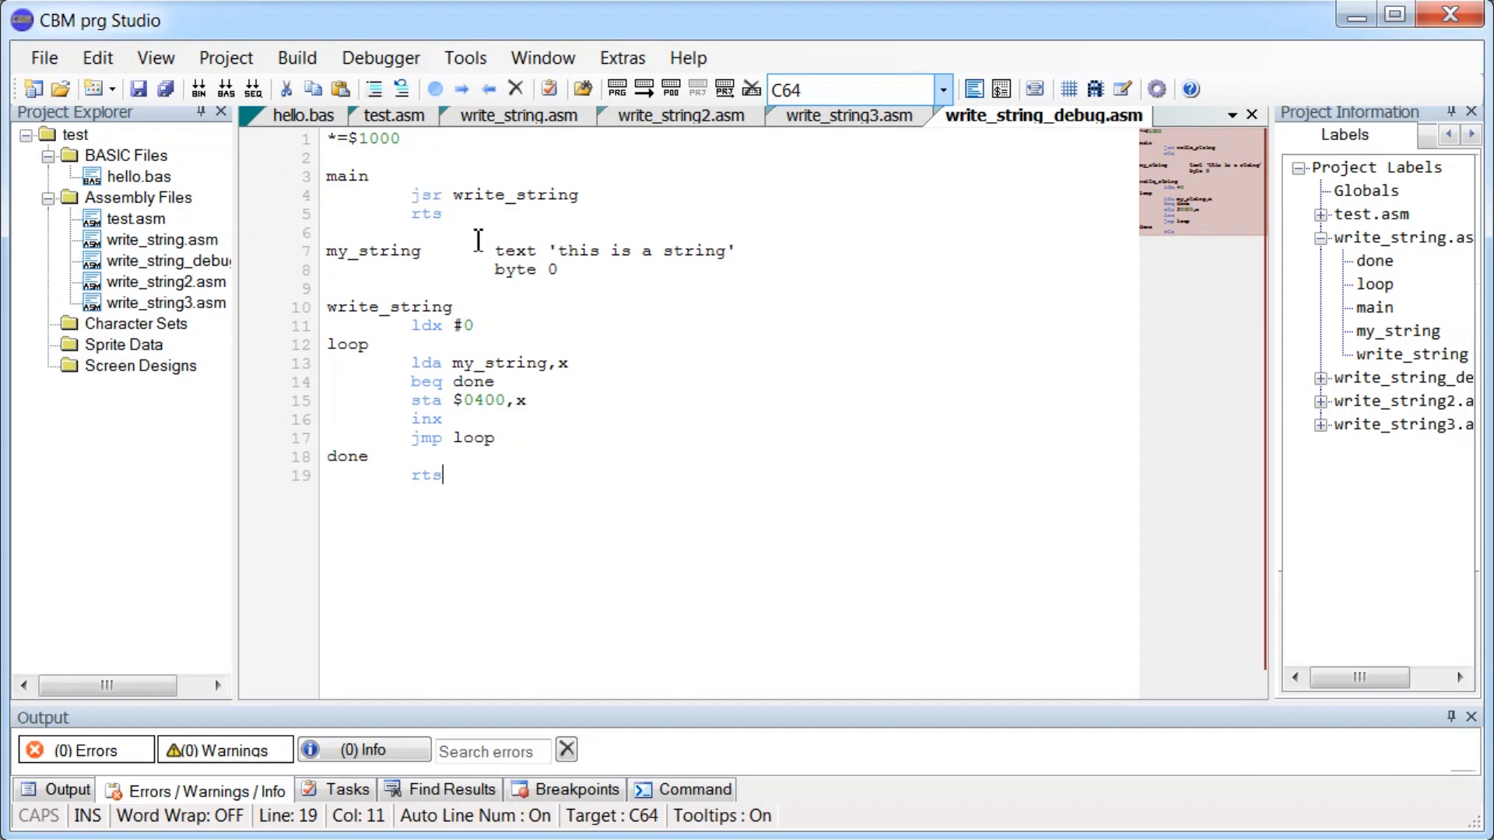
Launch Debug Program from the Debugger menu for write_string_debug.asm.
click(380, 58)
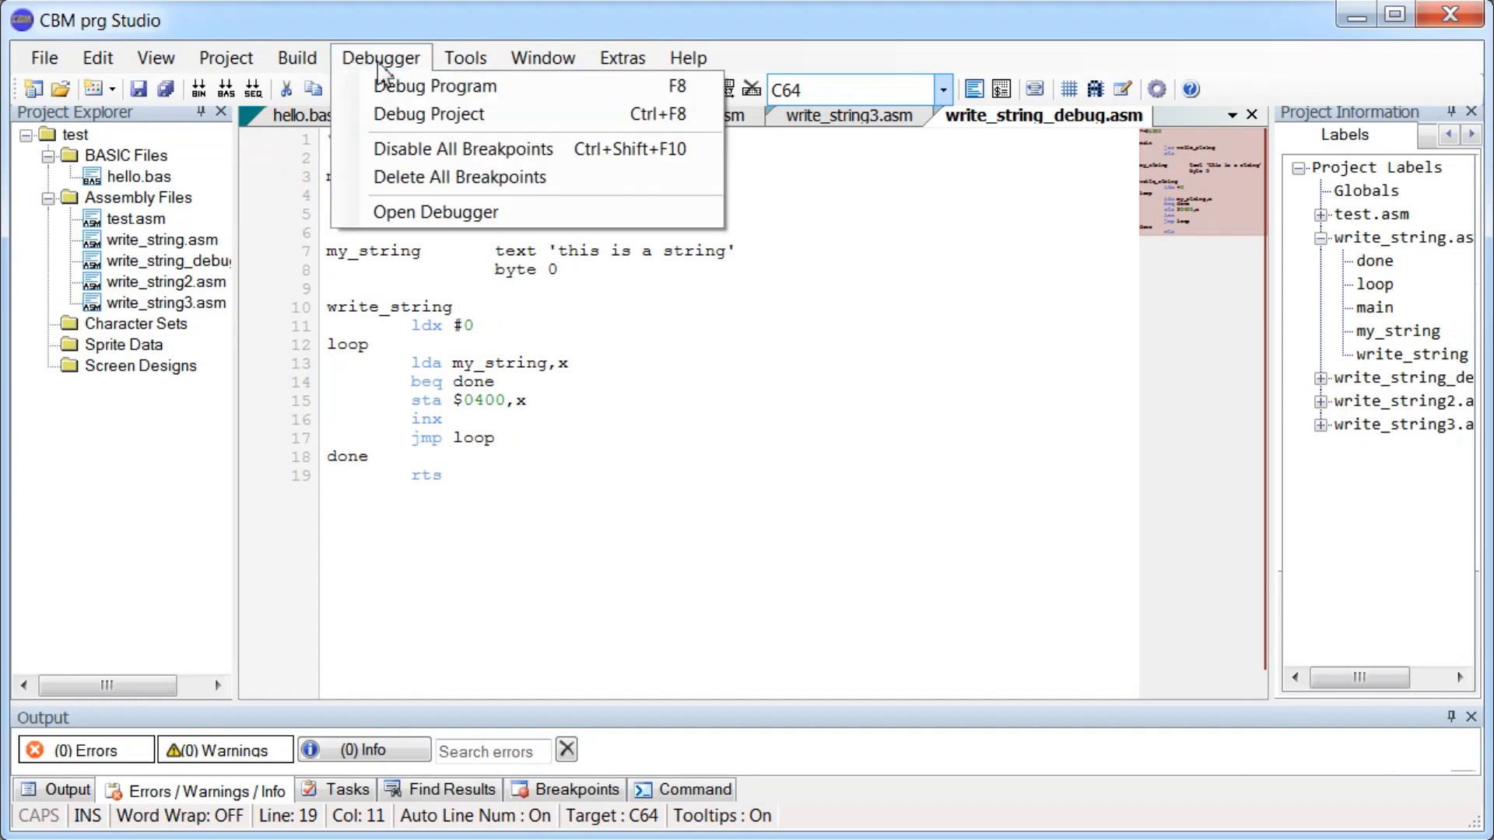
mouse_move(411, 86)
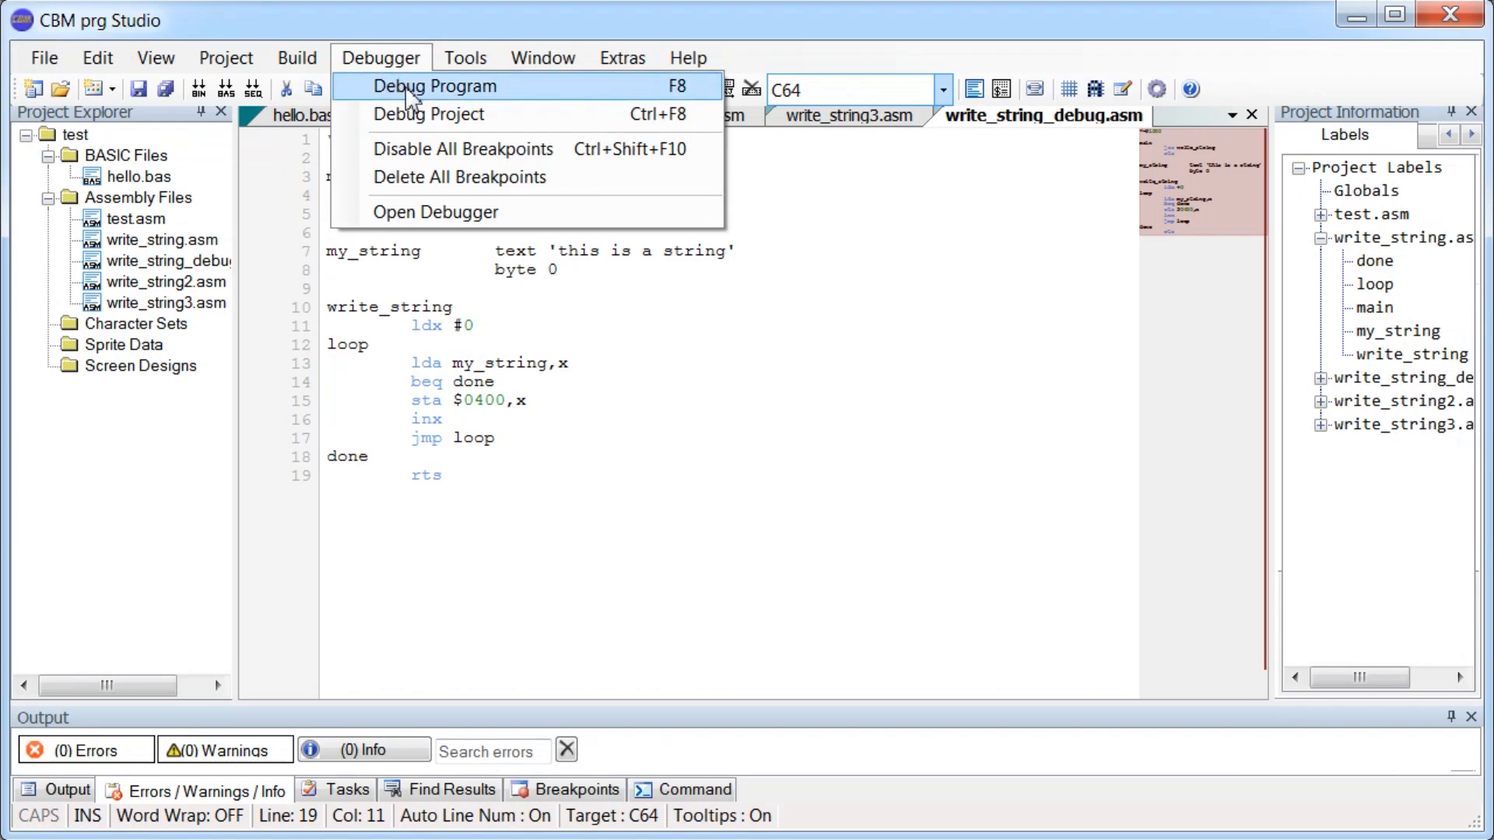
click(435, 85)
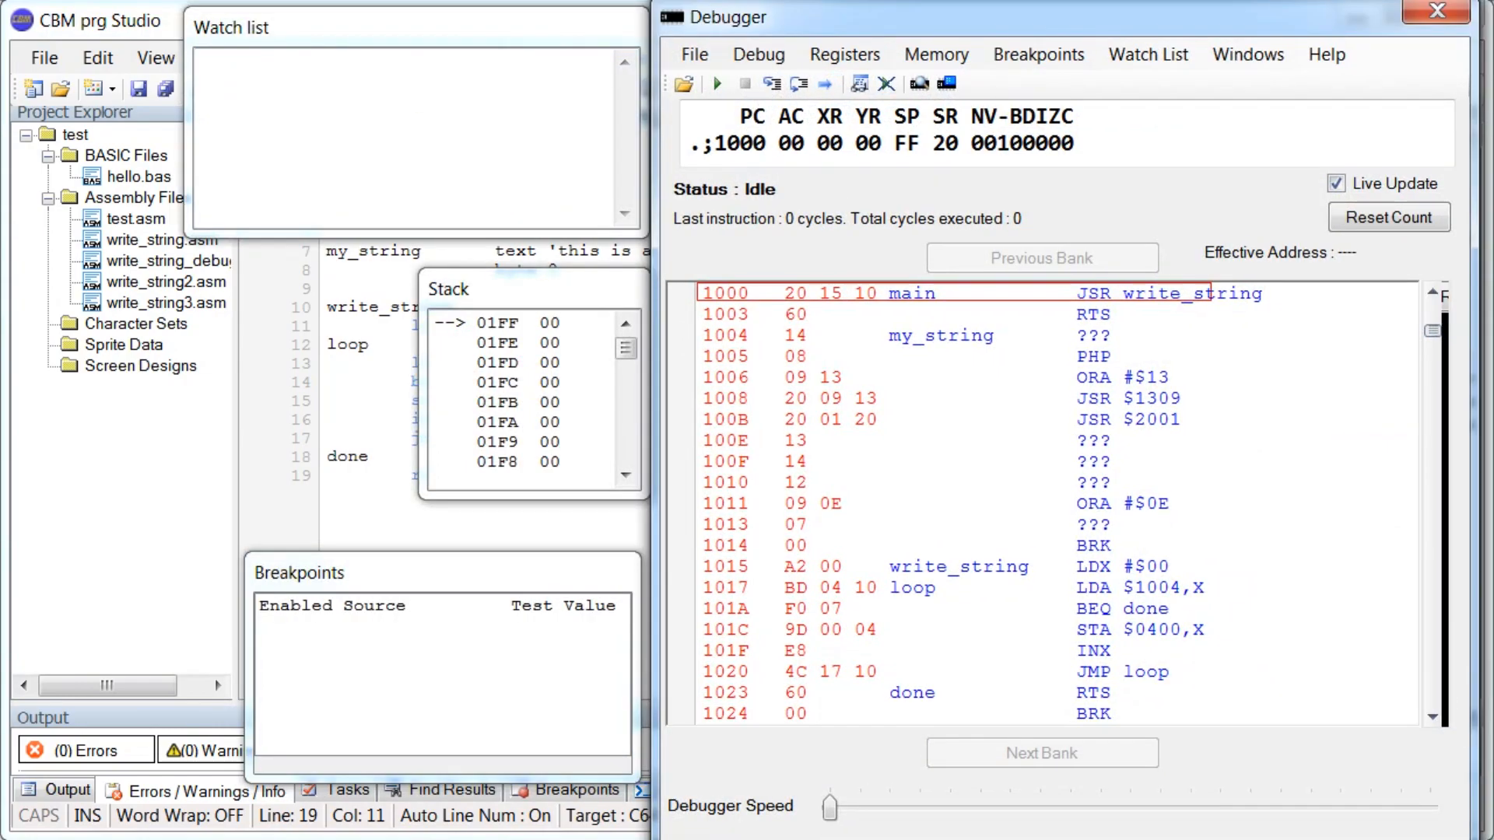
mouse_move(770, 25)
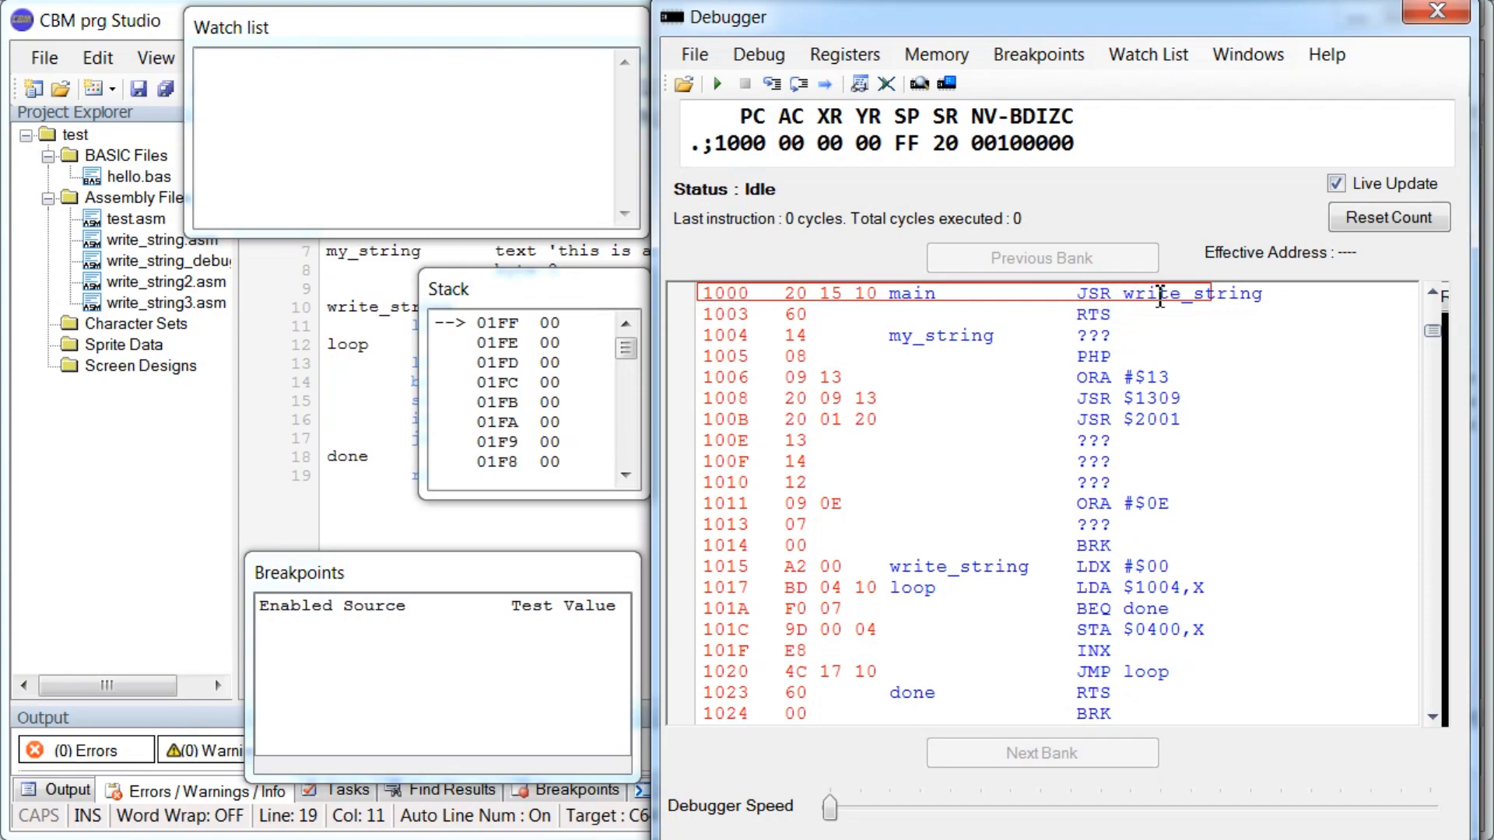
mouse_move(941, 305)
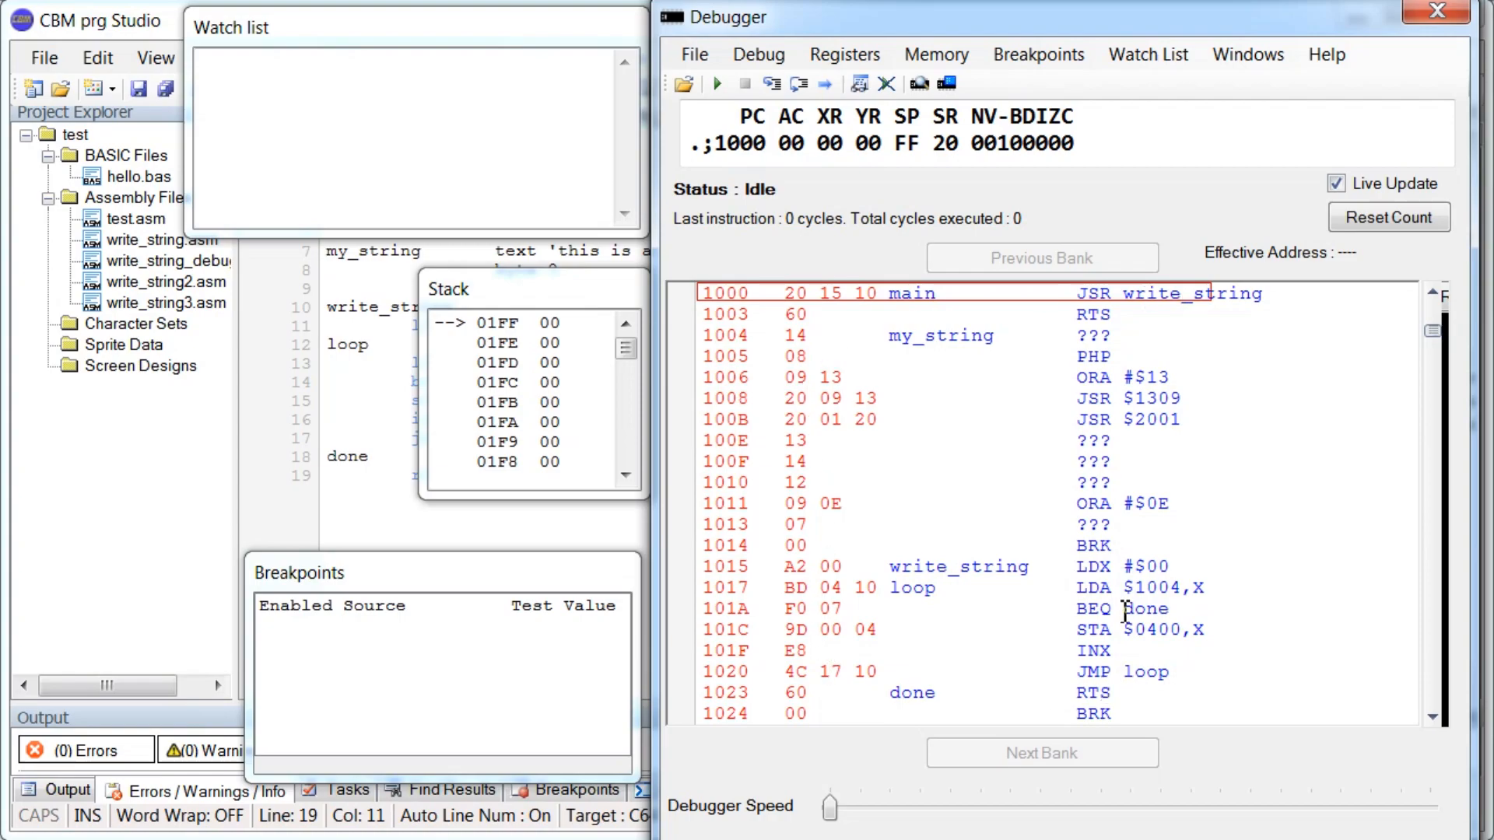
mouse_move(1230, 352)
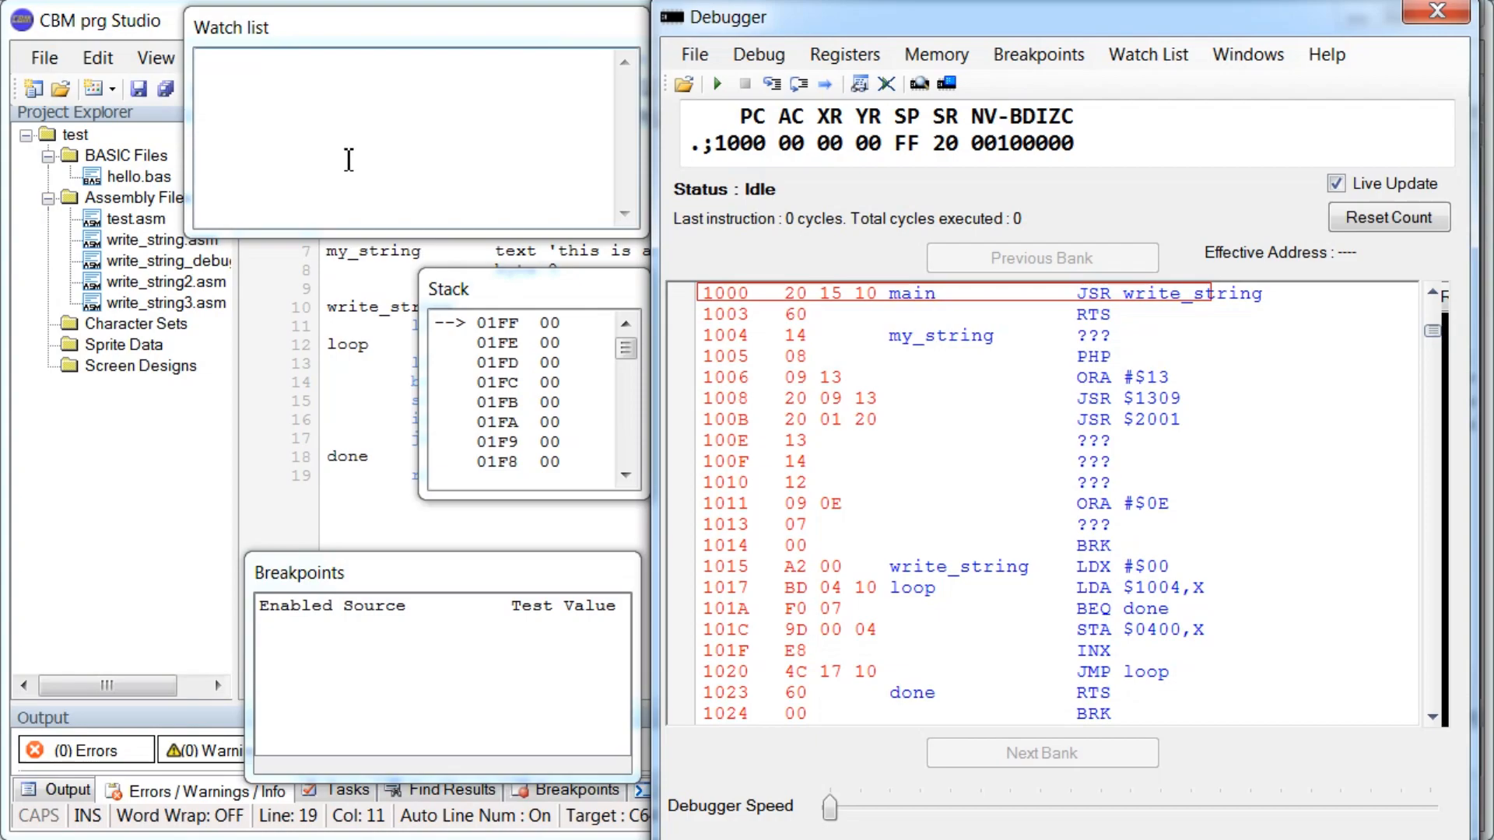
mouse_move(489, 331)
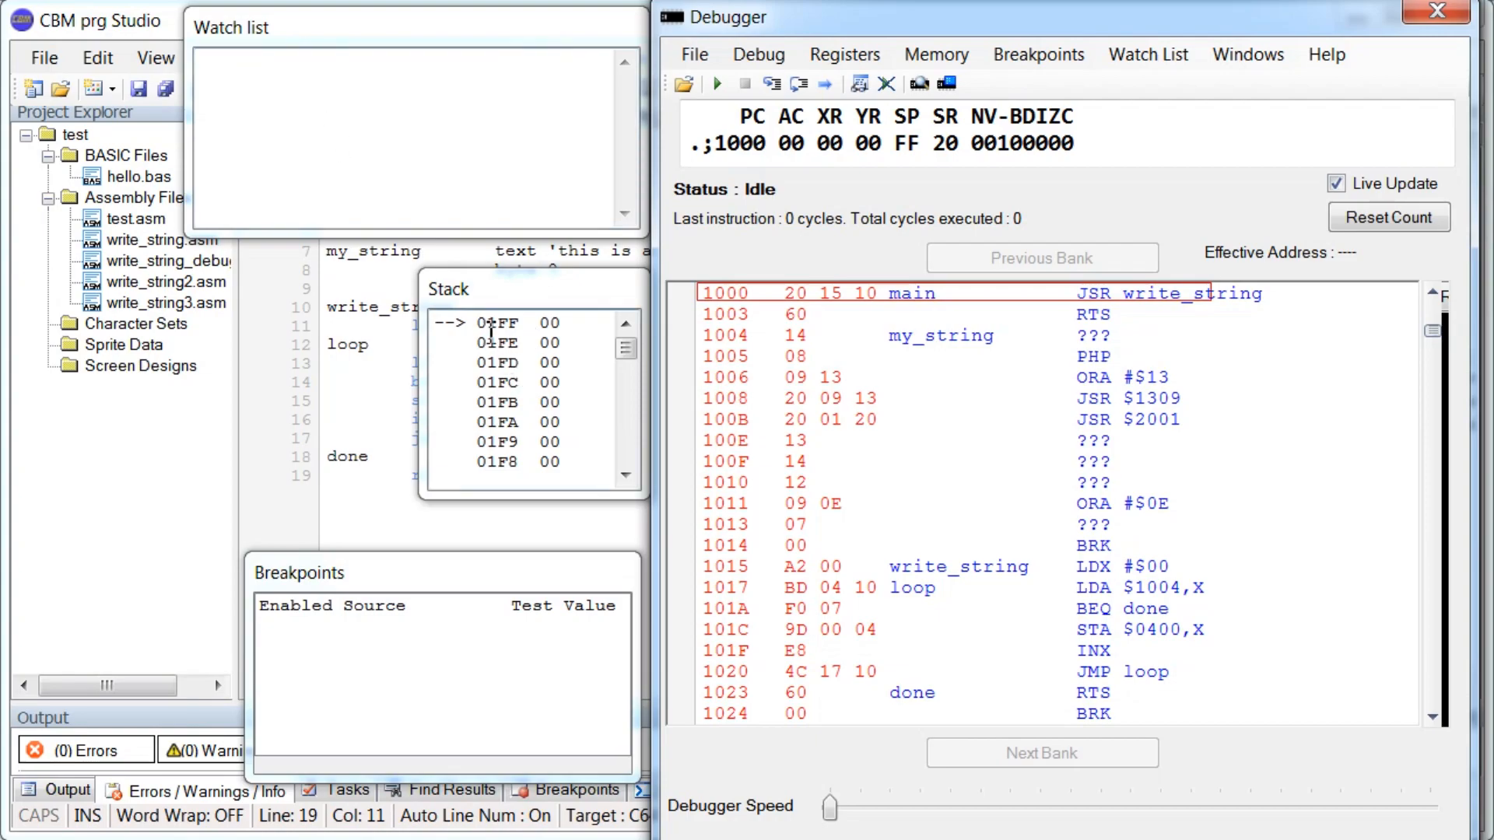
mouse_move(463, 684)
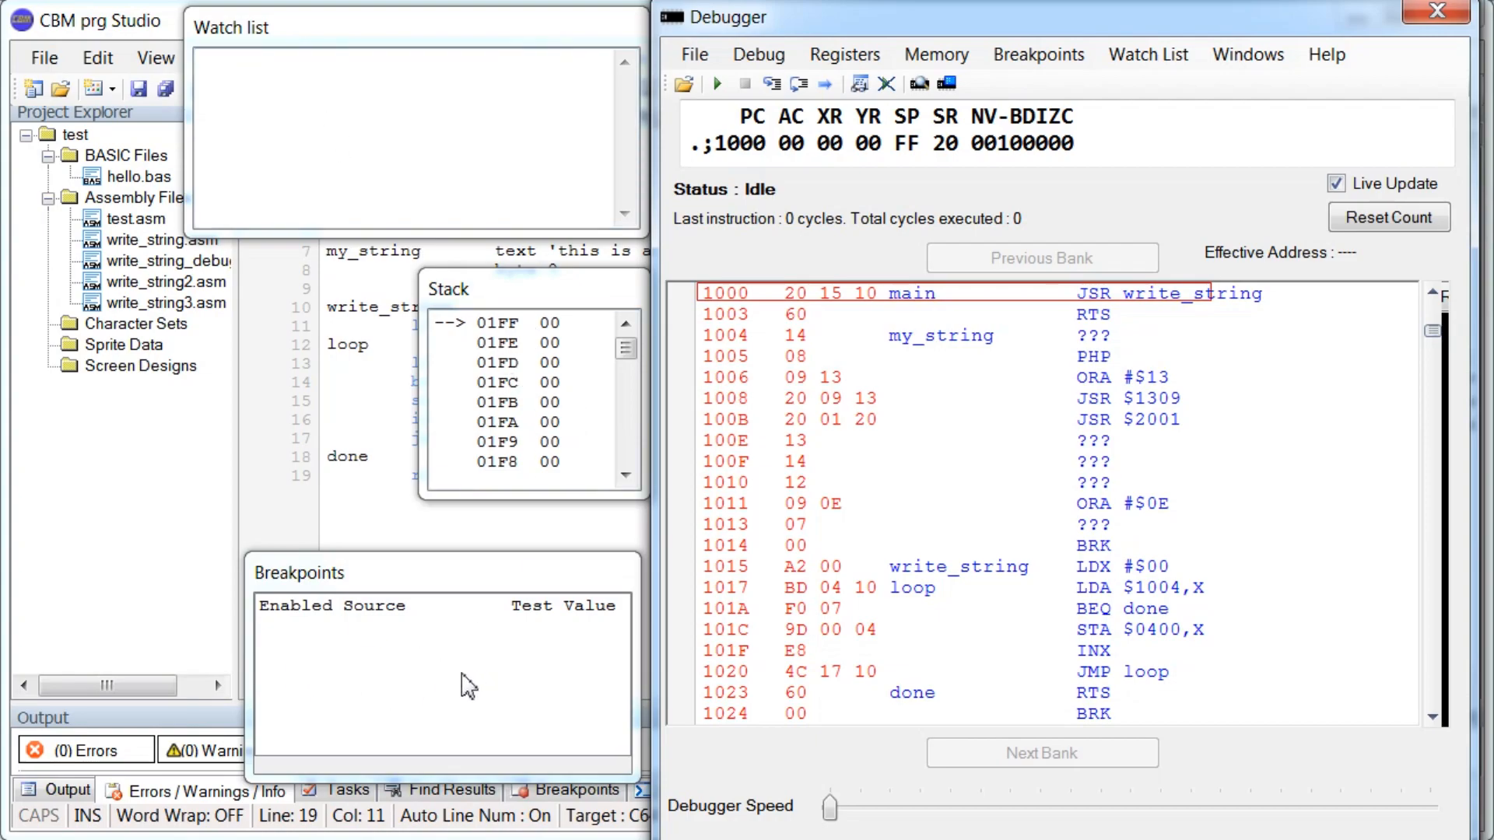
mouse_move(690, 327)
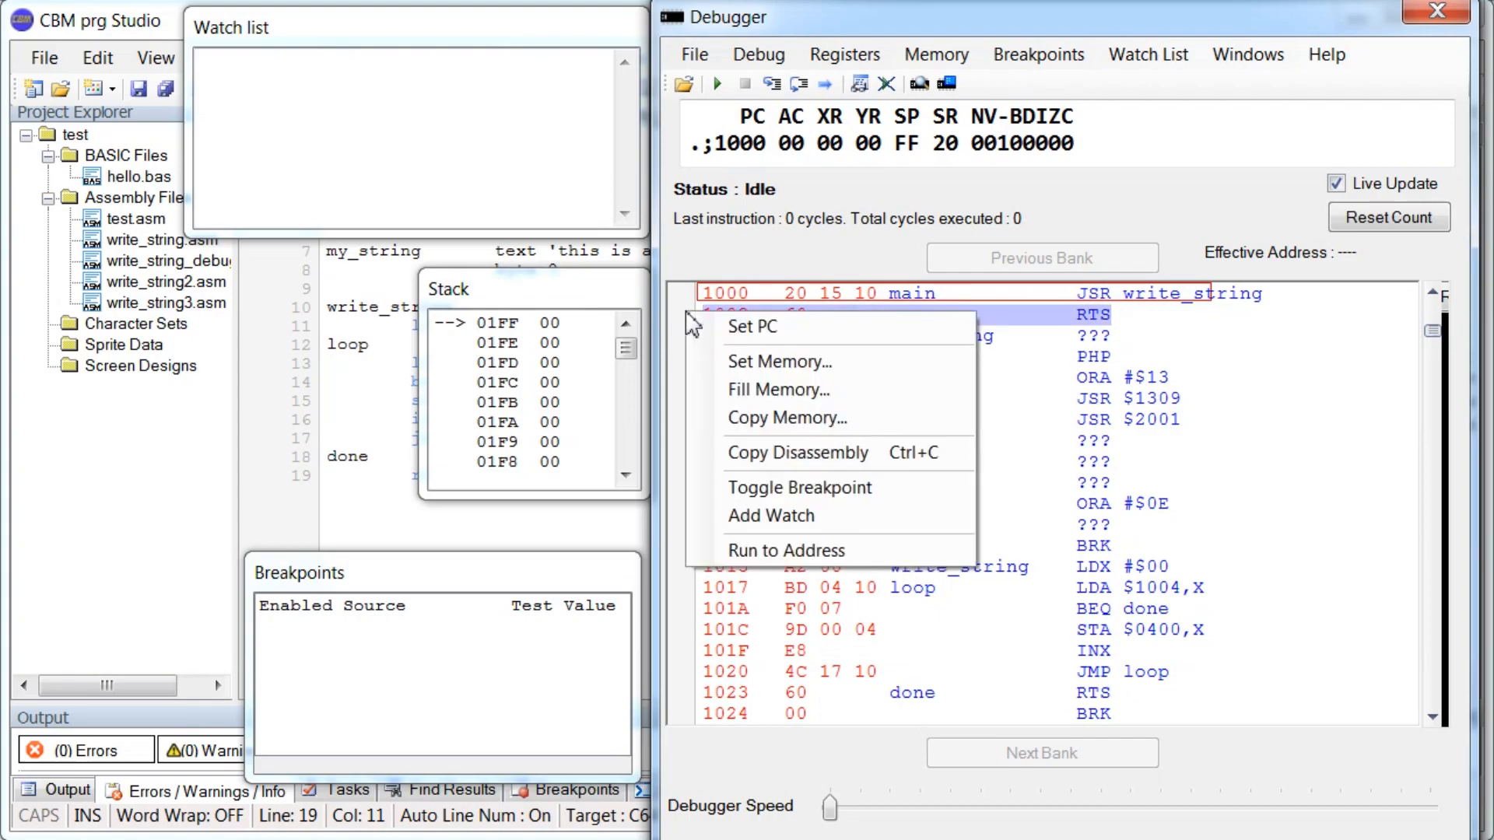
Toggle a breakpoint on the RTS instruction at $1003.
click(800, 488)
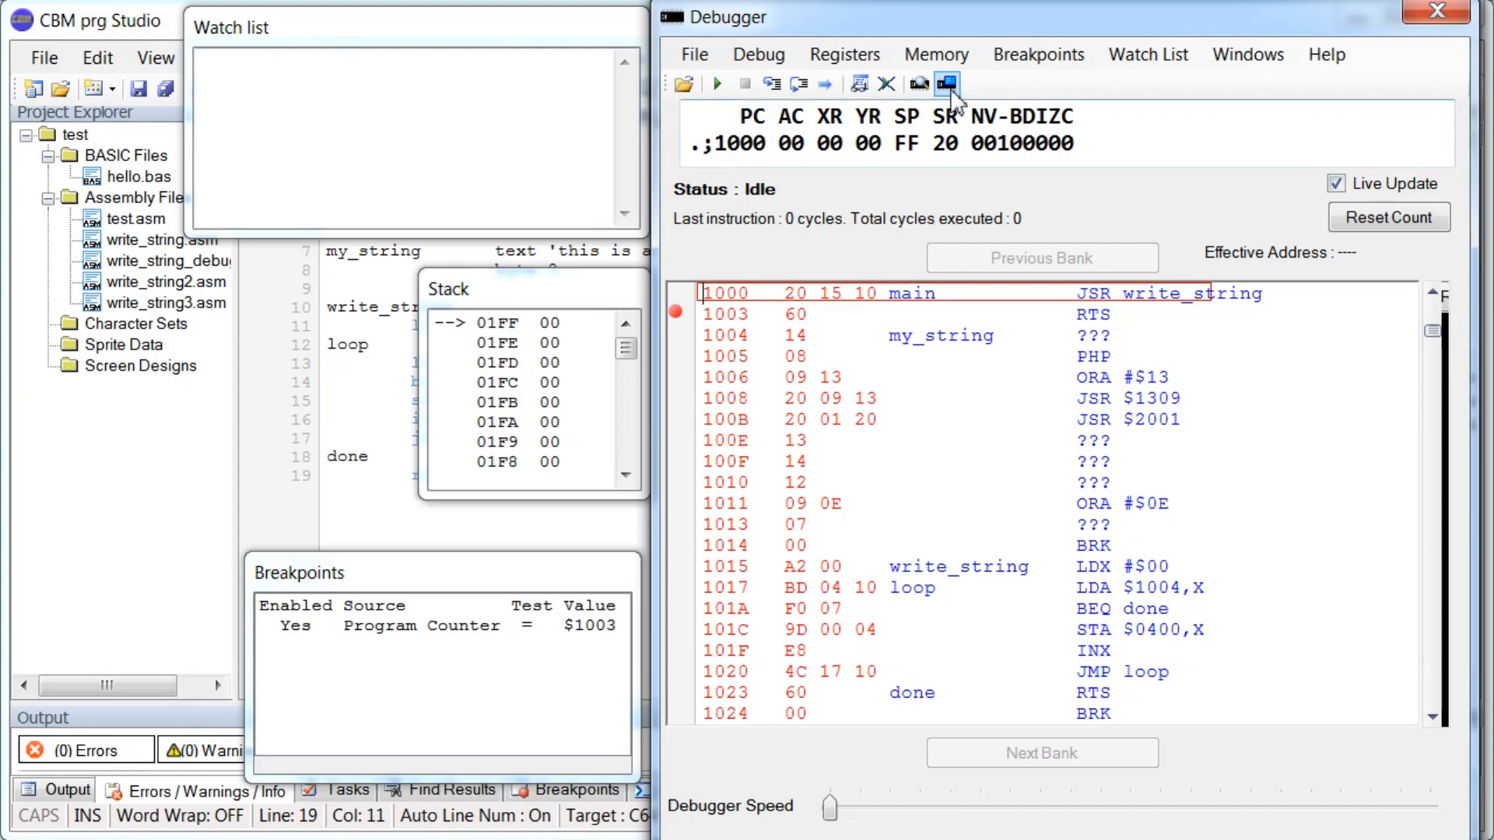
Open the Video Memory window at $0400 and arrange it beside the Stack window.
click(944, 83)
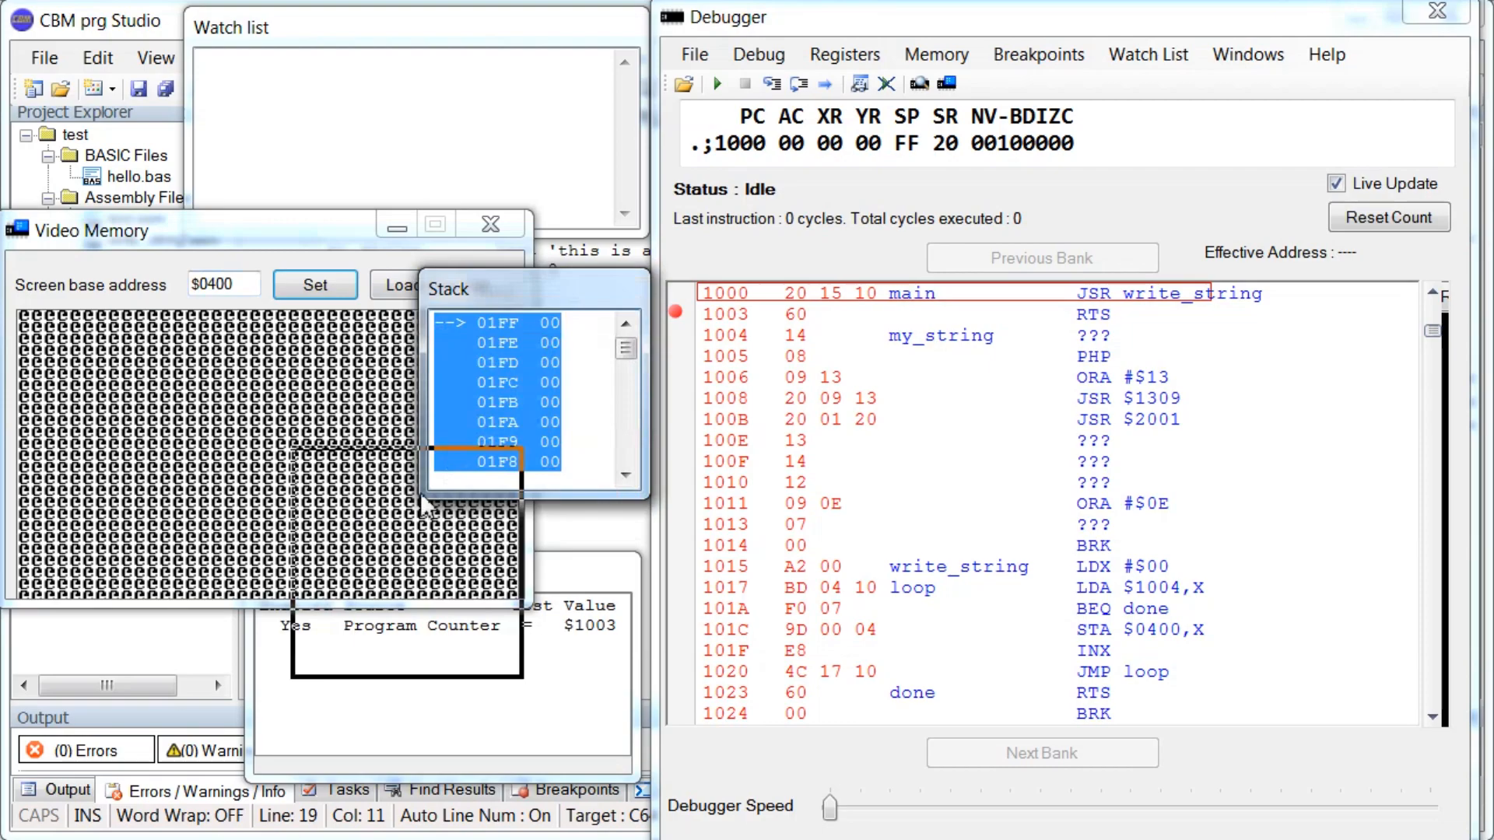
drag(448, 289, 143, 625)
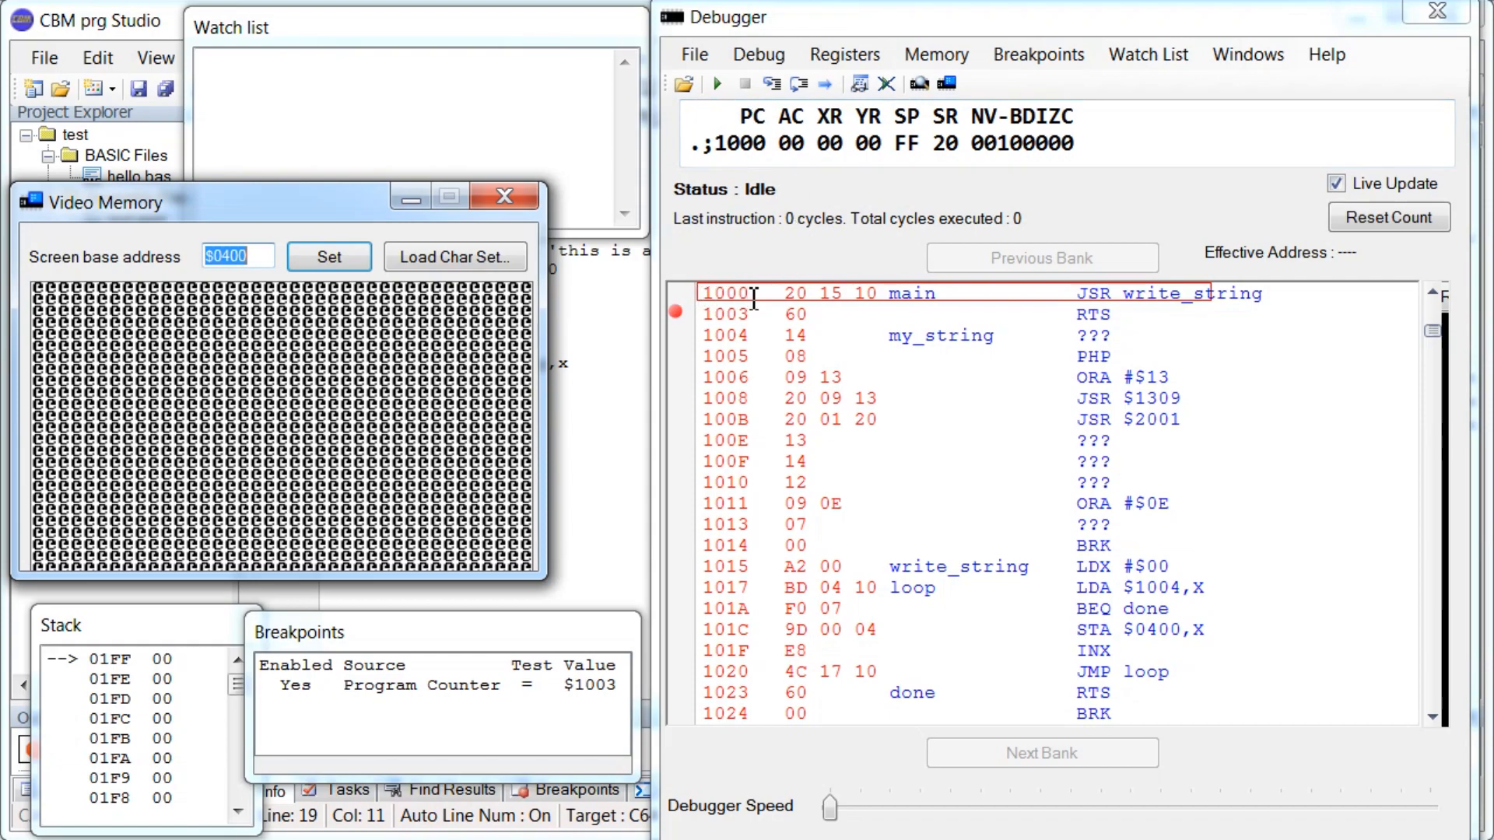
mouse_move(753, 163)
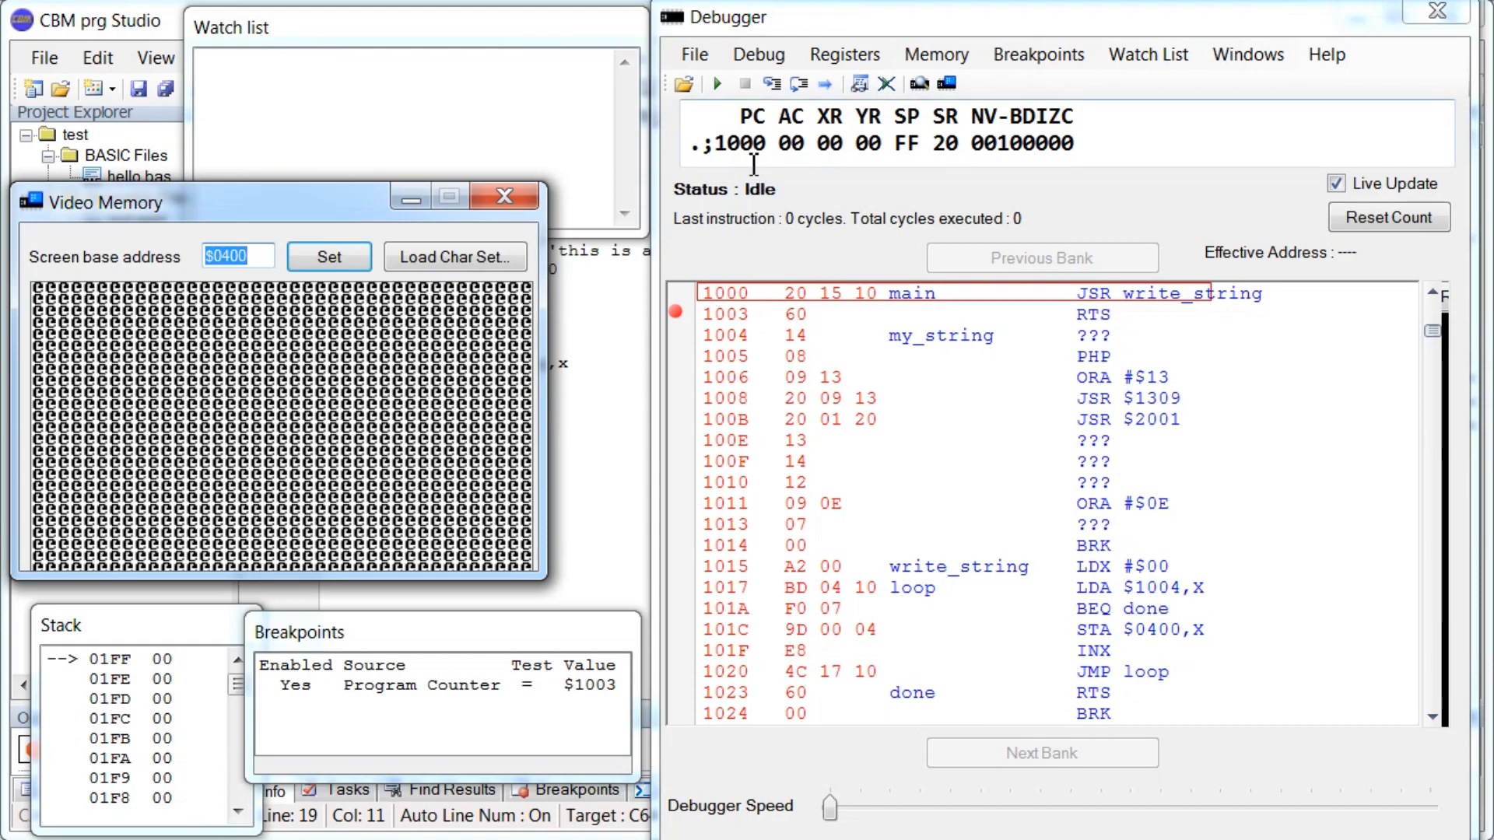
mouse_move(828, 116)
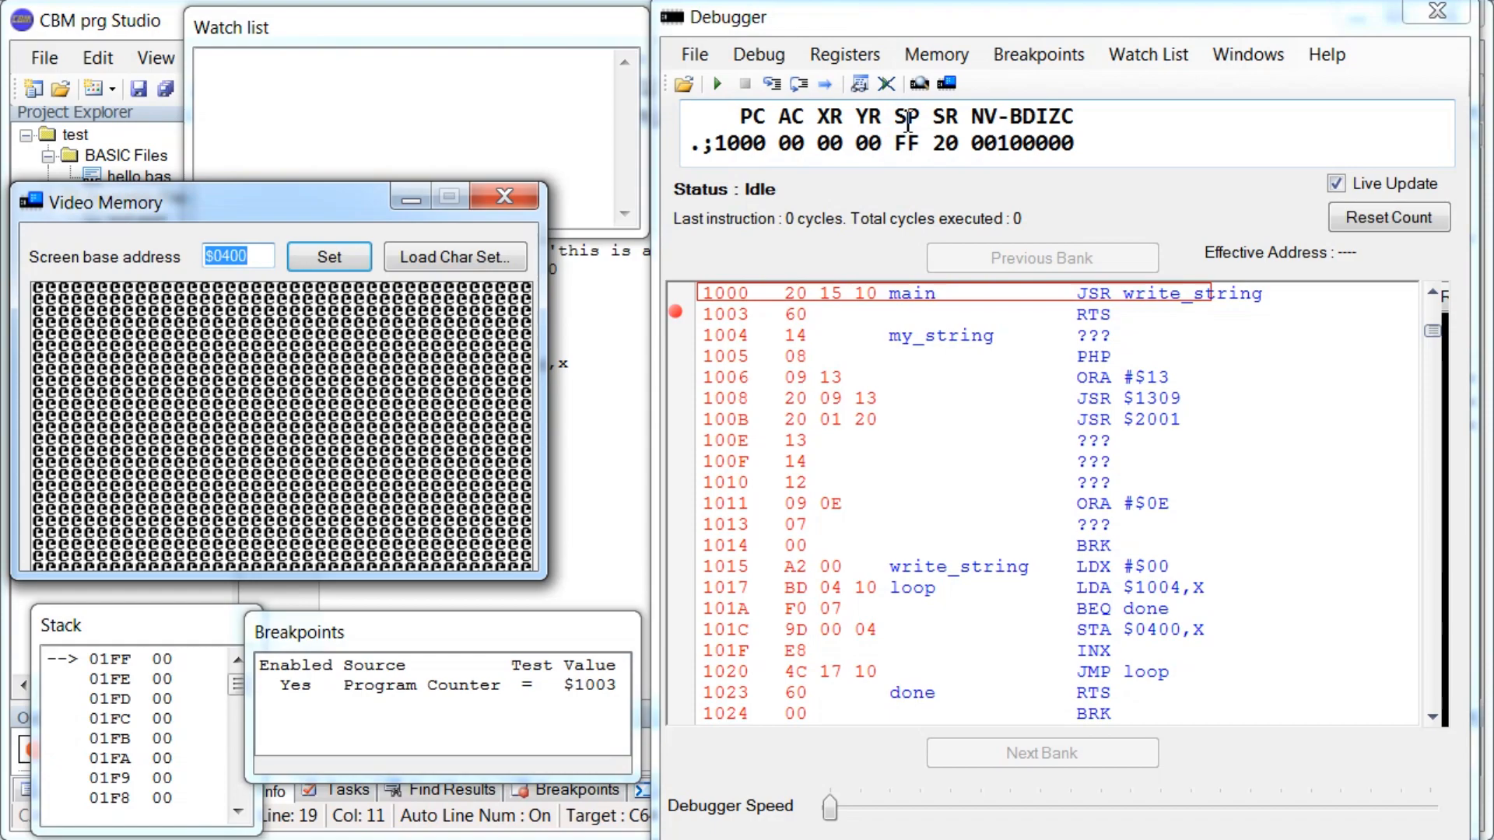
mouse_move(905, 118)
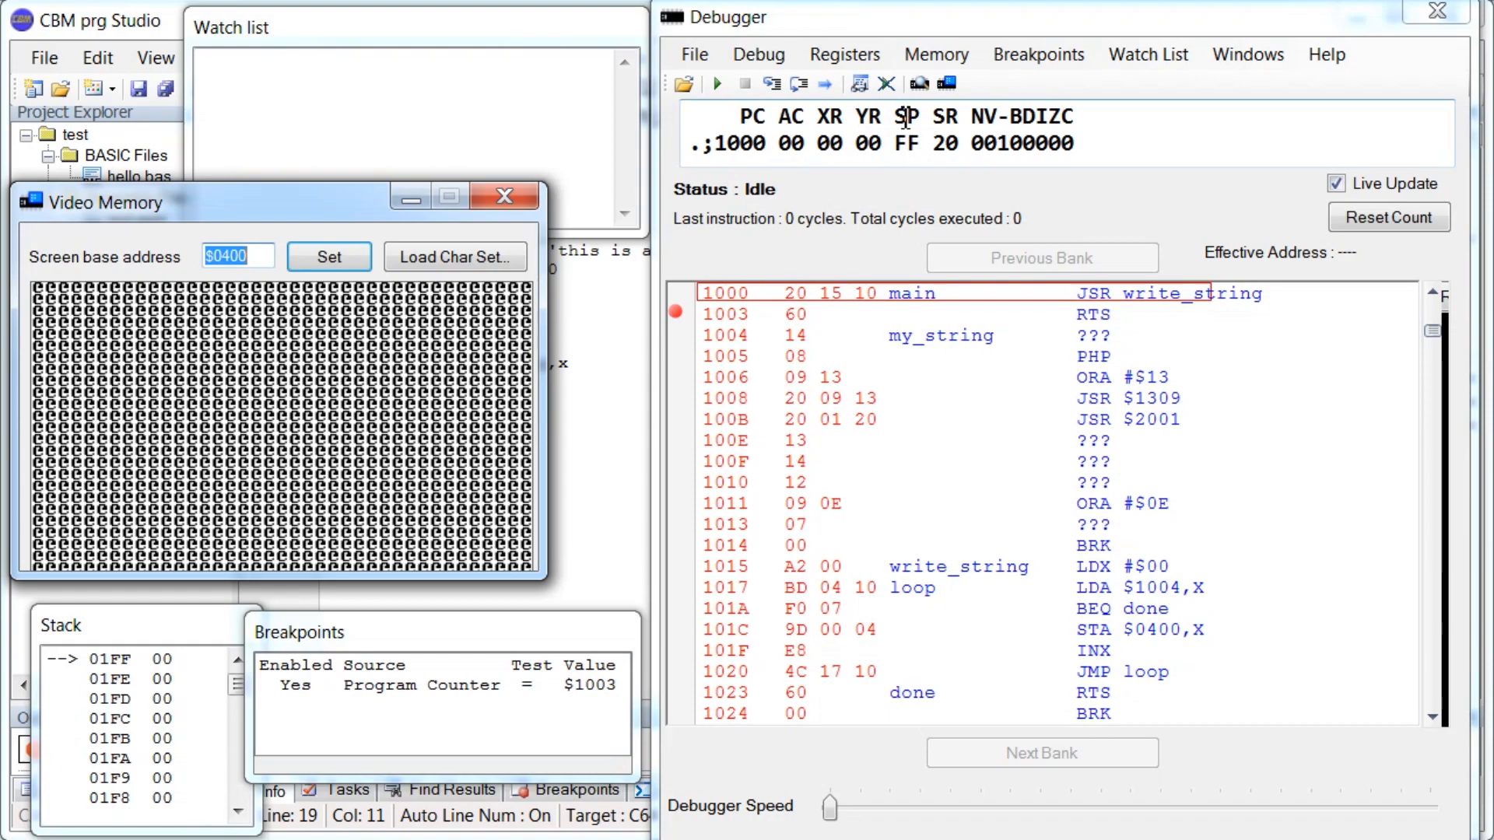
mouse_move(1017, 117)
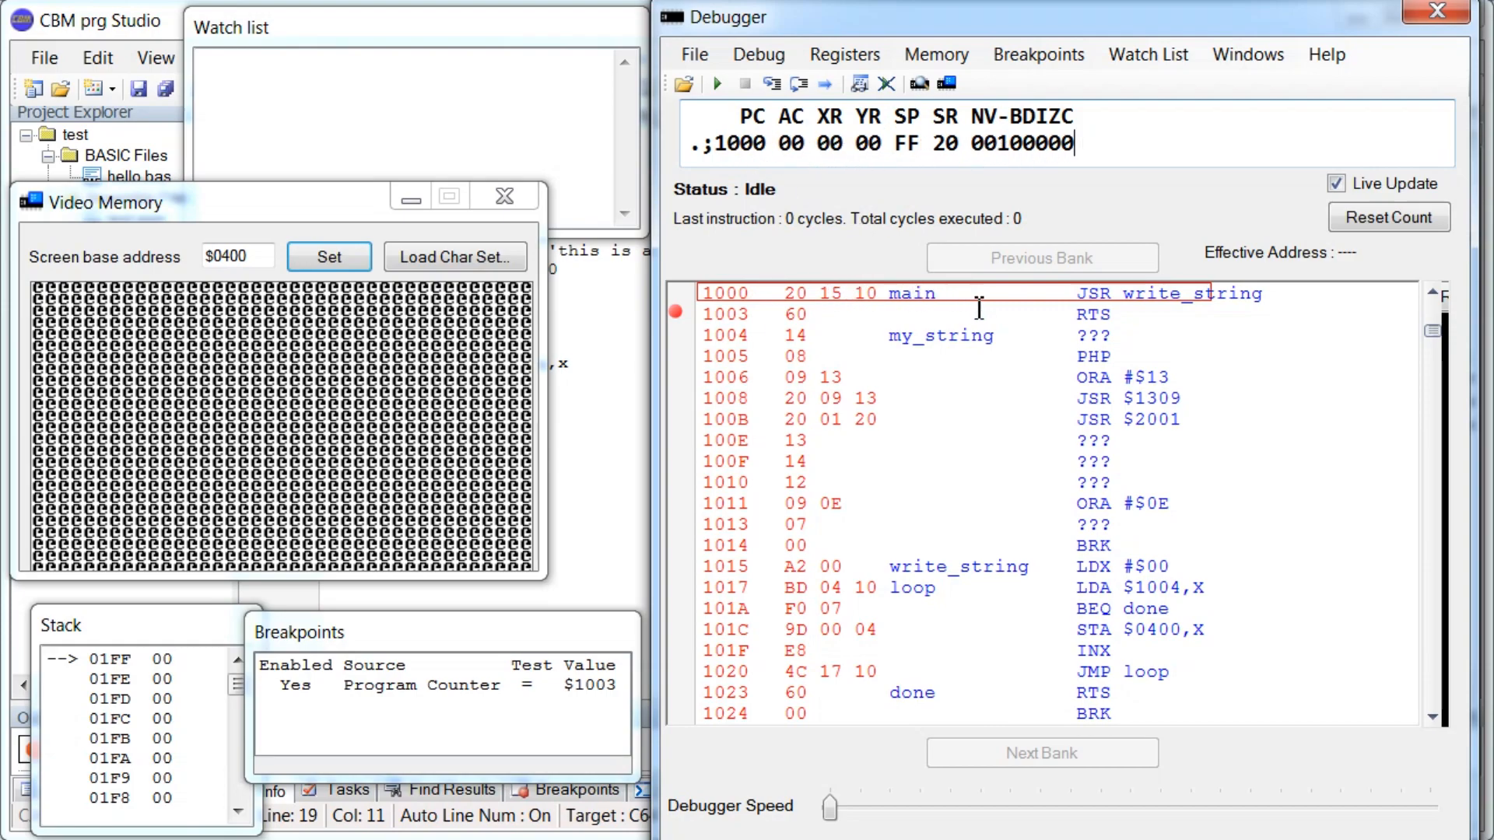
mouse_move(33, 307)
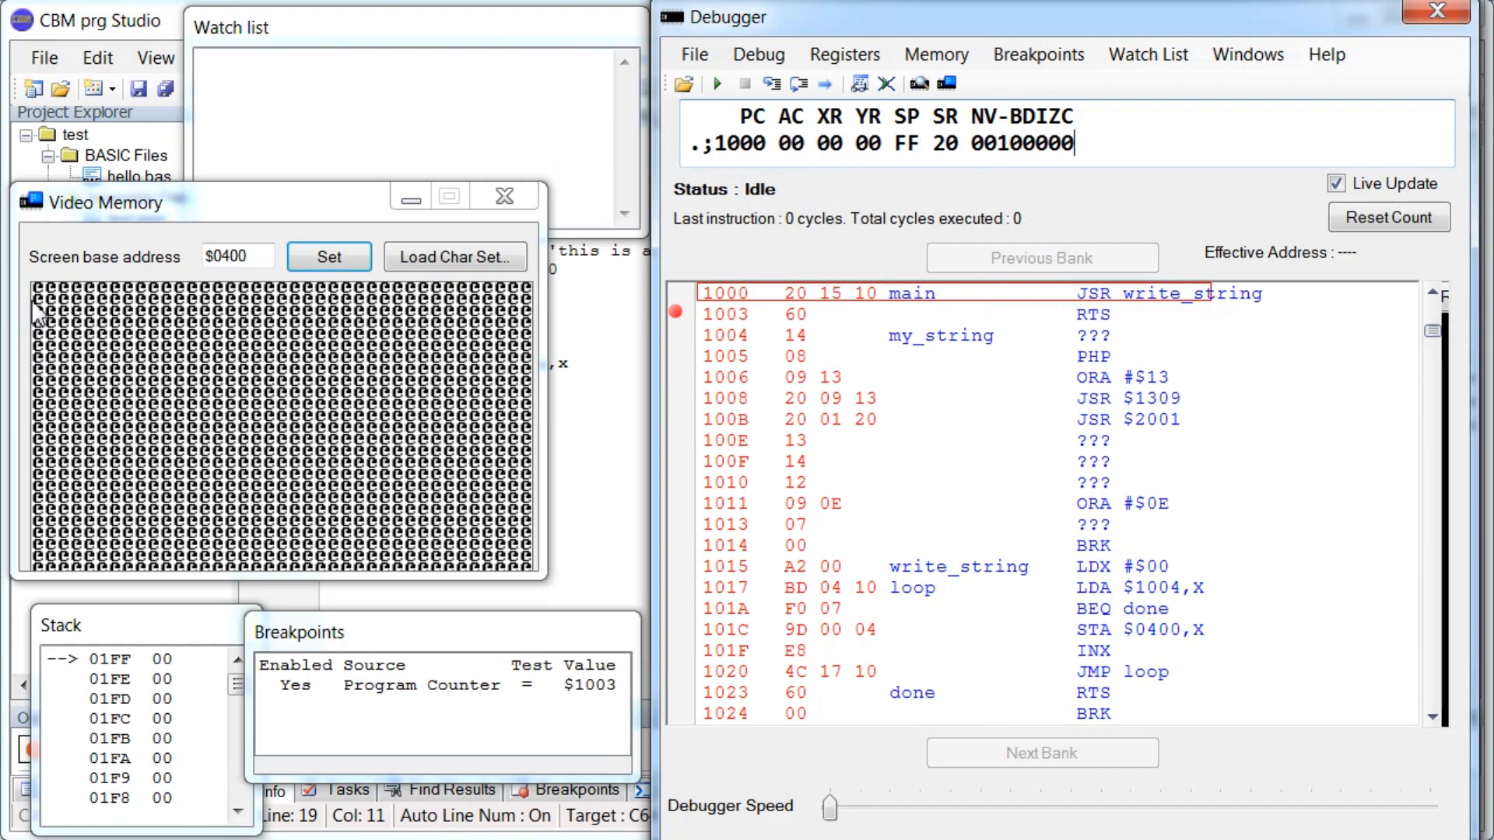
mouse_move(152, 293)
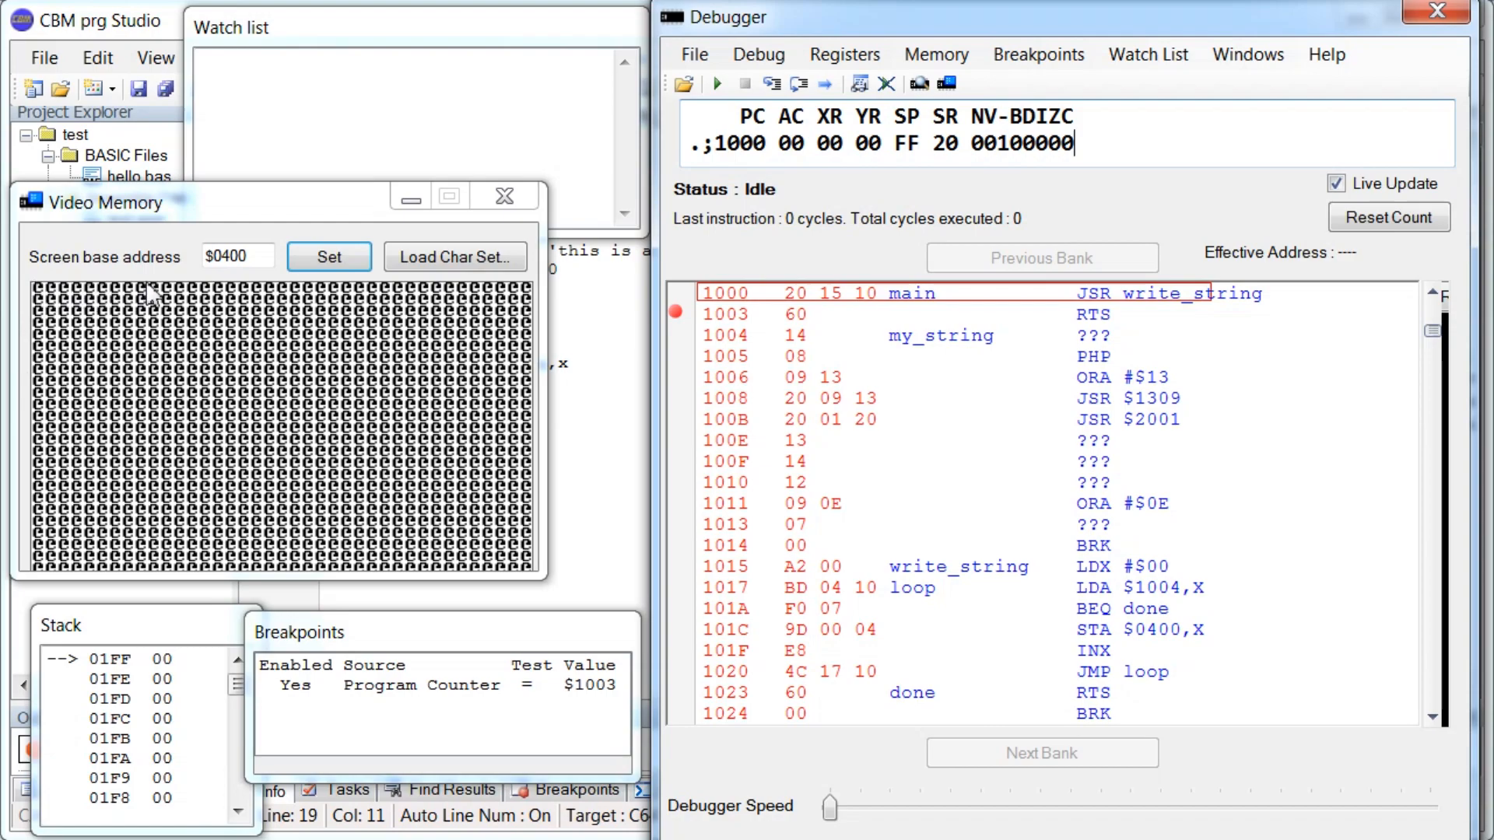
mouse_move(213, 301)
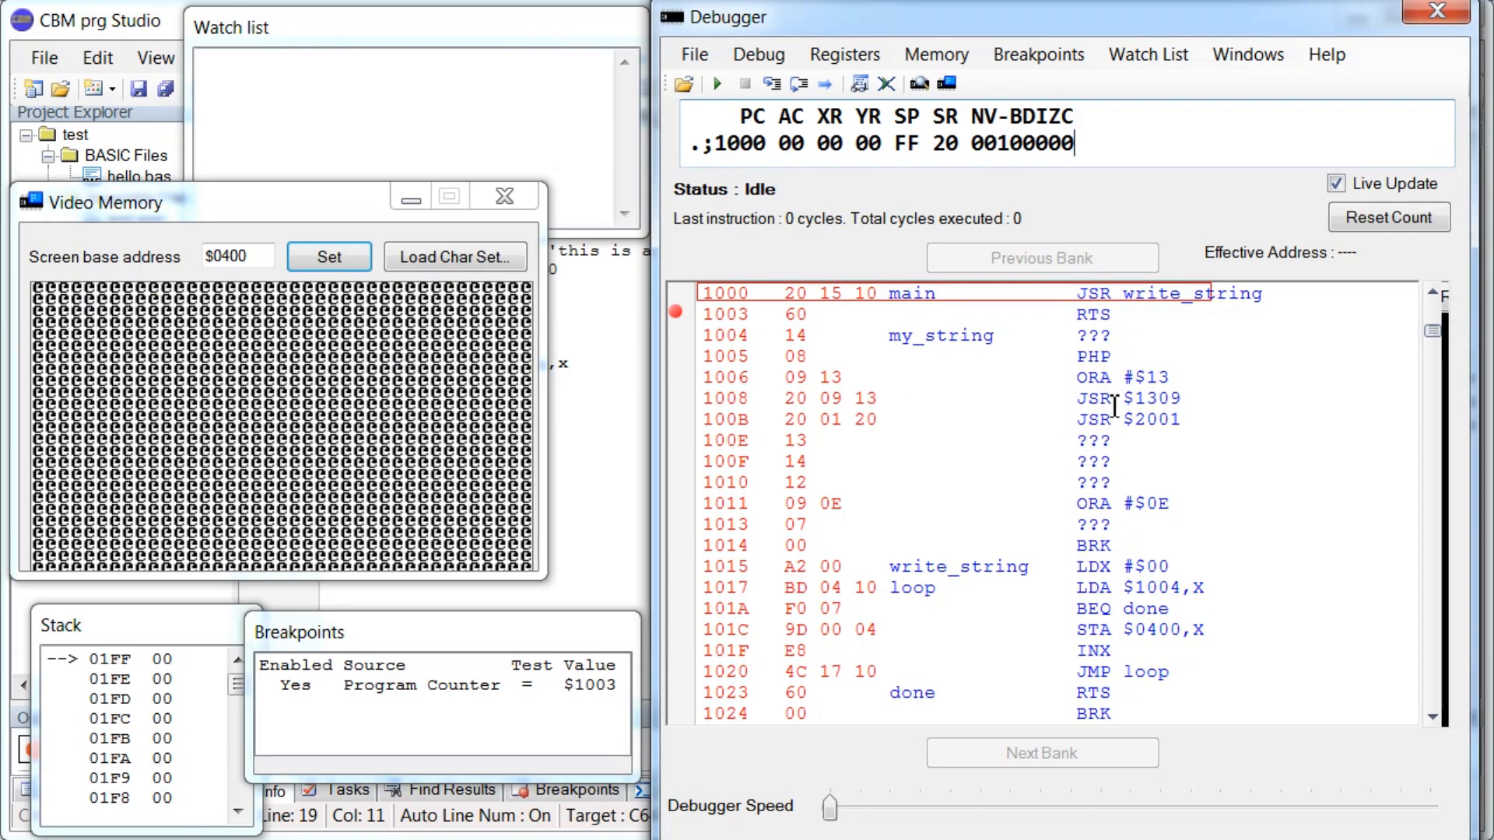
mouse_move(1144, 352)
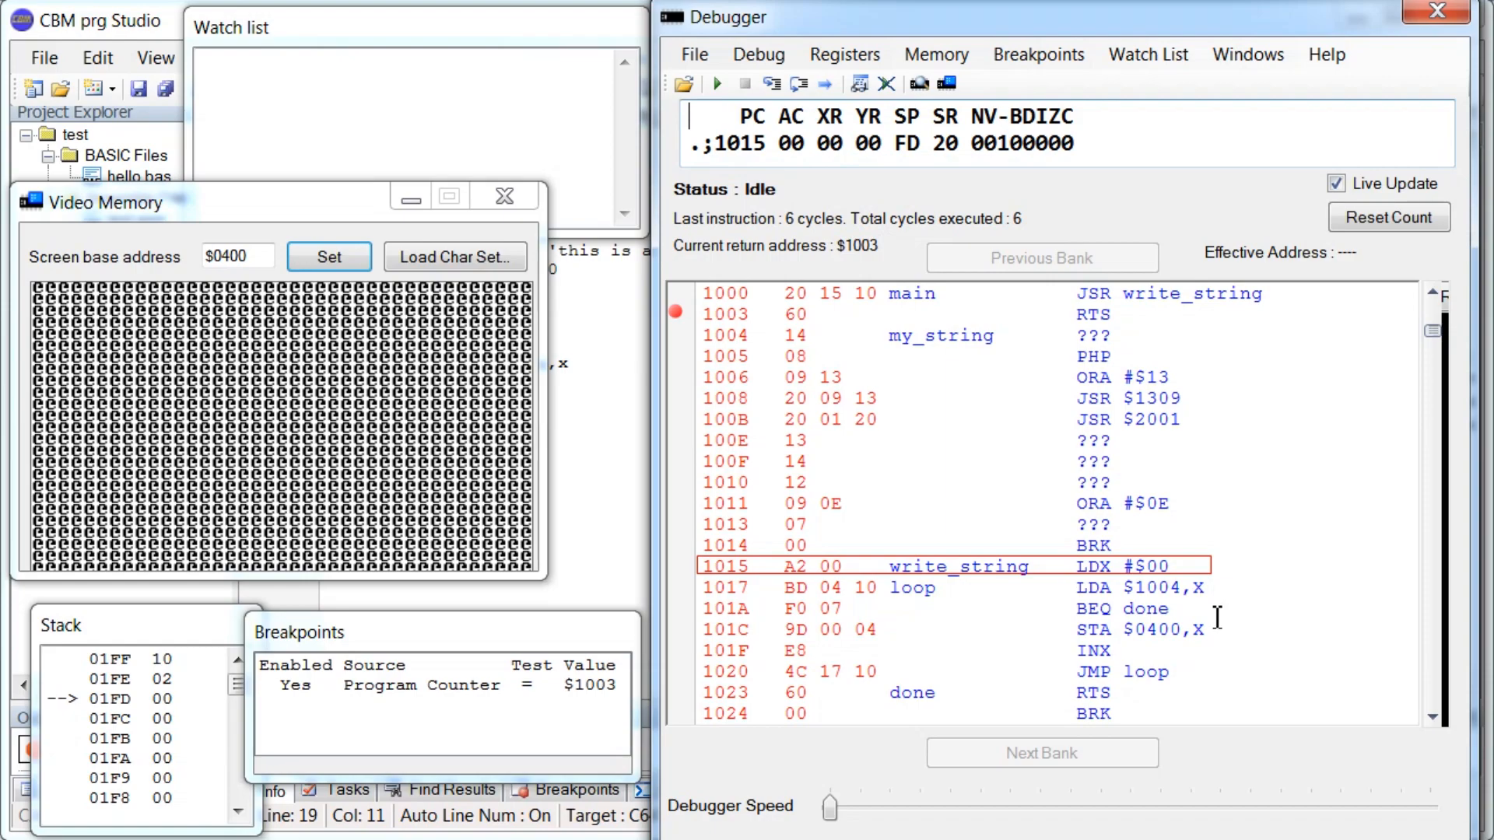
Step through the copy loop until 'THIS IS A STRI' appears in video memory, X at $0E.
click(801, 84)
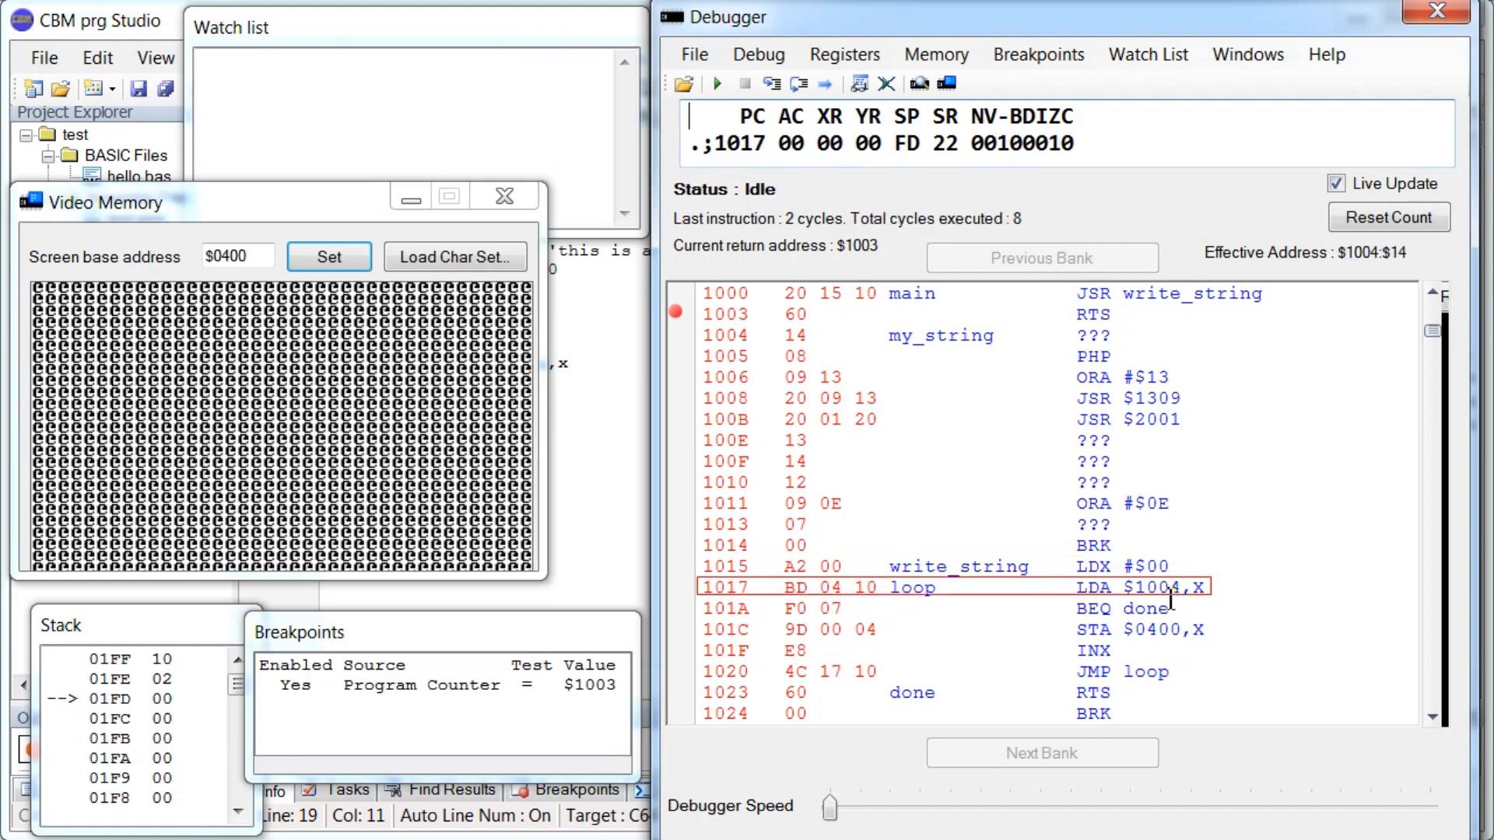
click(797, 84)
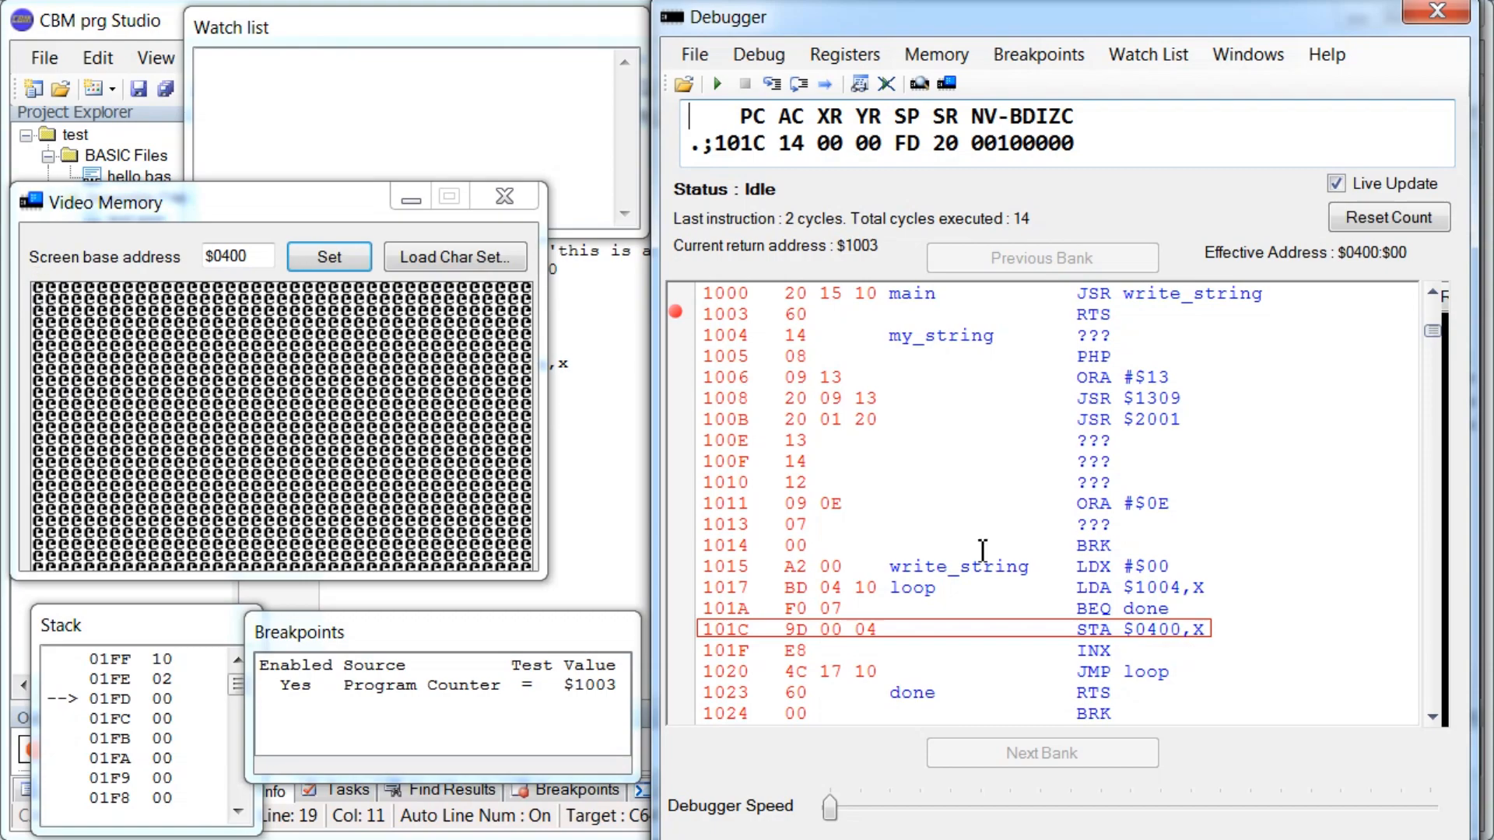
click(774, 84)
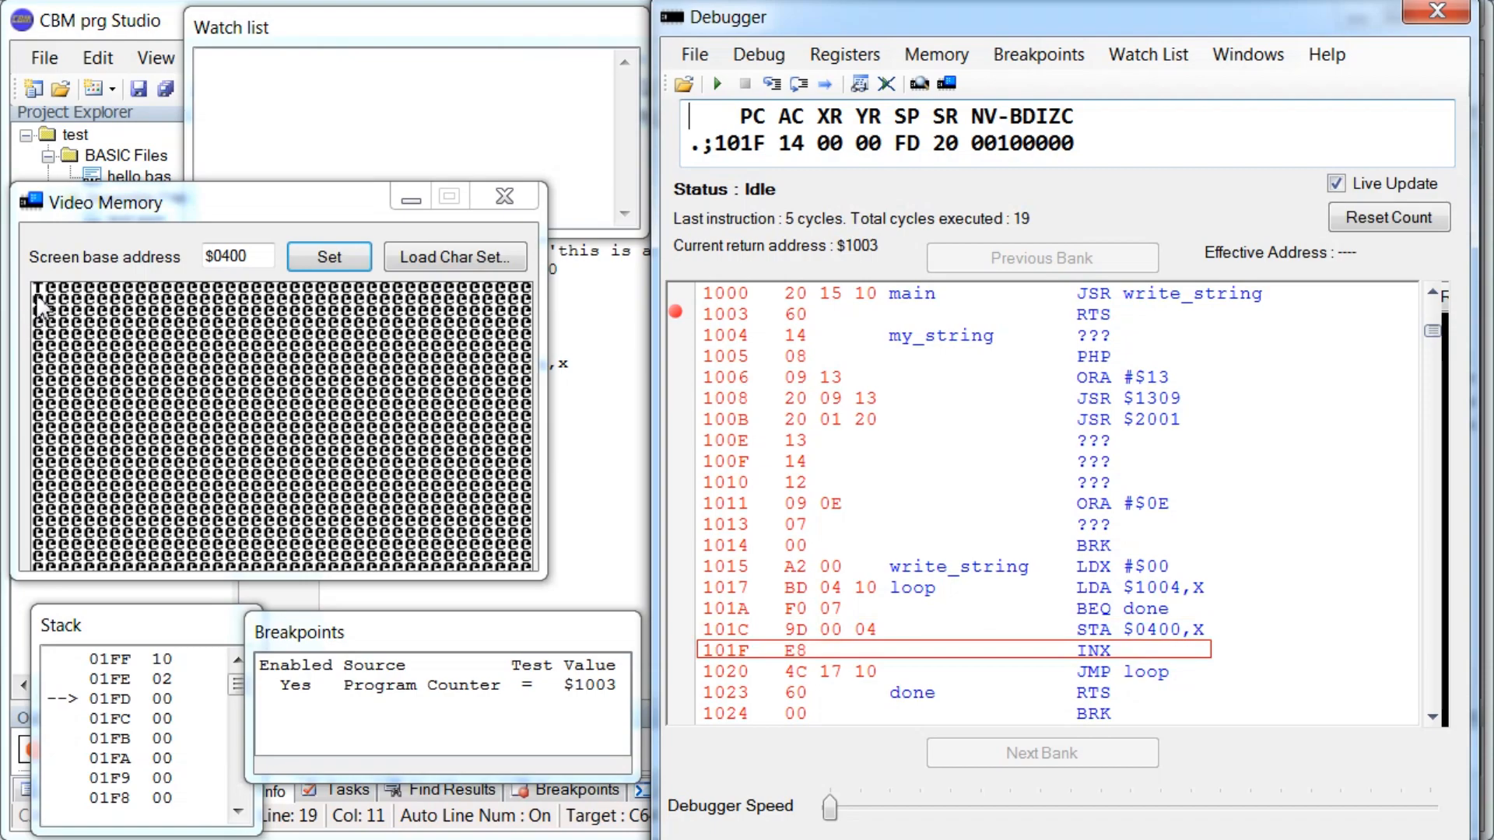
mouse_move(1123, 662)
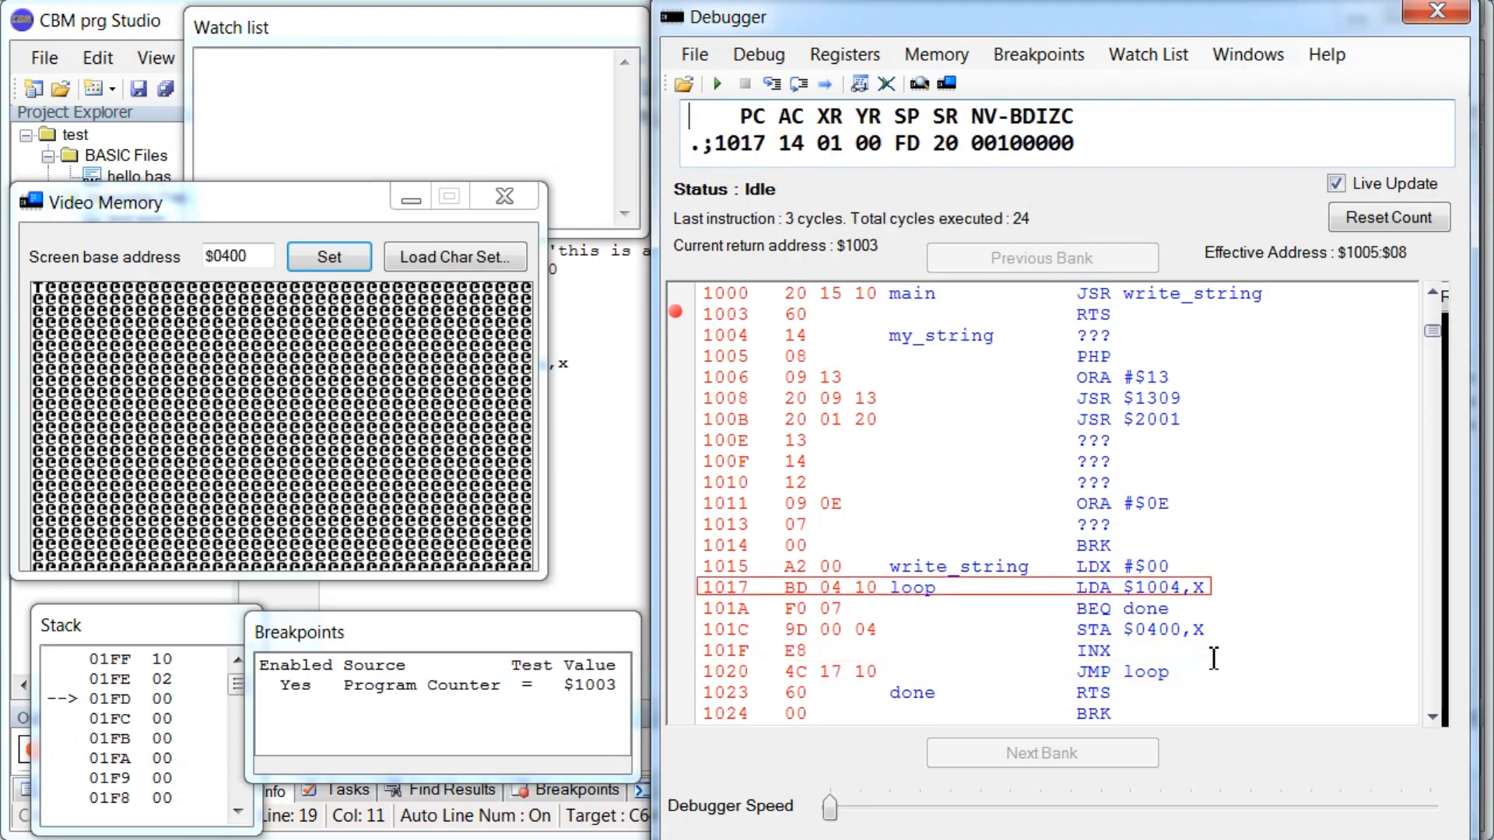
mouse_move(1147, 599)
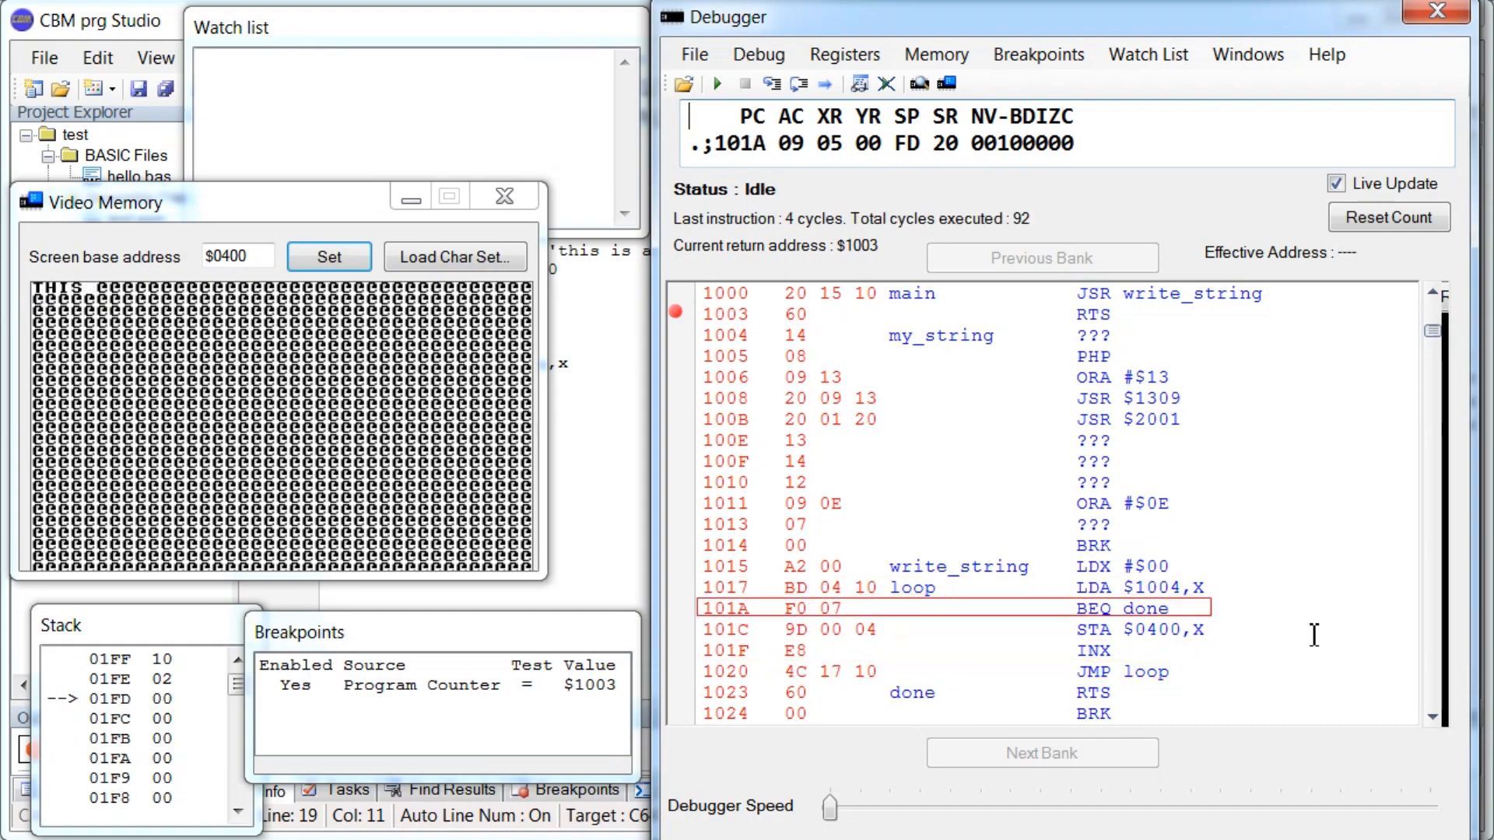
click(796, 84)
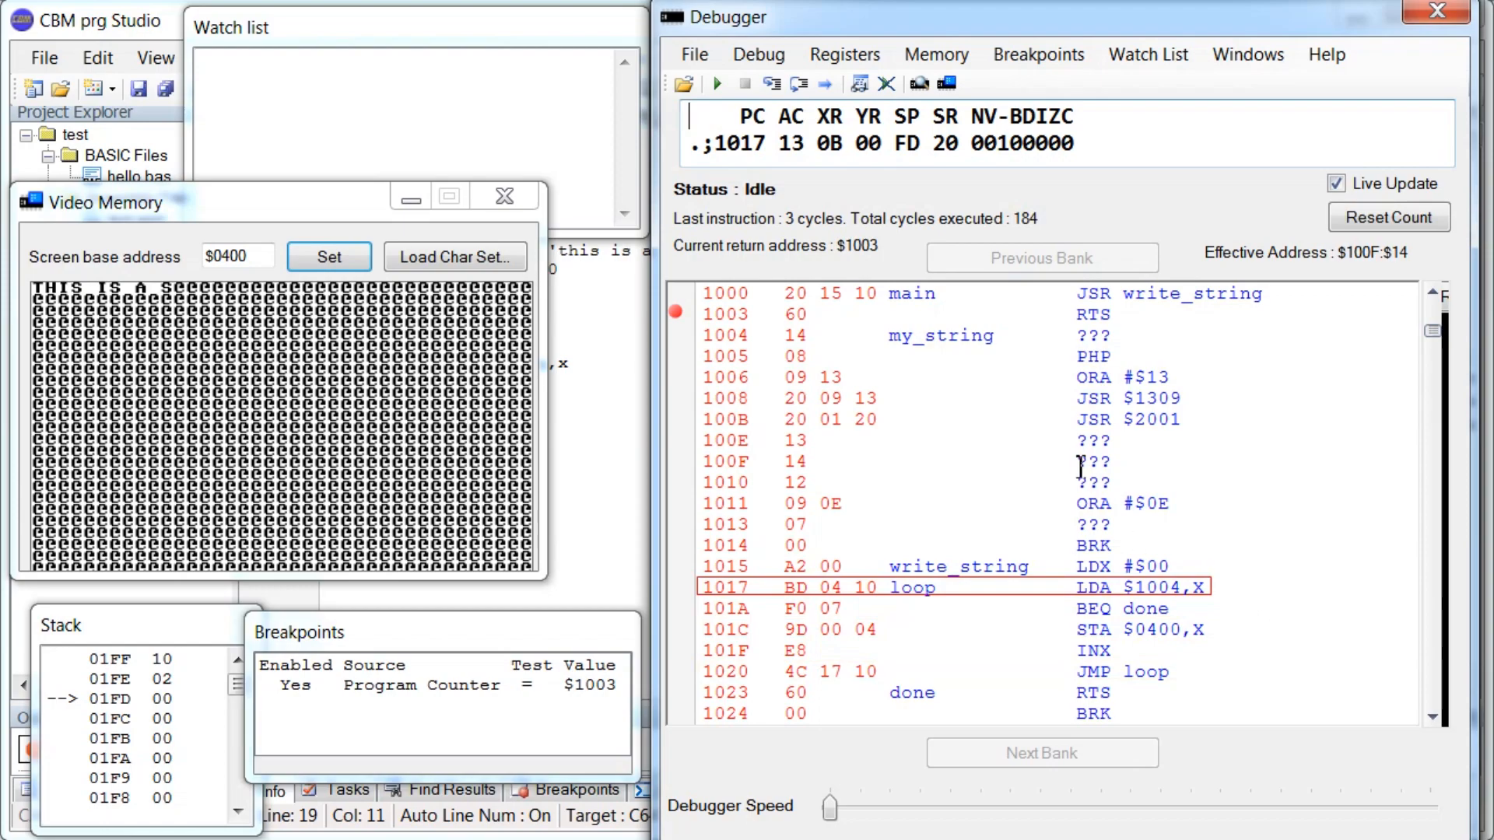
click(772, 84)
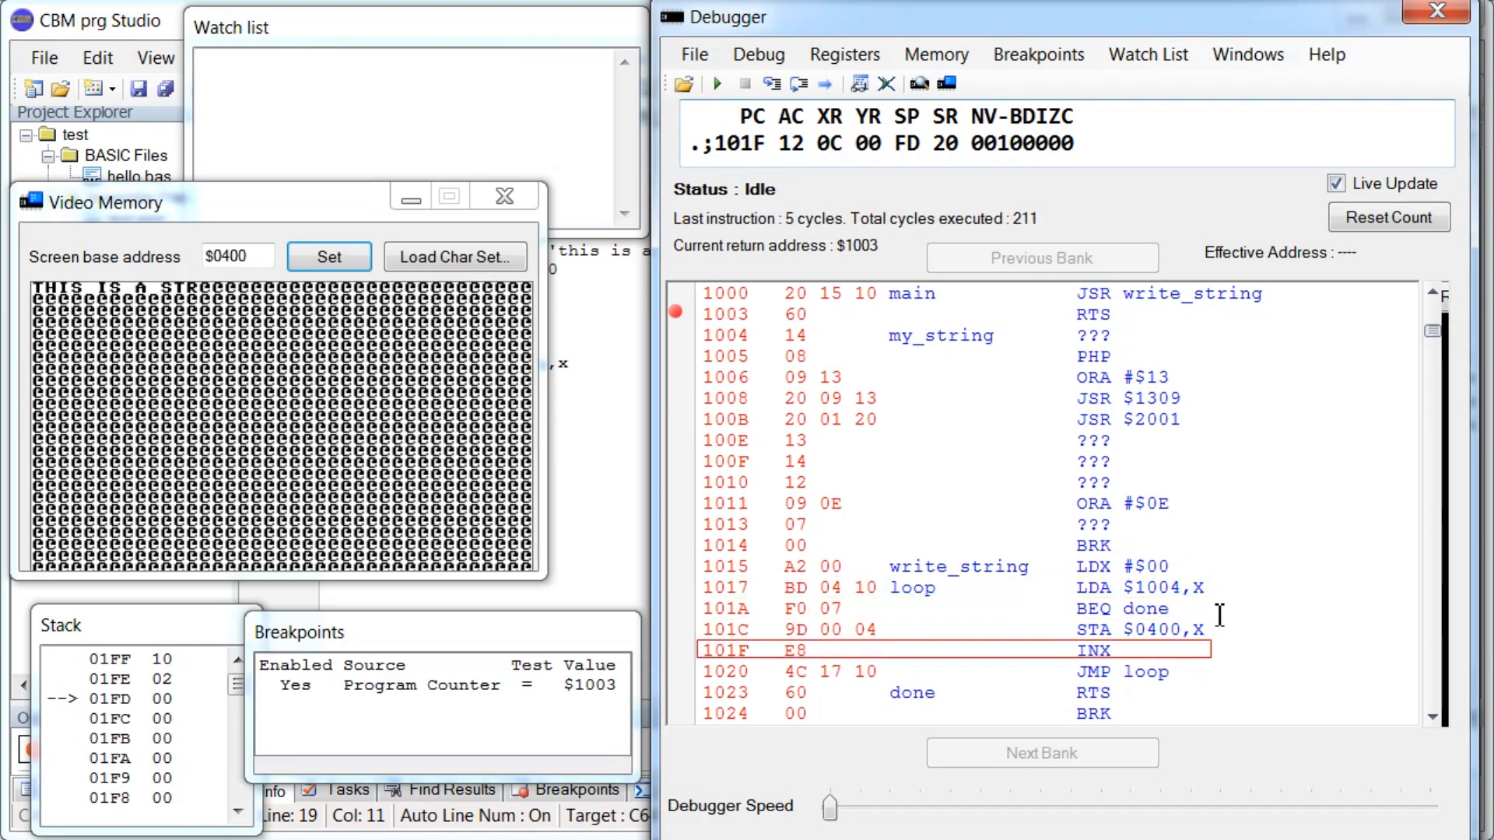
click(798, 85)
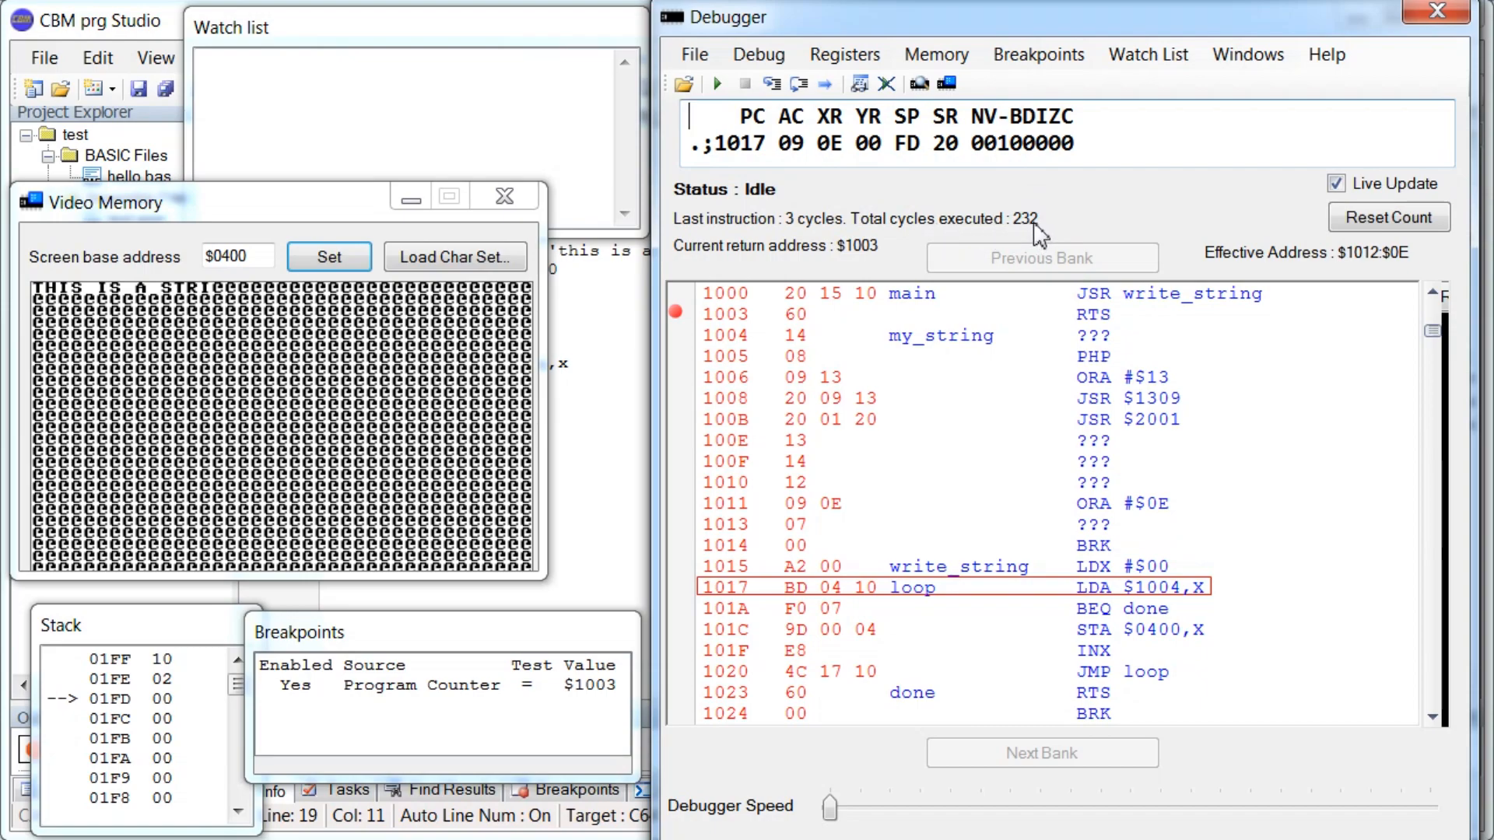
mouse_move(1199, 361)
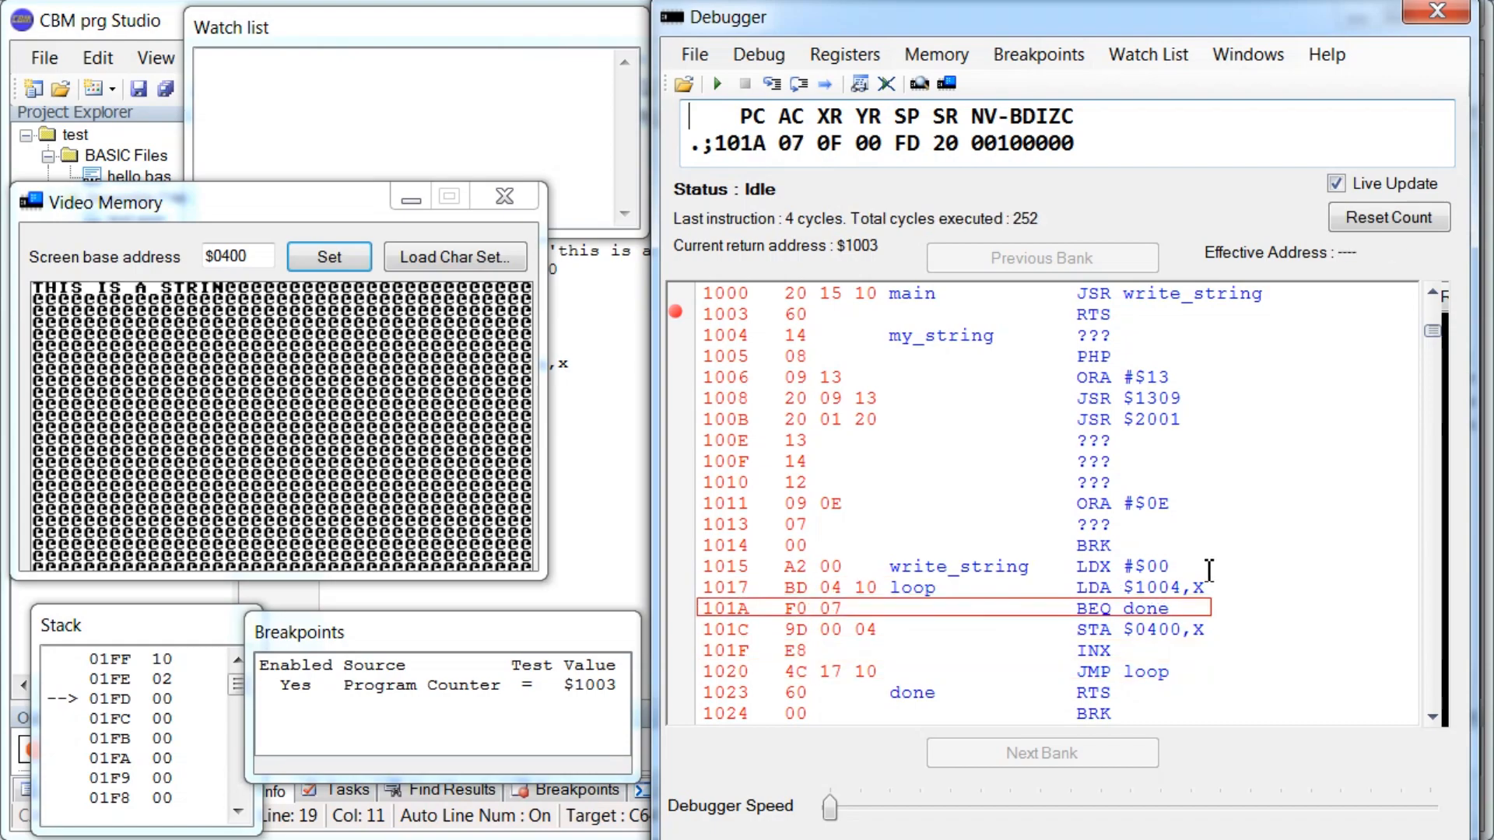
Write the final G, step past the zero terminator back to $1003, and return to the source.
click(771, 84)
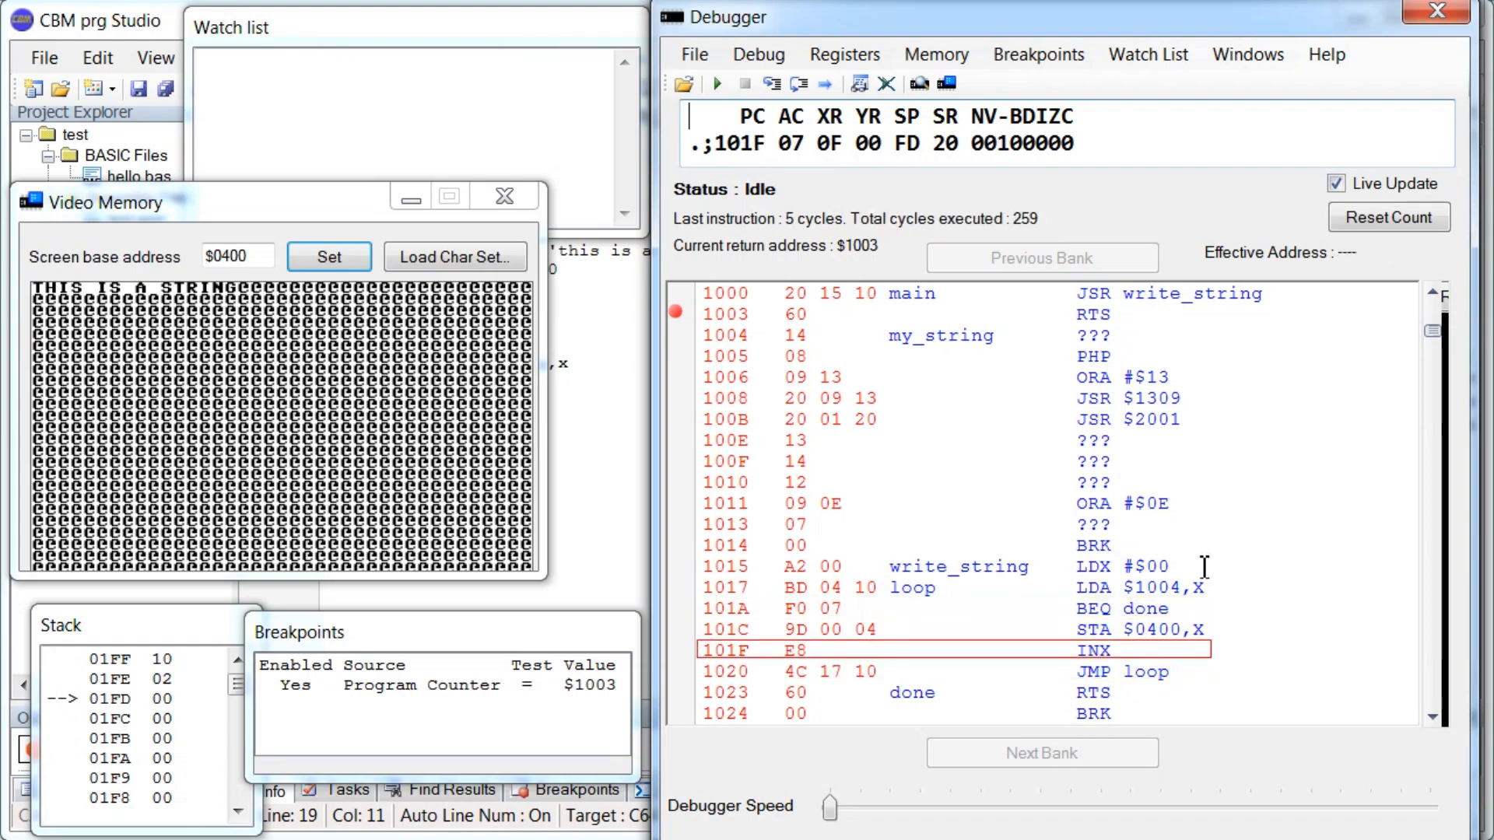
click(801, 84)
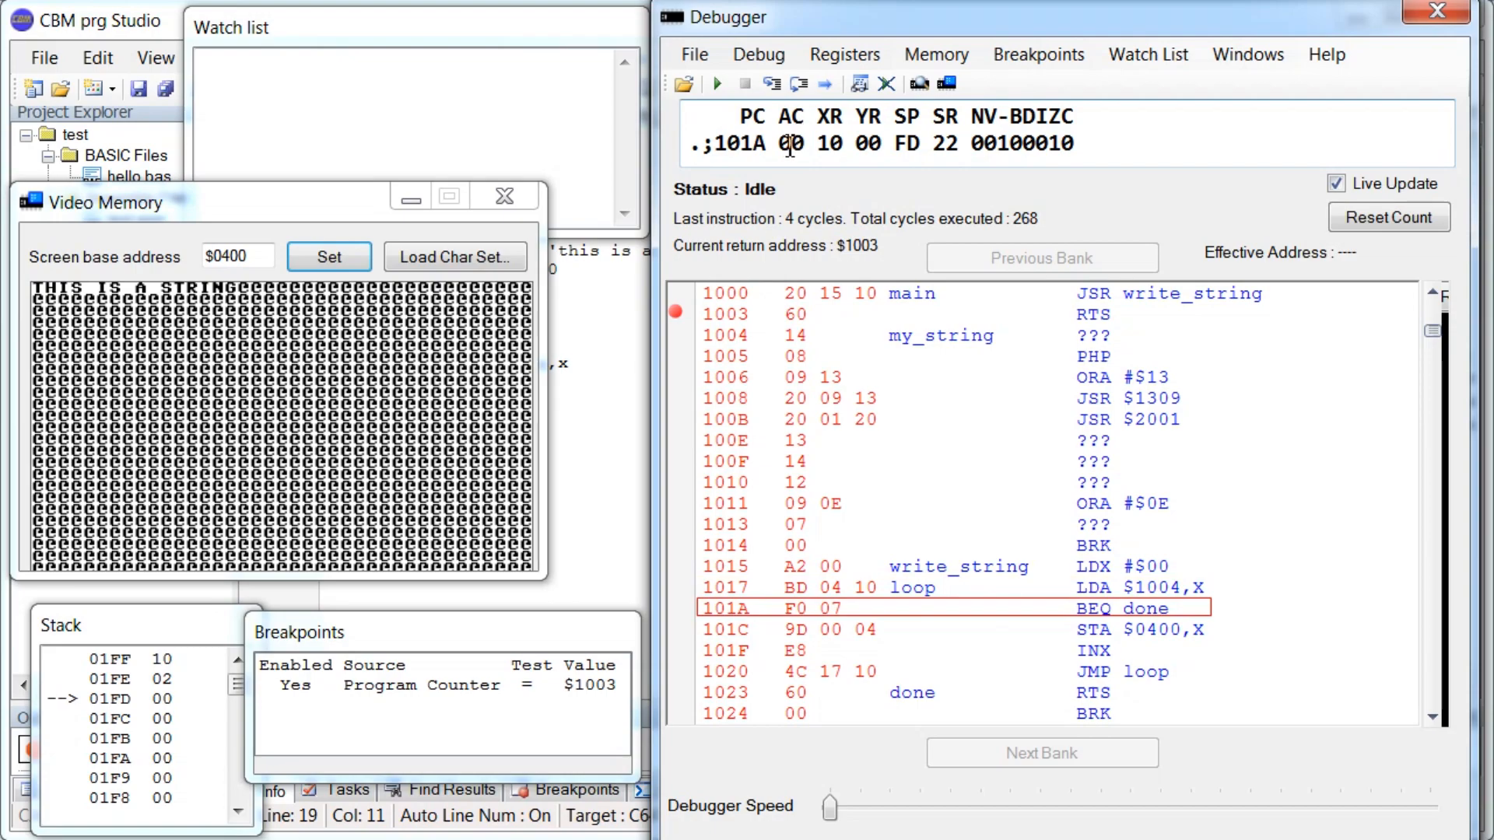
mouse_move(1060, 159)
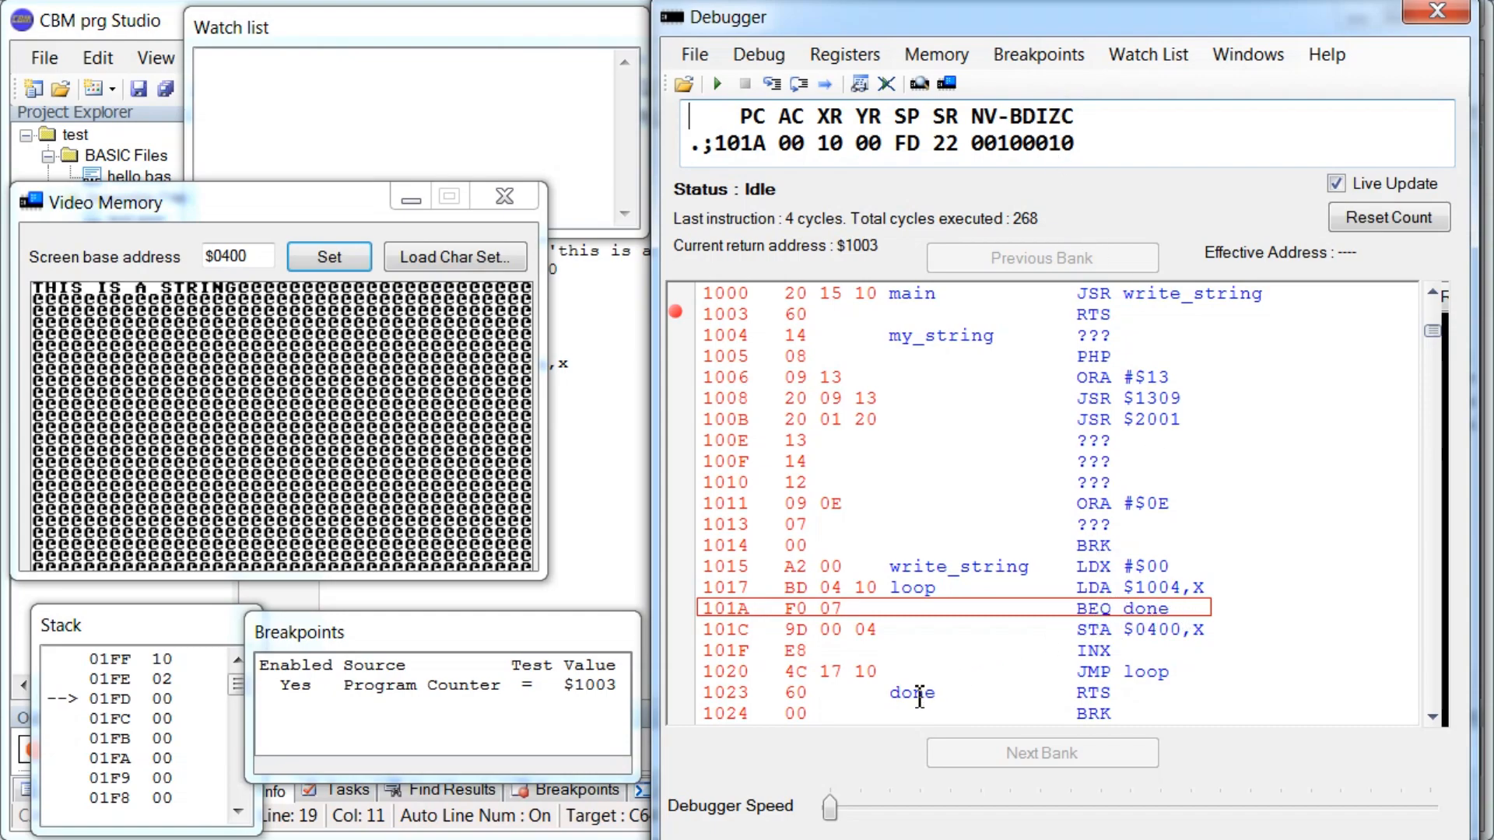
mouse_move(1374, 416)
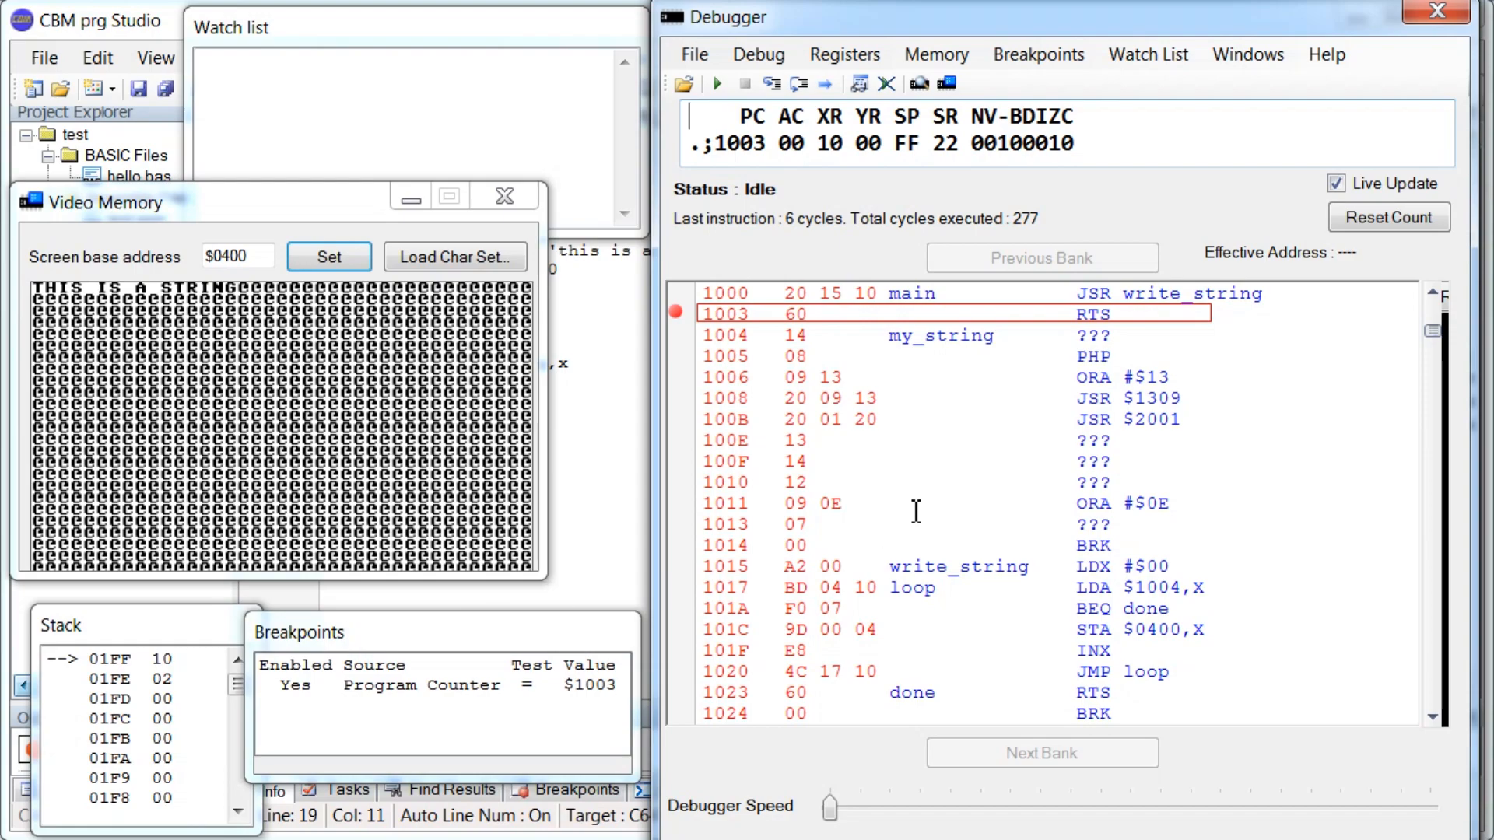
mouse_move(1148, 327)
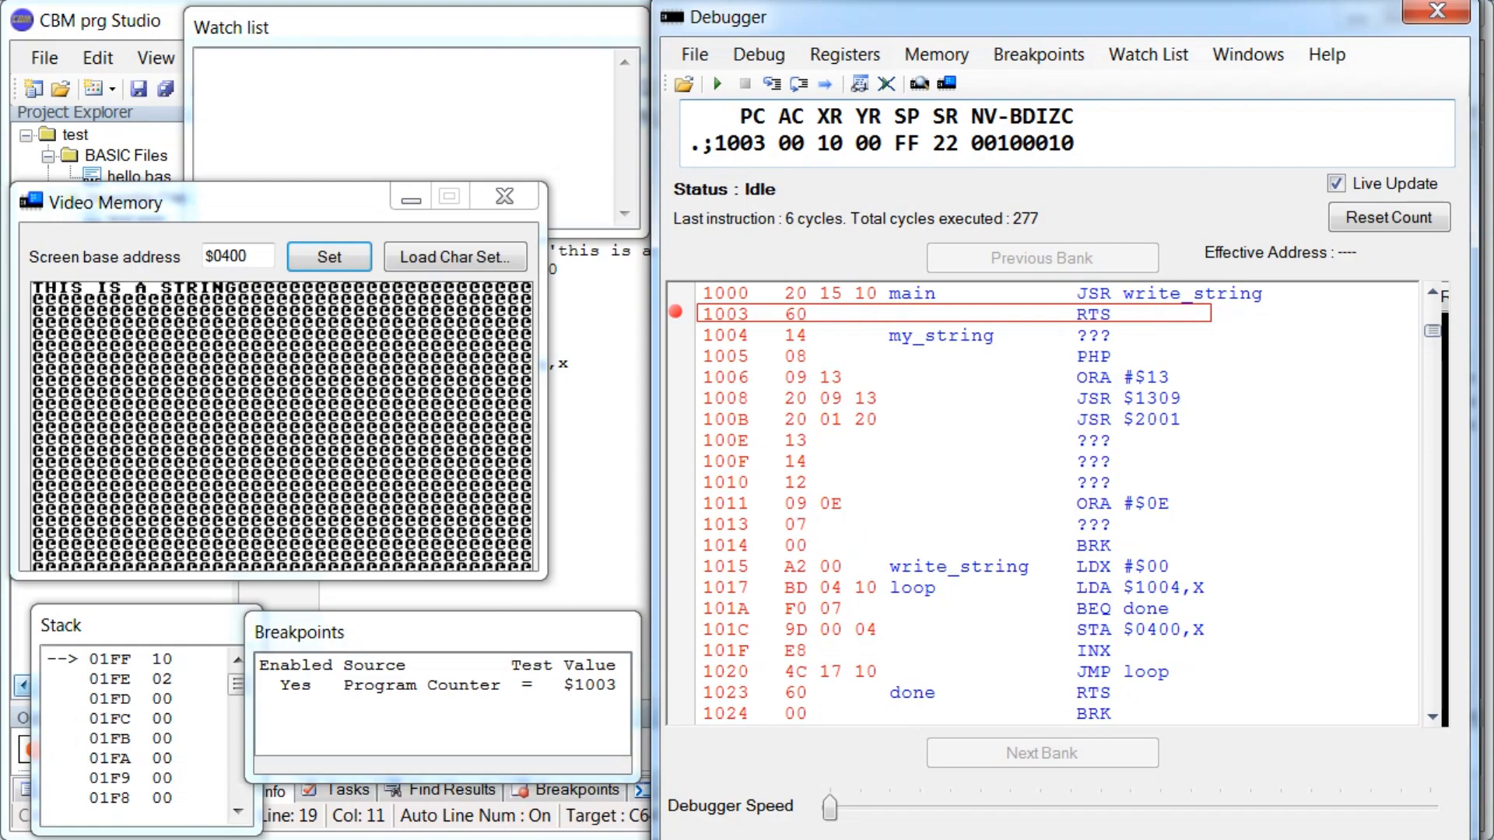
mouse_move(1137, 309)
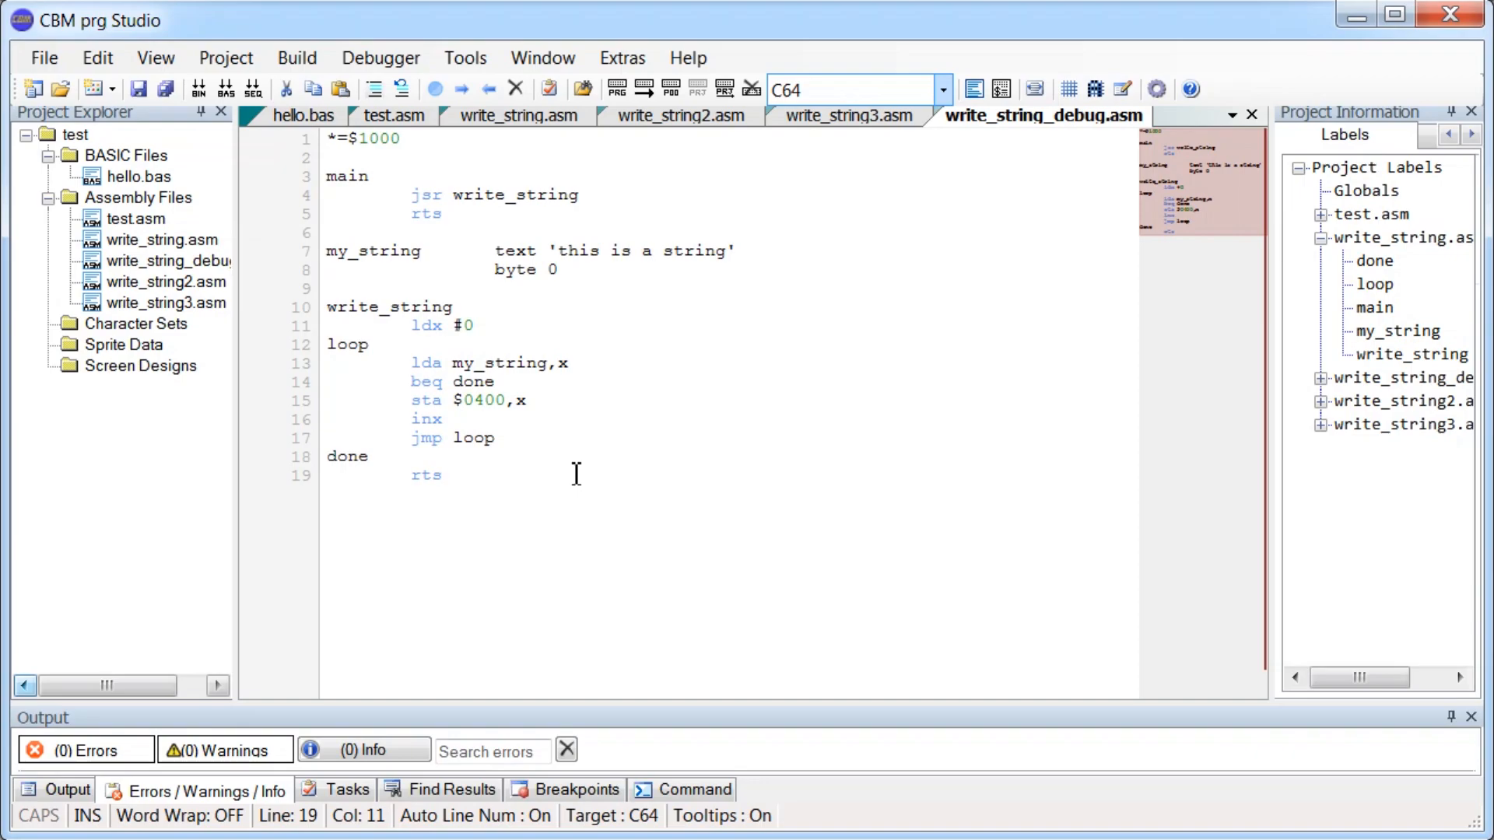
click(444, 476)
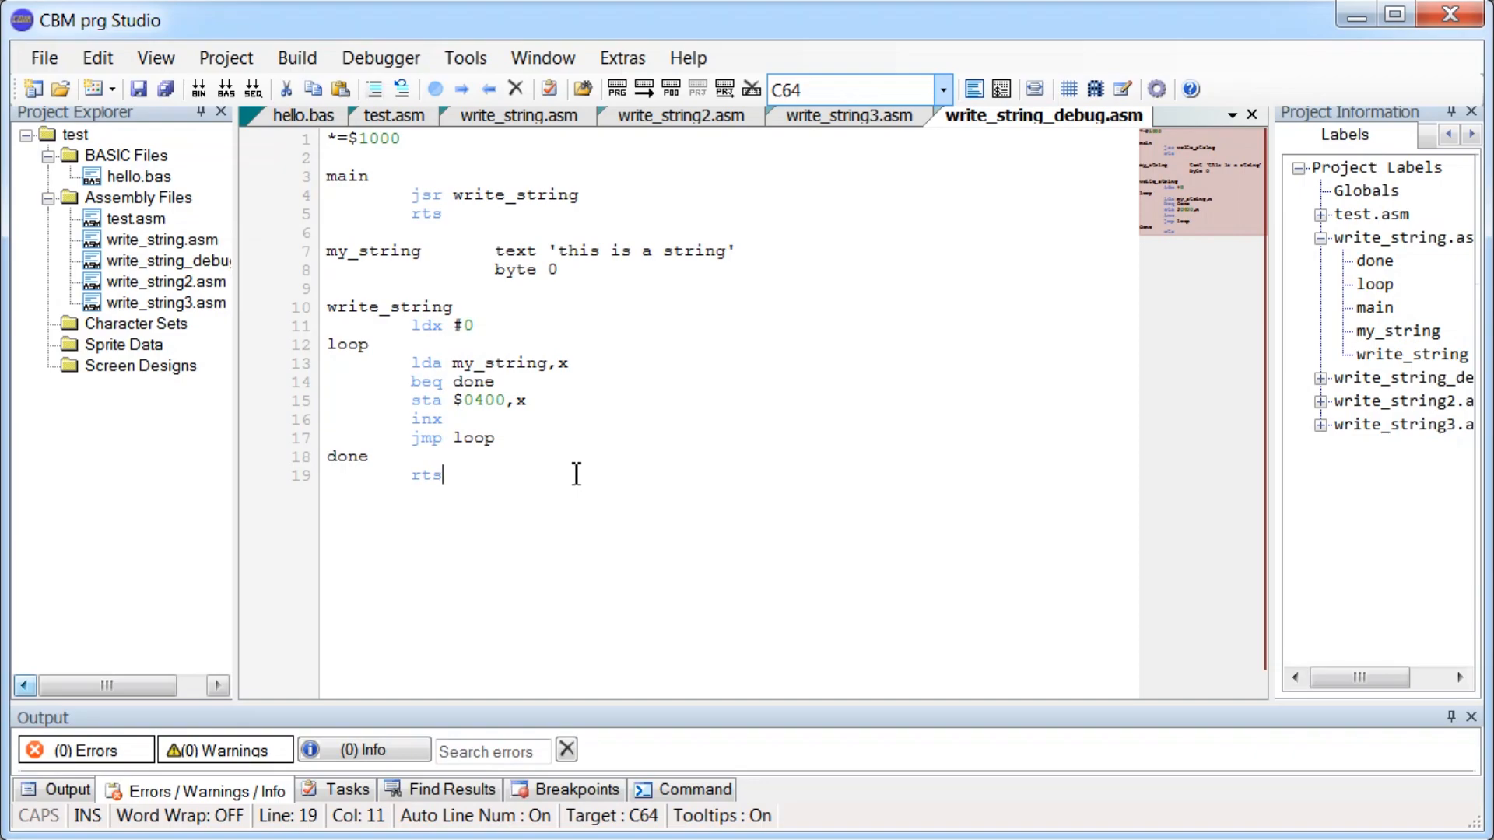